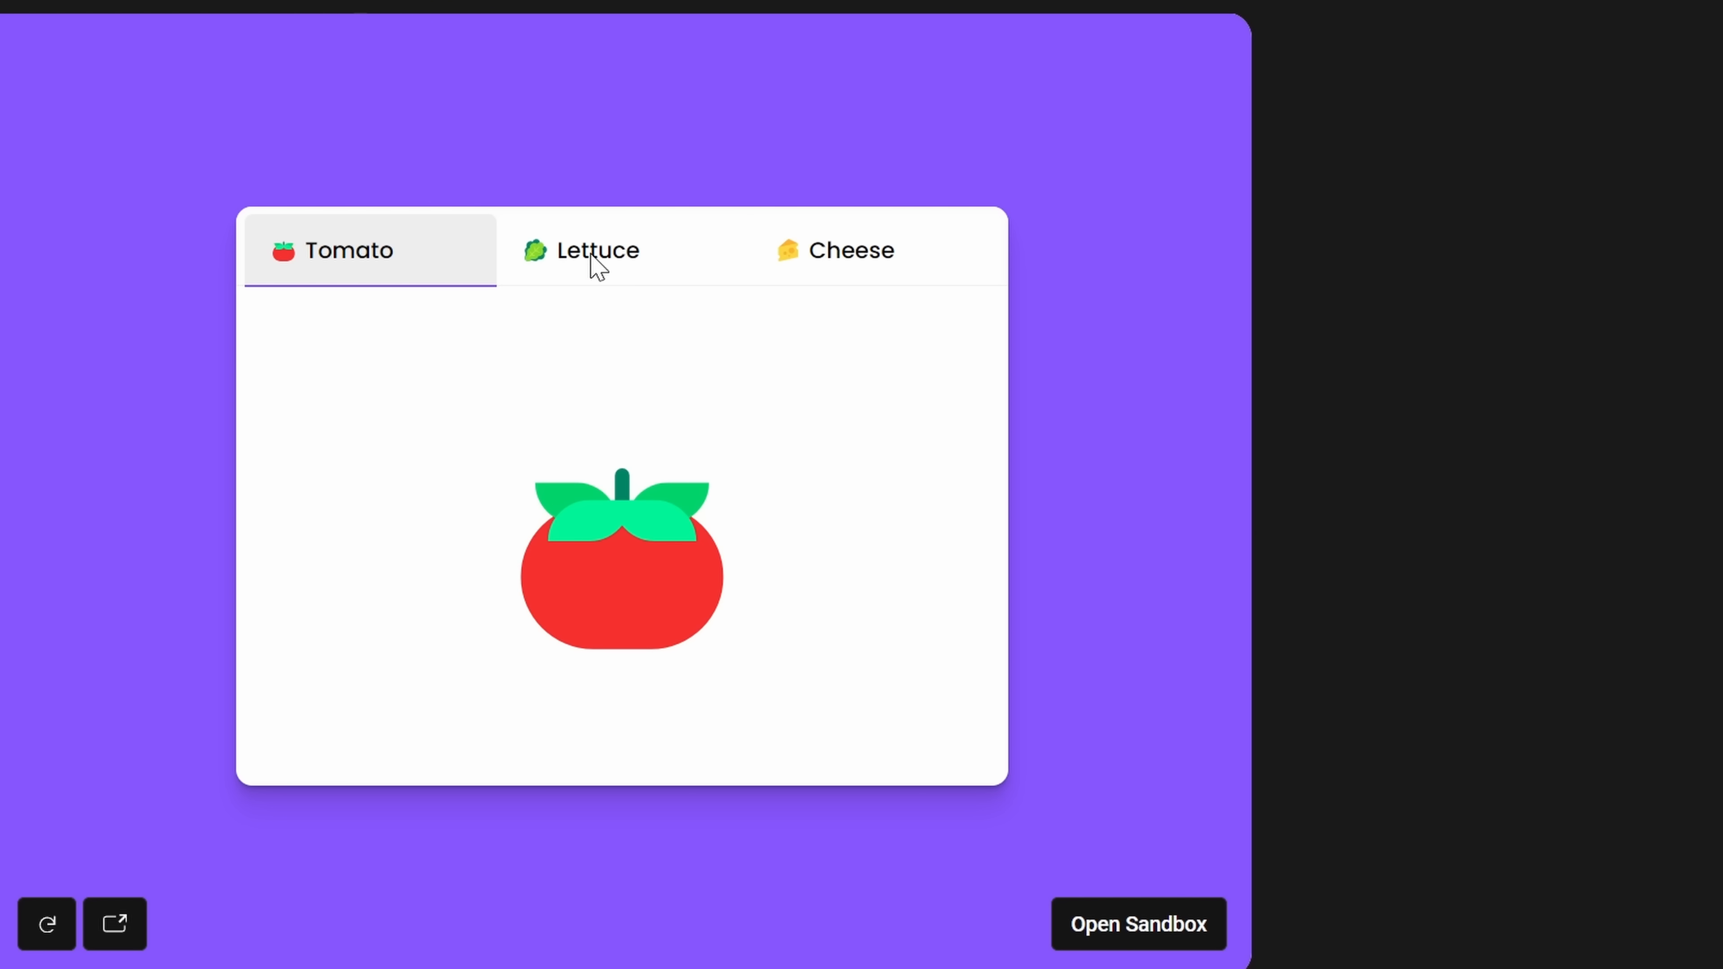
Step: Switch the preview card from Tomato to the Lettuce and Cheese ingredients
left_click(851, 250)
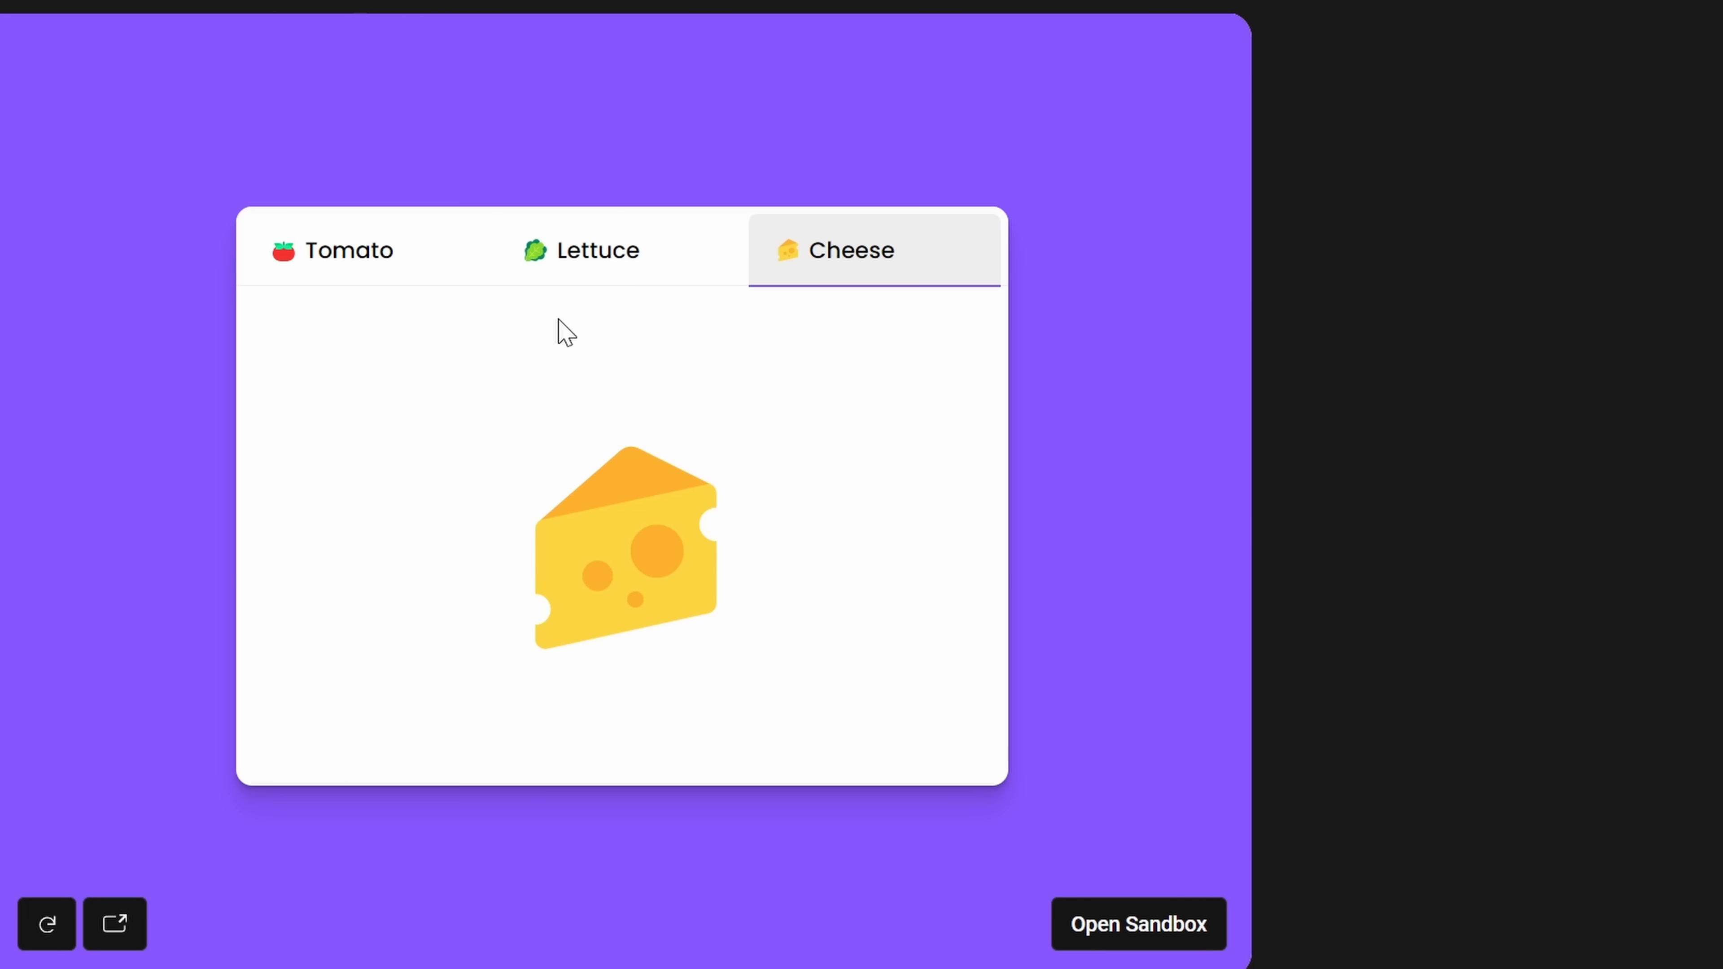
left_click(596, 249)
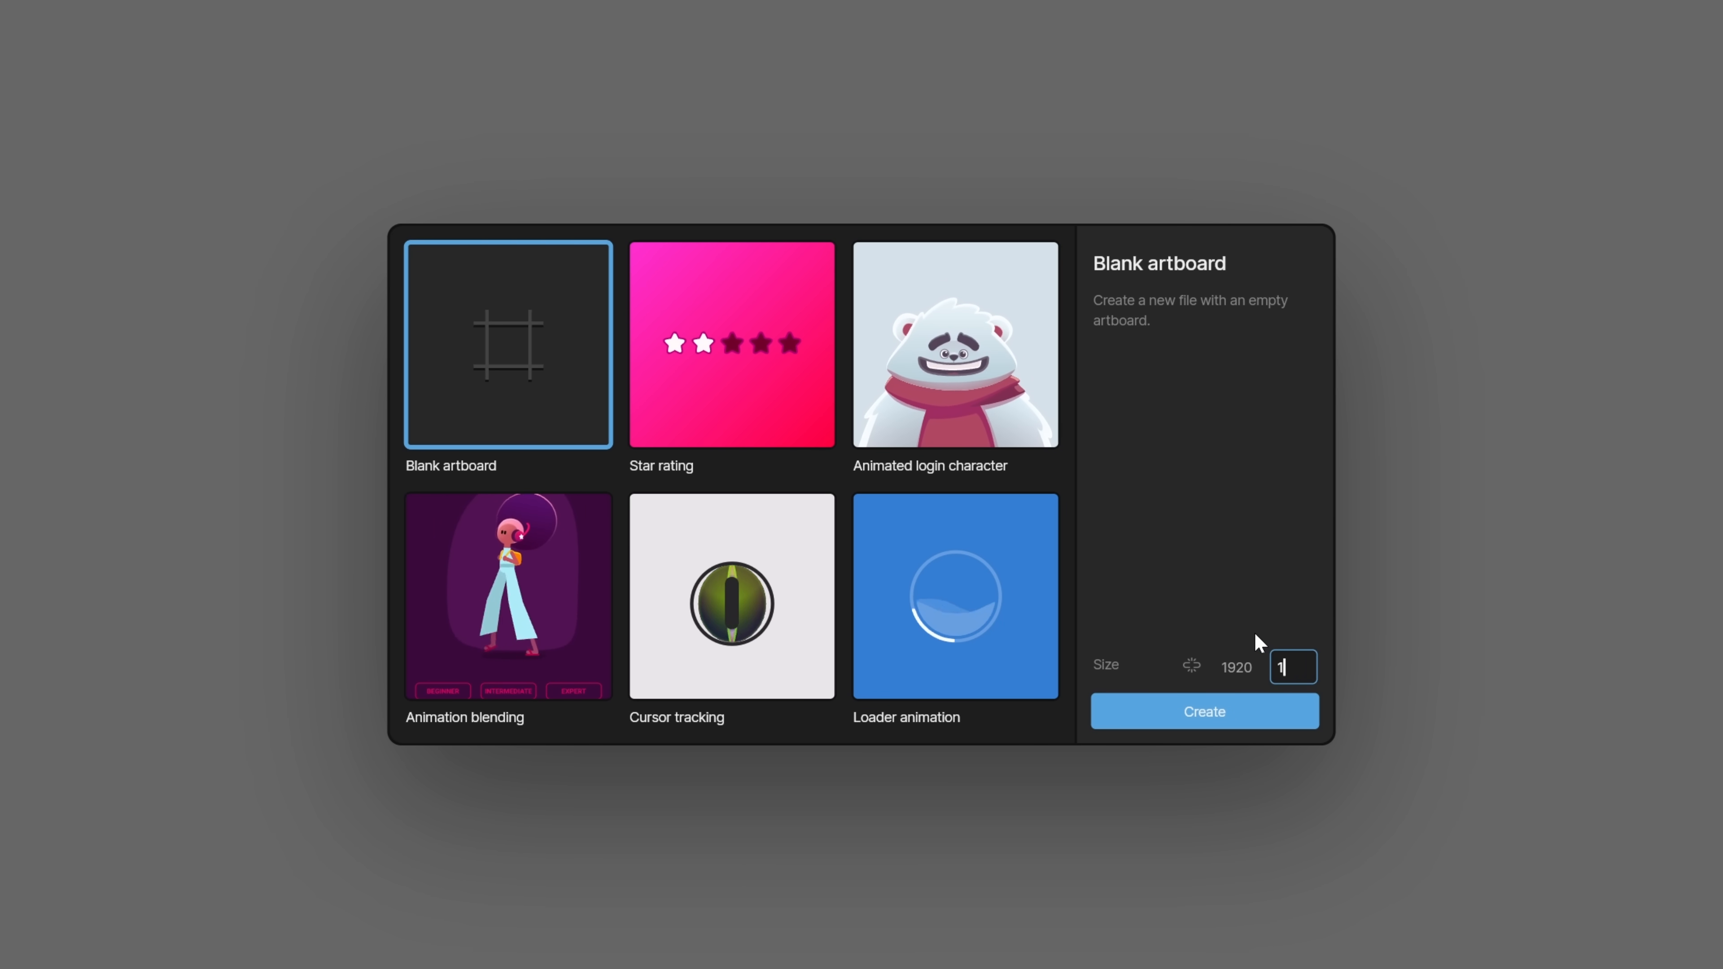
Step: Create a blank 1920×1080 artboard named New Artboard in a new Rive file
type("1080")
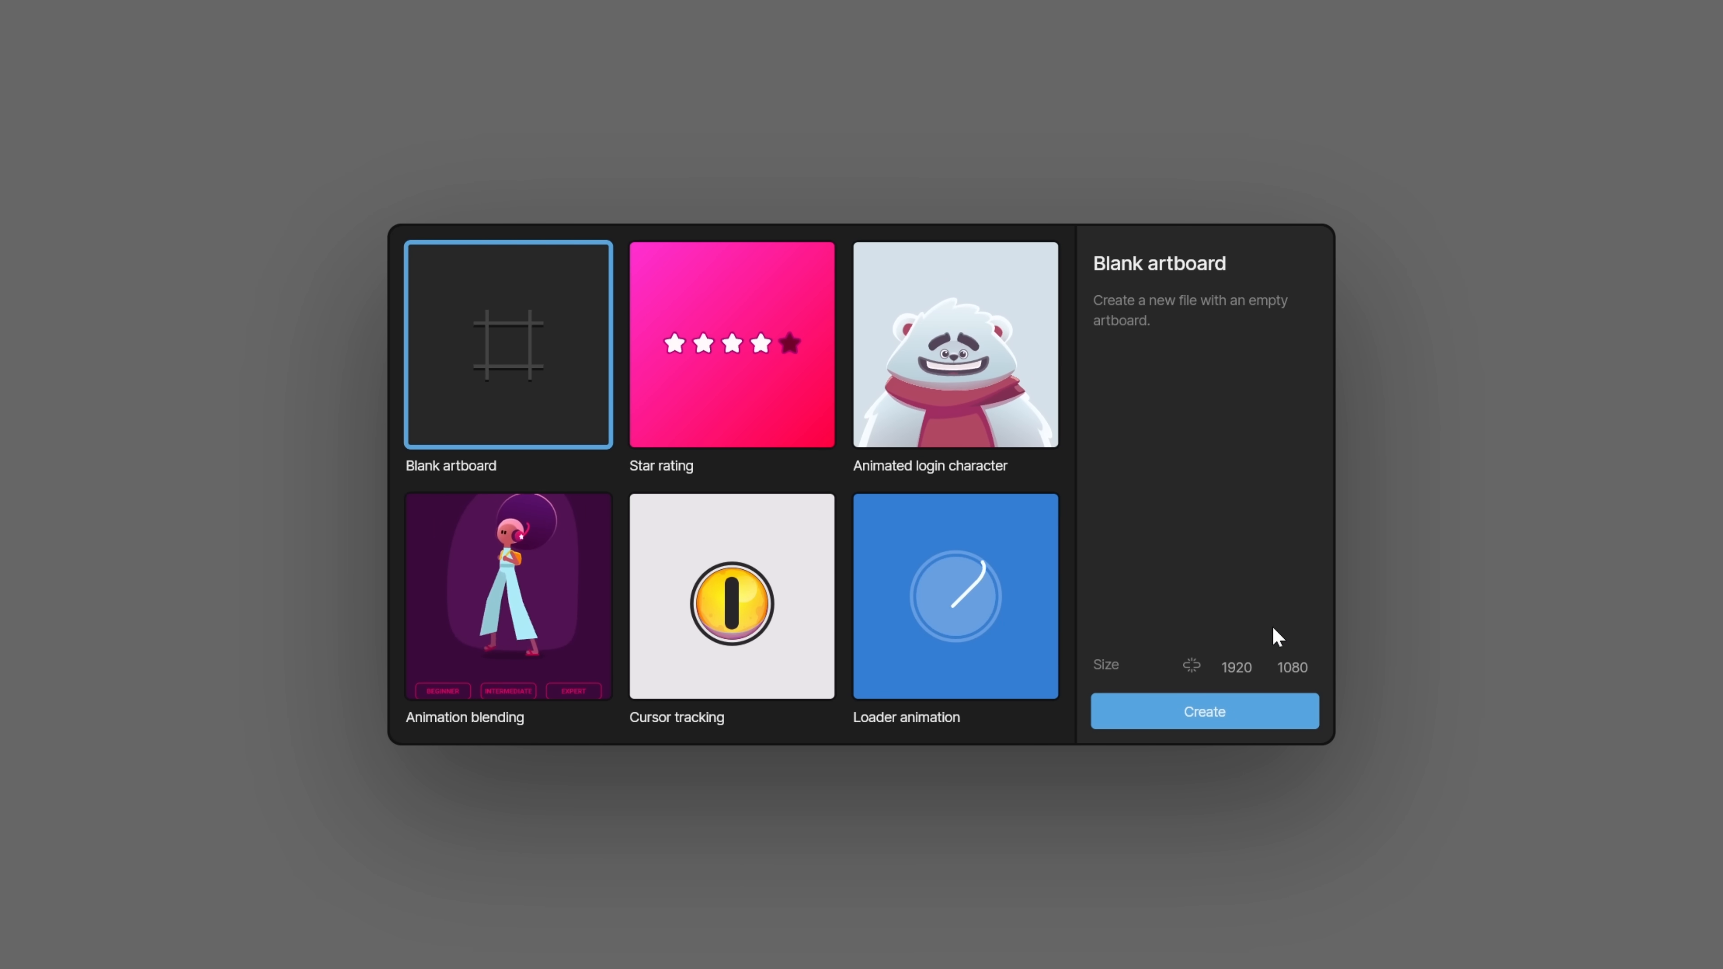
left_click(1203, 711)
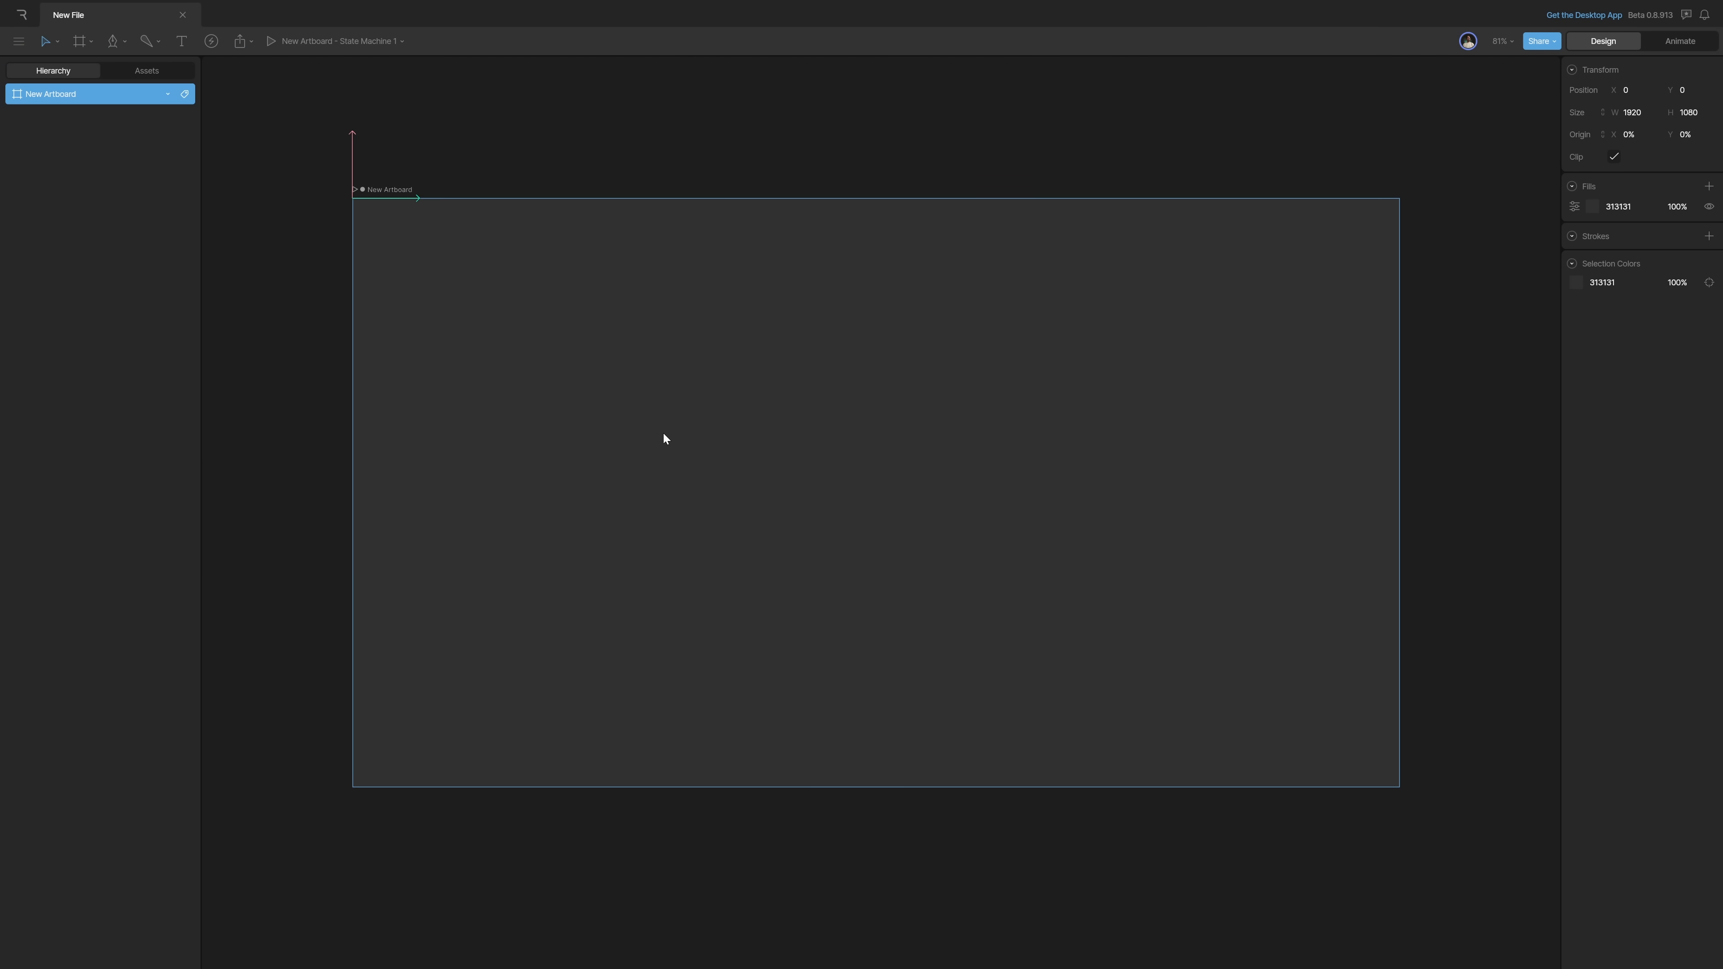
scroll("down", 3)
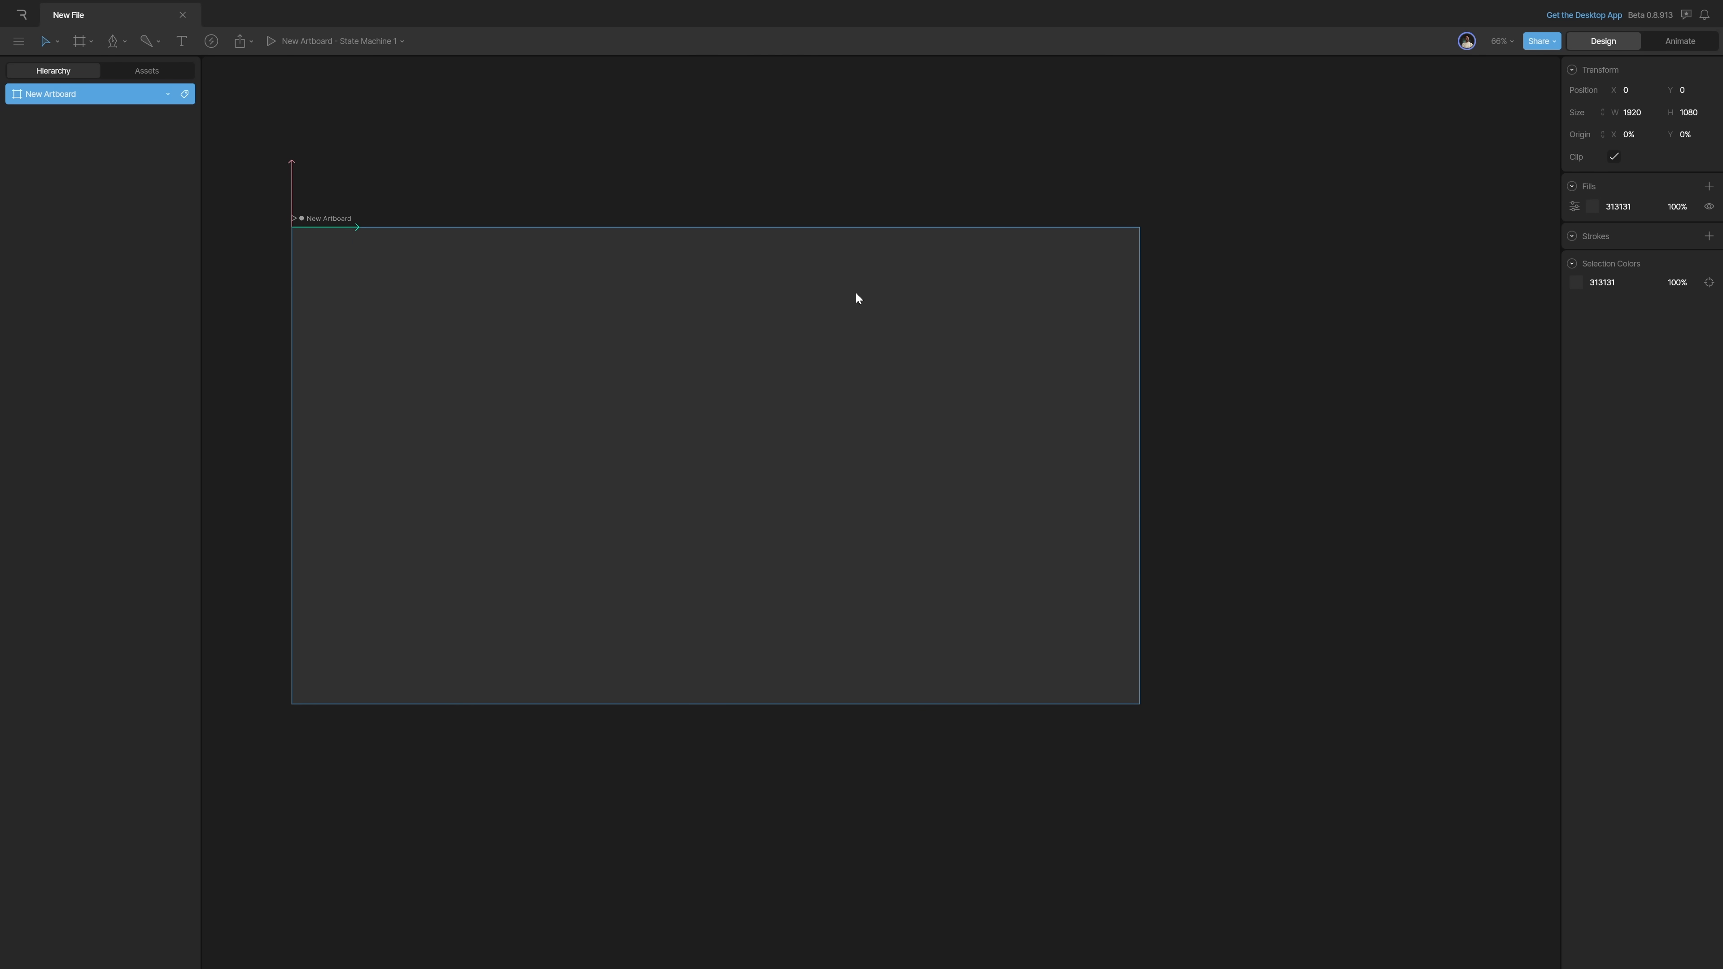
Step: Draw a straight horizontal pen line across the artboard and finish the path
left_click(111, 40)
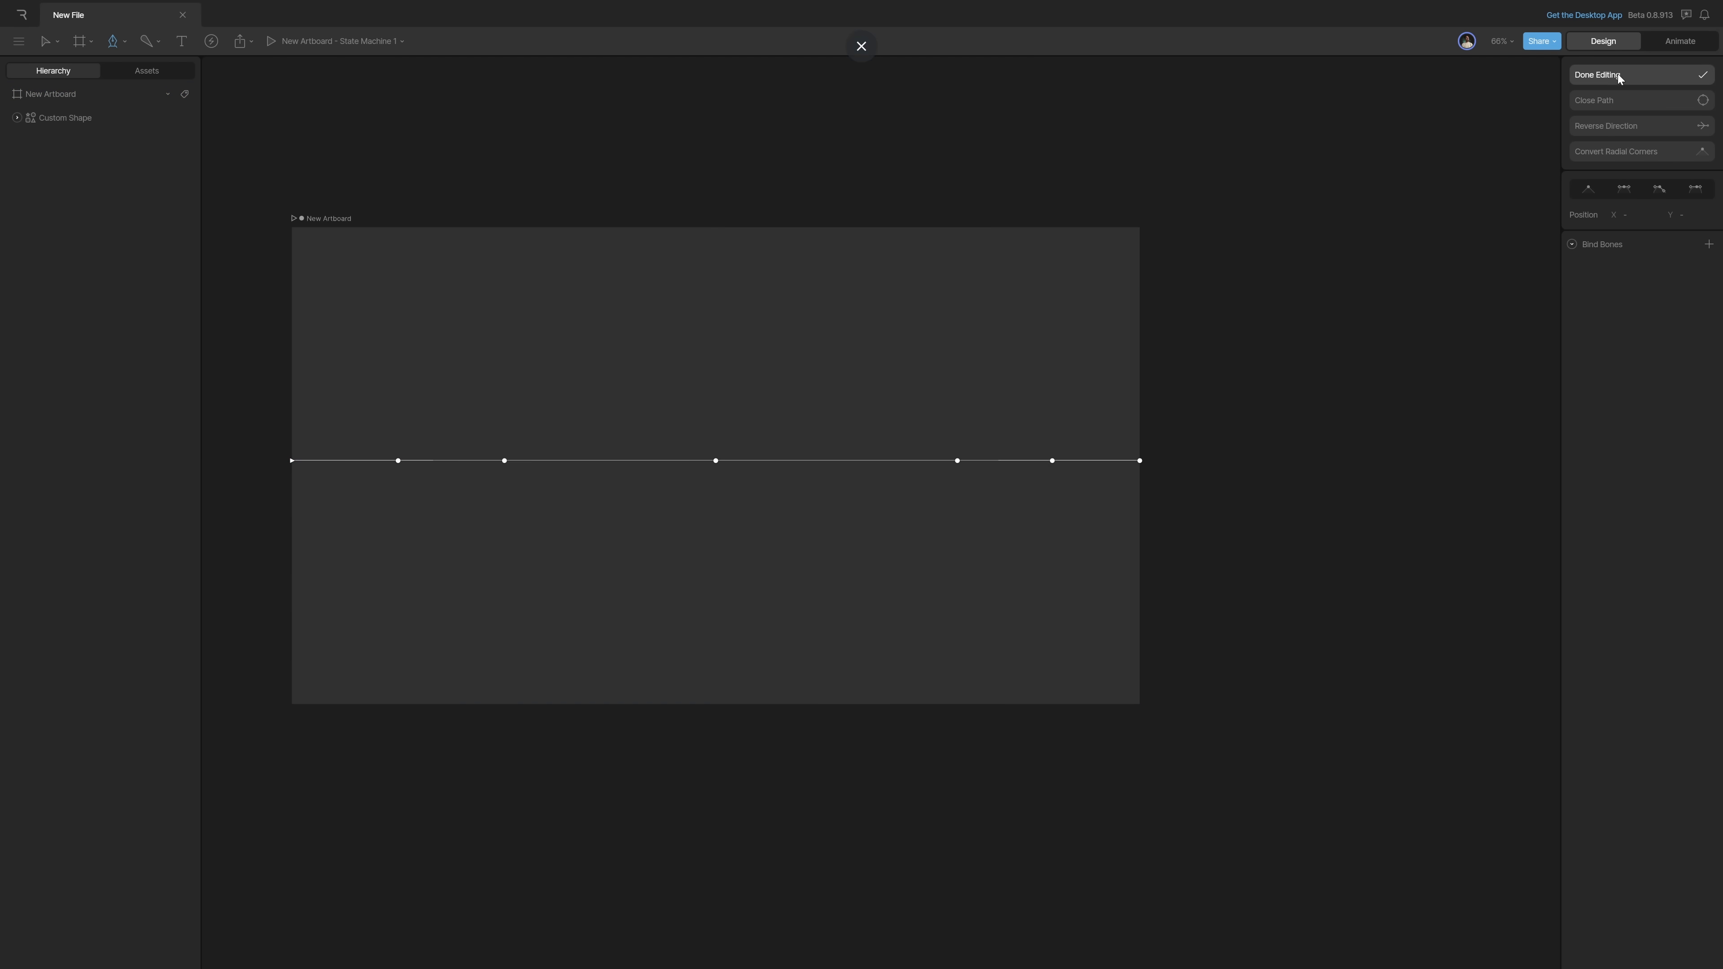
left_click(1599, 74)
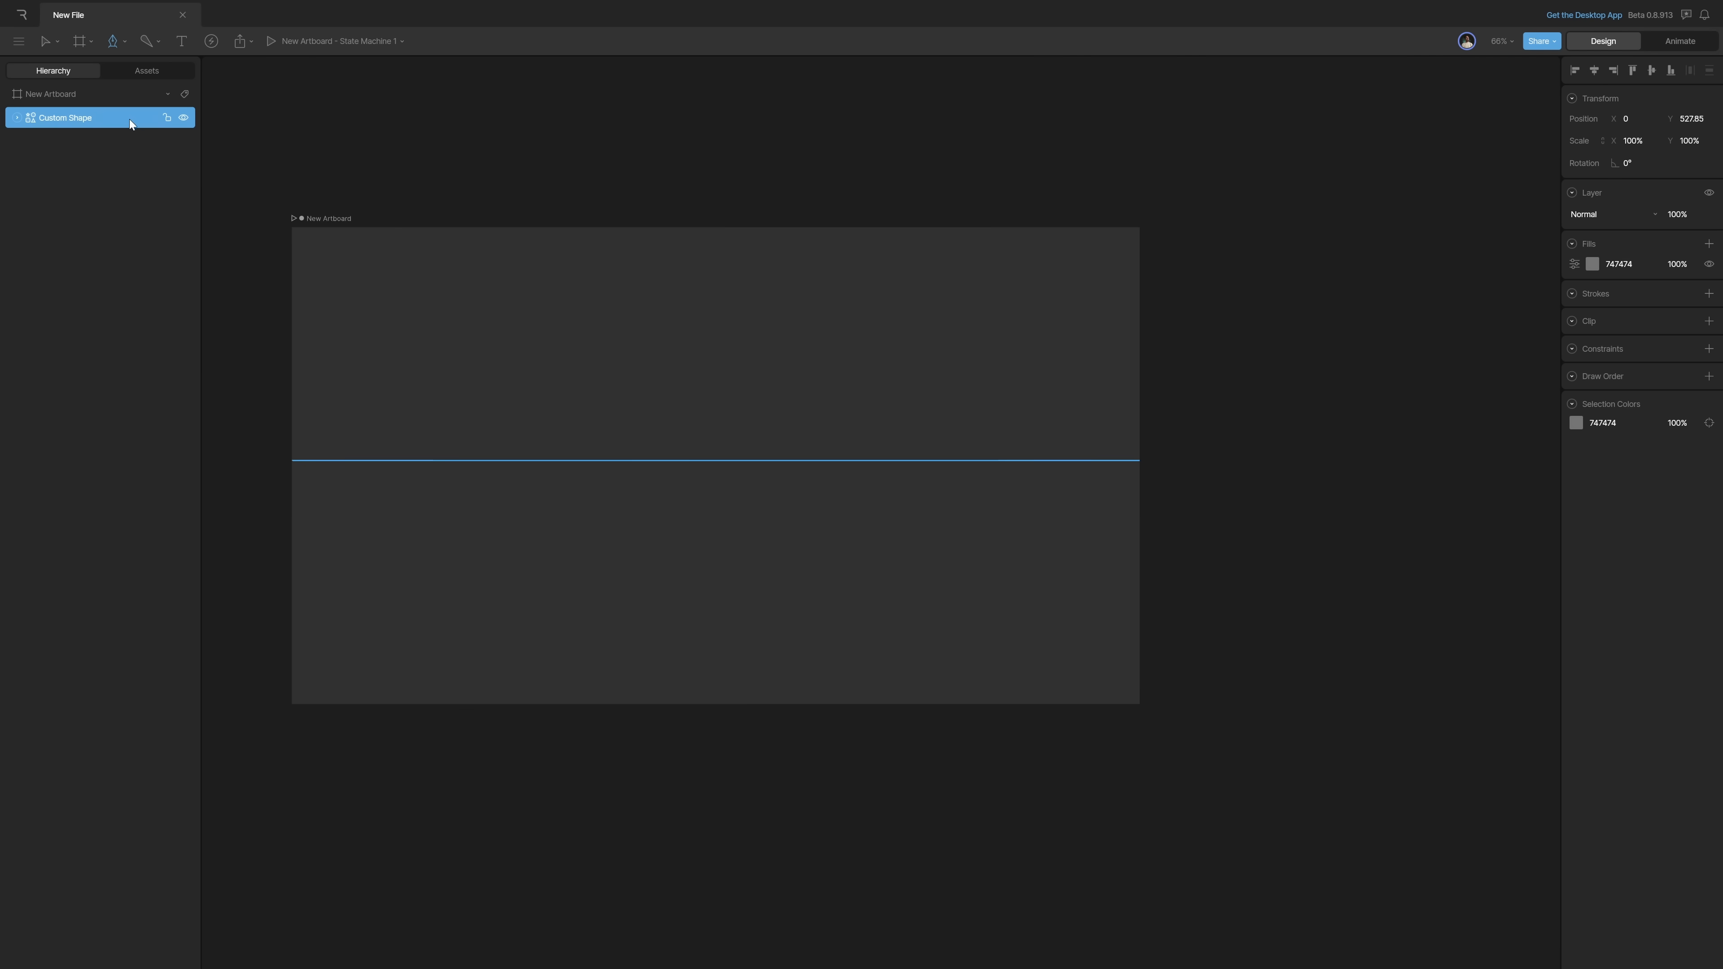
mouse_move(231, 121)
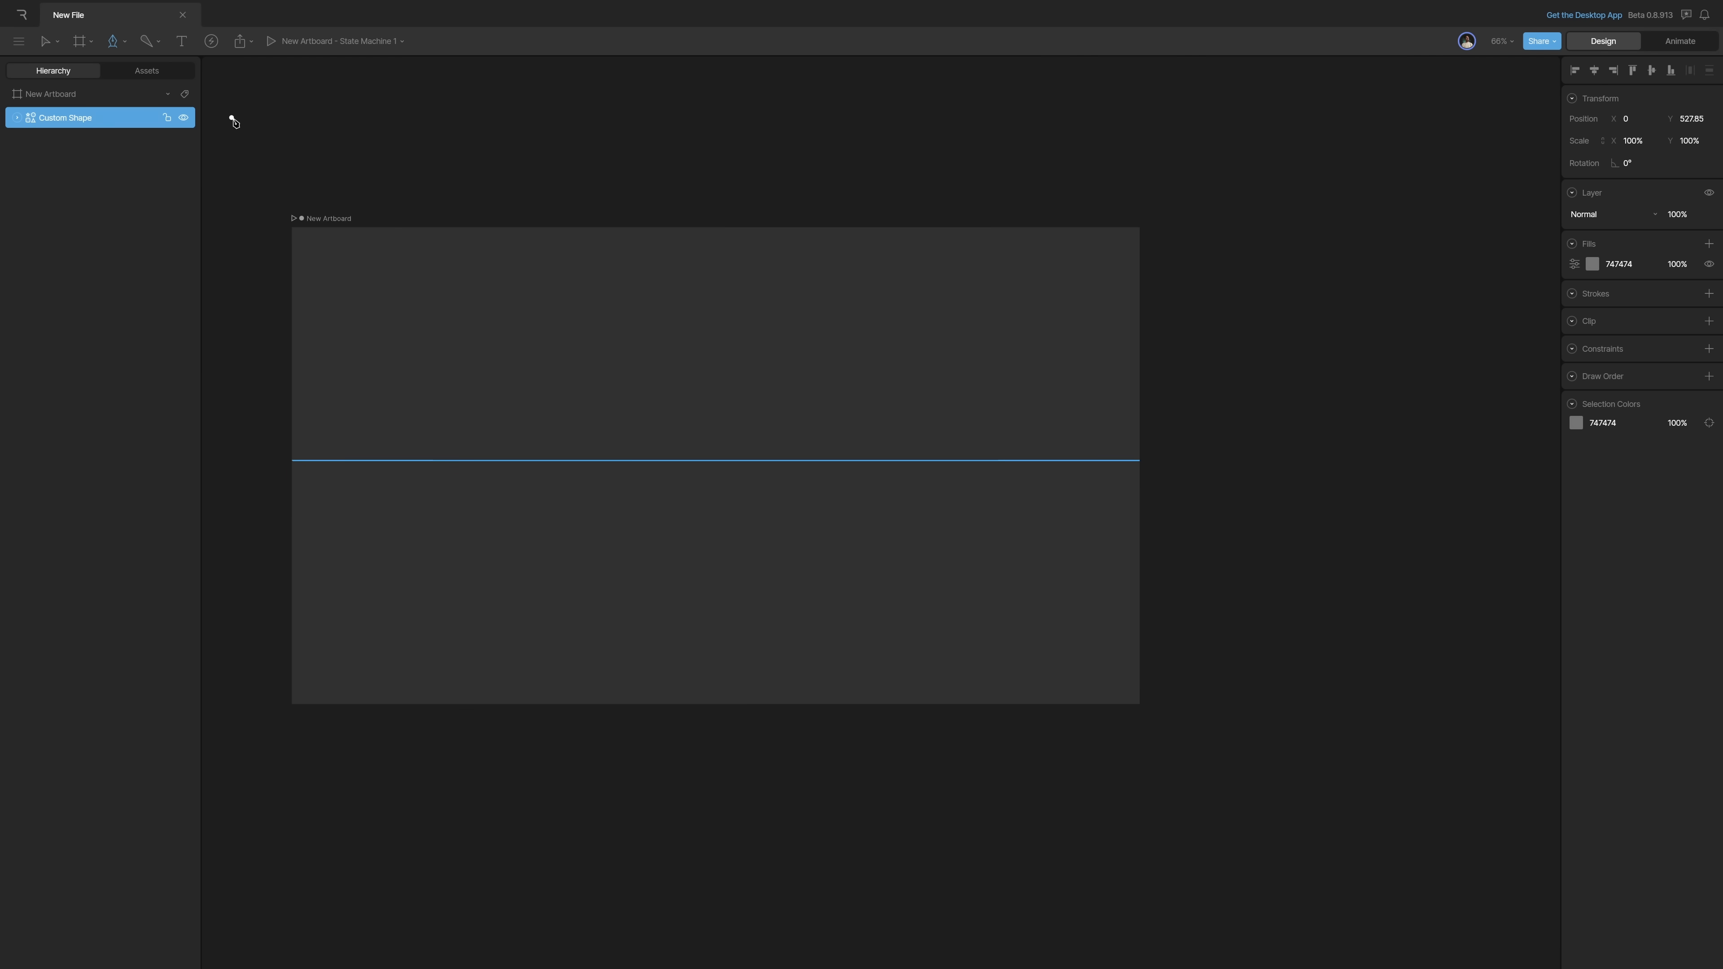
left_click(1625, 264)
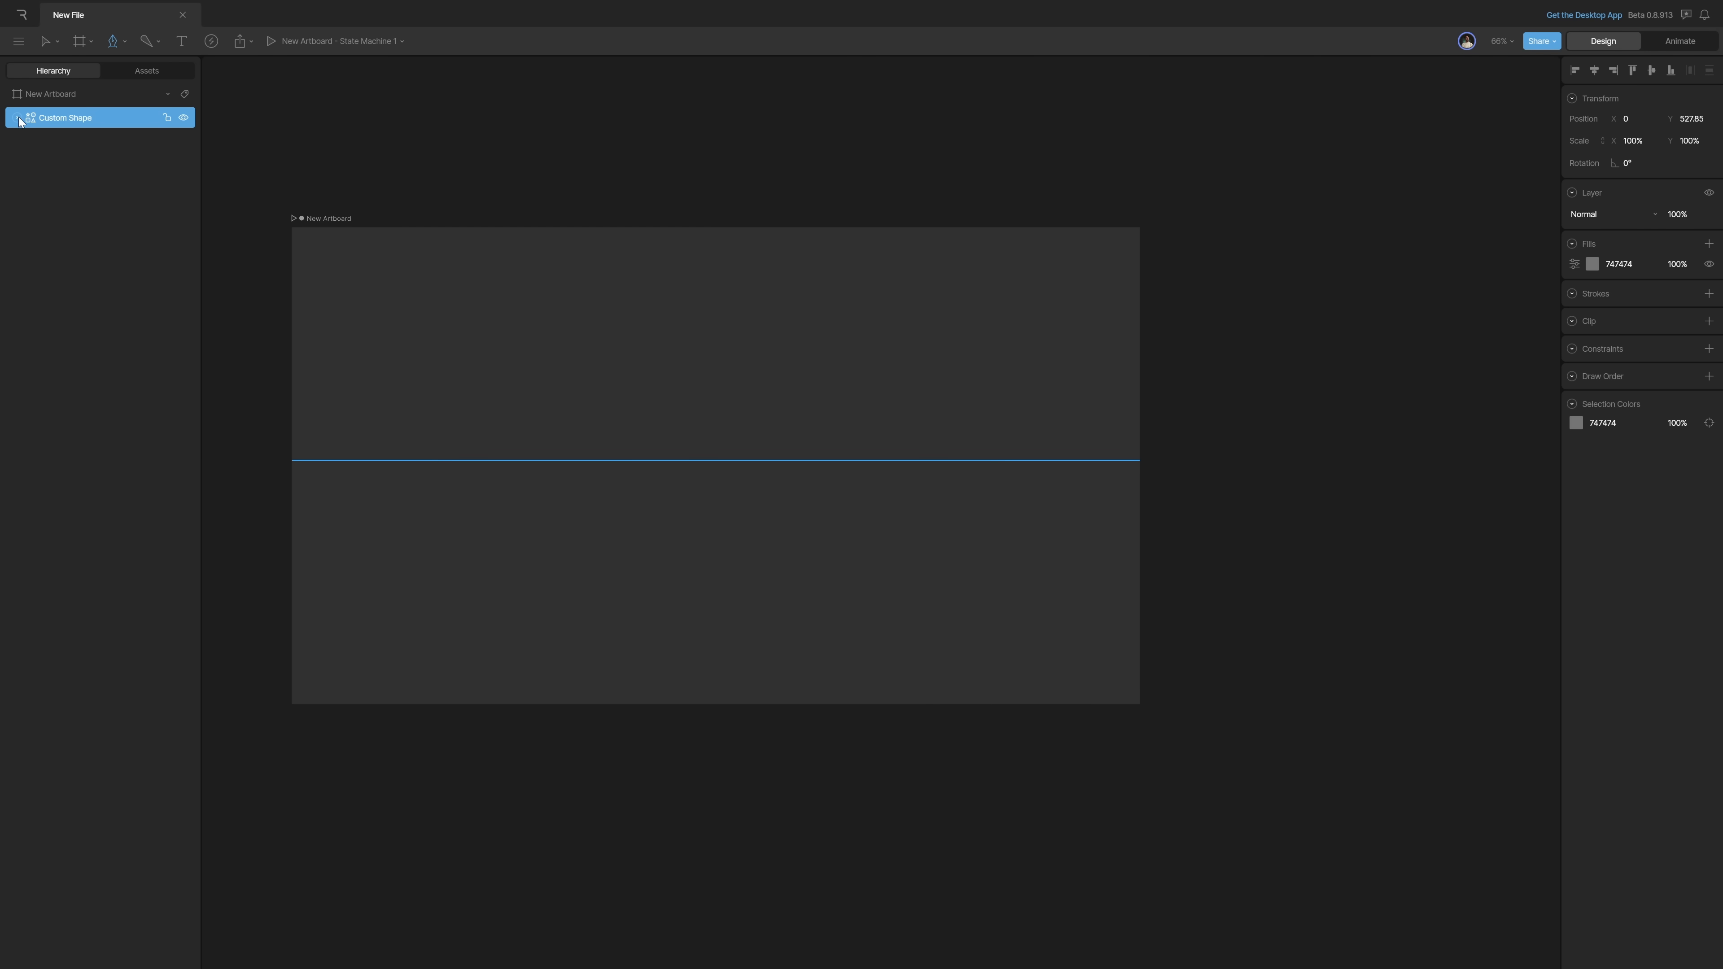
Step: Edit the path's vertices, adding a centre vertex and settling it back at Y 0
left_click(18, 118)
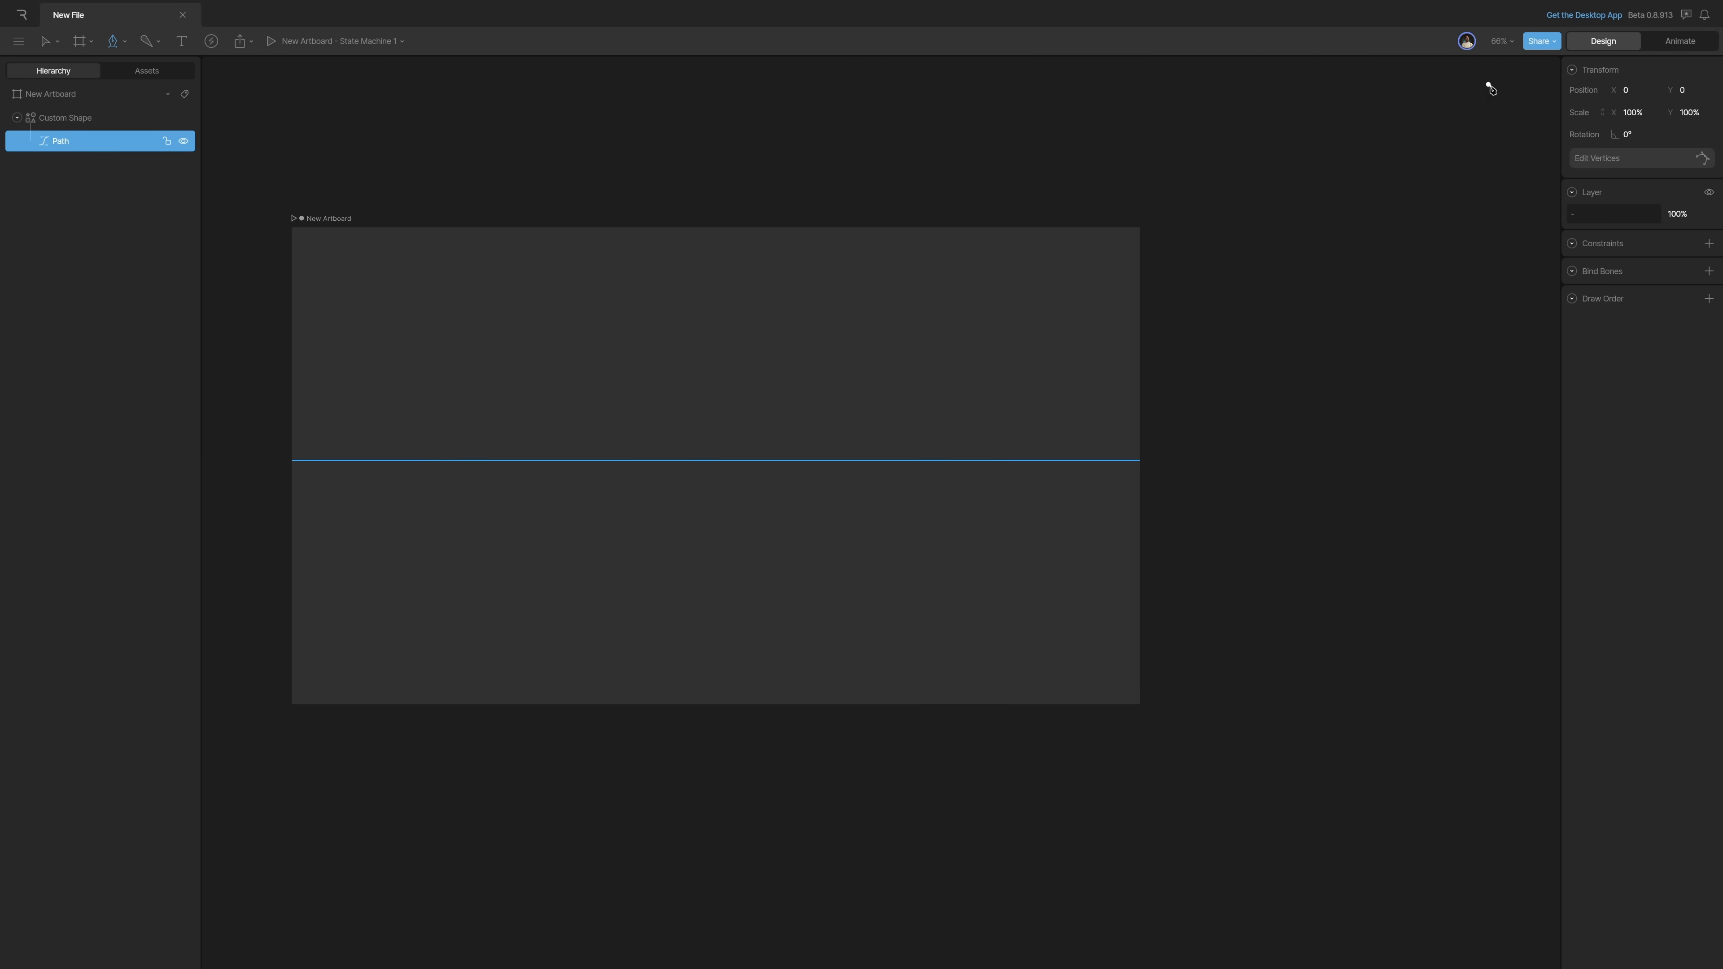
left_click(1595, 157)
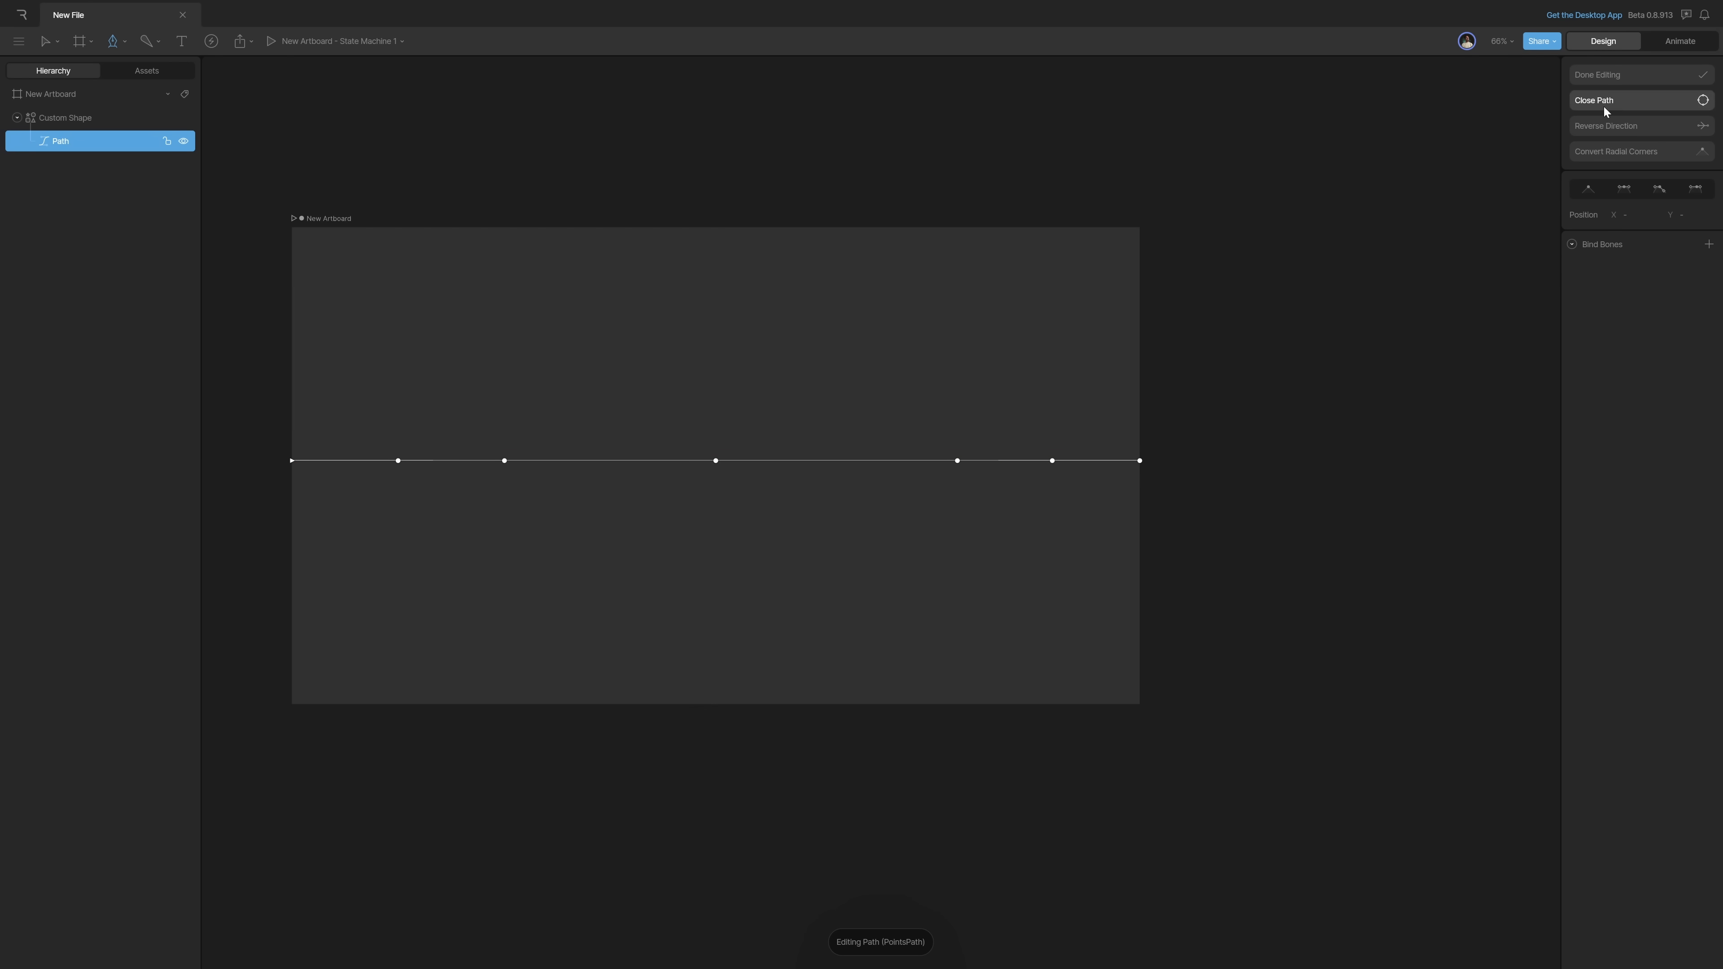
mouse_move(496, 244)
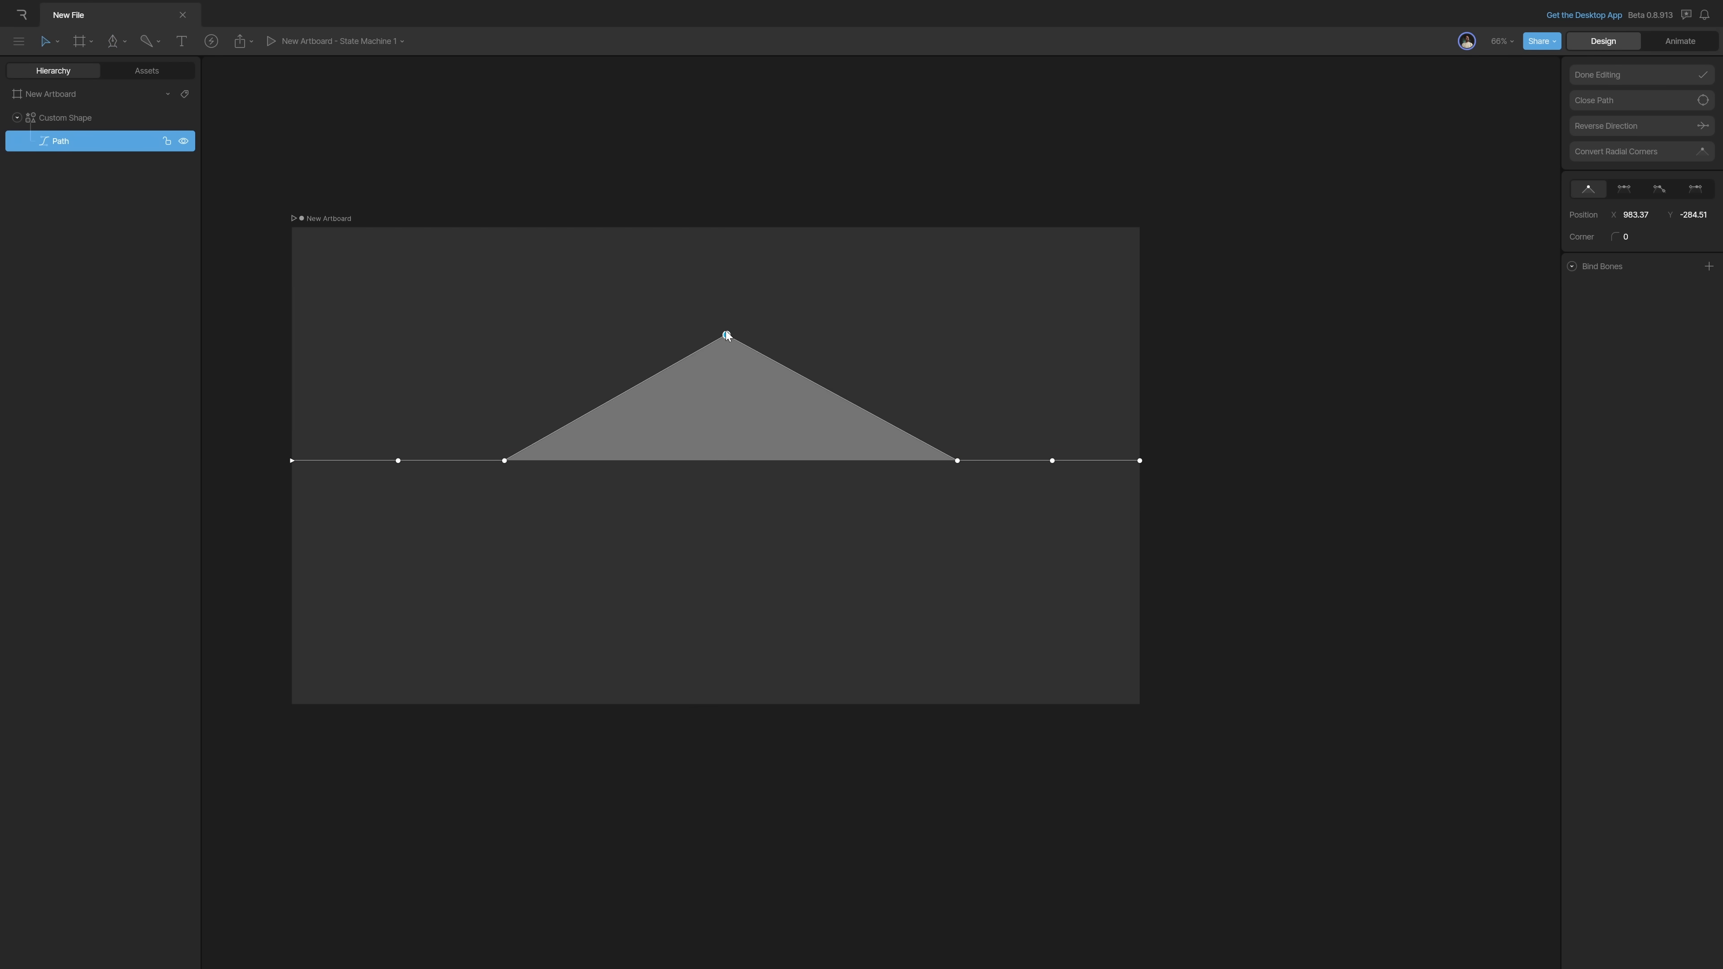
left_click_drag(725, 335, 721, 248)
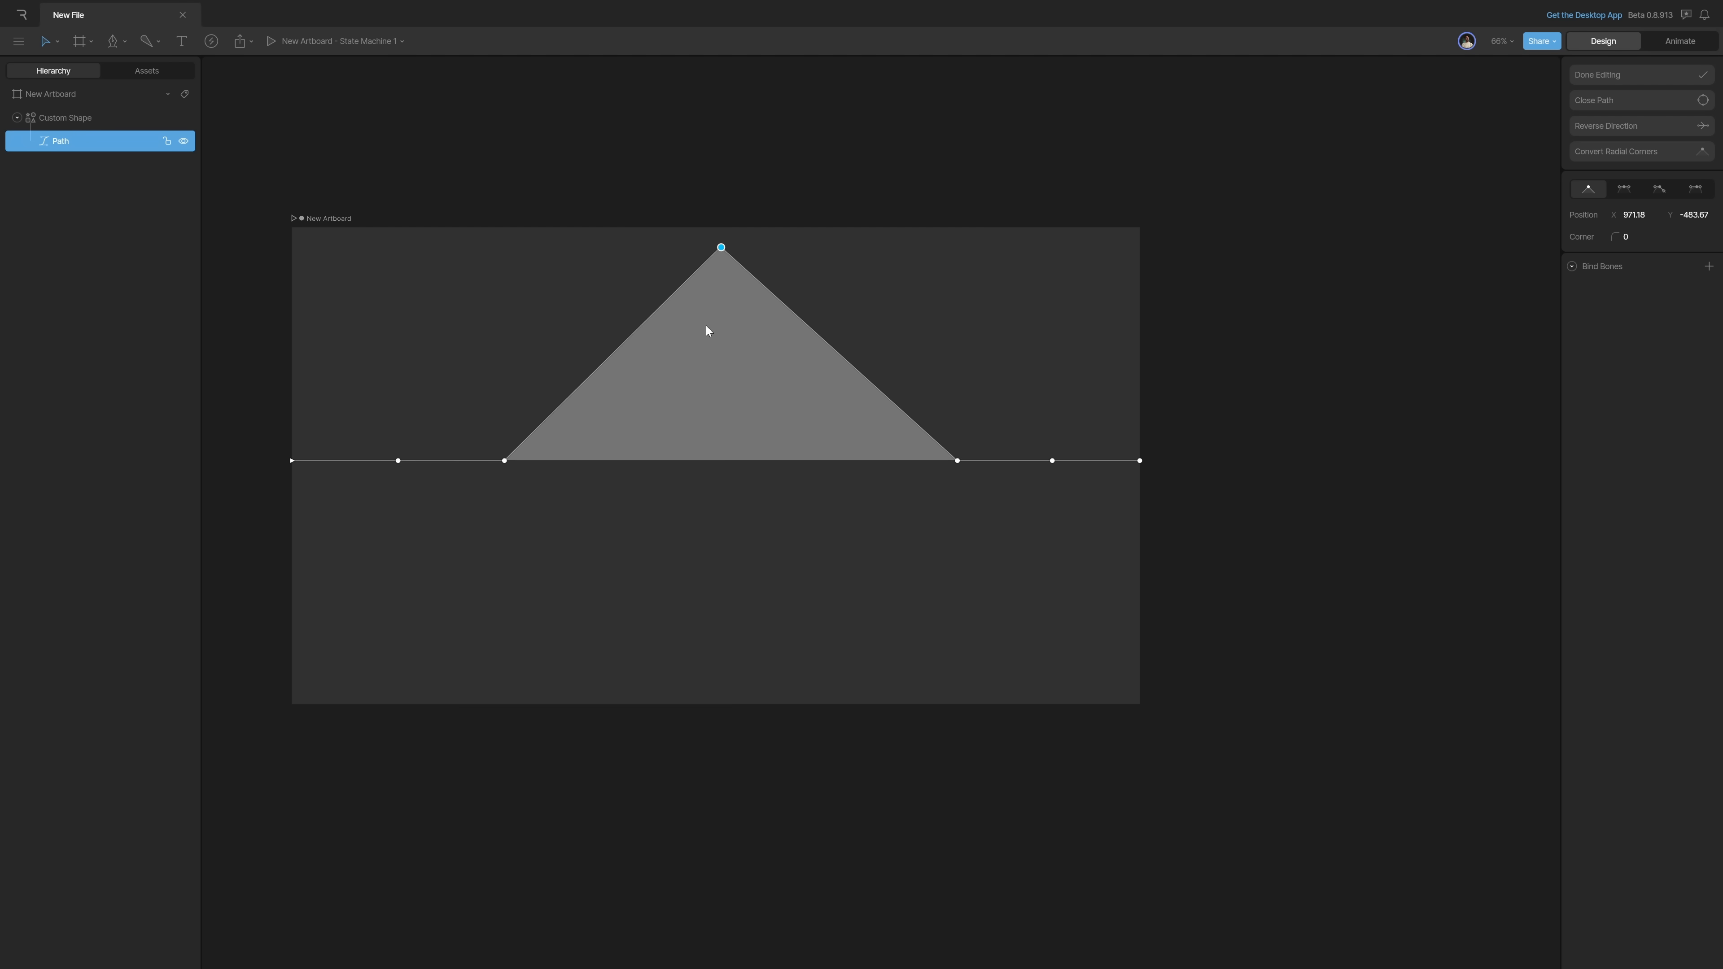
left_click_drag(721, 248, 716, 461)
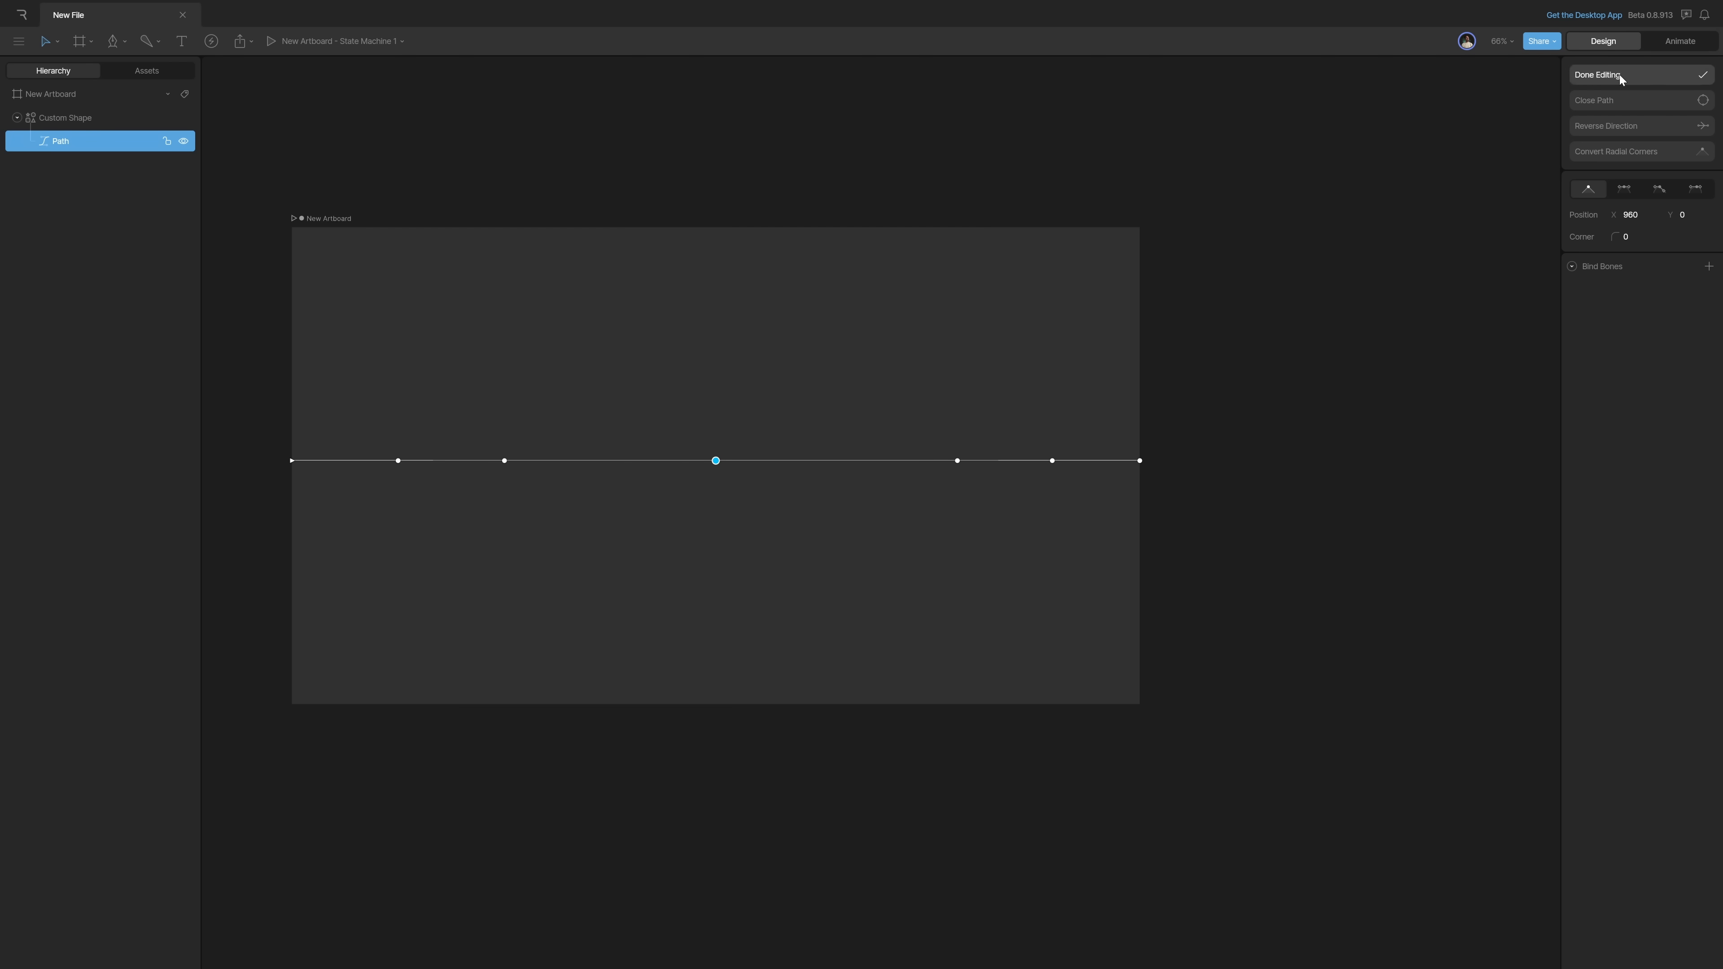
Step: Give the line a width-2 magenta stroke and raise one vertex into a smooth bezier bump
left_click(1597, 74)
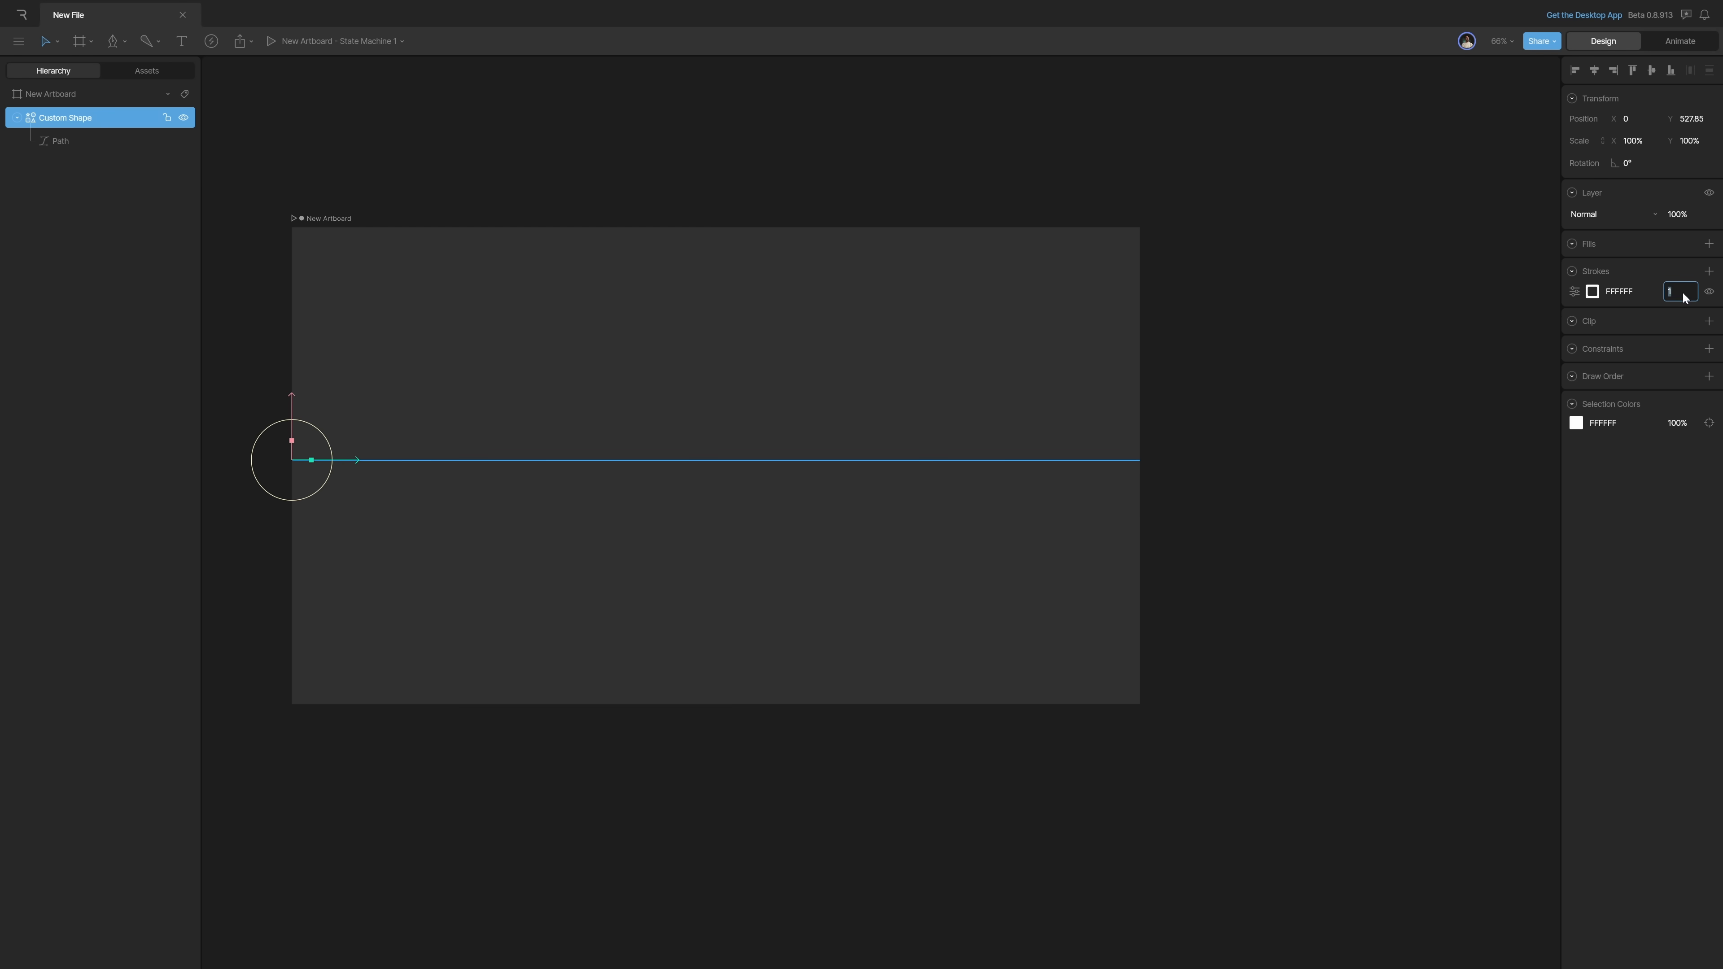
left_click(1591, 291)
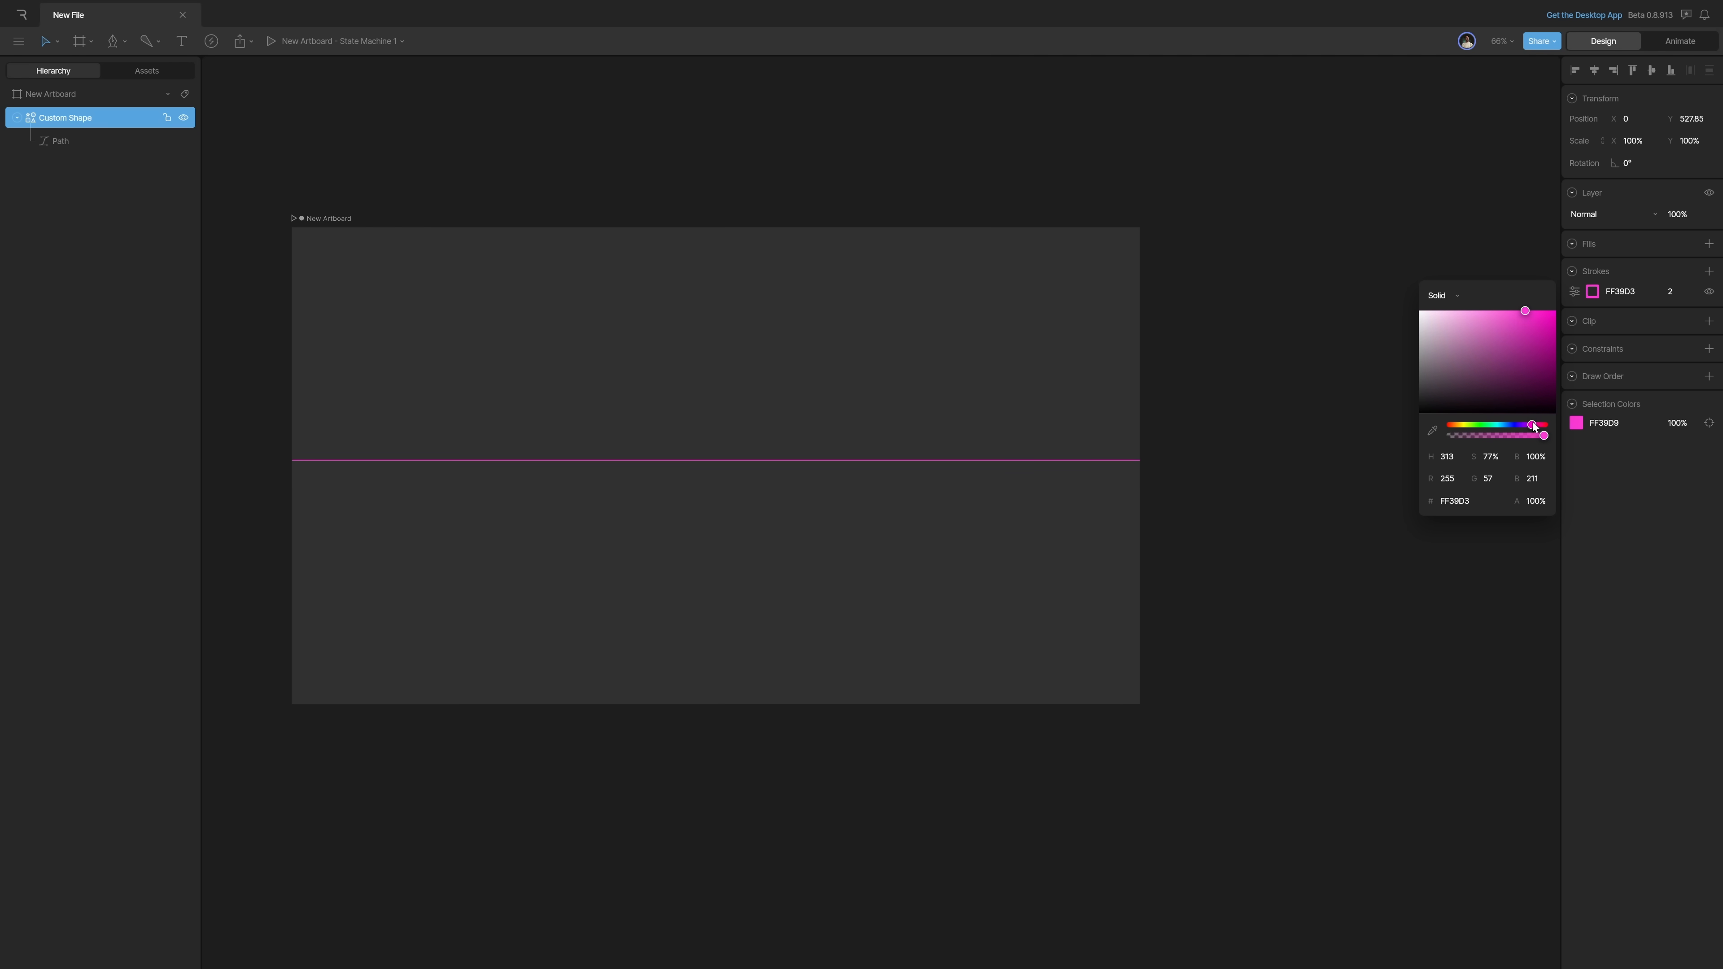
left_click_drag(1524, 310, 1524, 319)
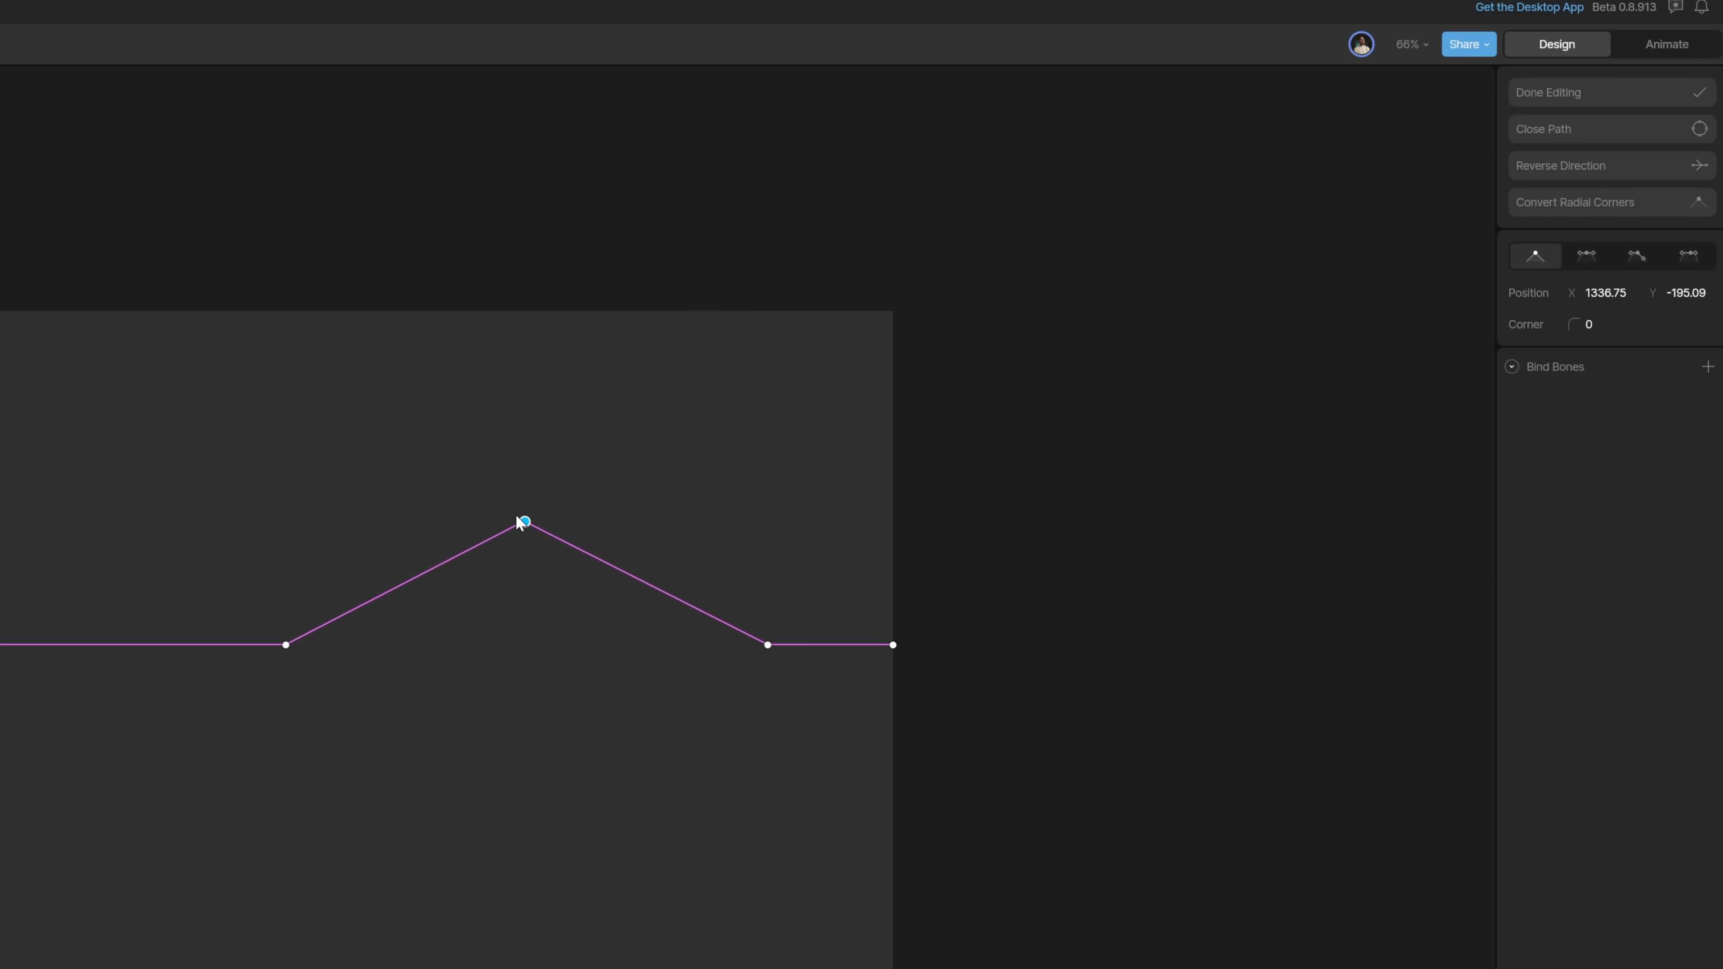
left_click_drag(524, 522, 534, 507)
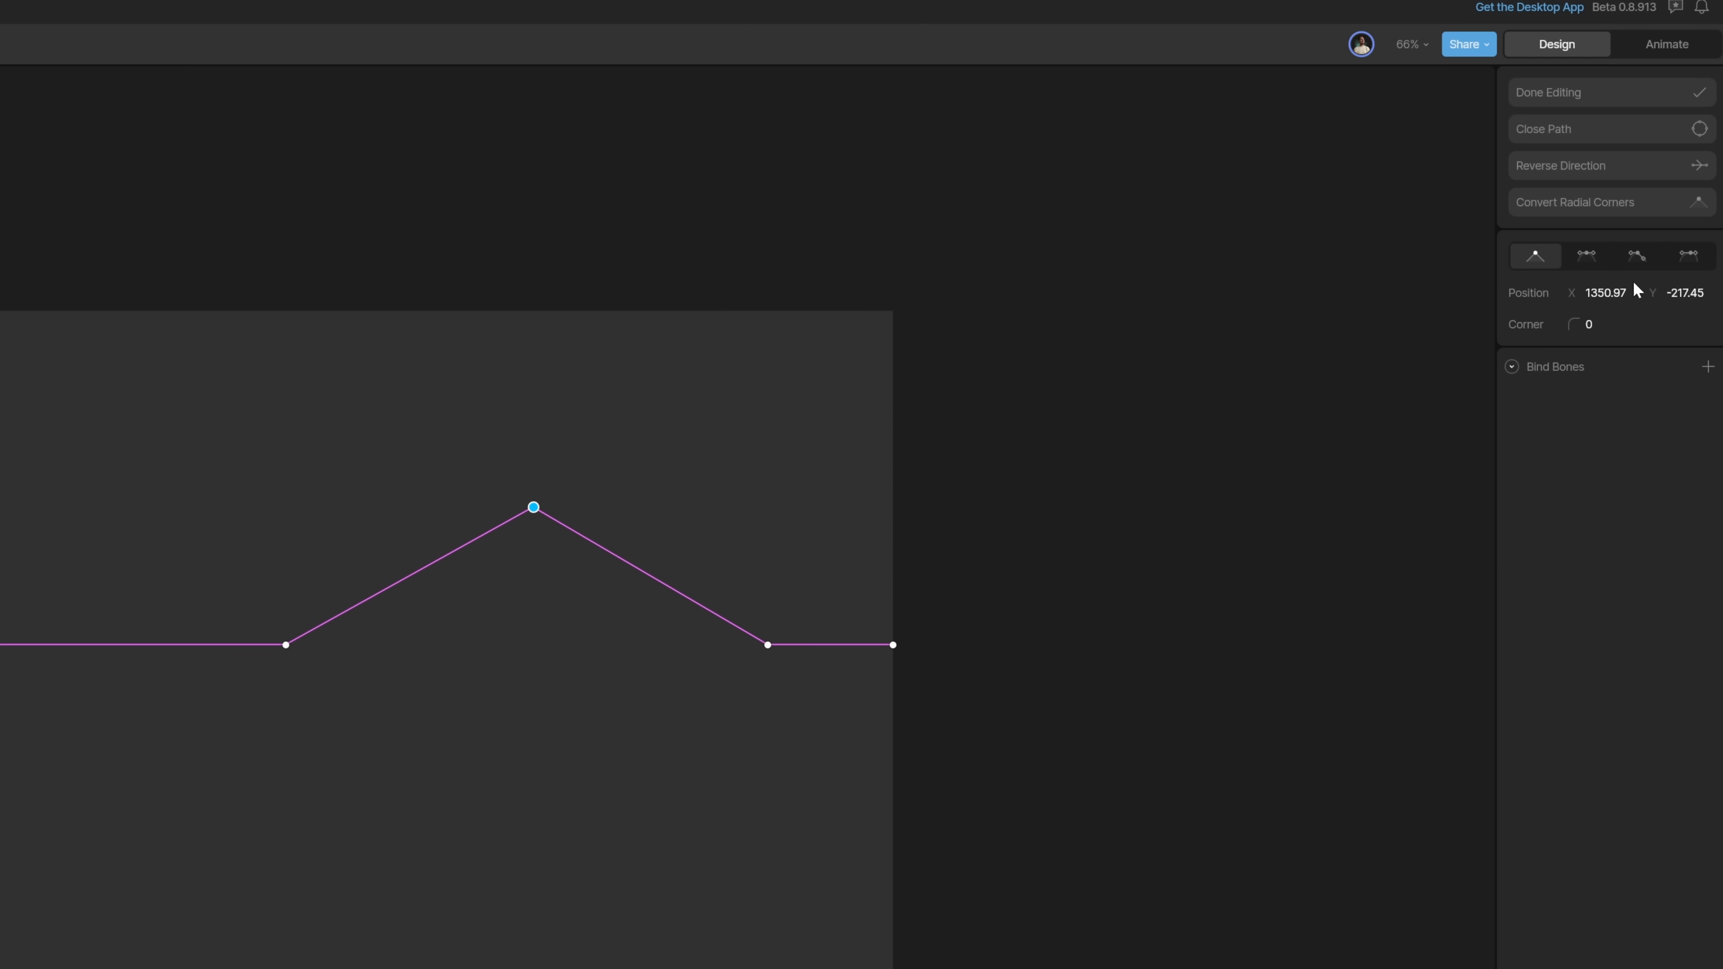
left_click_drag(533, 506, 591, 547)
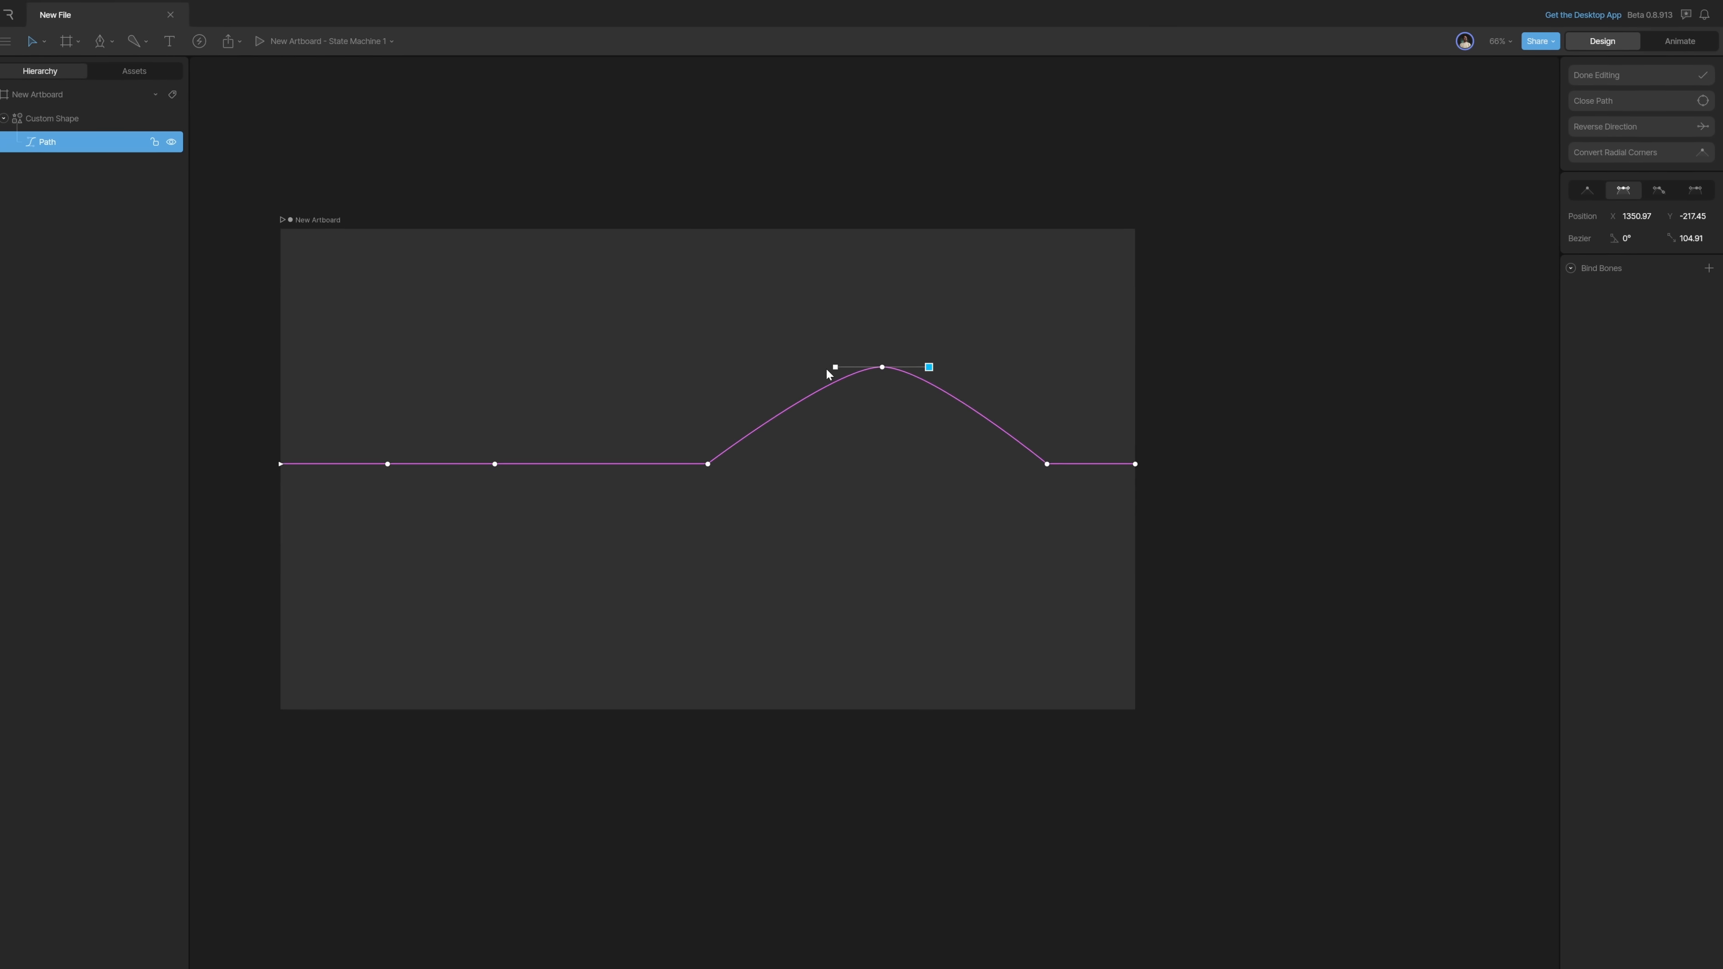
Step: Add extra vertices along the flat line and create the first root bone at its left end
left_click(1595, 74)
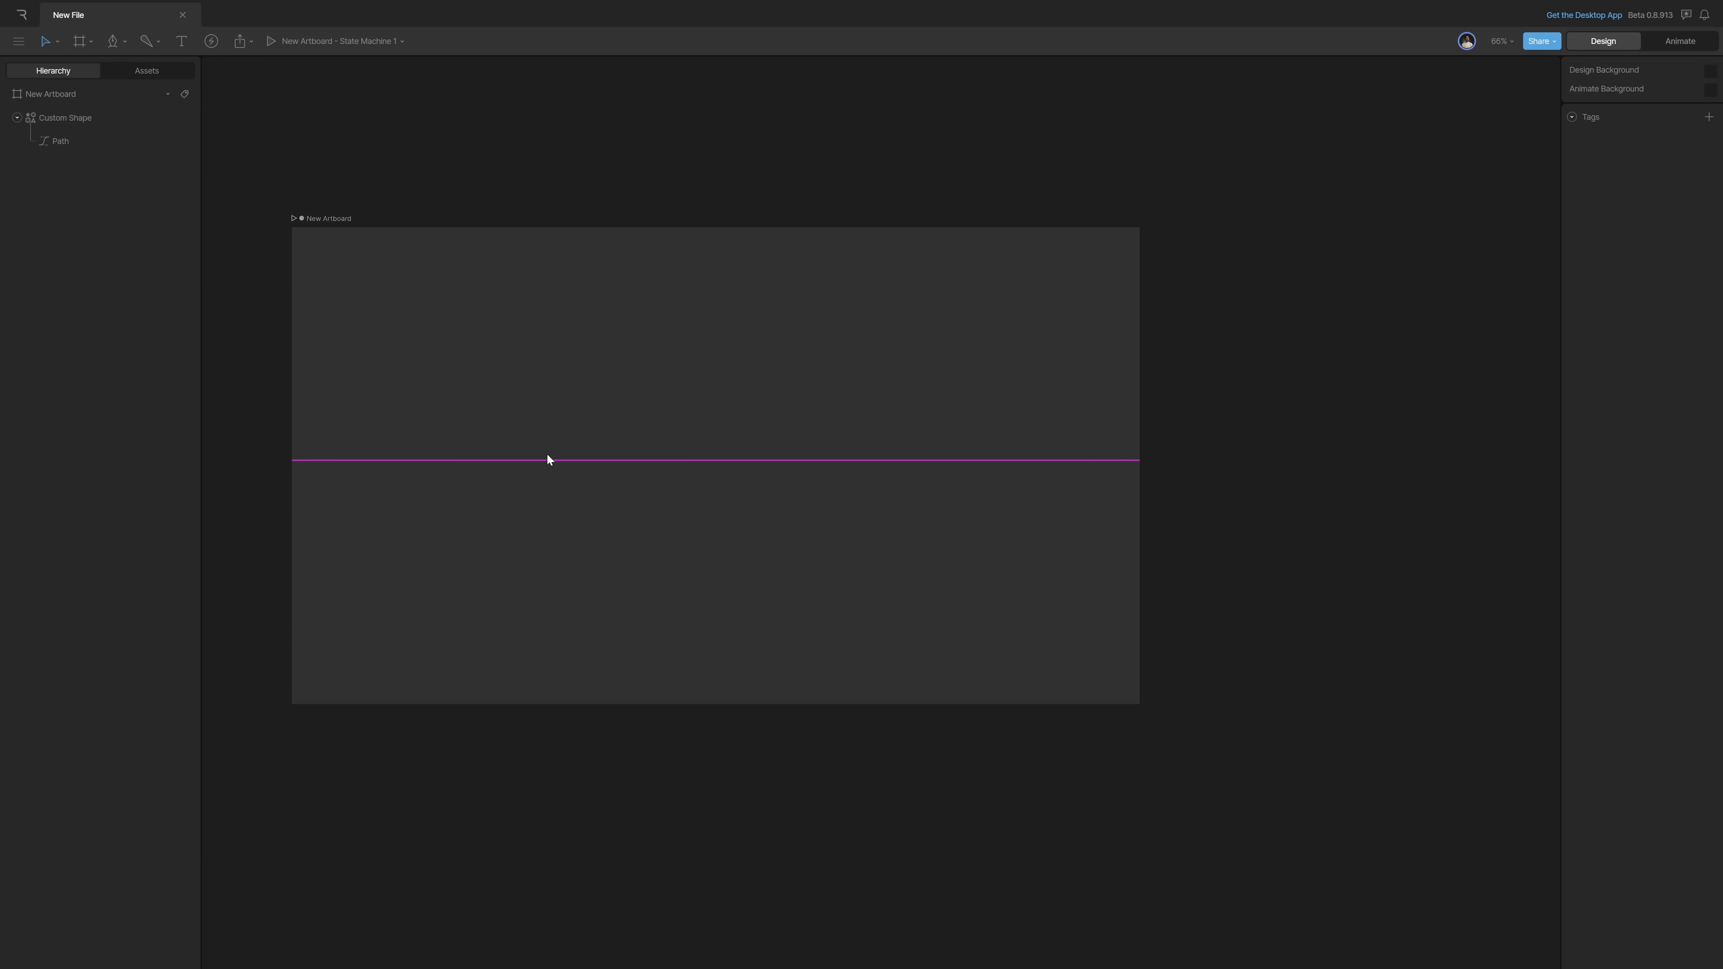
mouse_move(631, 472)
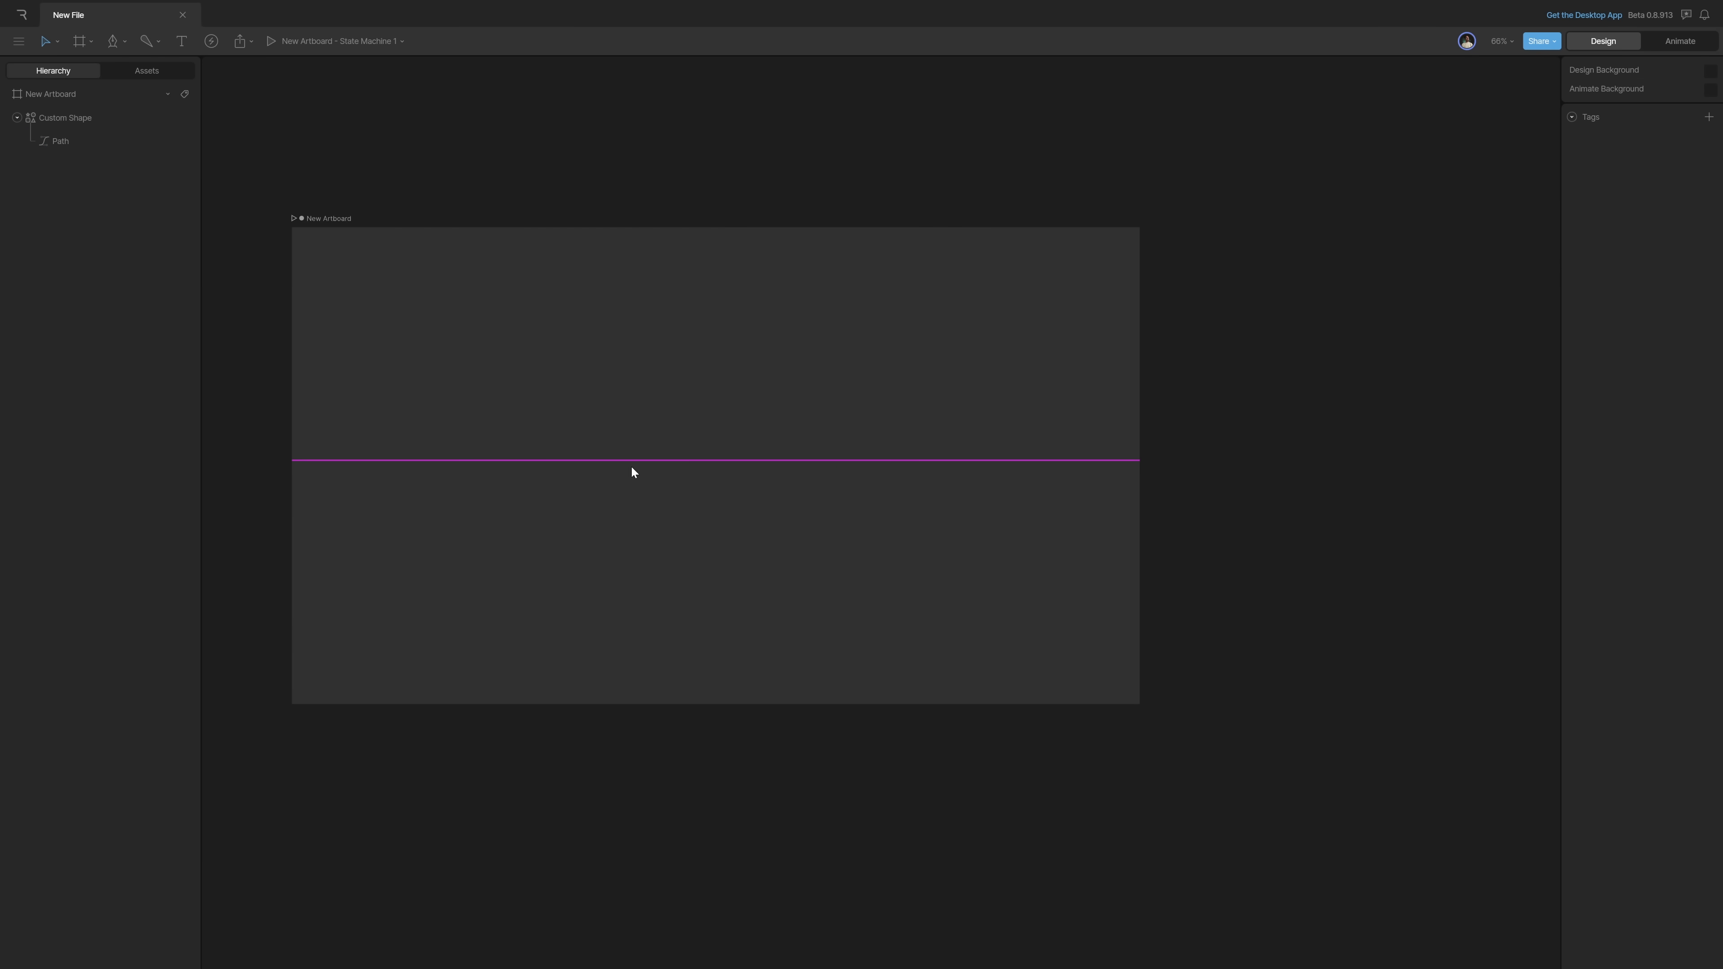
mouse_move(530, 469)
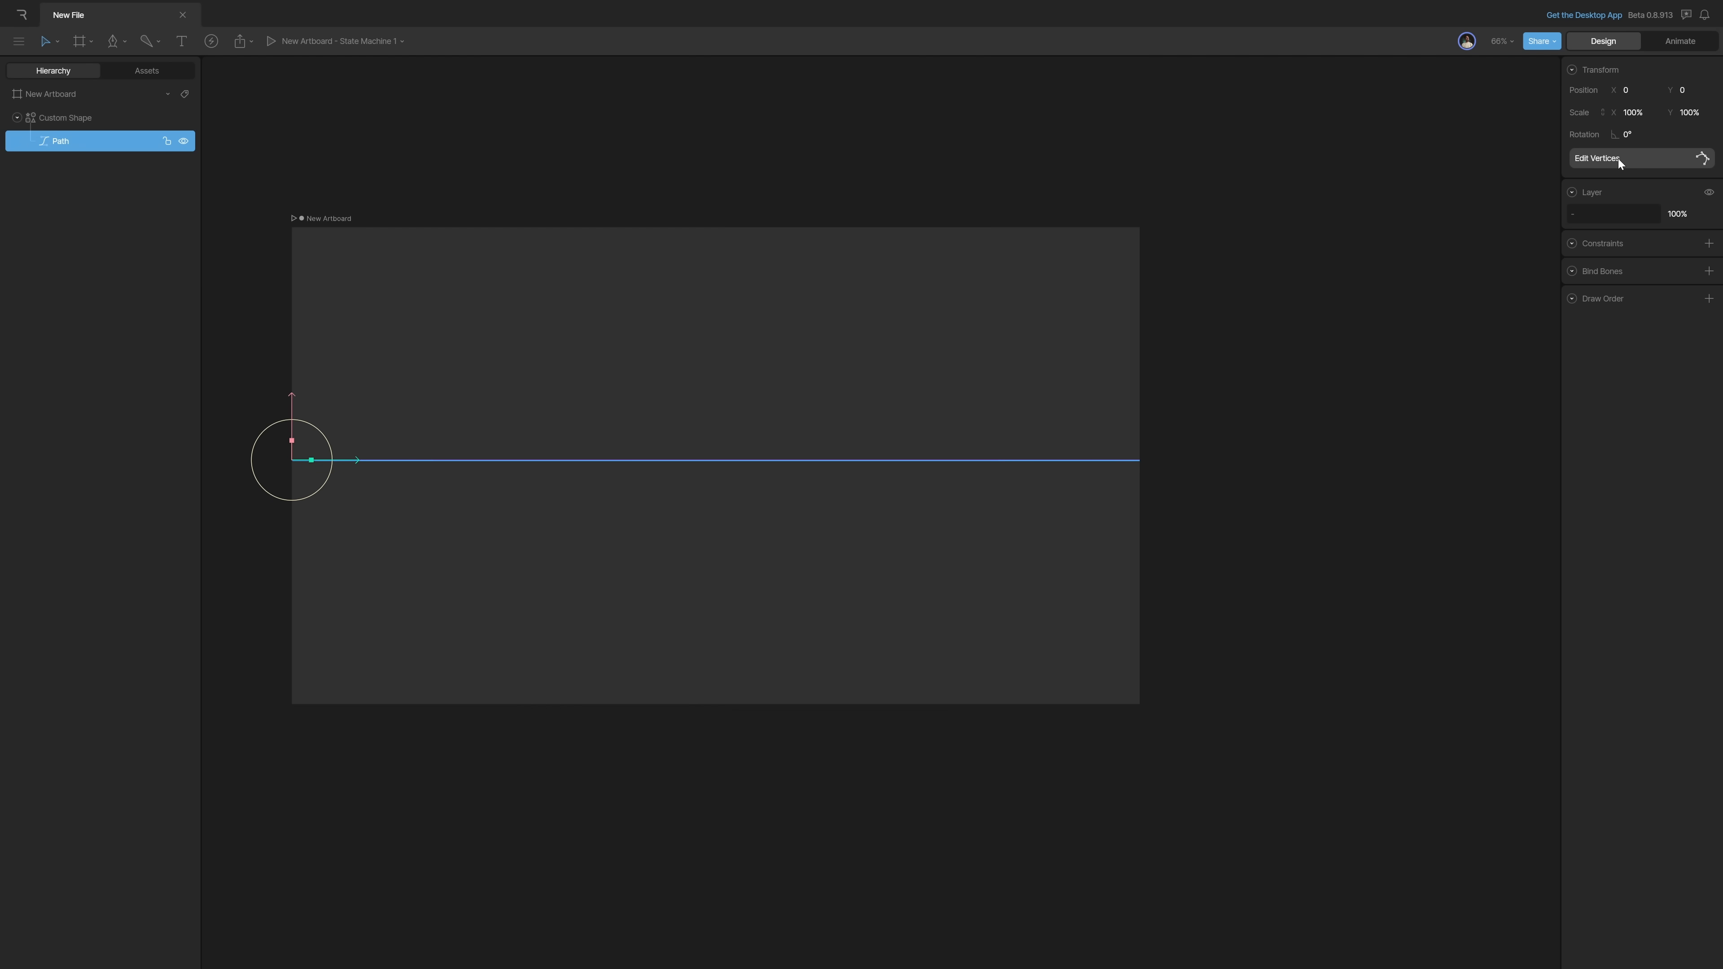
left_click(1597, 158)
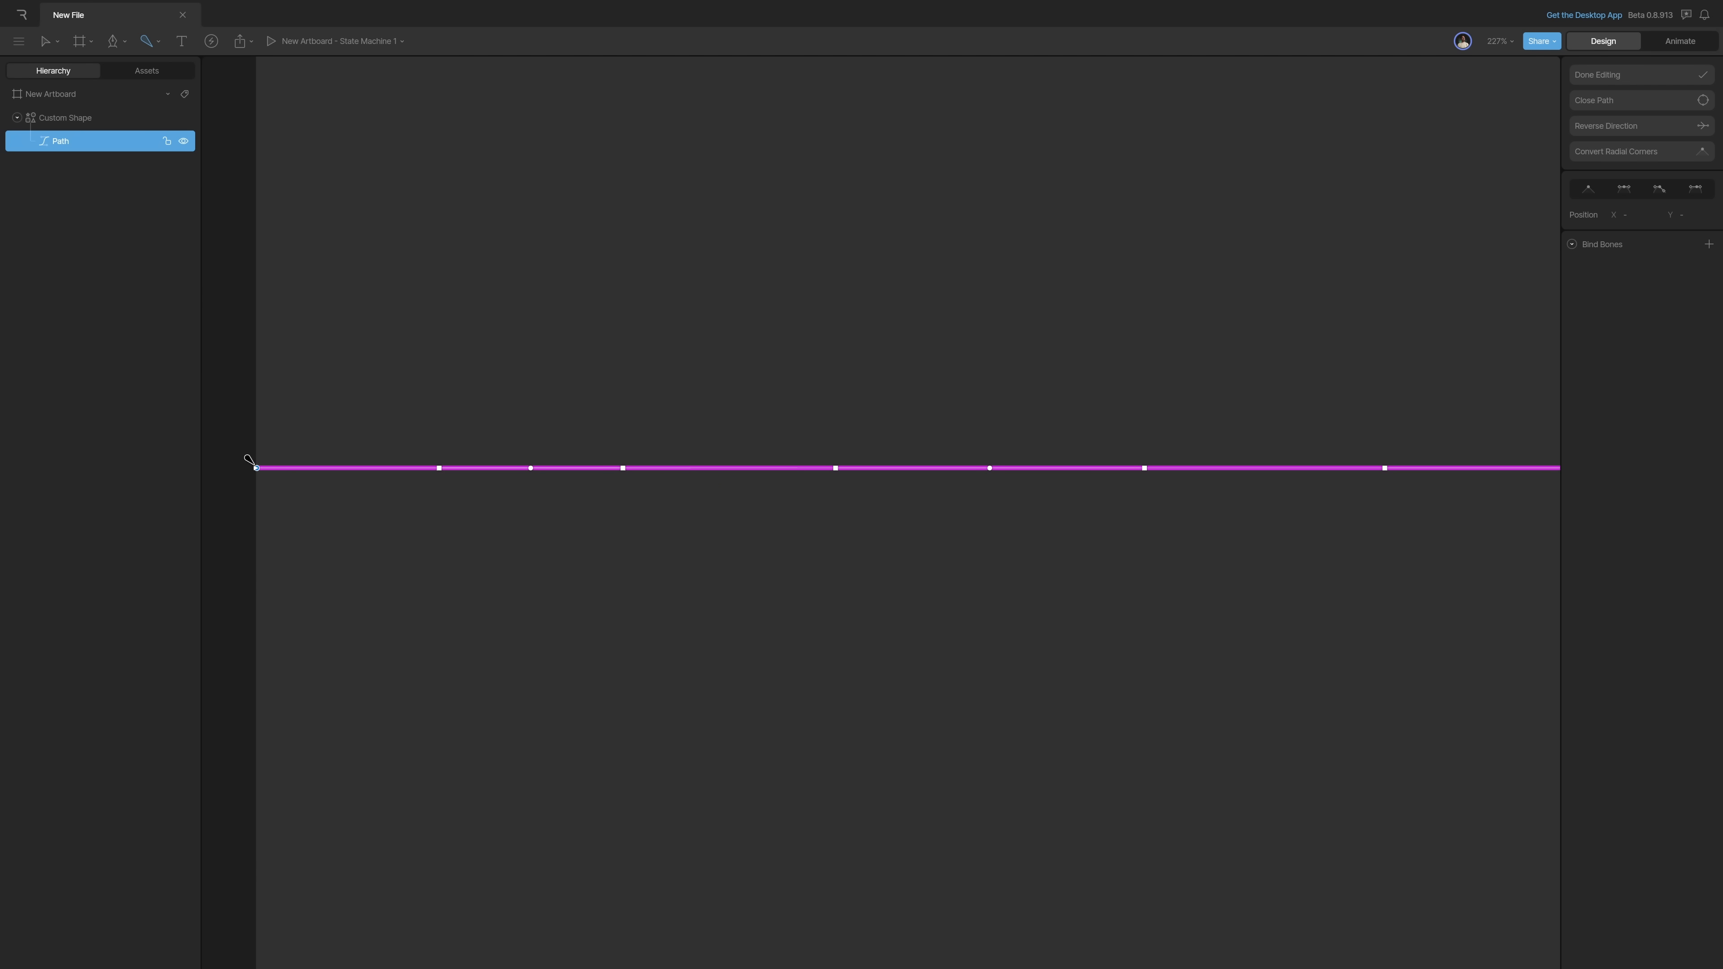
left_click_drag(297, 467, 395, 305)
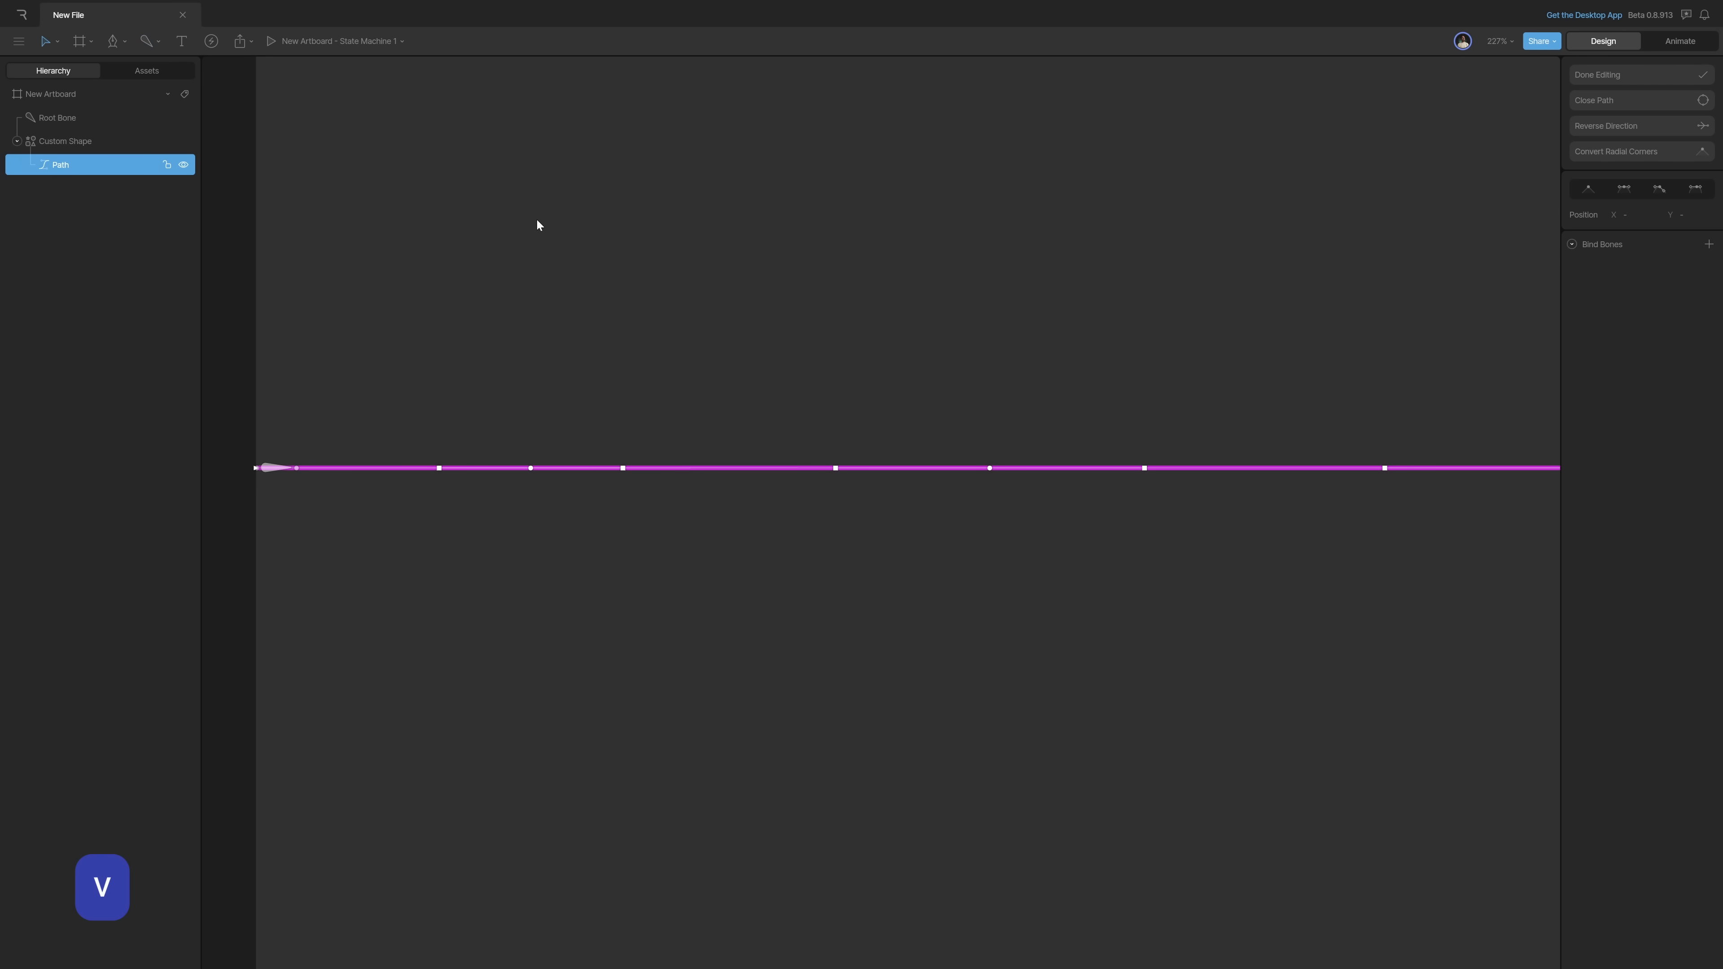
mouse_move(493, 367)
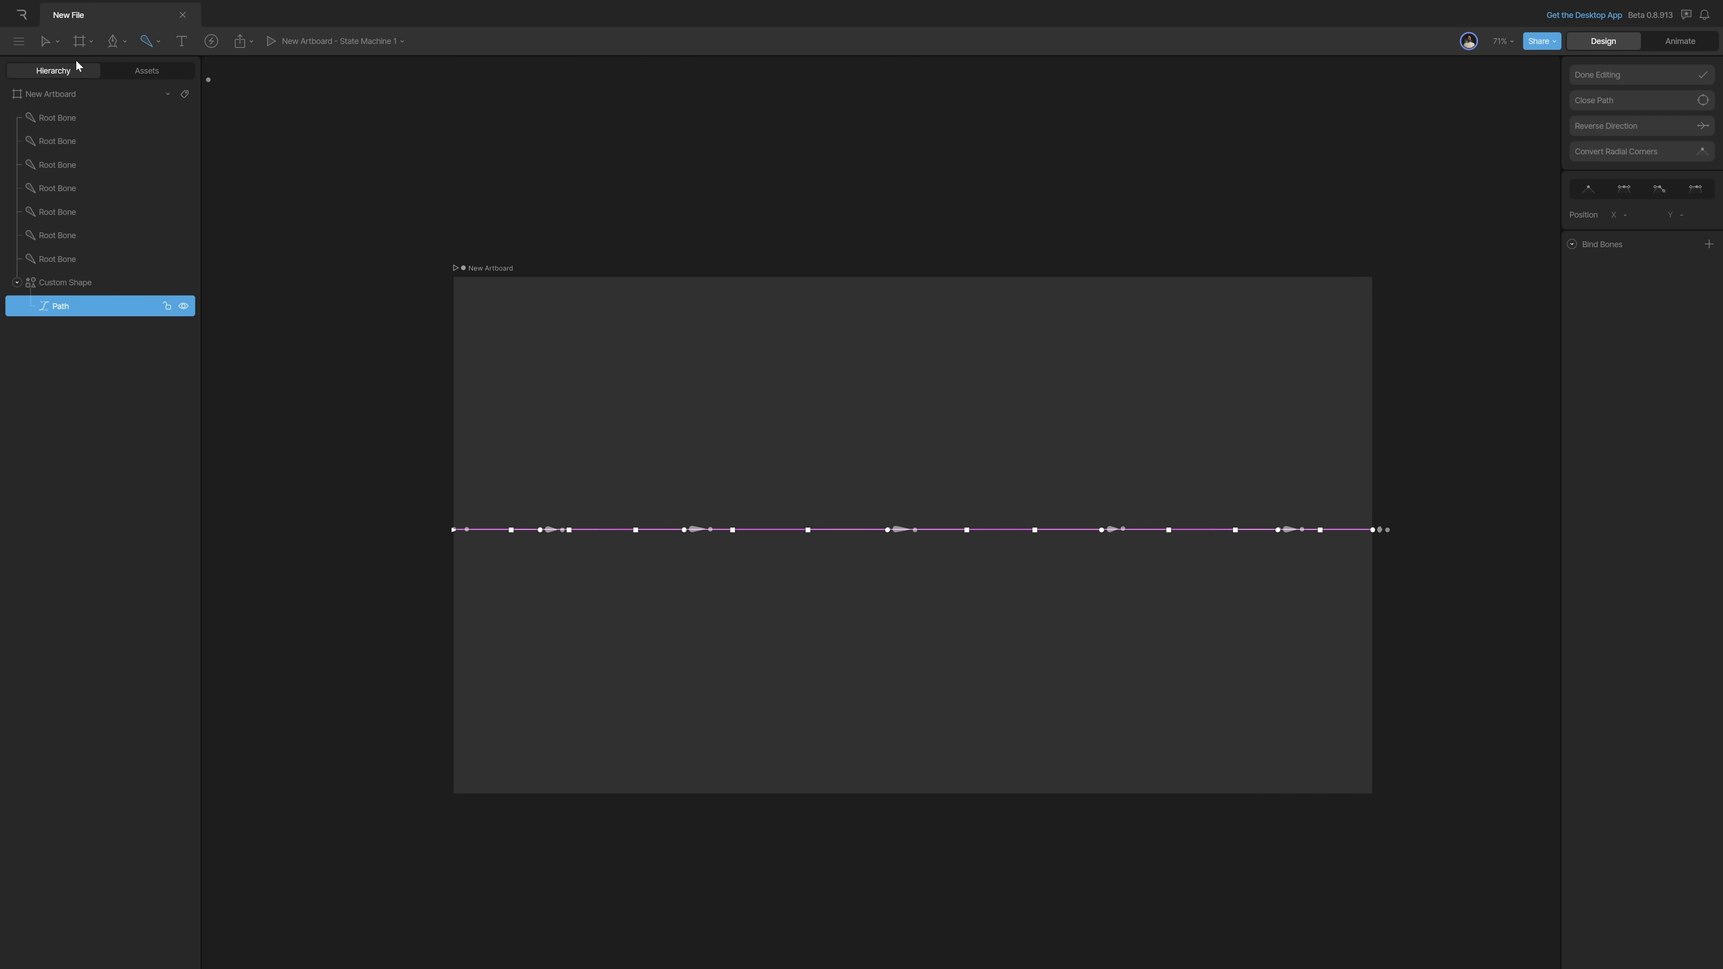
Step: Select all vertices and bind the row of root bones to the path
left_click(46, 40)
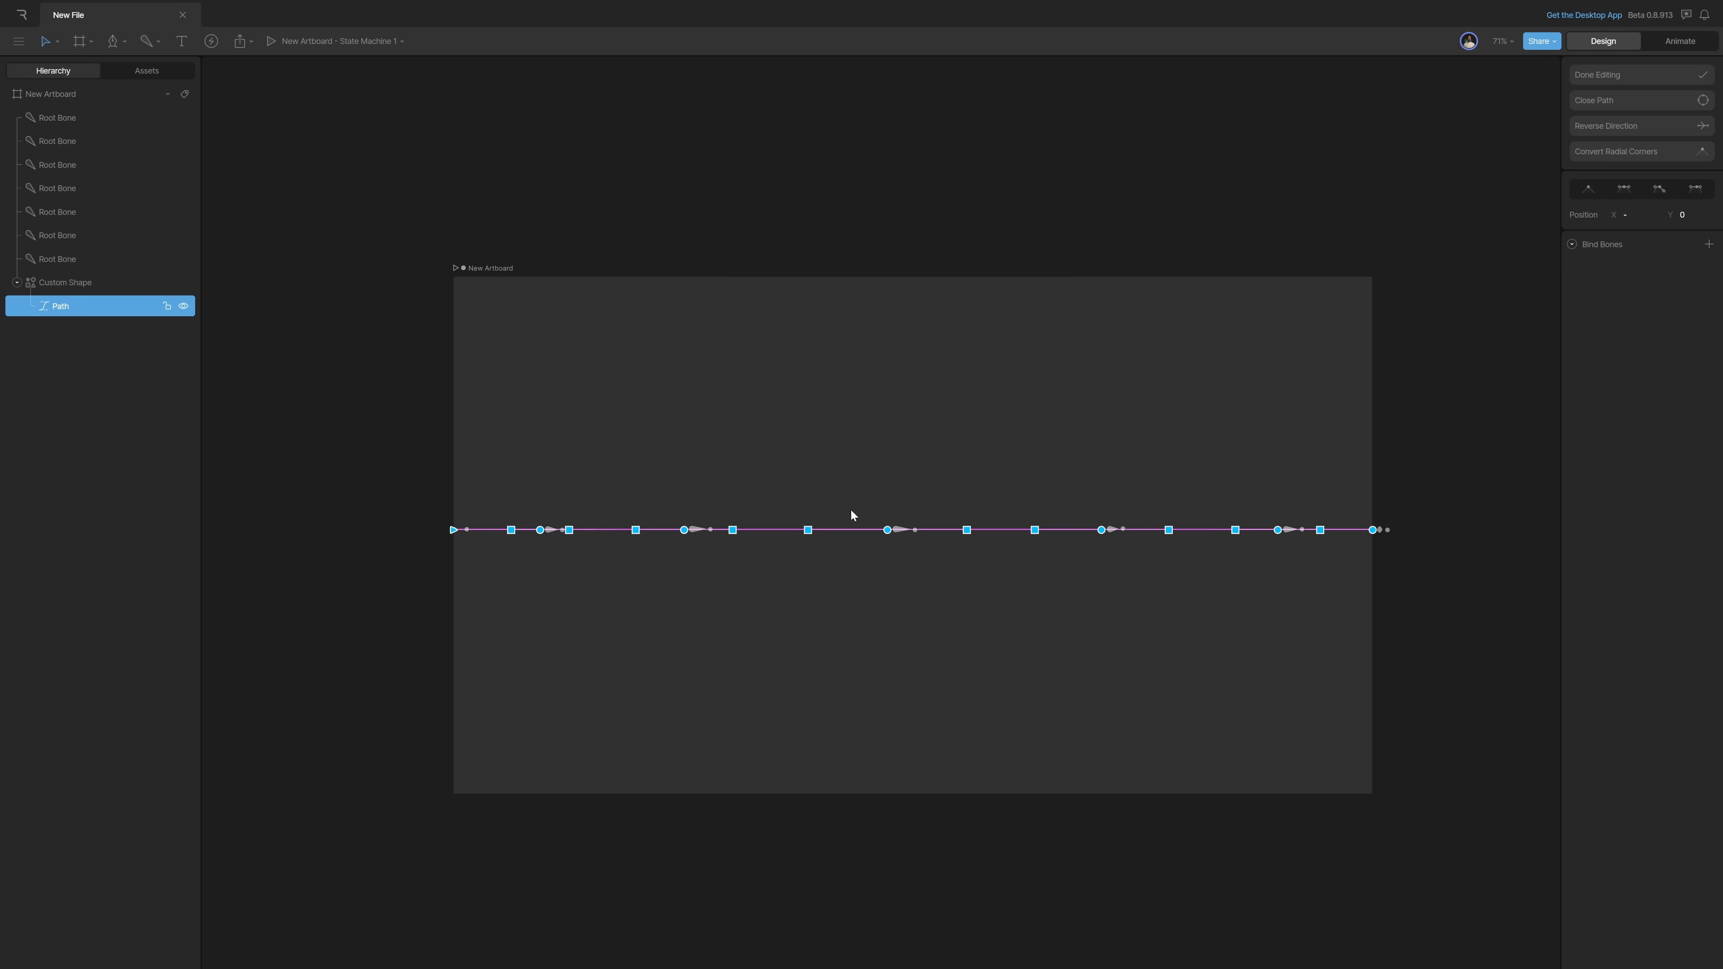
left_click(1707, 244)
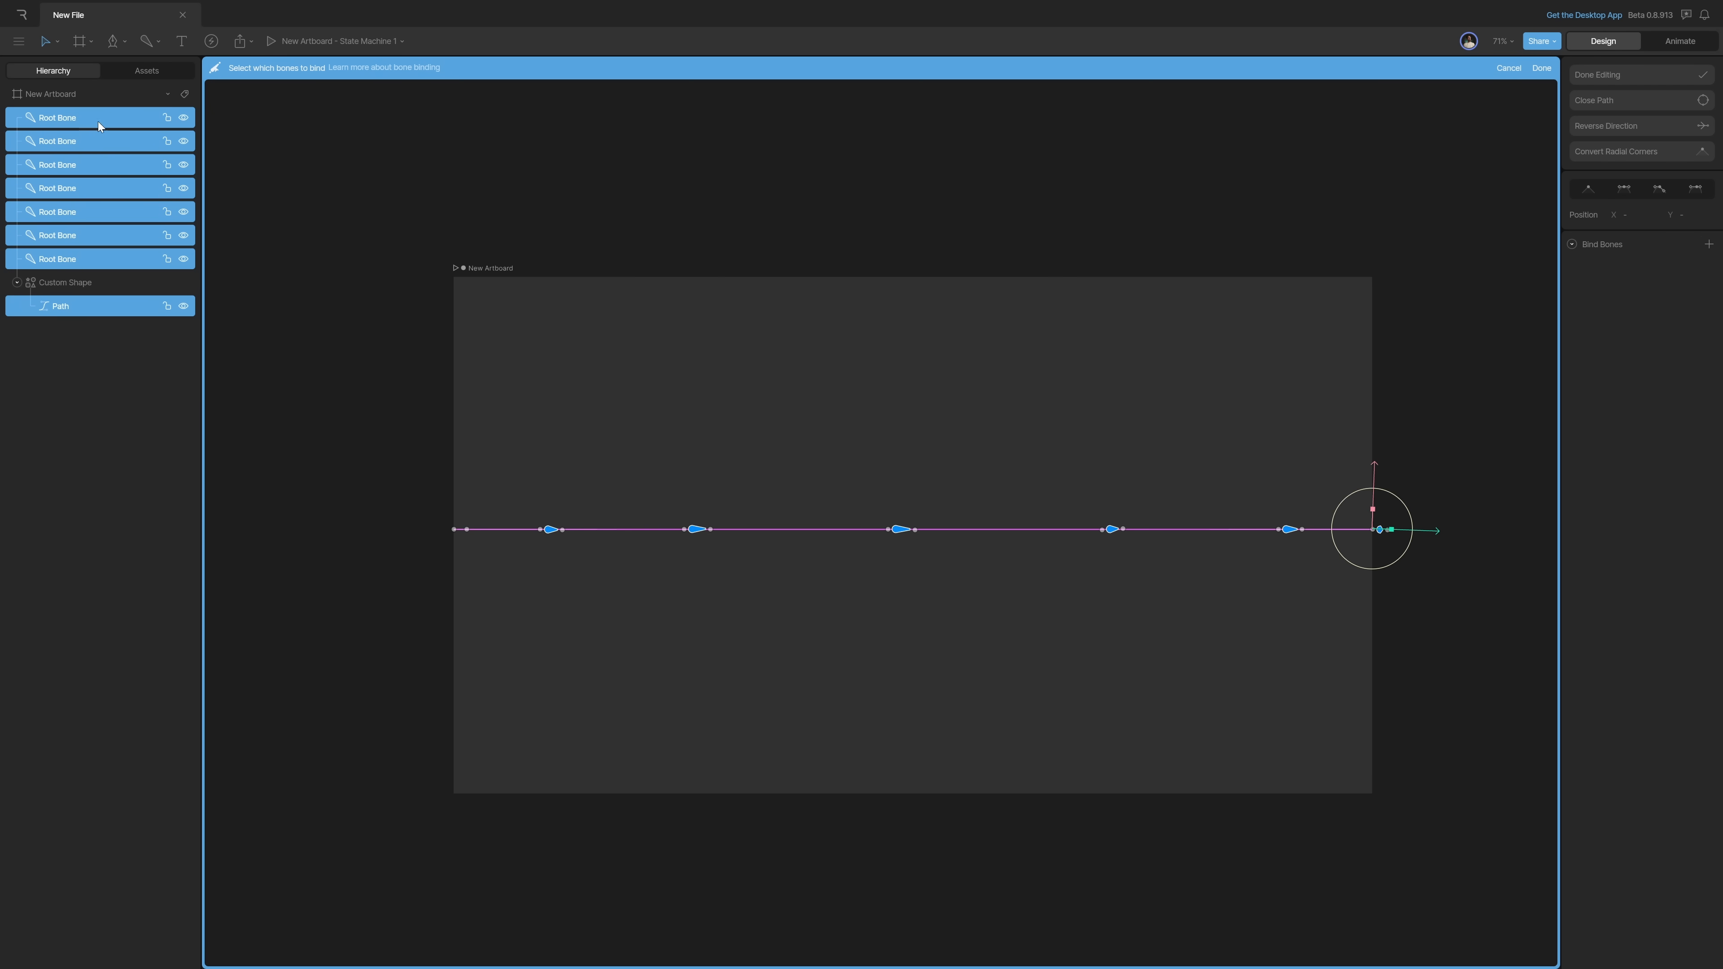
left_click(1541, 68)
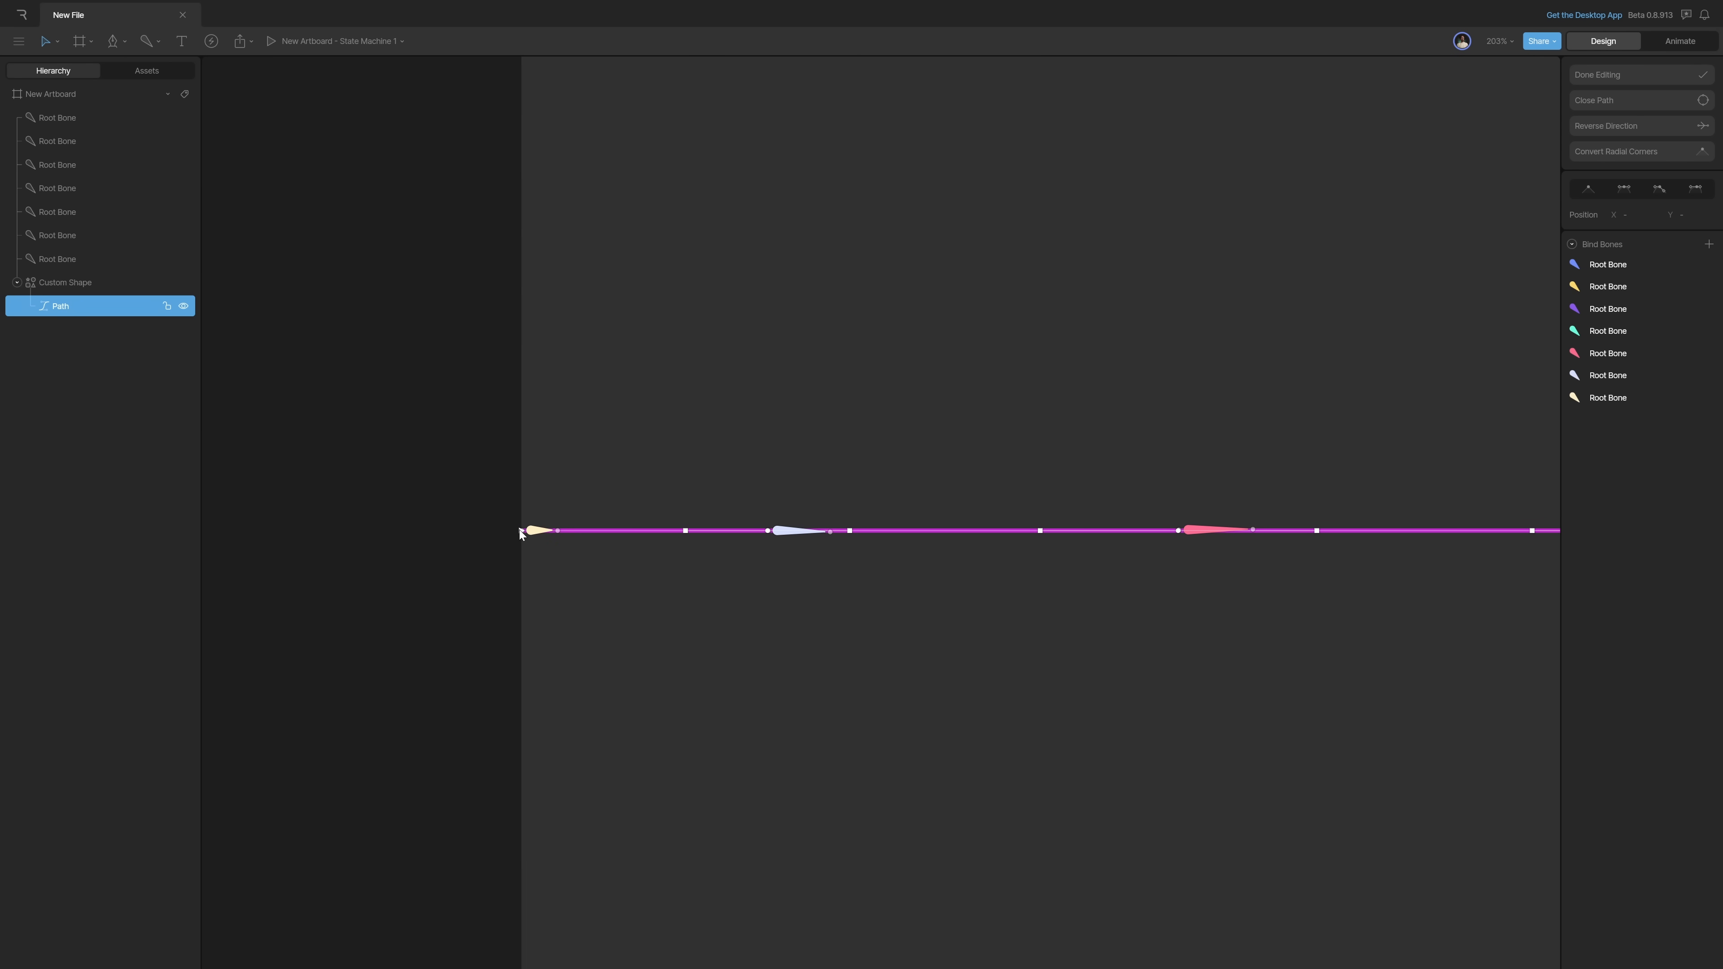
Step: Set a vertex's Root Bone weight to 100% so it follows its nearby bone
left_click(525, 530)
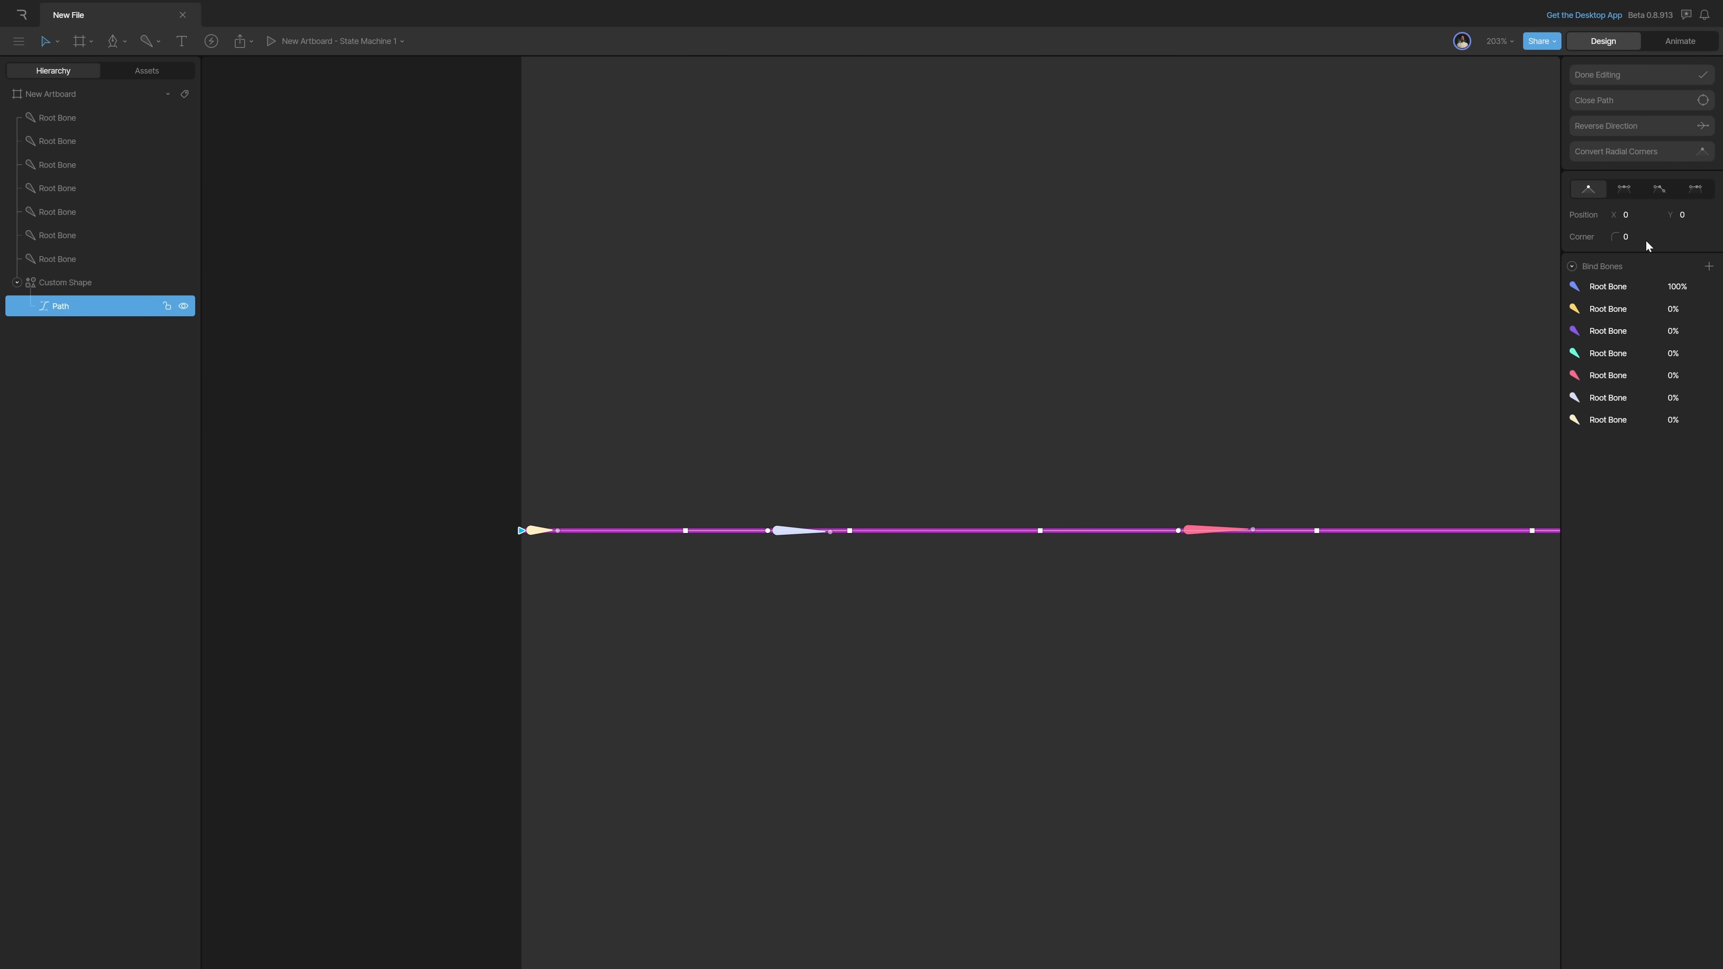
mouse_move(1027, 483)
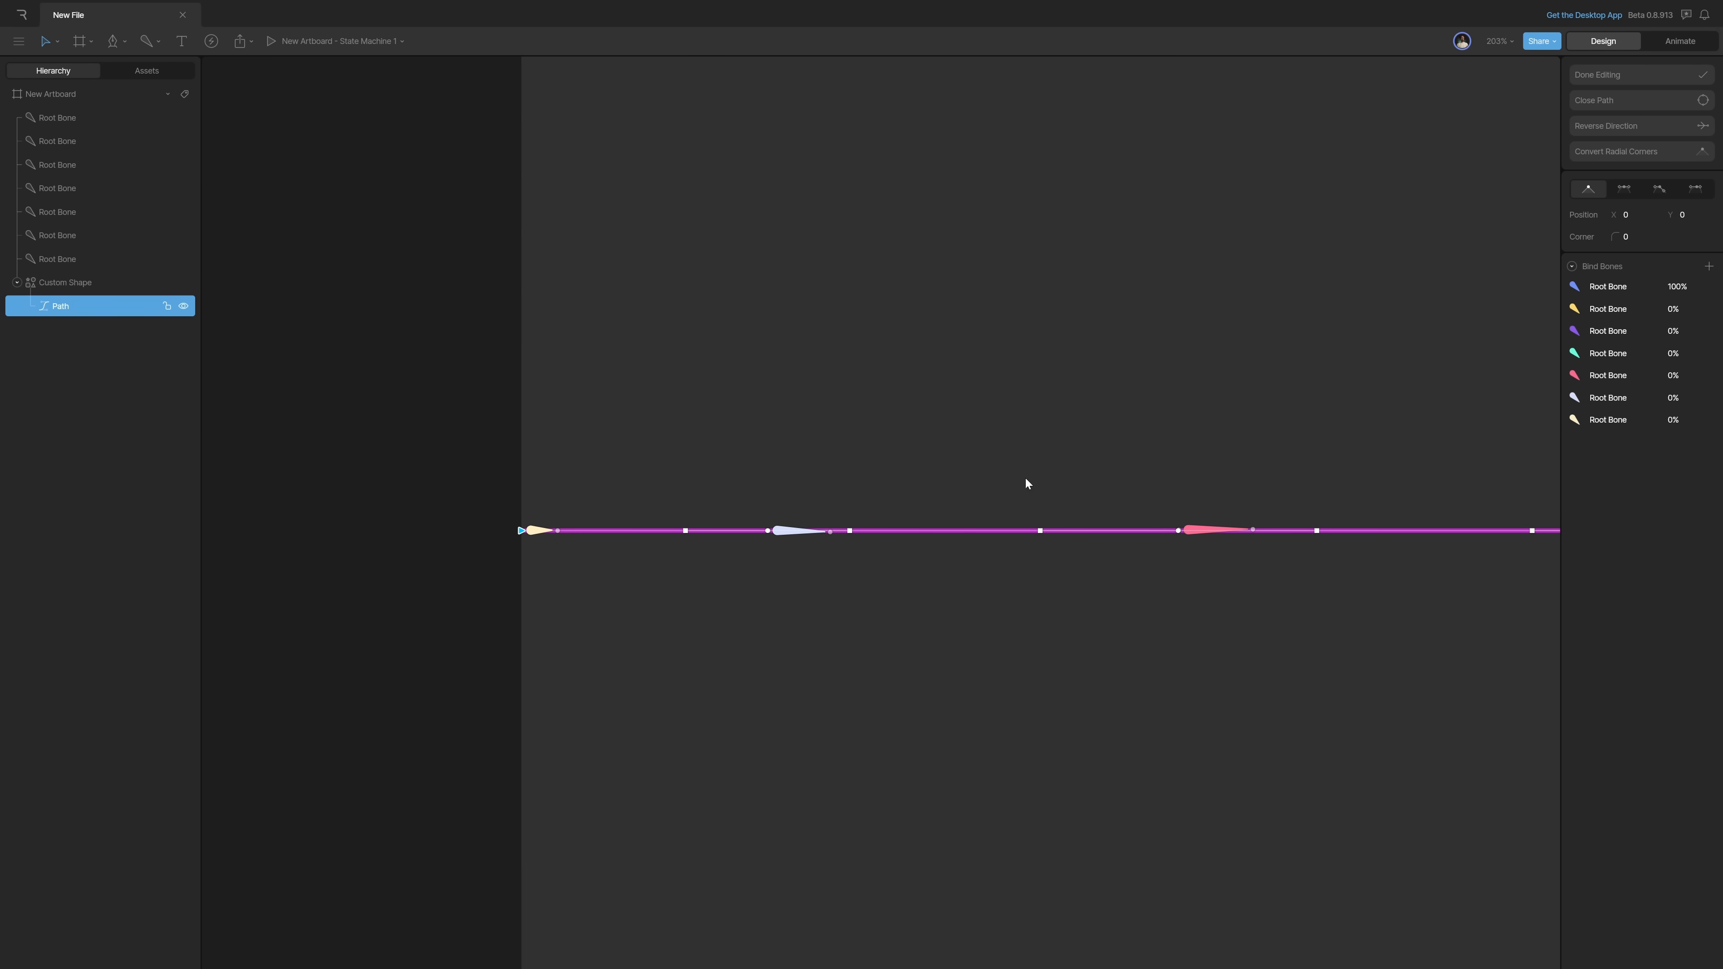
mouse_move(523, 537)
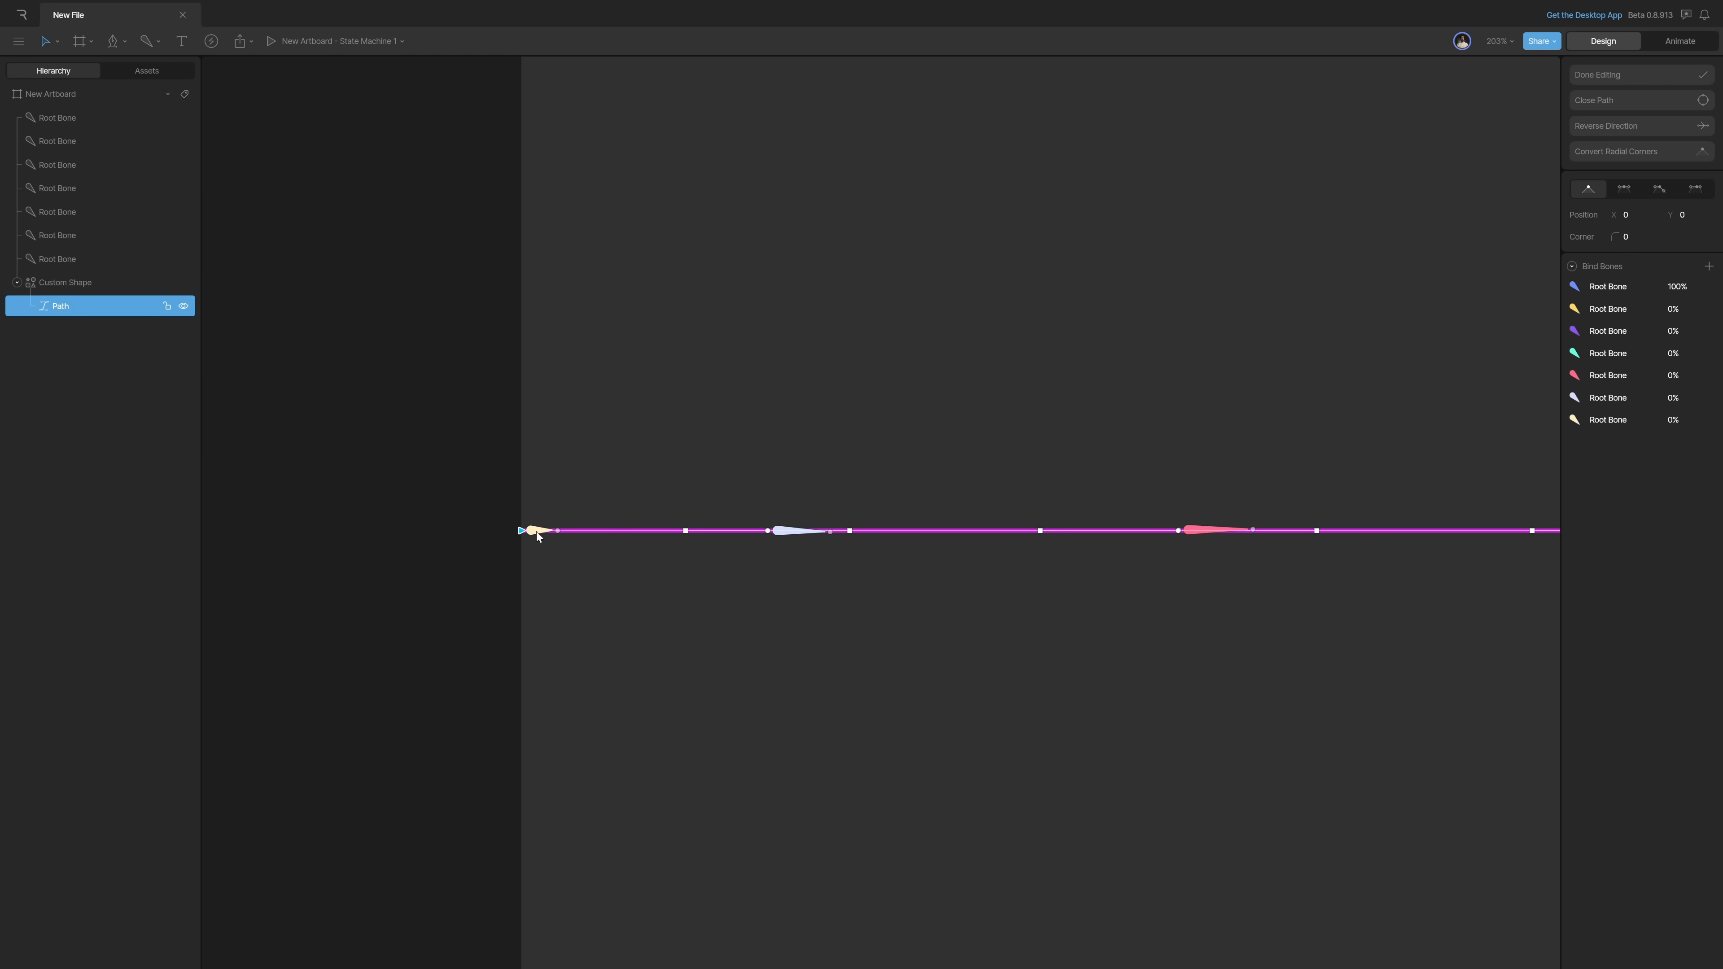
left_click(1690, 419)
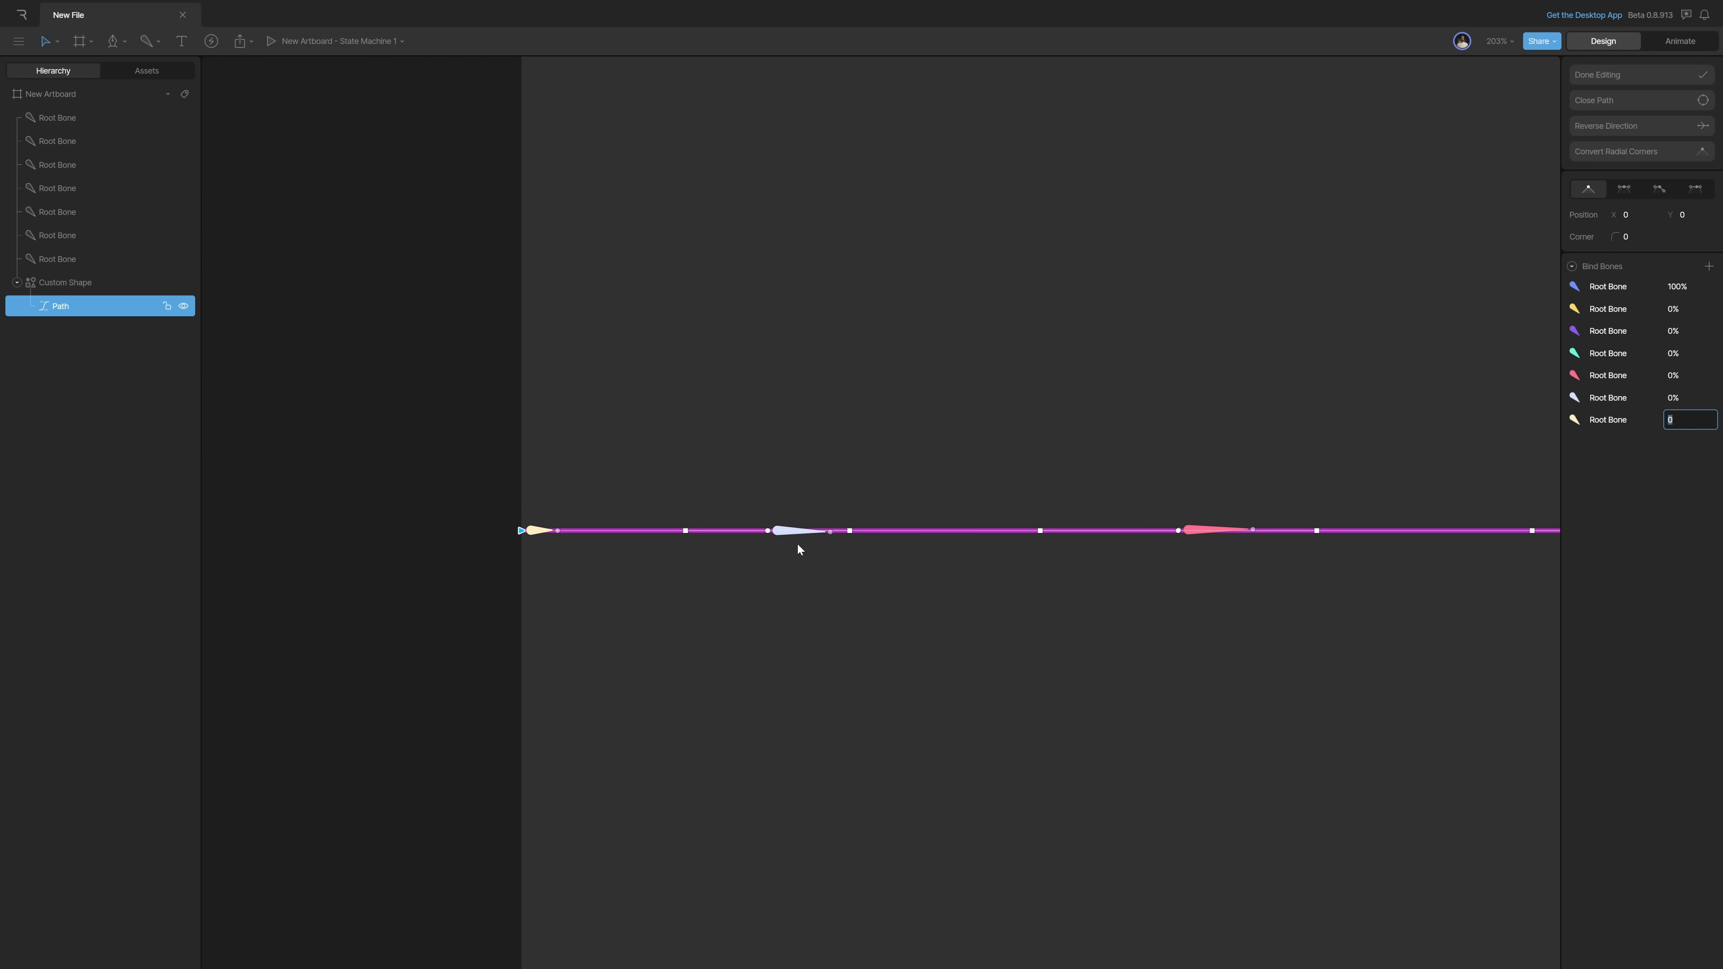
type("10")
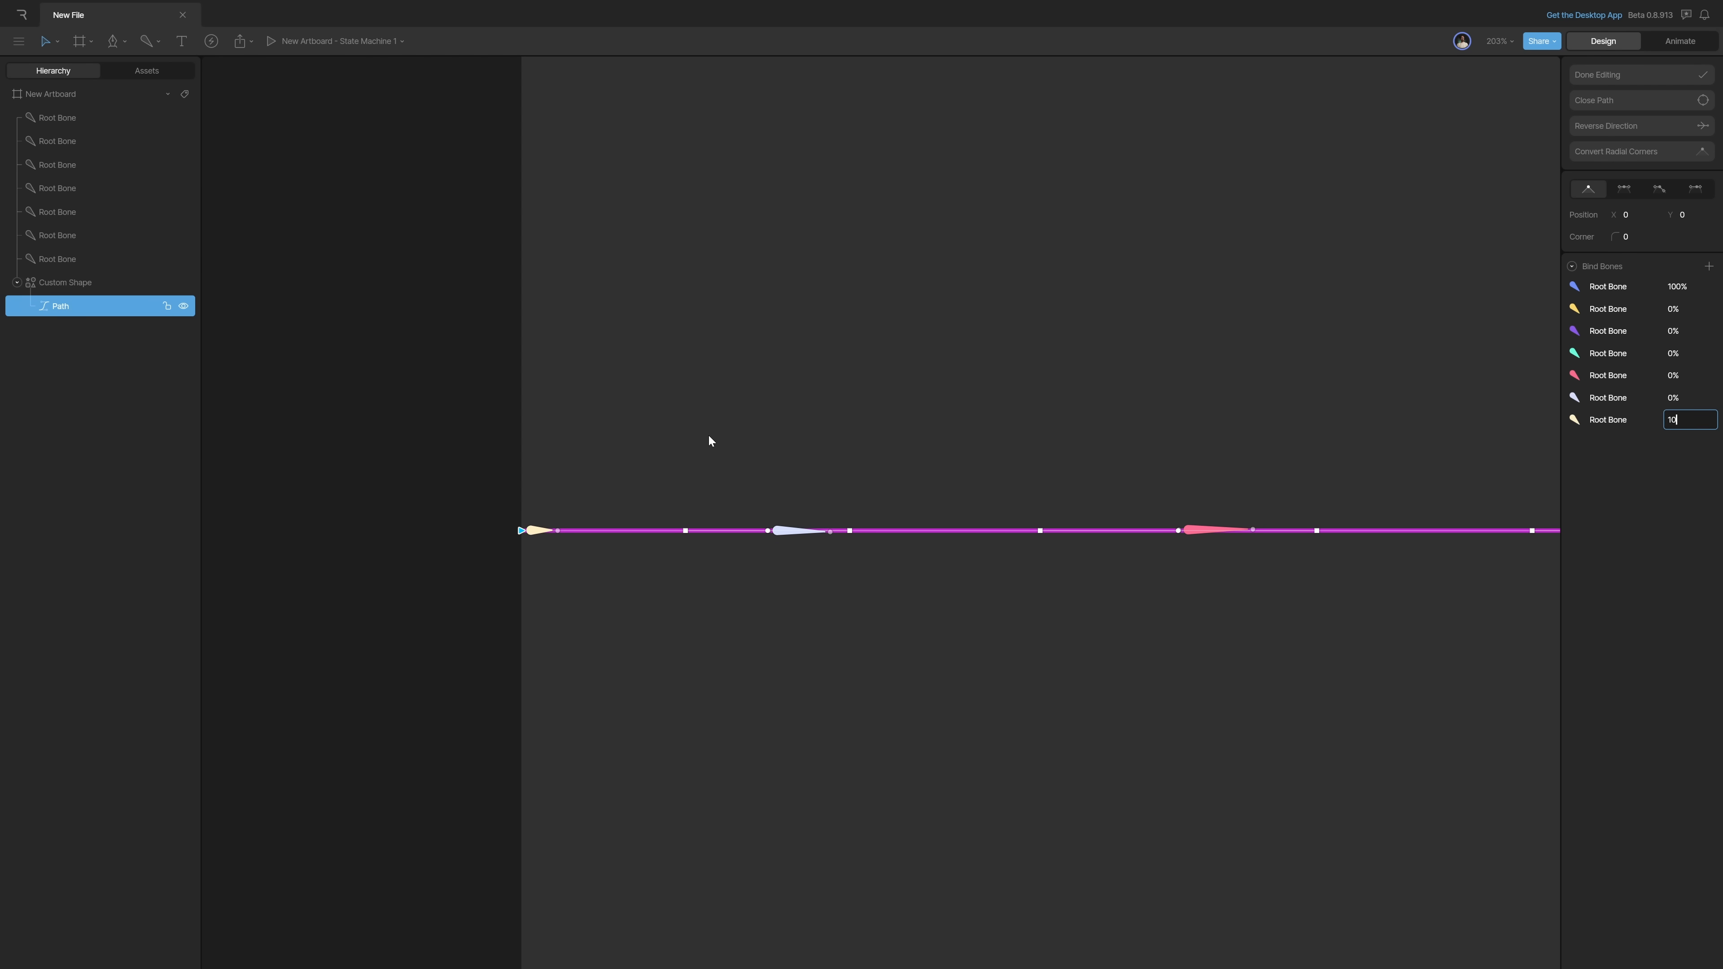
type("100")
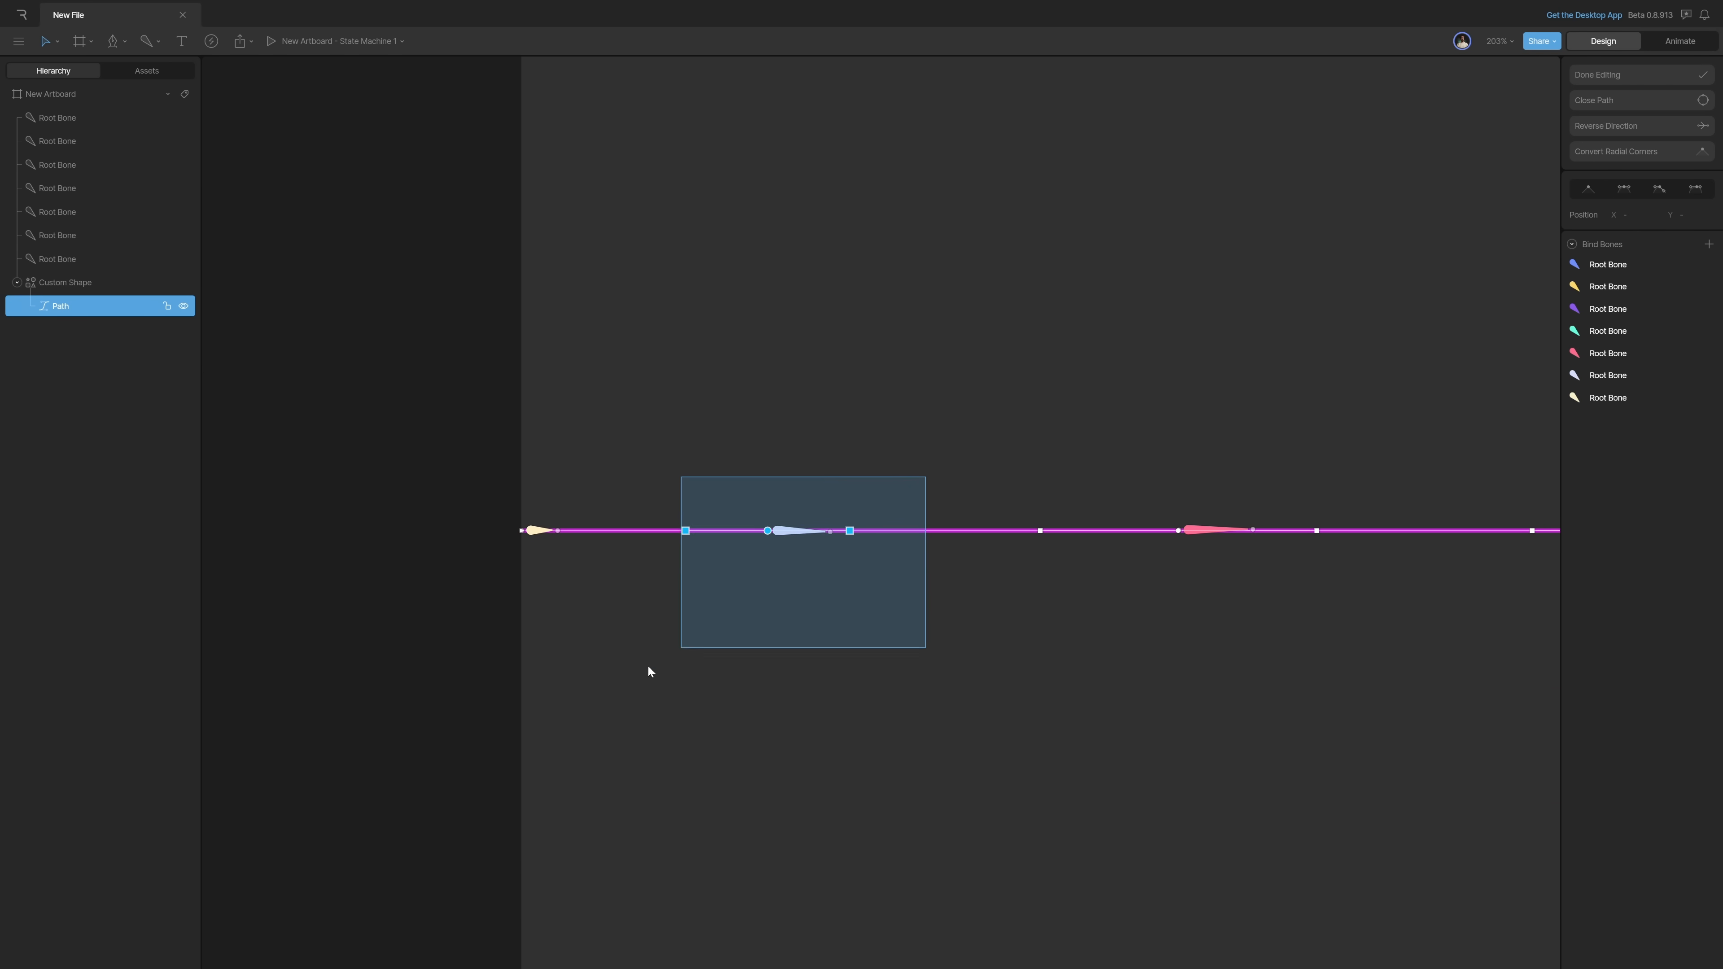
Step: Drag vertices near the second bone to test the binding bends the line
left_click(768, 530)
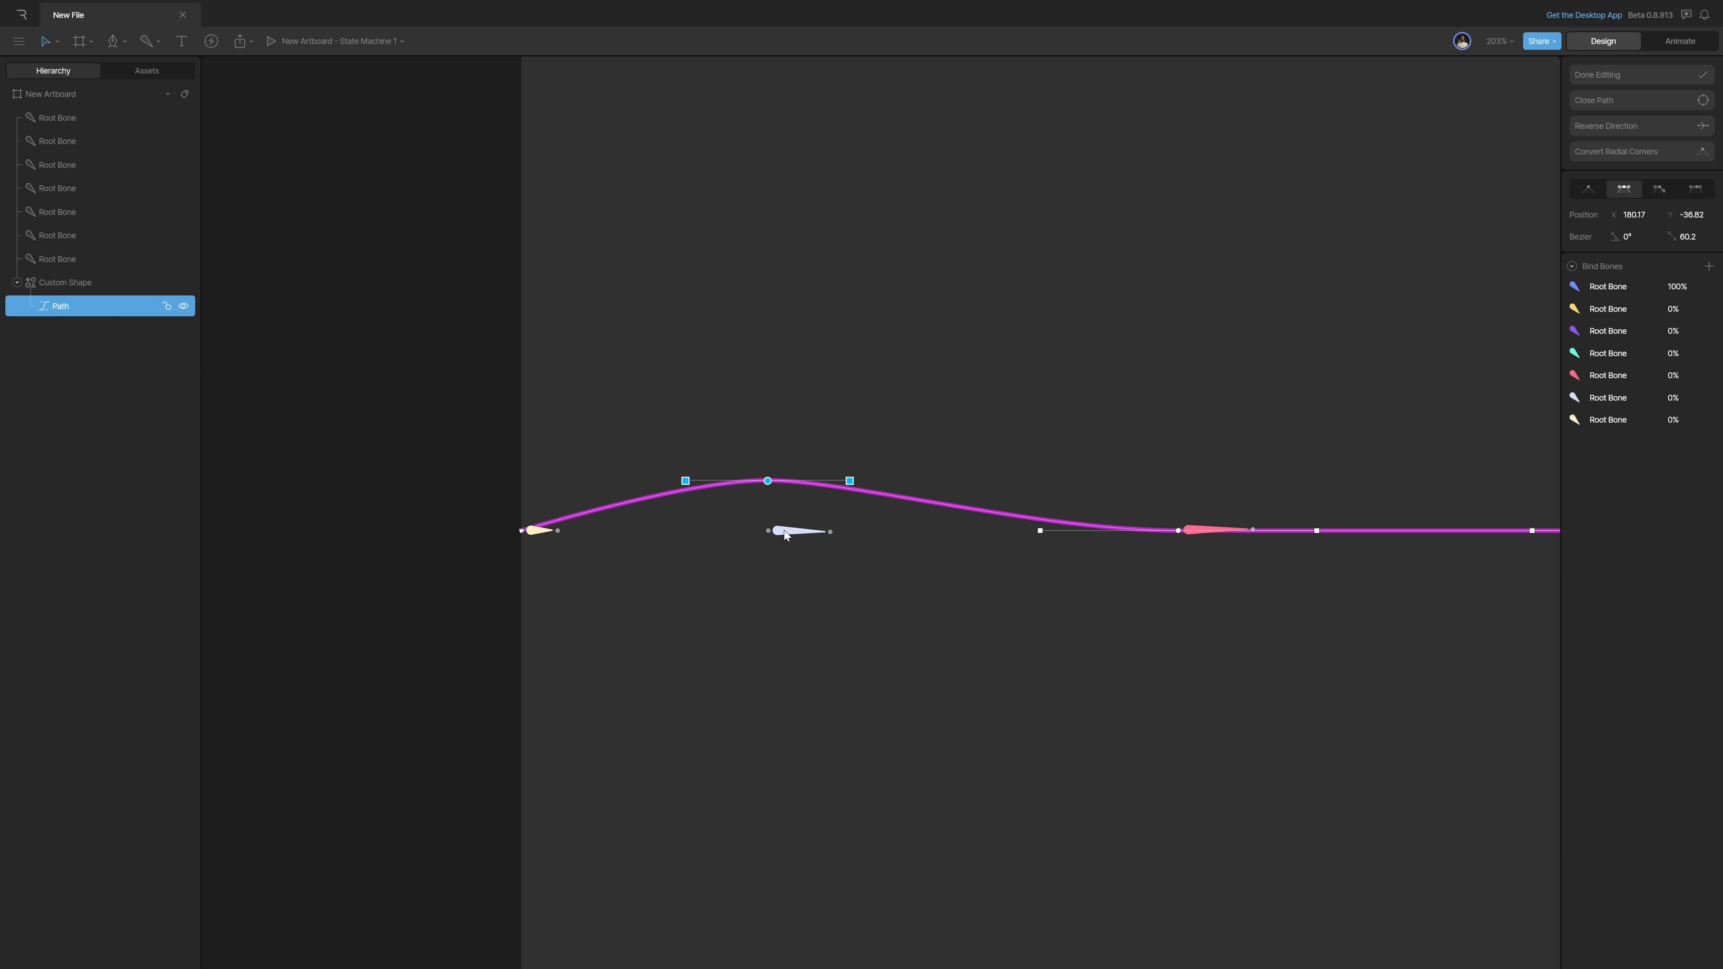
left_click_drag(768, 480, 768, 530)
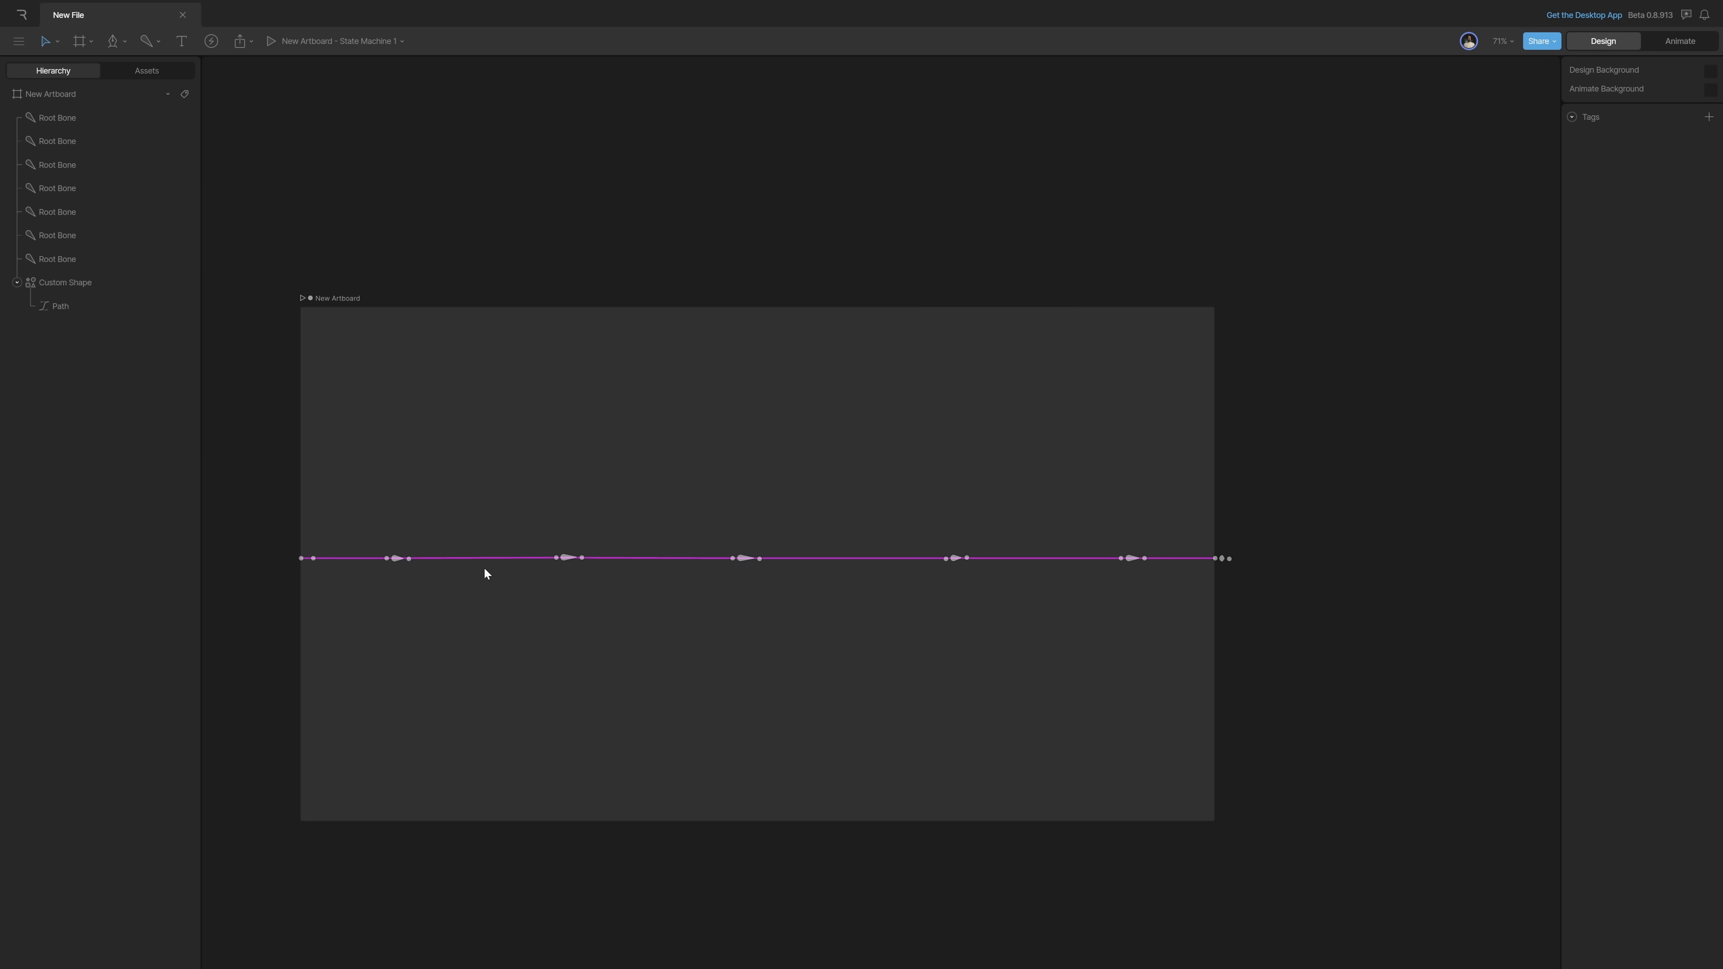
left_click(55, 235)
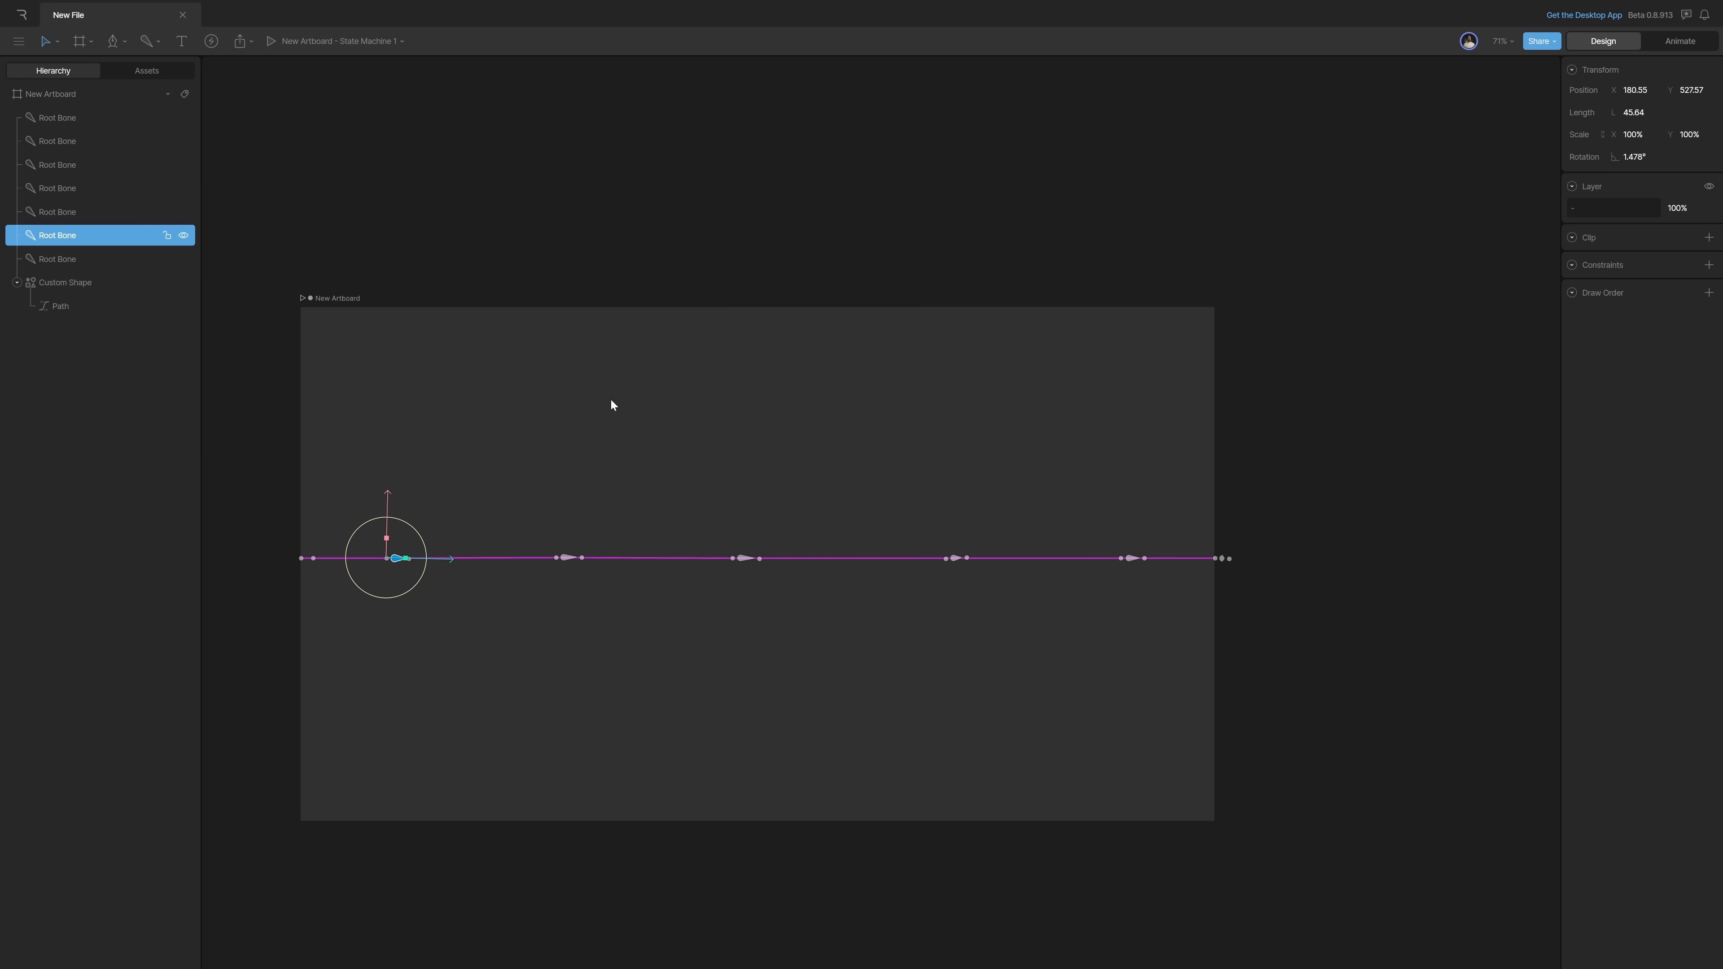
Step: Switch to Animate mode and rename Timeline 1 to wave
left_click(1679, 40)
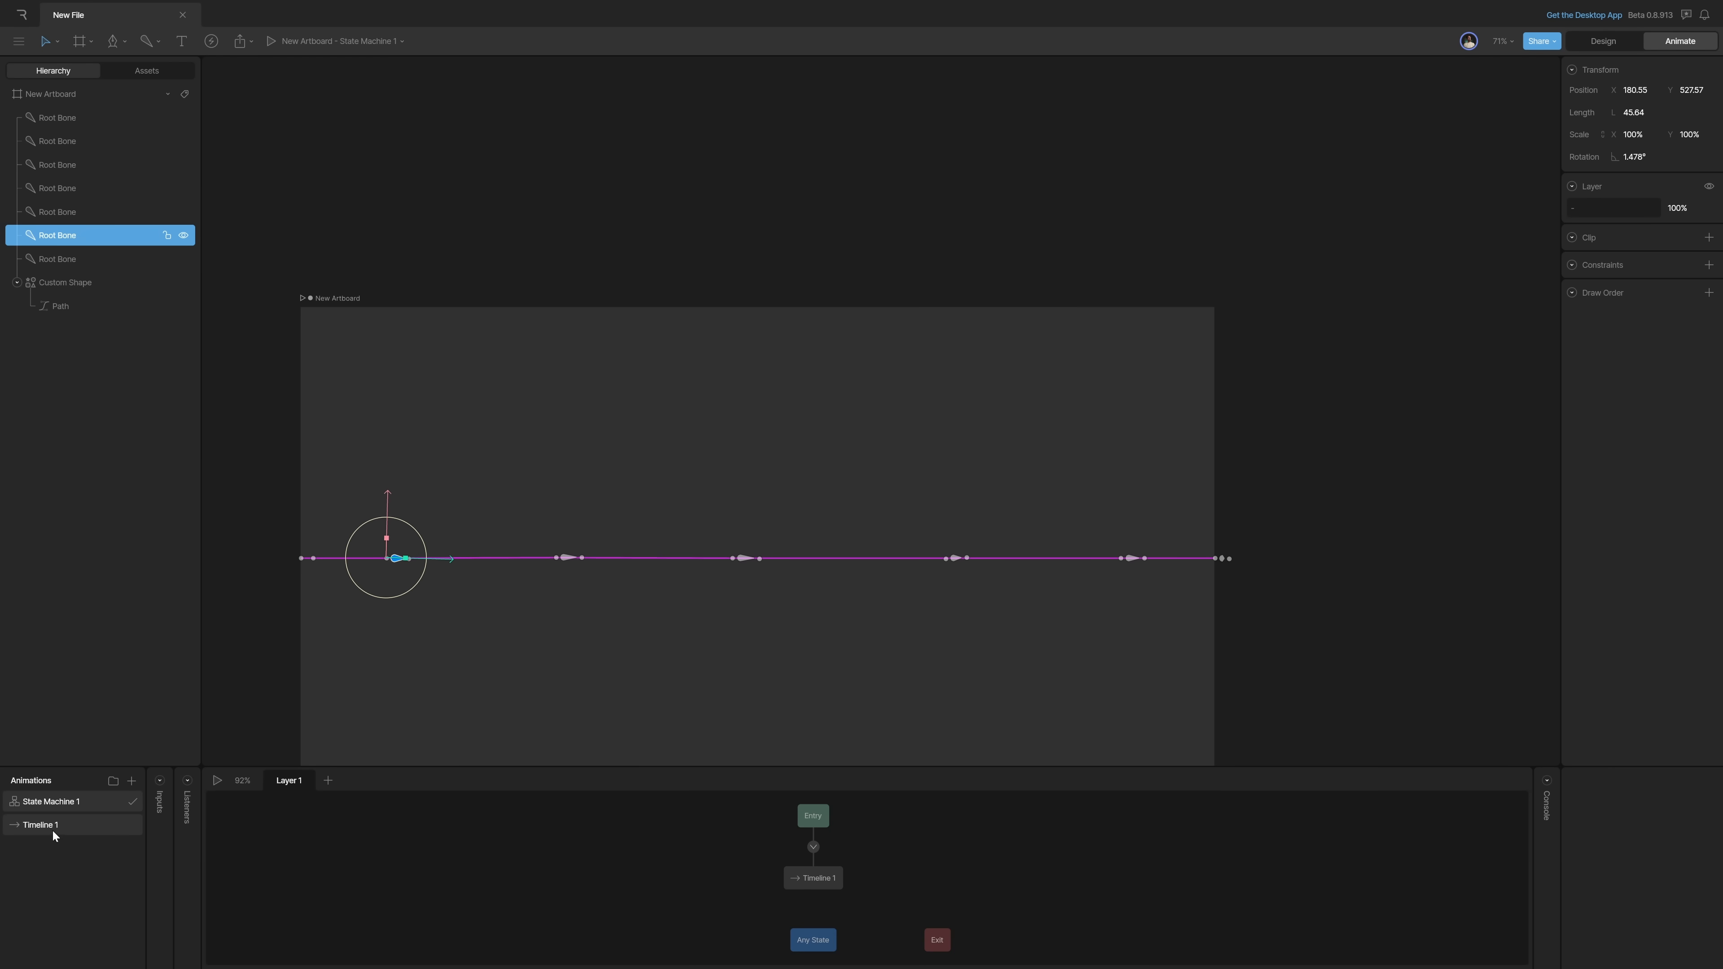
double_click(40, 826)
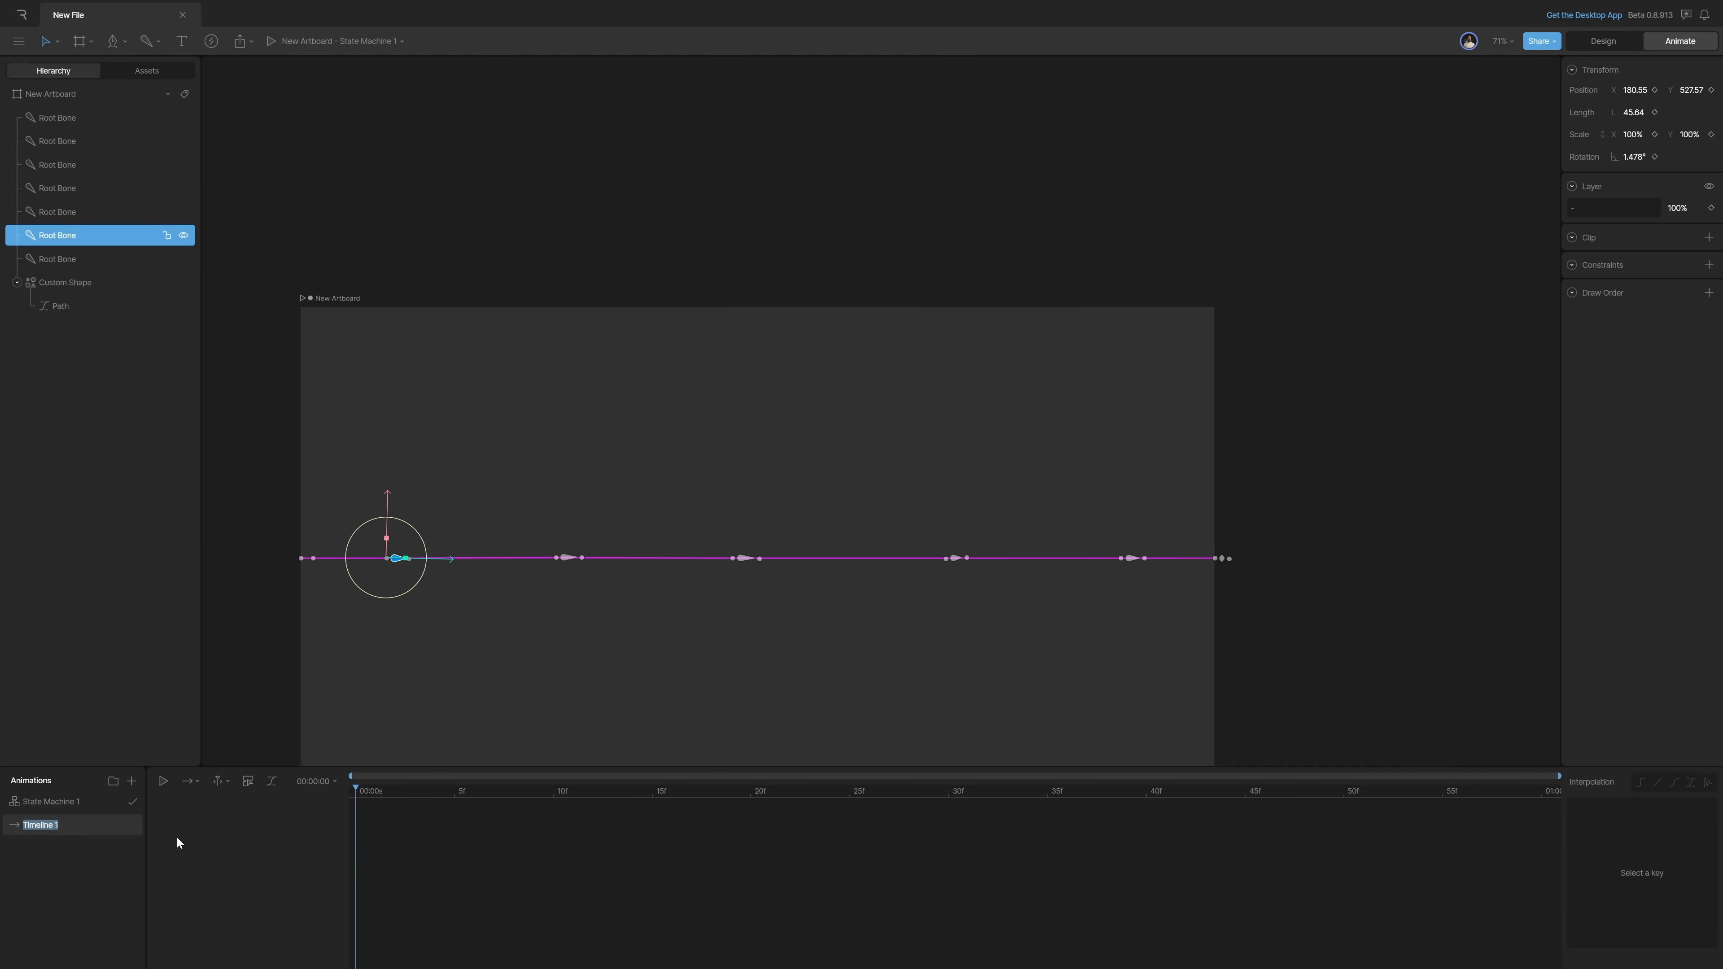
type("wave")
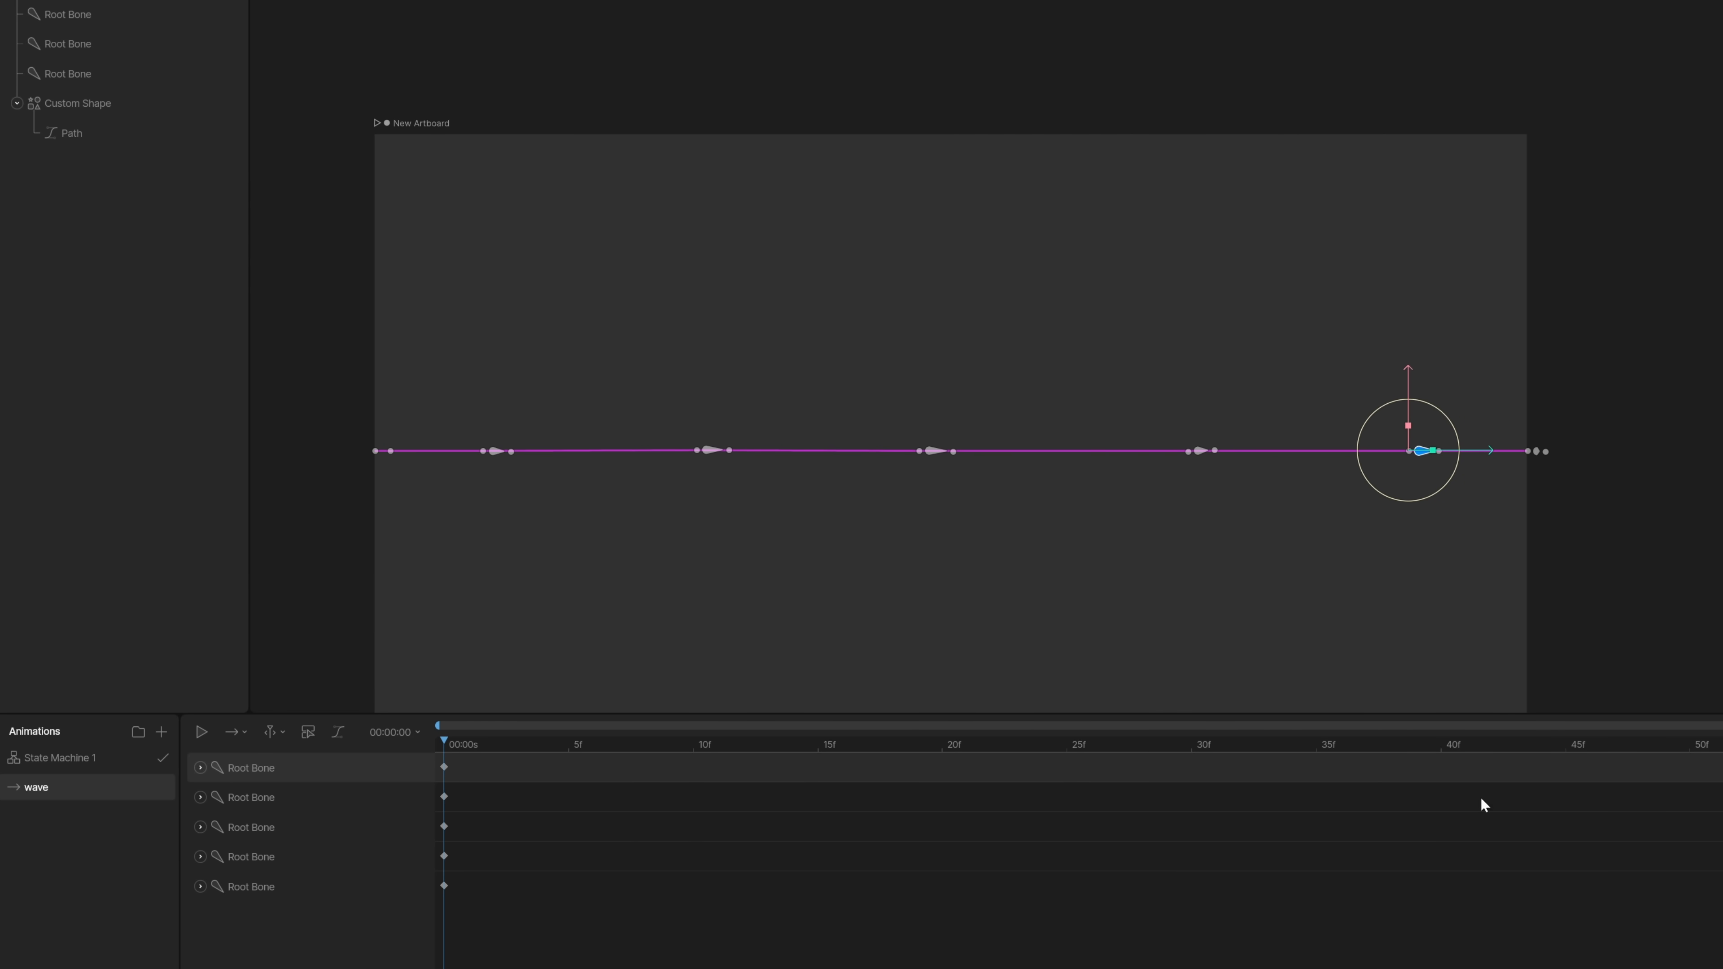
Step: Key the inner bones' Y positions along the timeline and ease all keys with cubic interpolation
left_click(393, 732)
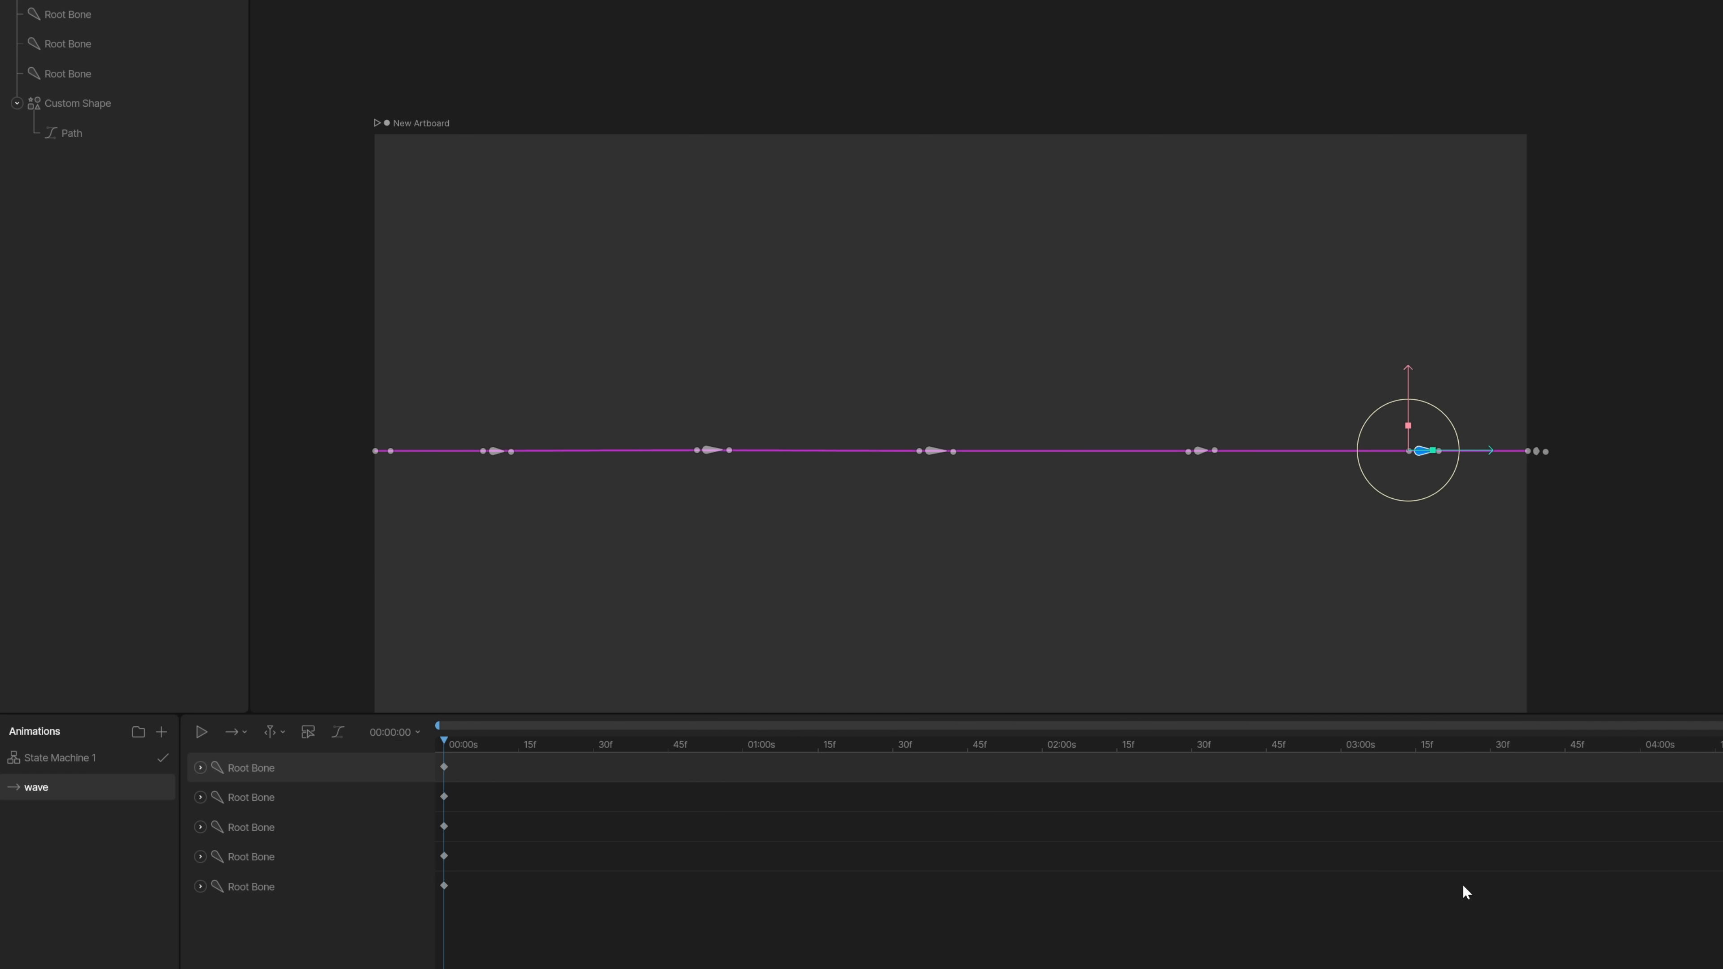
left_click(538, 736)
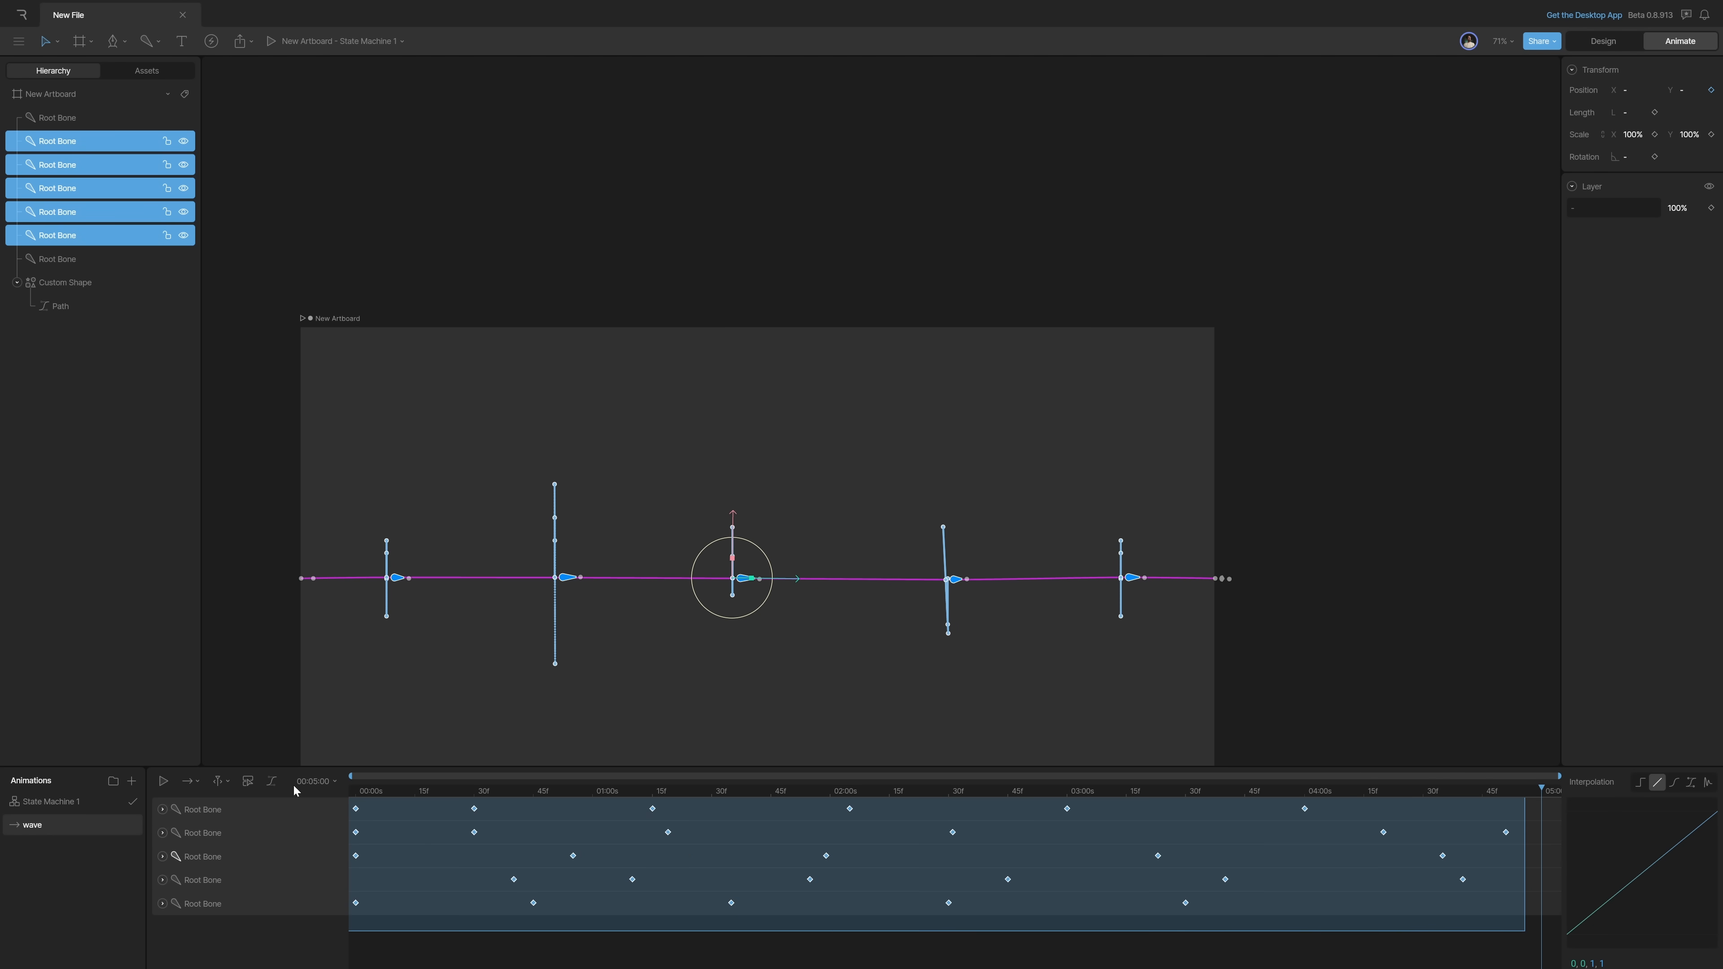
left_click(1671, 781)
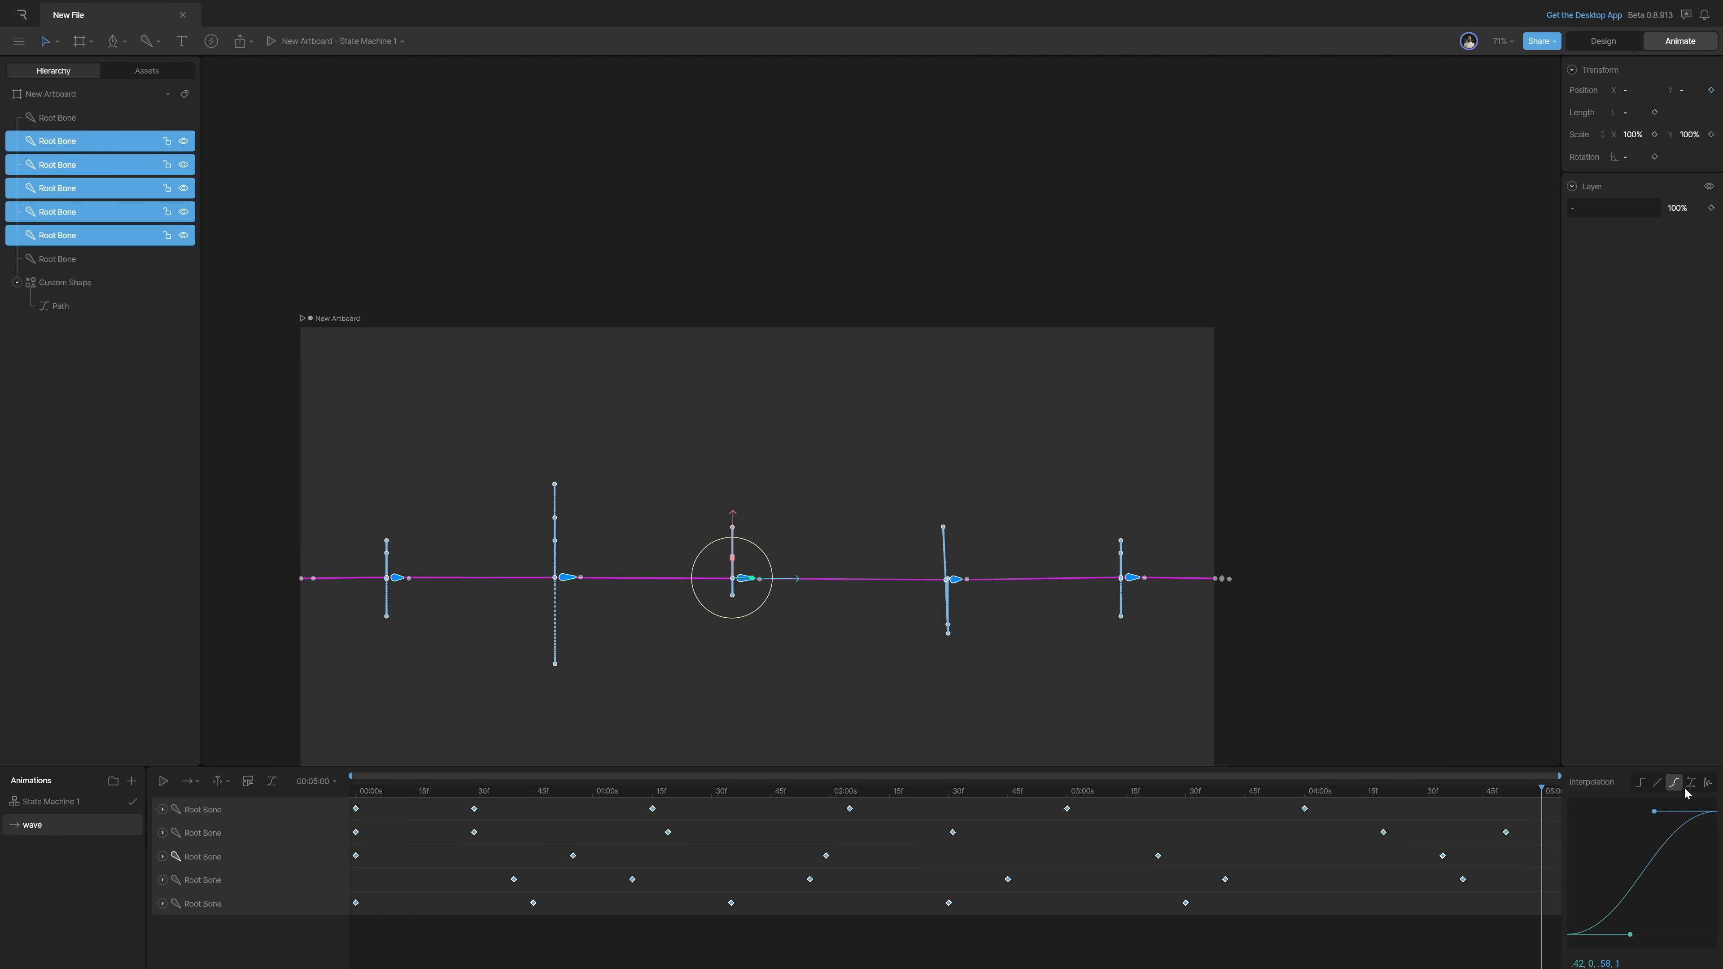
left_click(163, 782)
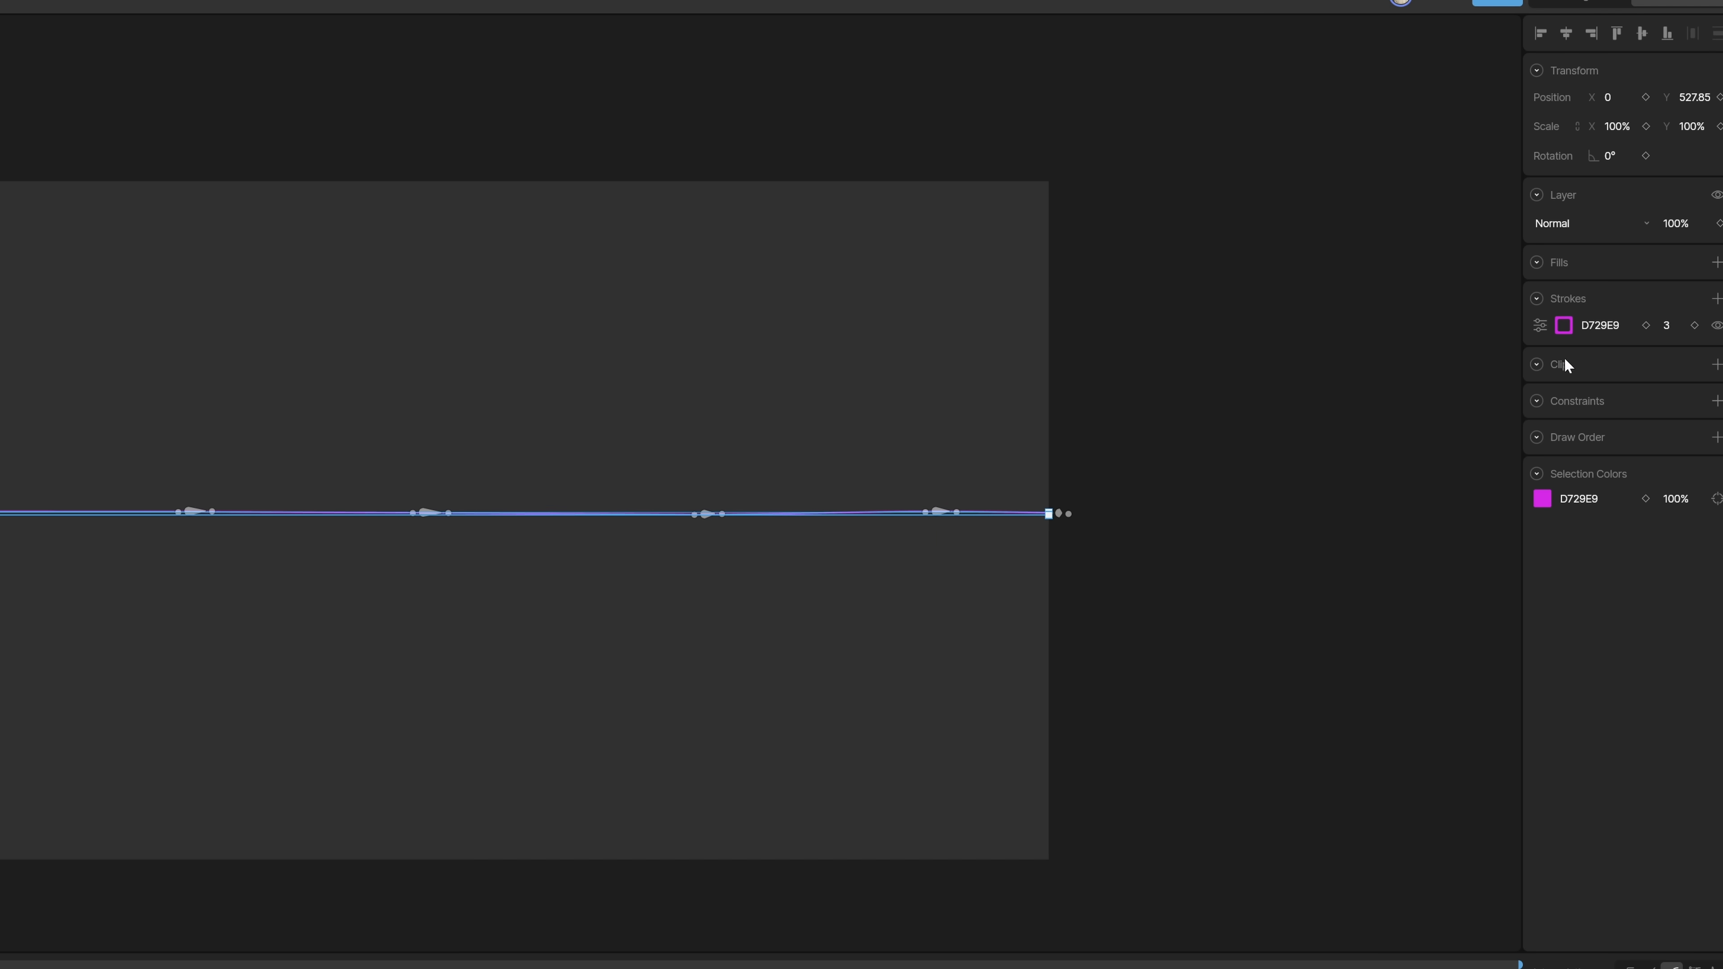
Step: Make the stroke a pink radial gradient centred on the line that fades before its ends
left_click(1563, 325)
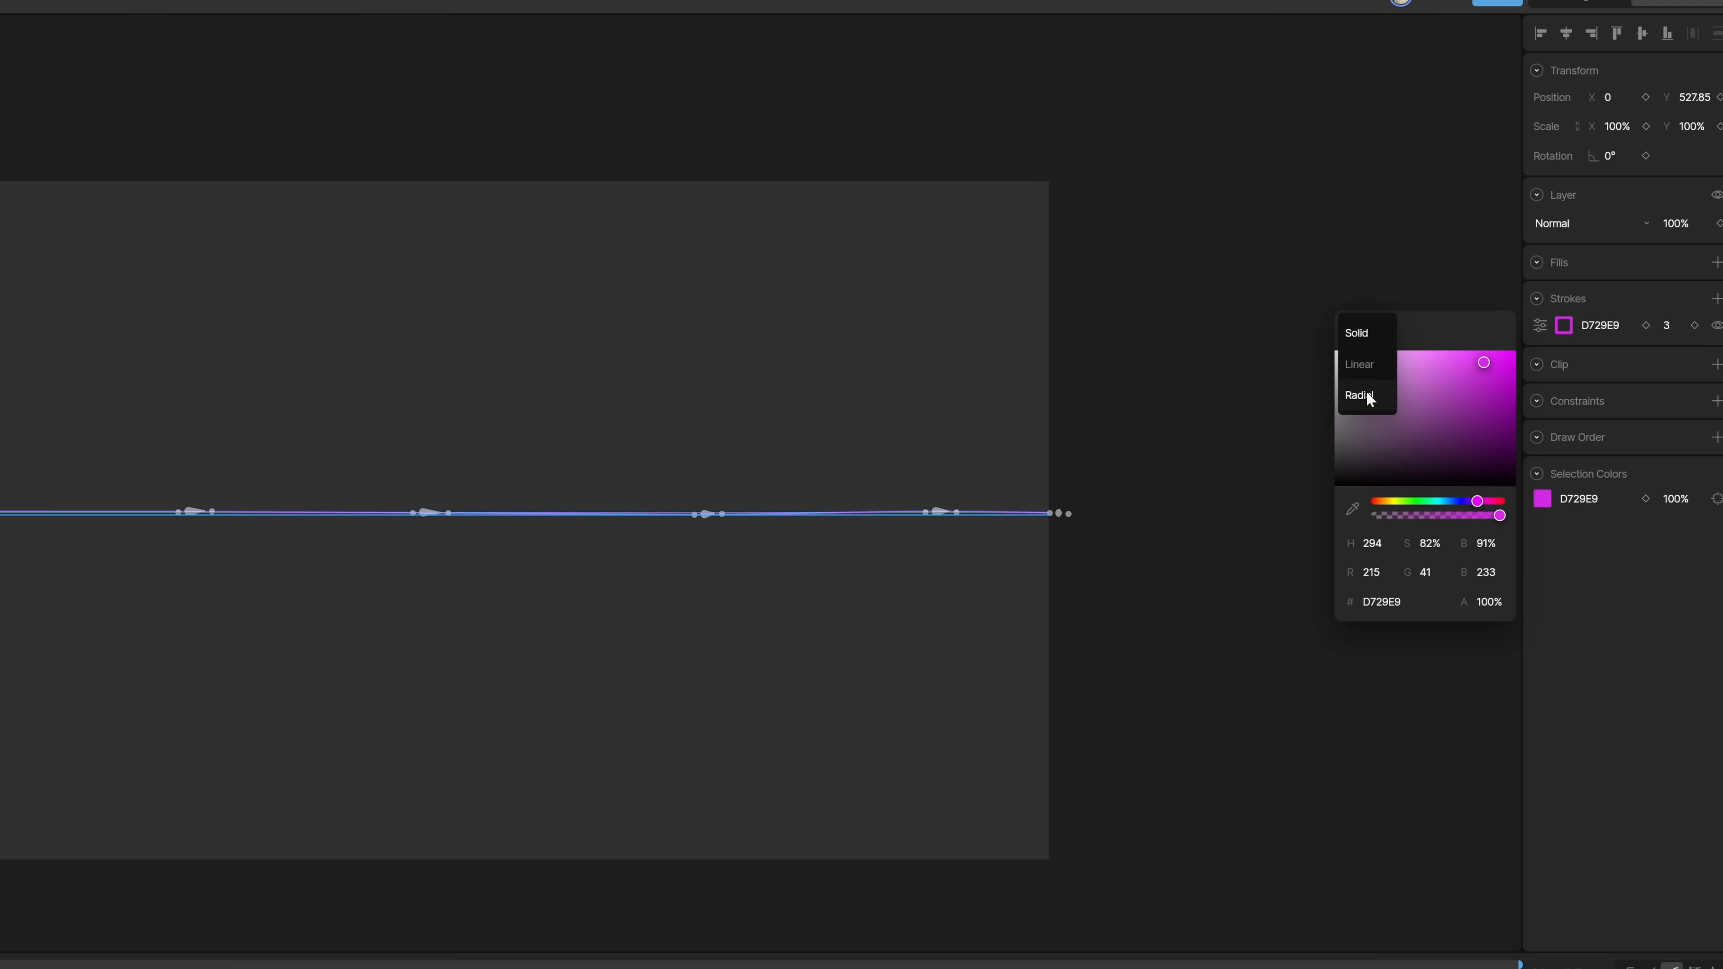
left_click(1360, 396)
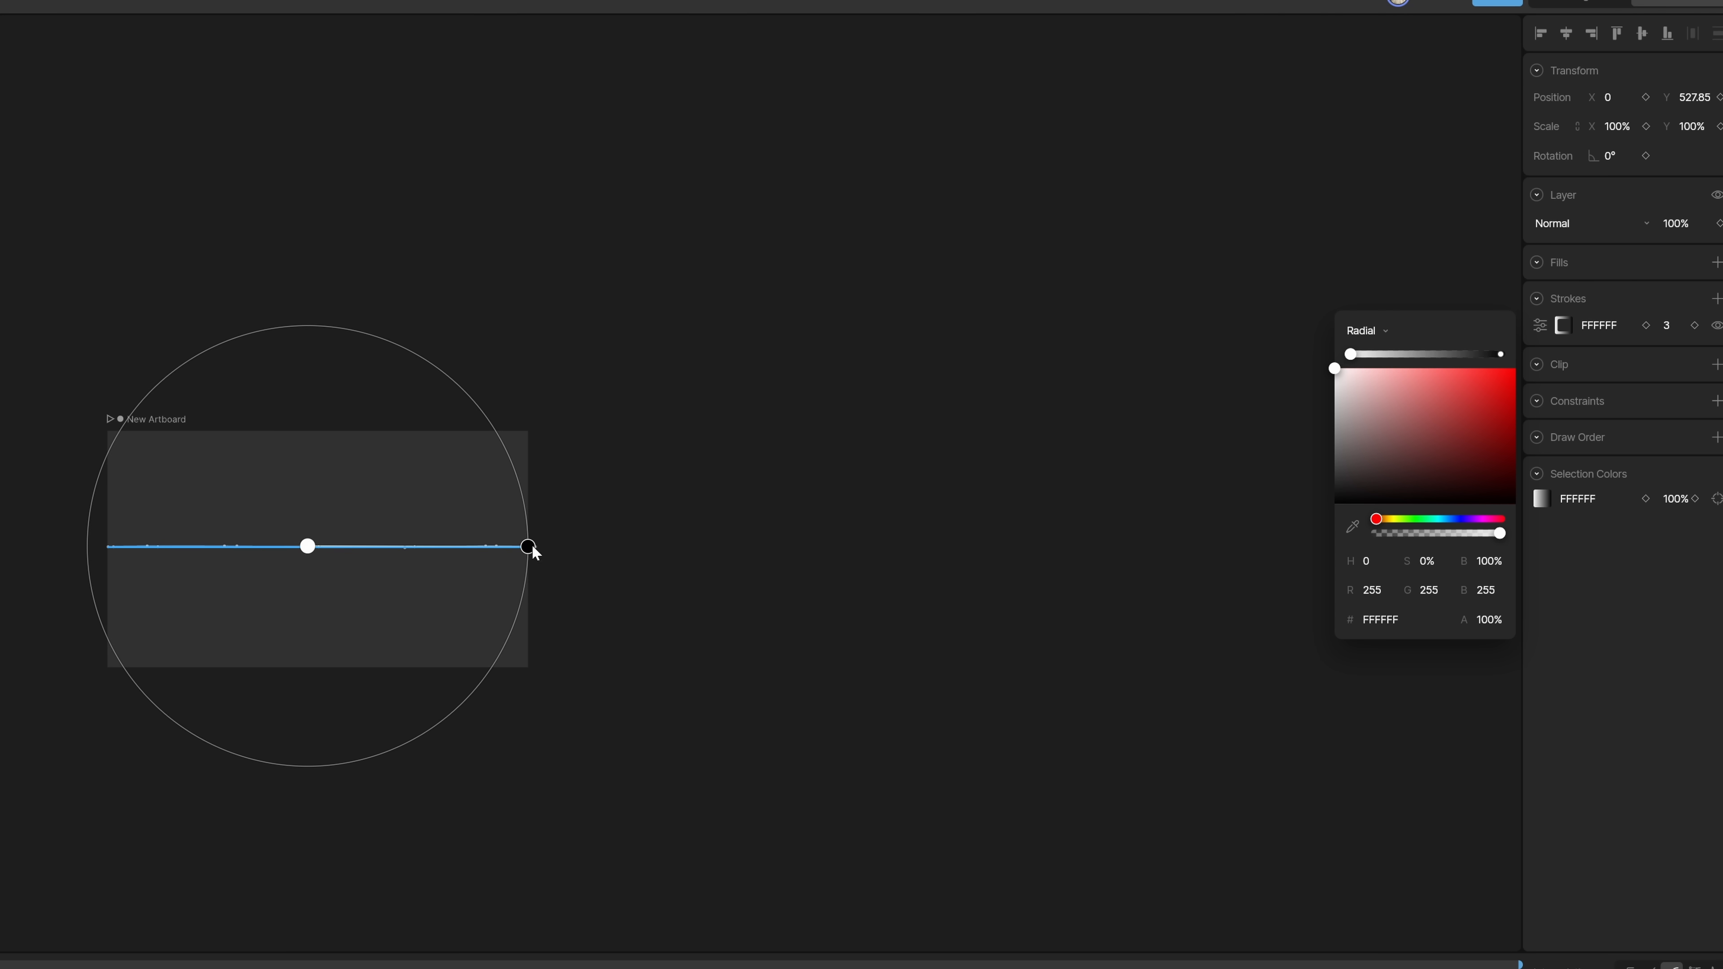
left_click_drag(533, 548, 307, 755)
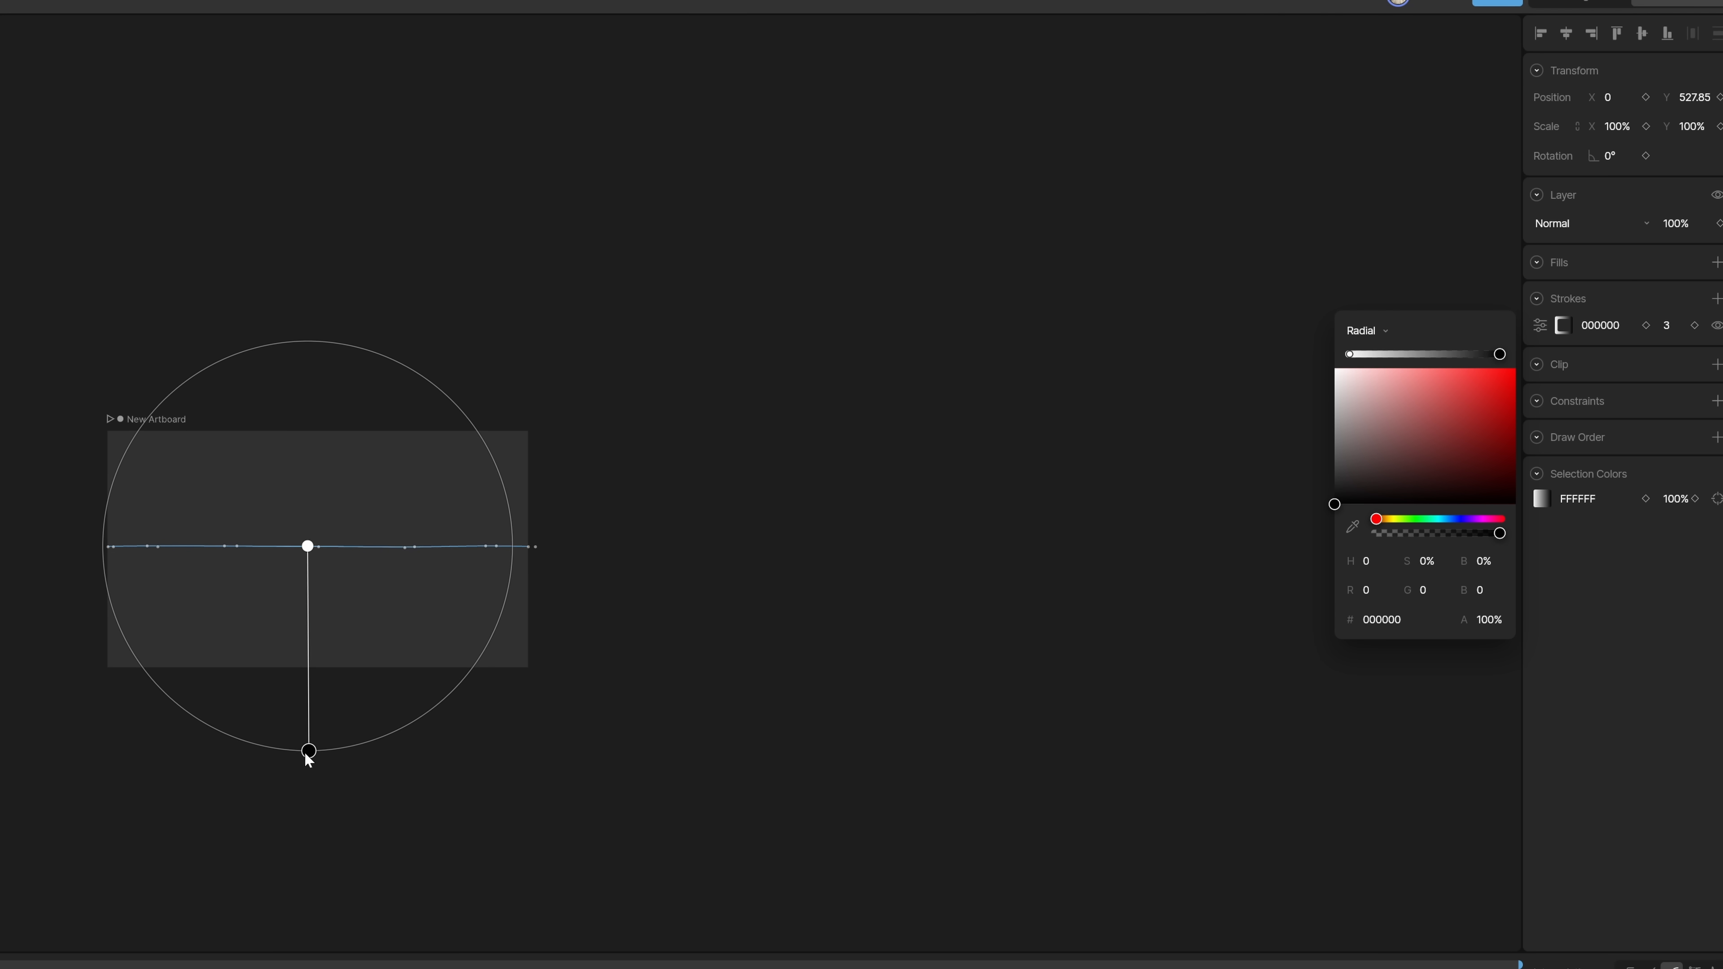
left_click_drag(308, 754, 311, 720)
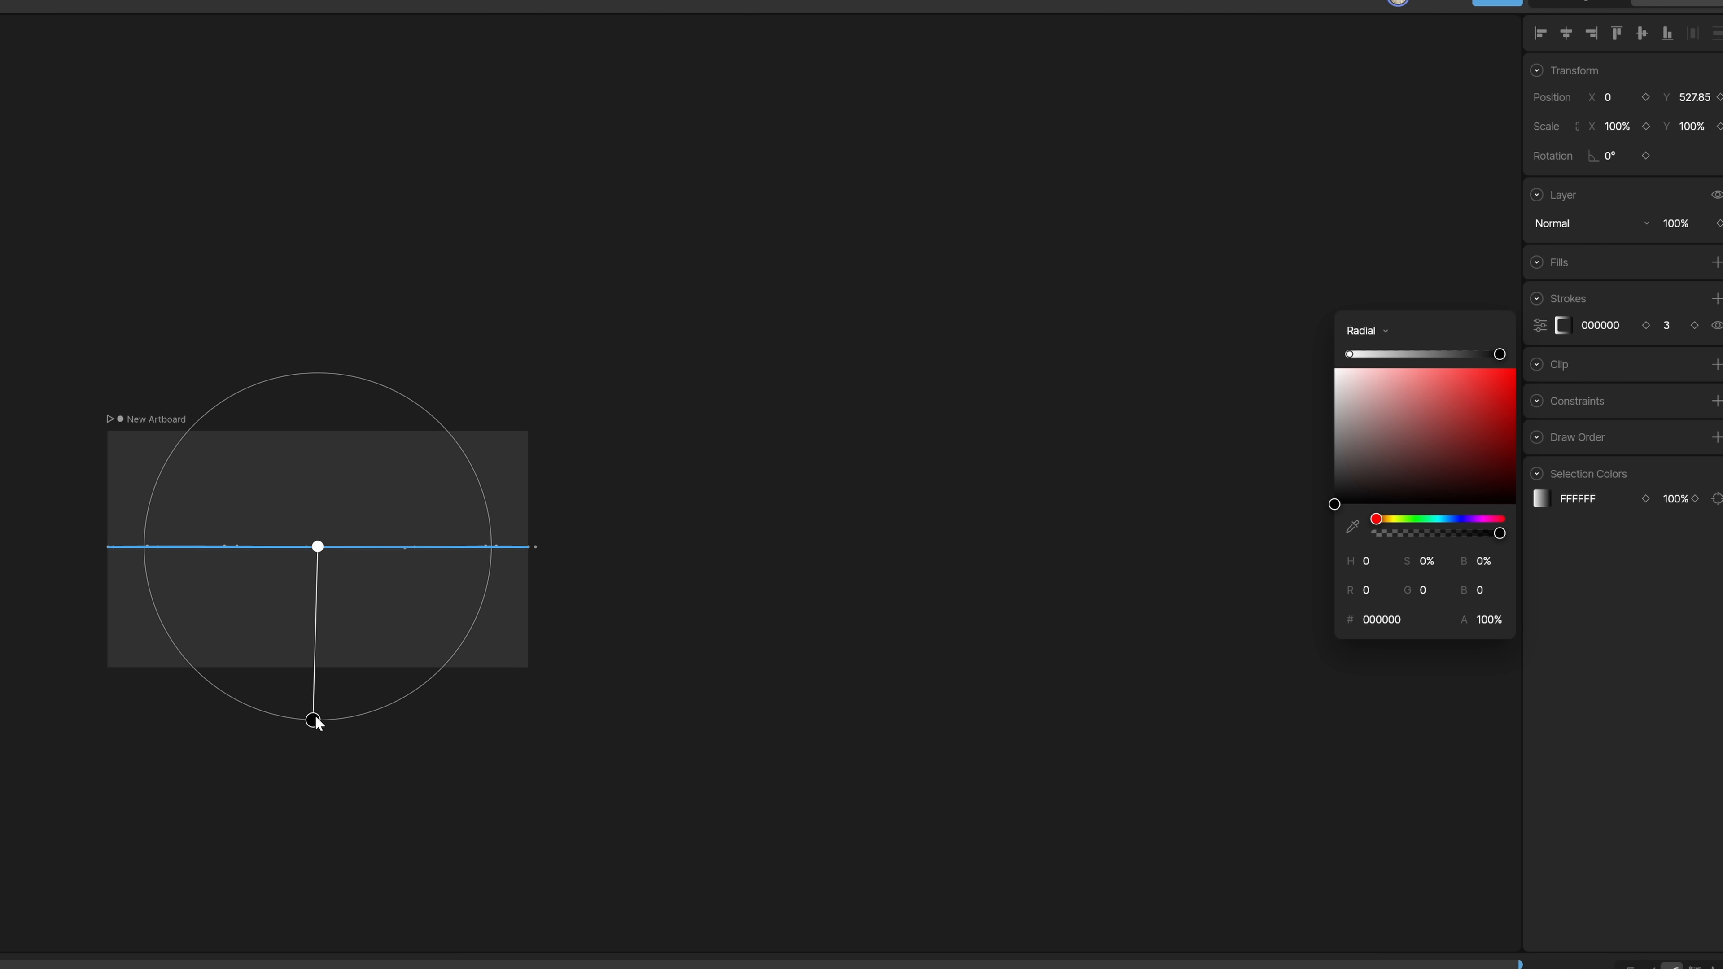
left_click_drag(317, 721, 318, 672)
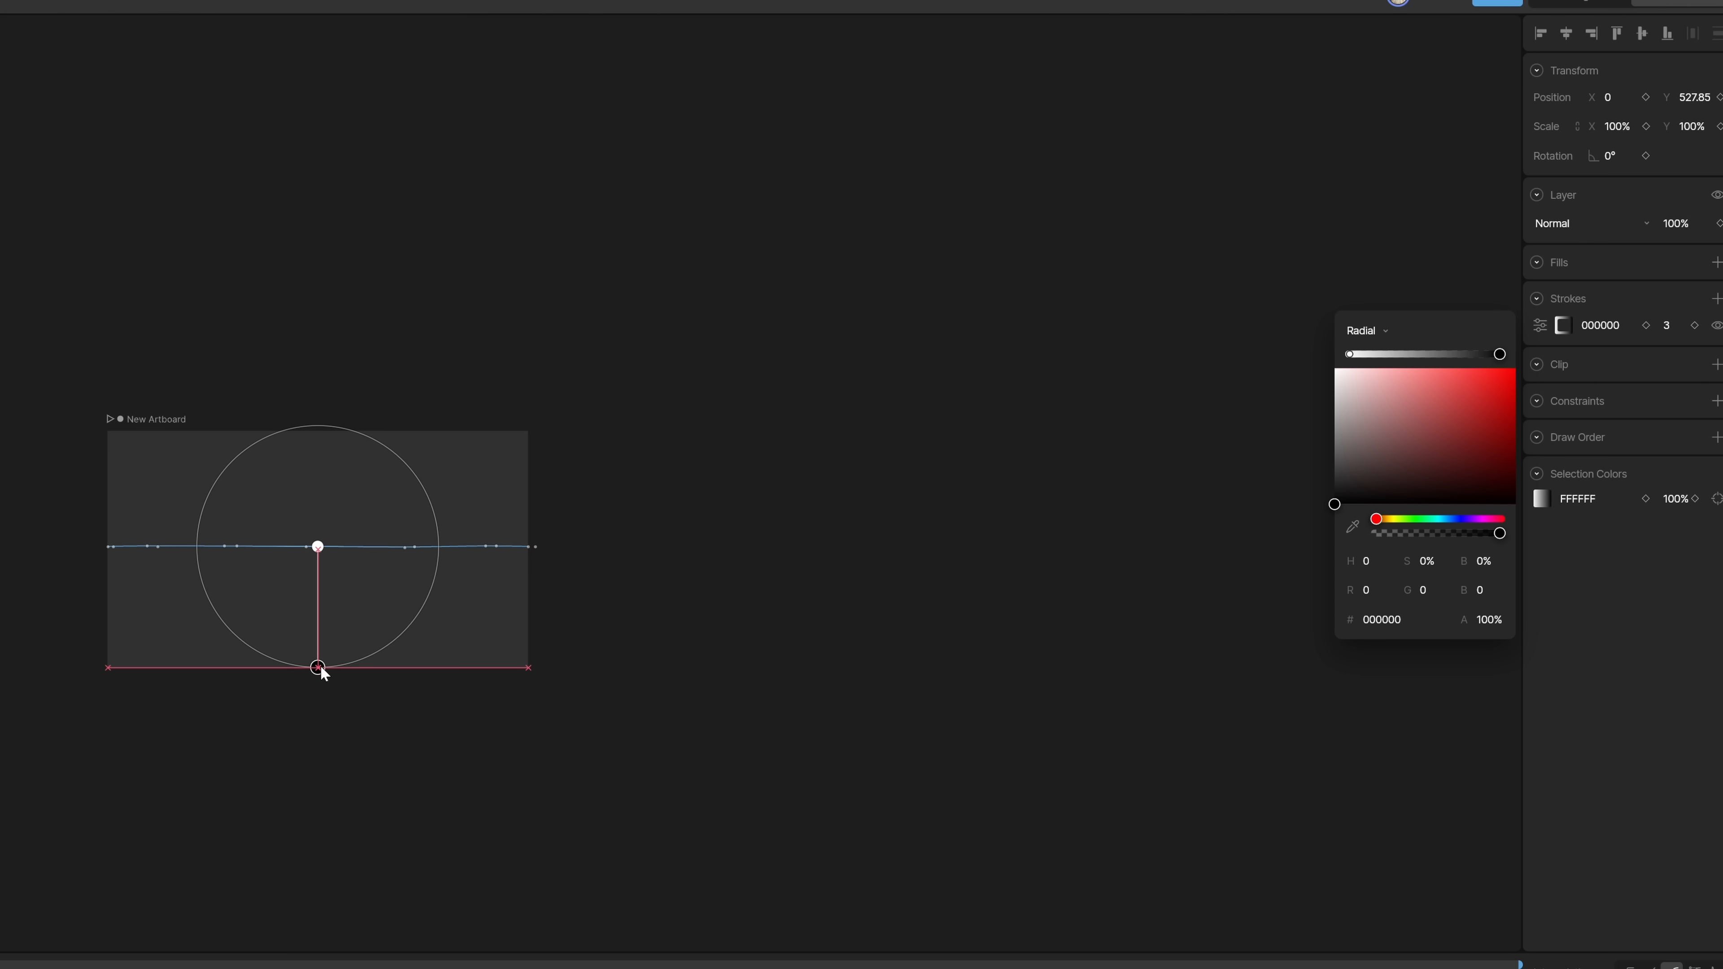
left_click_drag(318, 667, 324, 689)
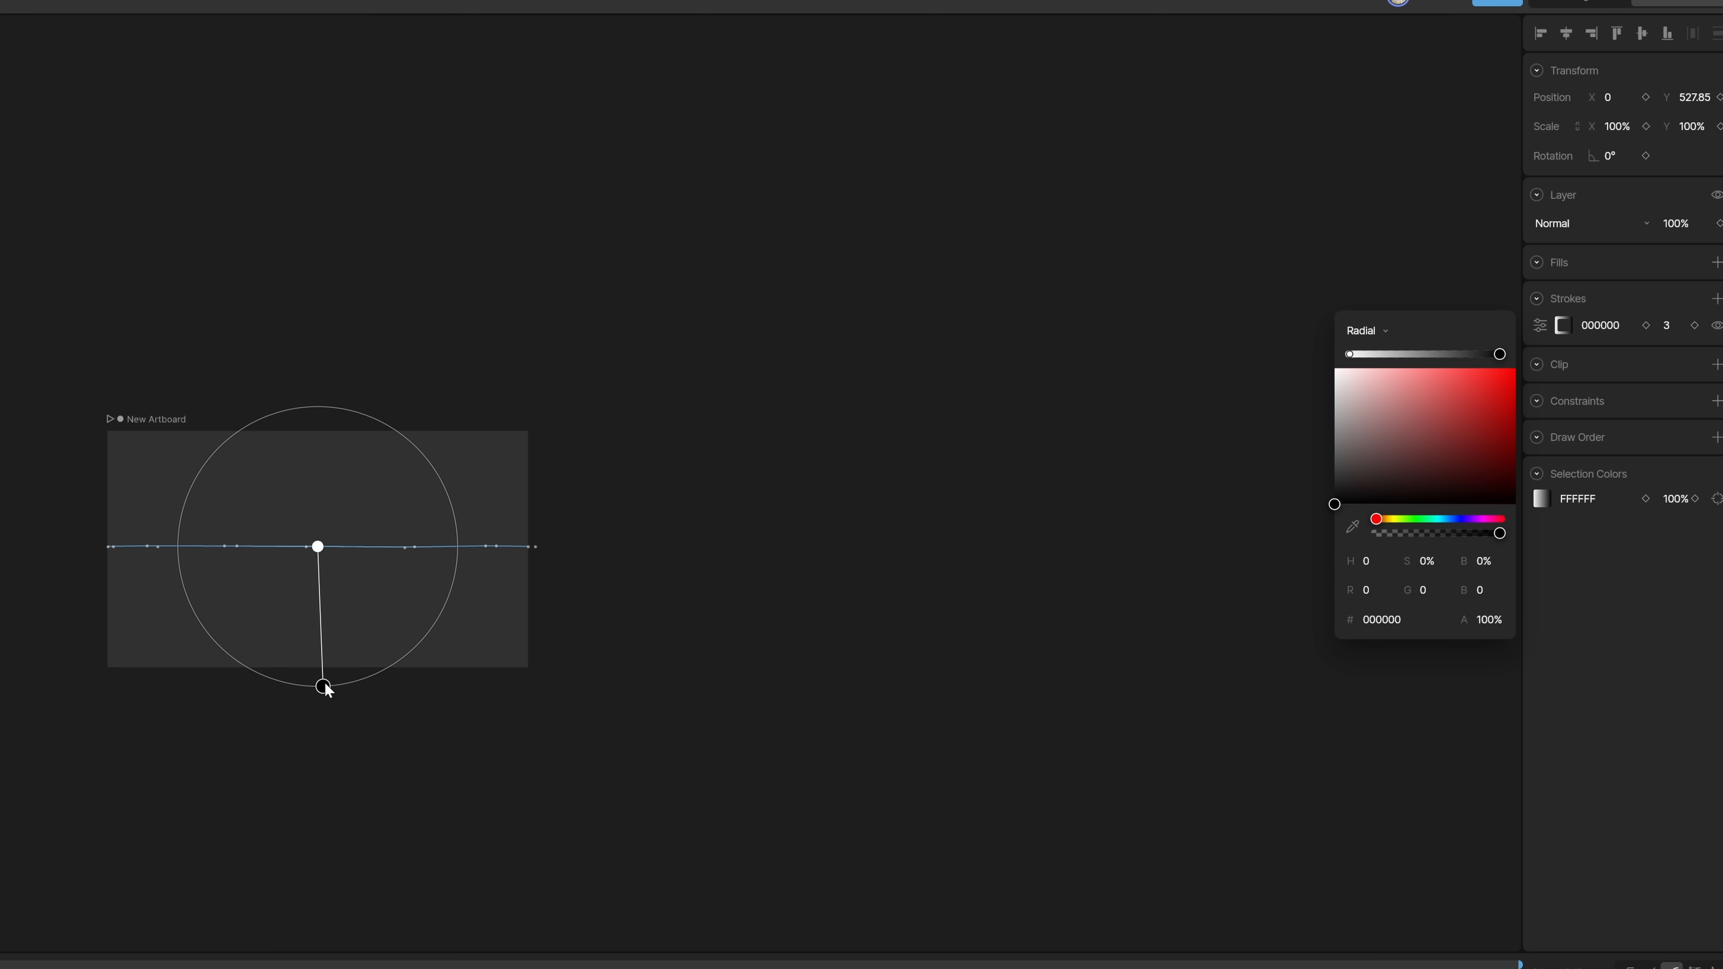
left_click_drag(319, 688, 320, 720)
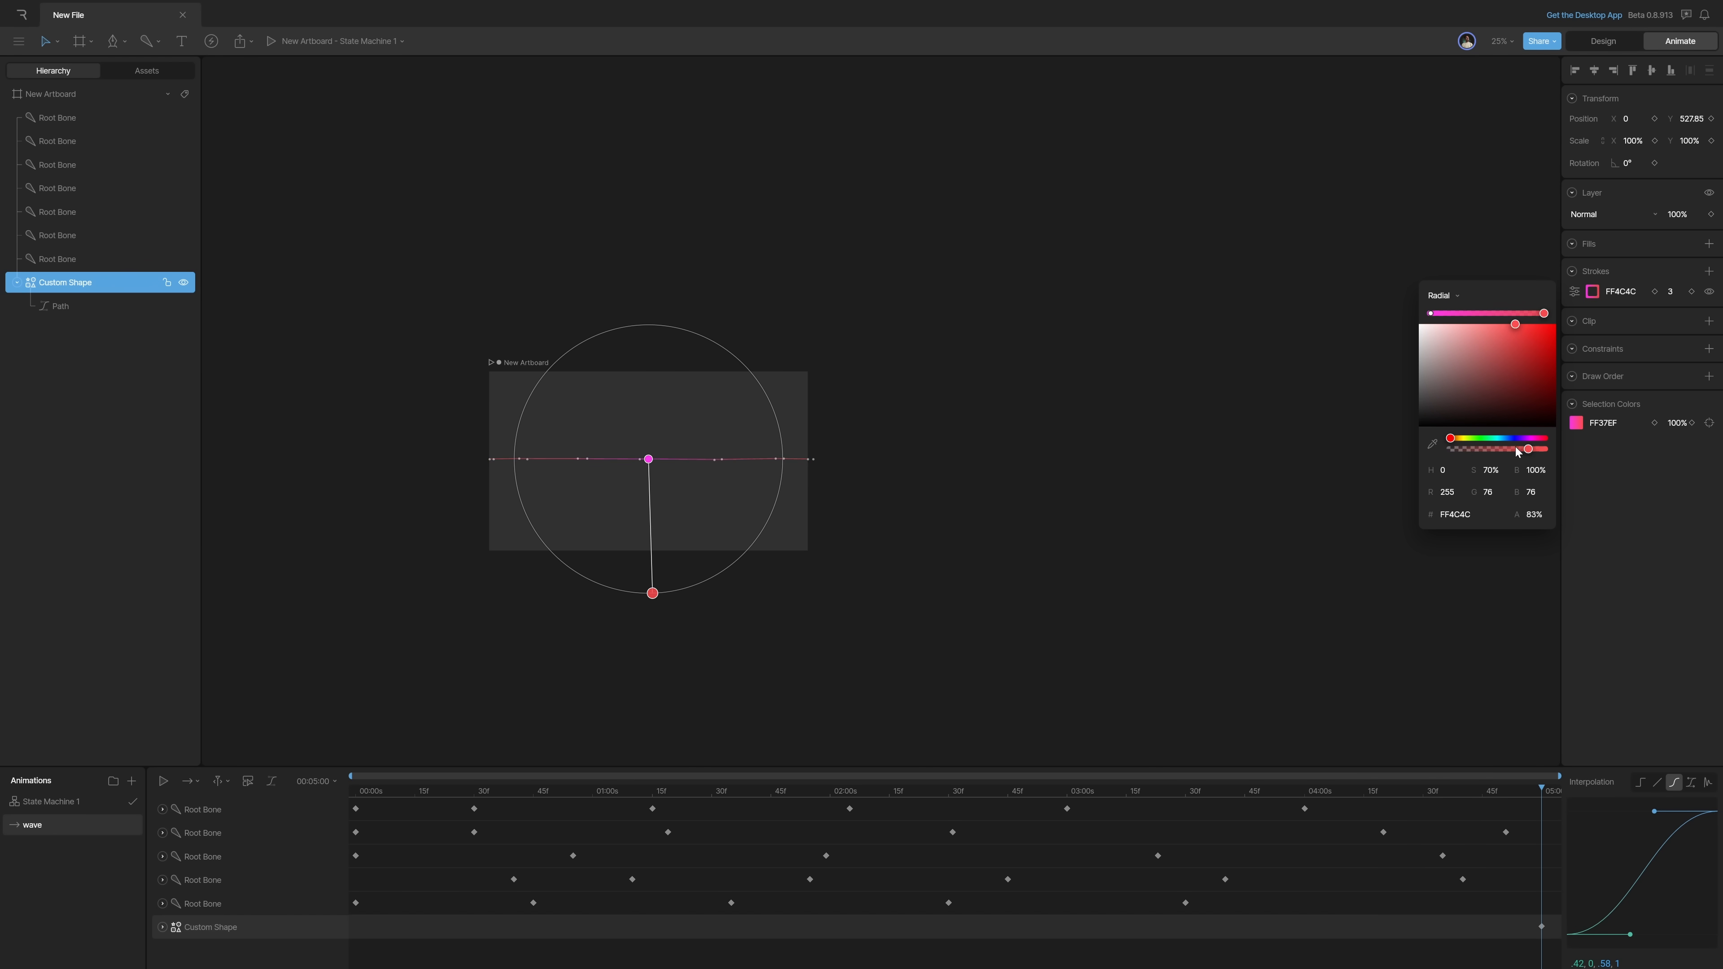
left_click(906, 488)
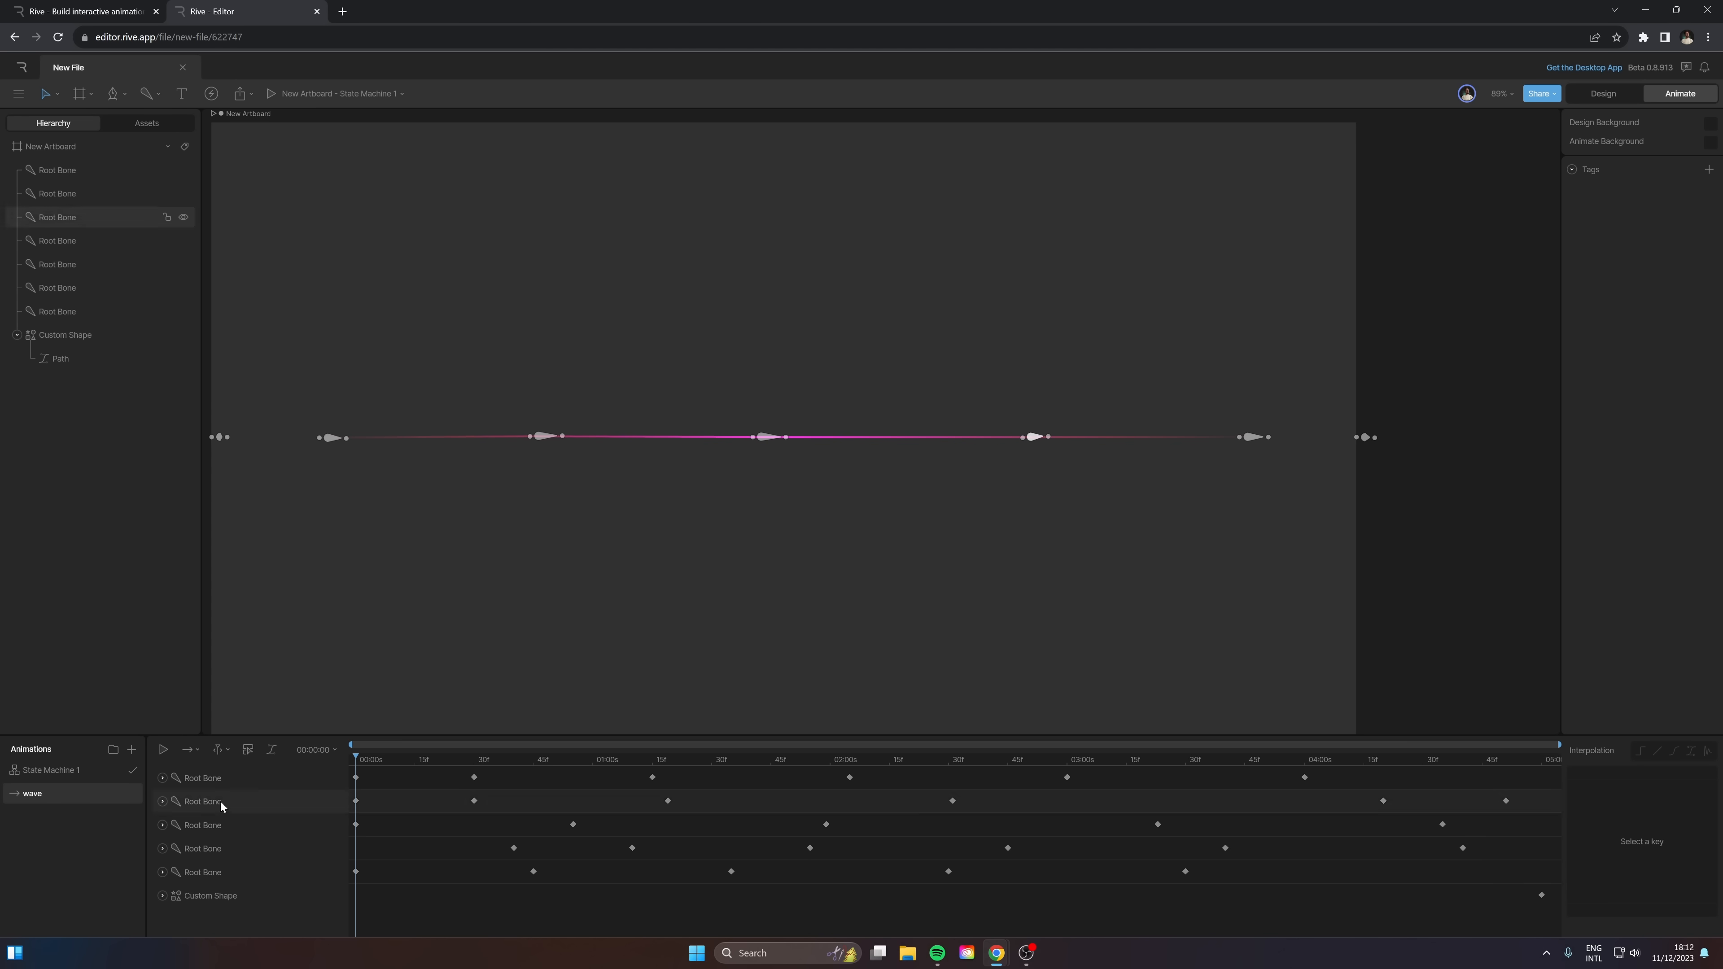
Step: Preview the wave animation and set up an idle animation beside it on the timeline
left_click(129, 748)
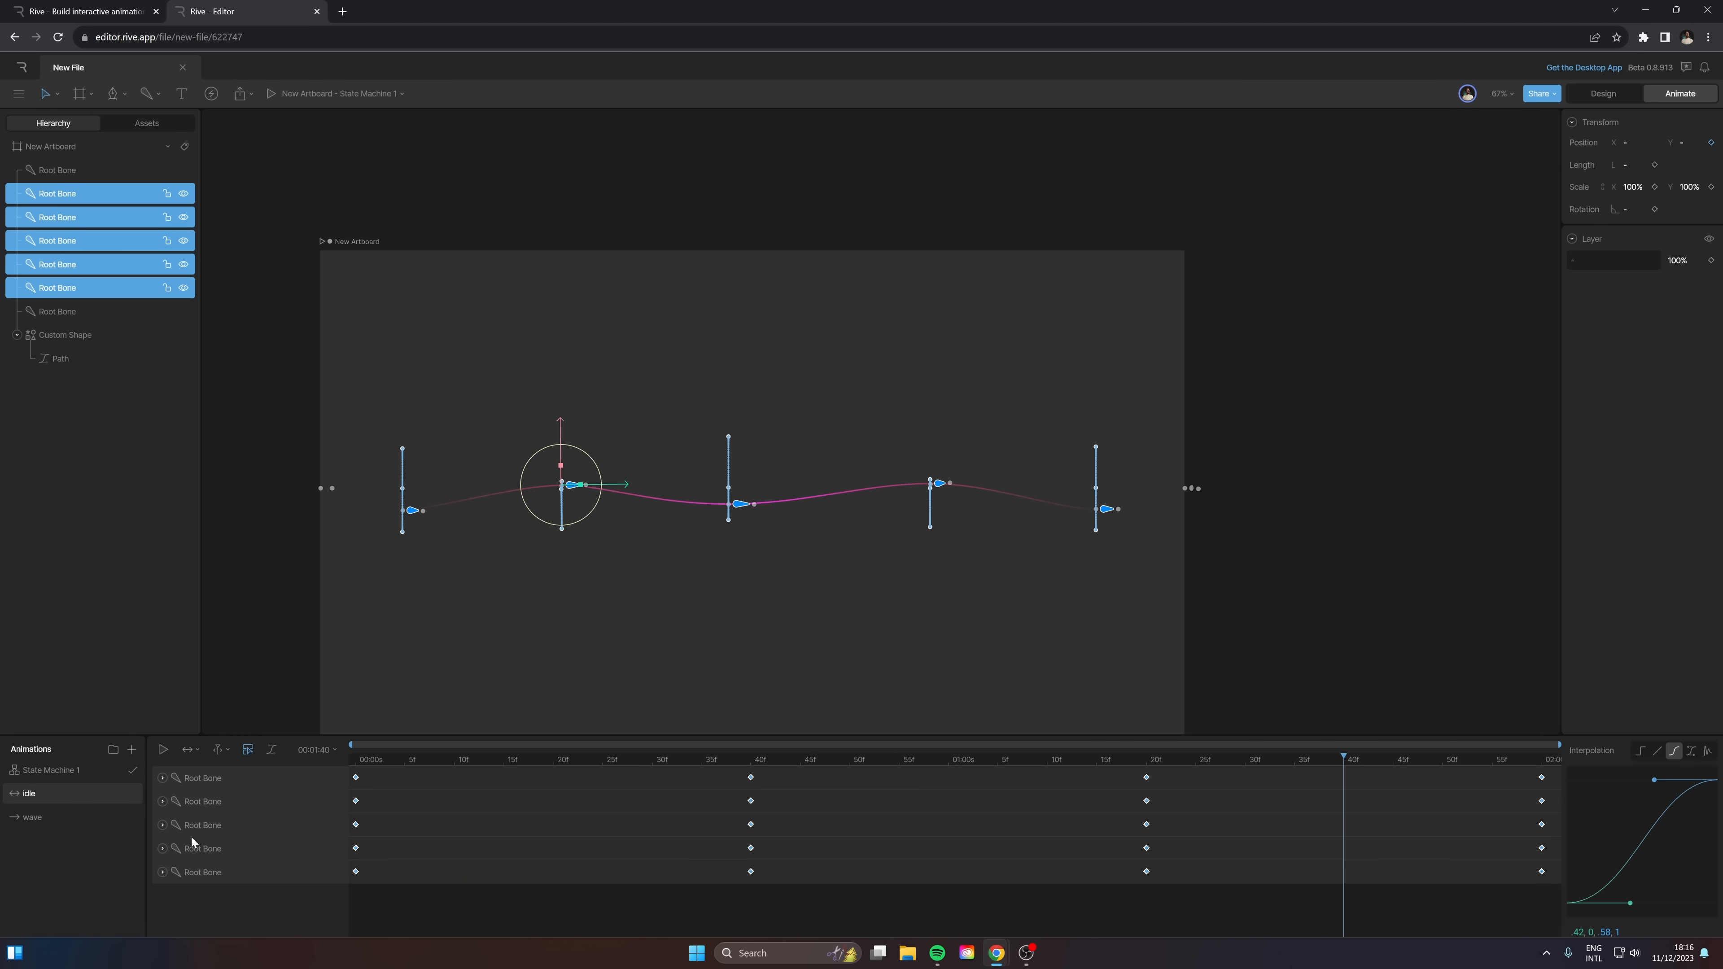
left_click(31, 816)
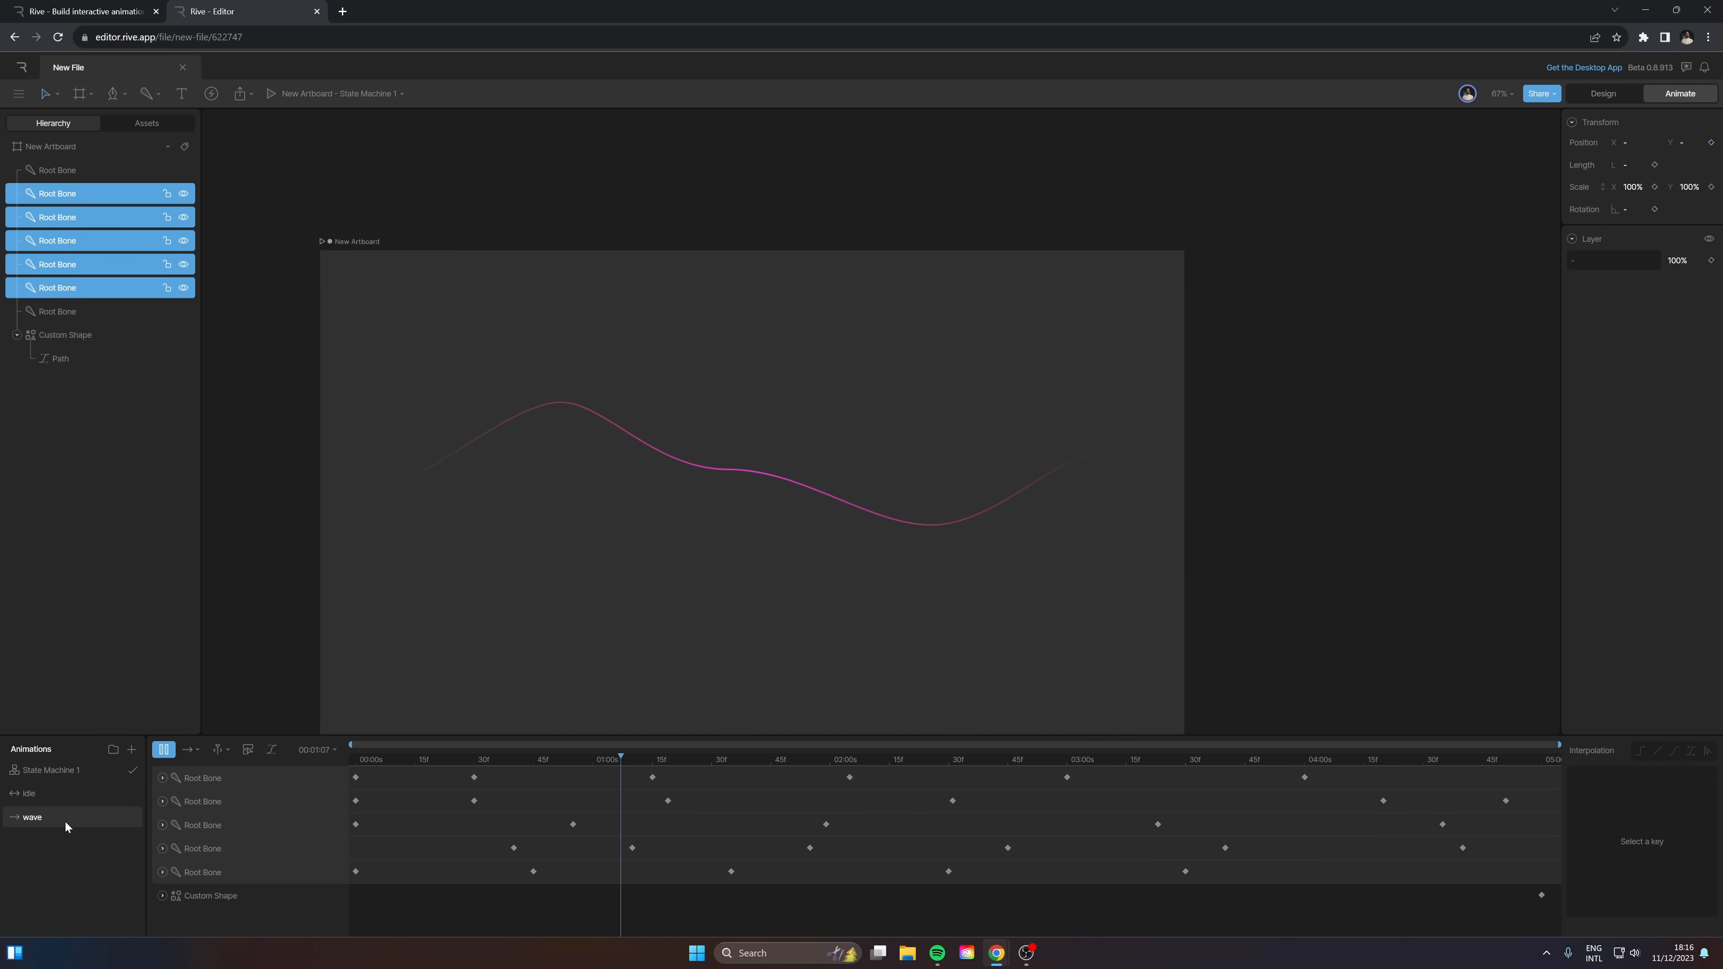
left_click(29, 794)
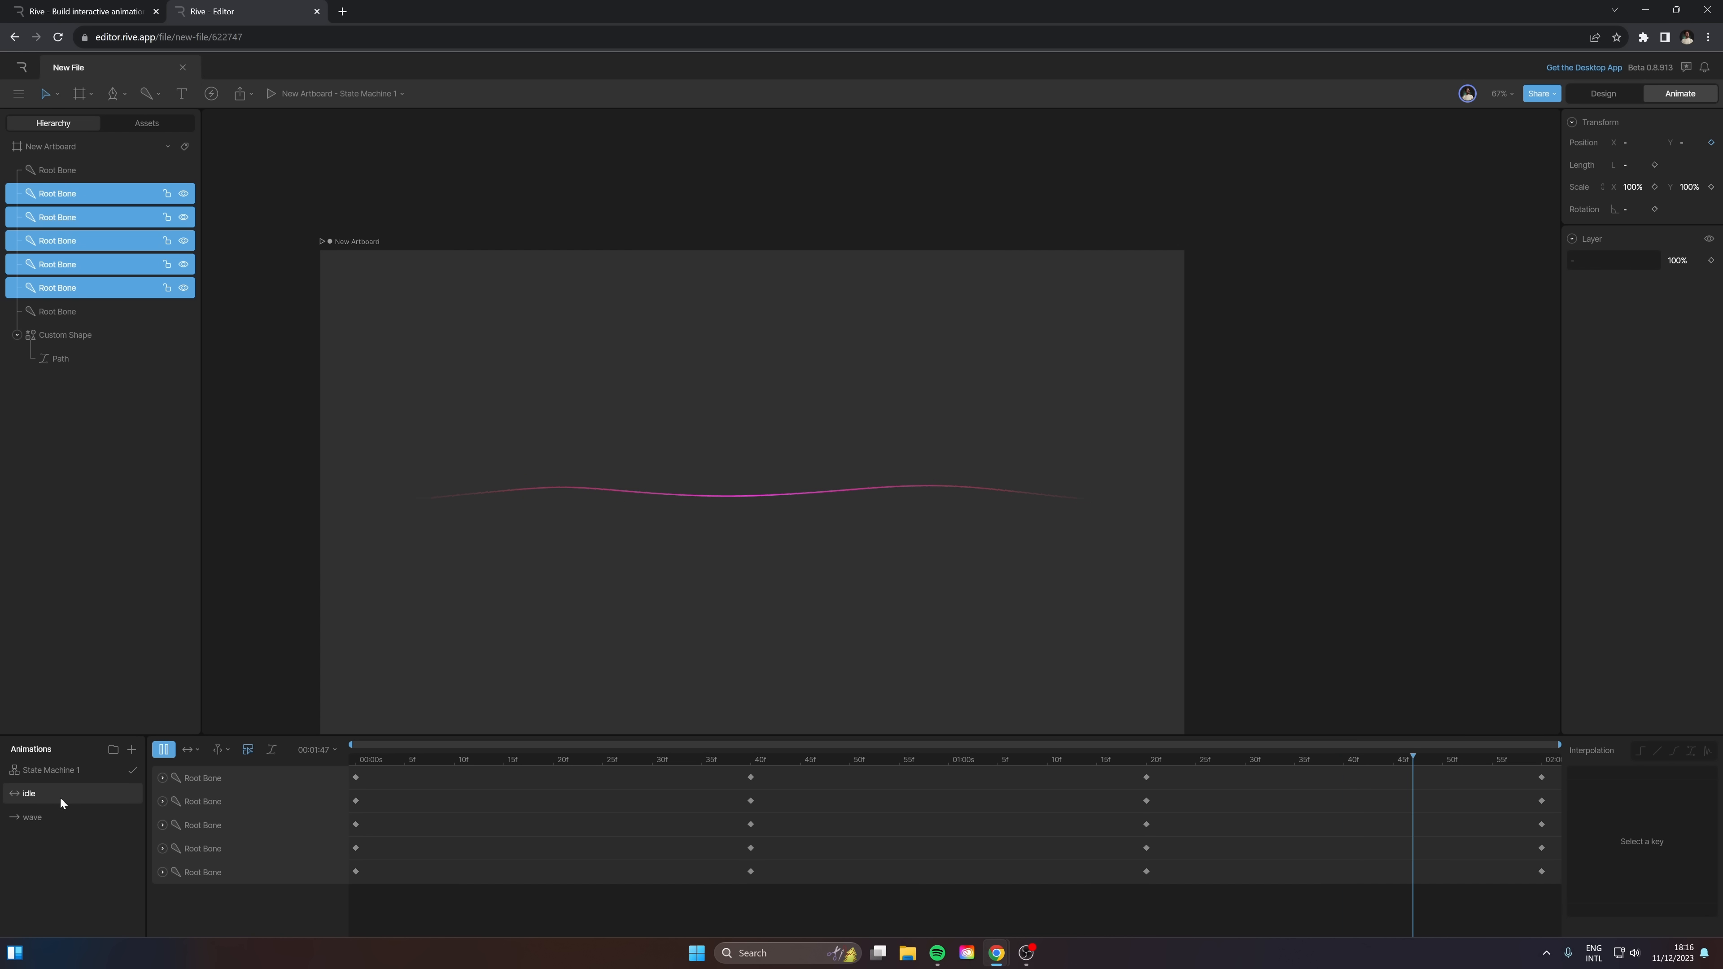
left_click(484, 760)
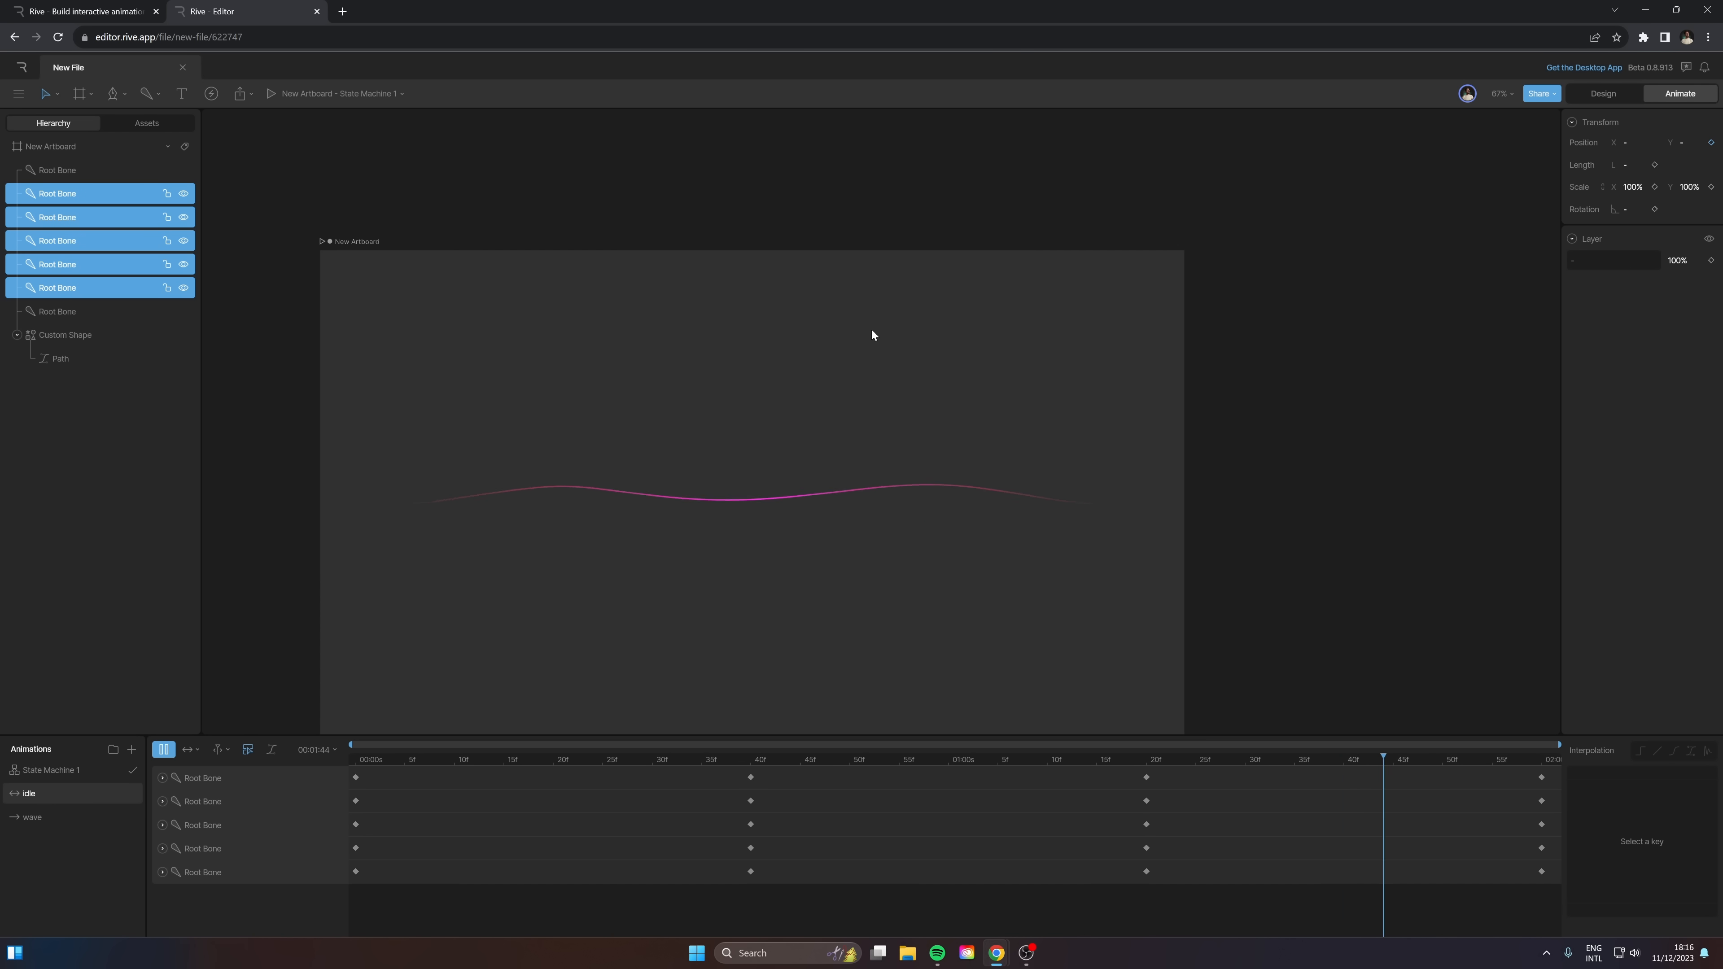
left_click(513, 759)
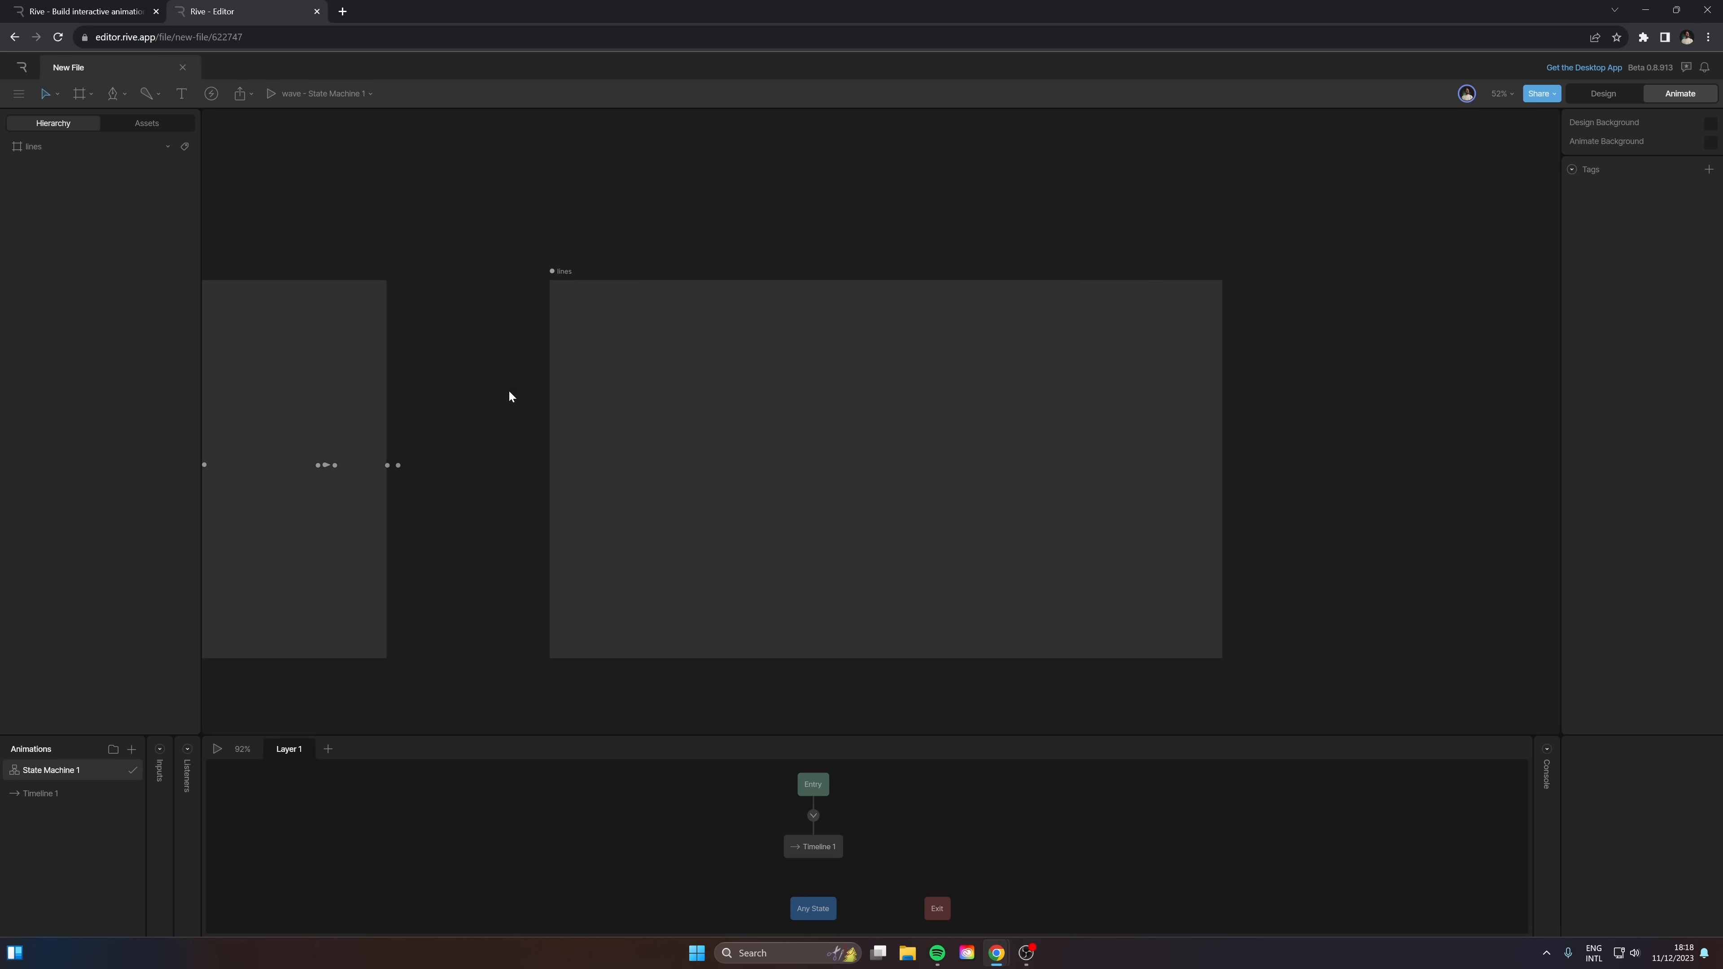
Step: Place a Nested Artboard of wave inside the lines artboard and bring up its animation list
left_click(81, 94)
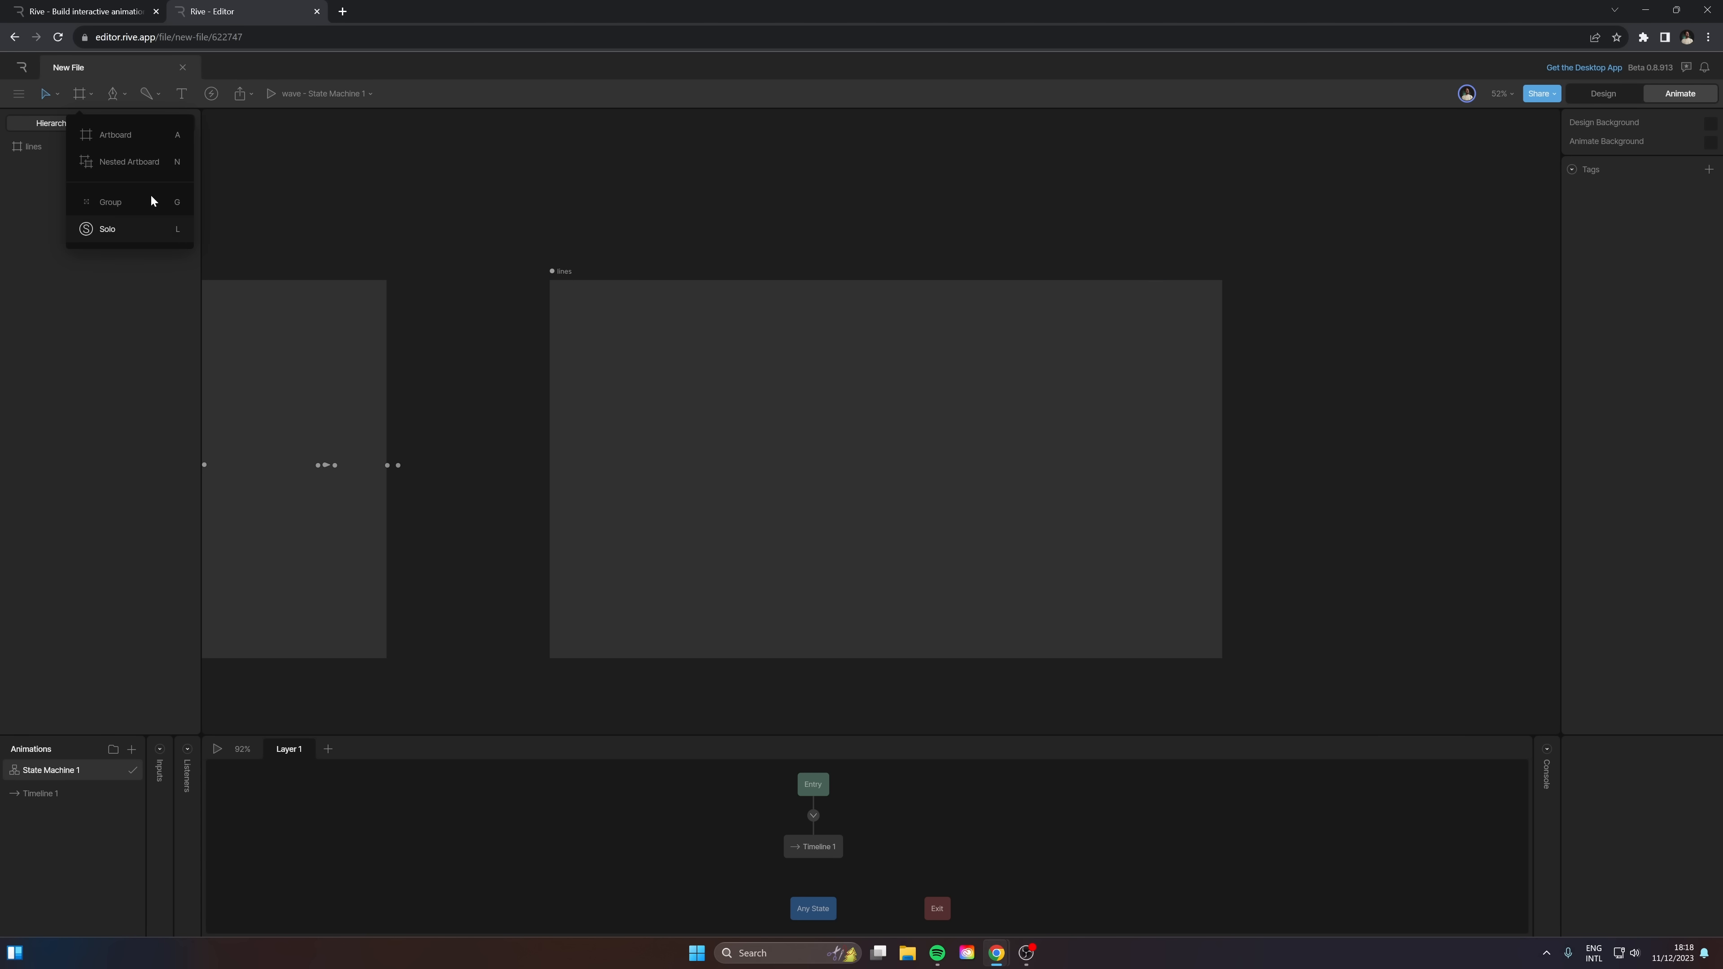
left_click(129, 161)
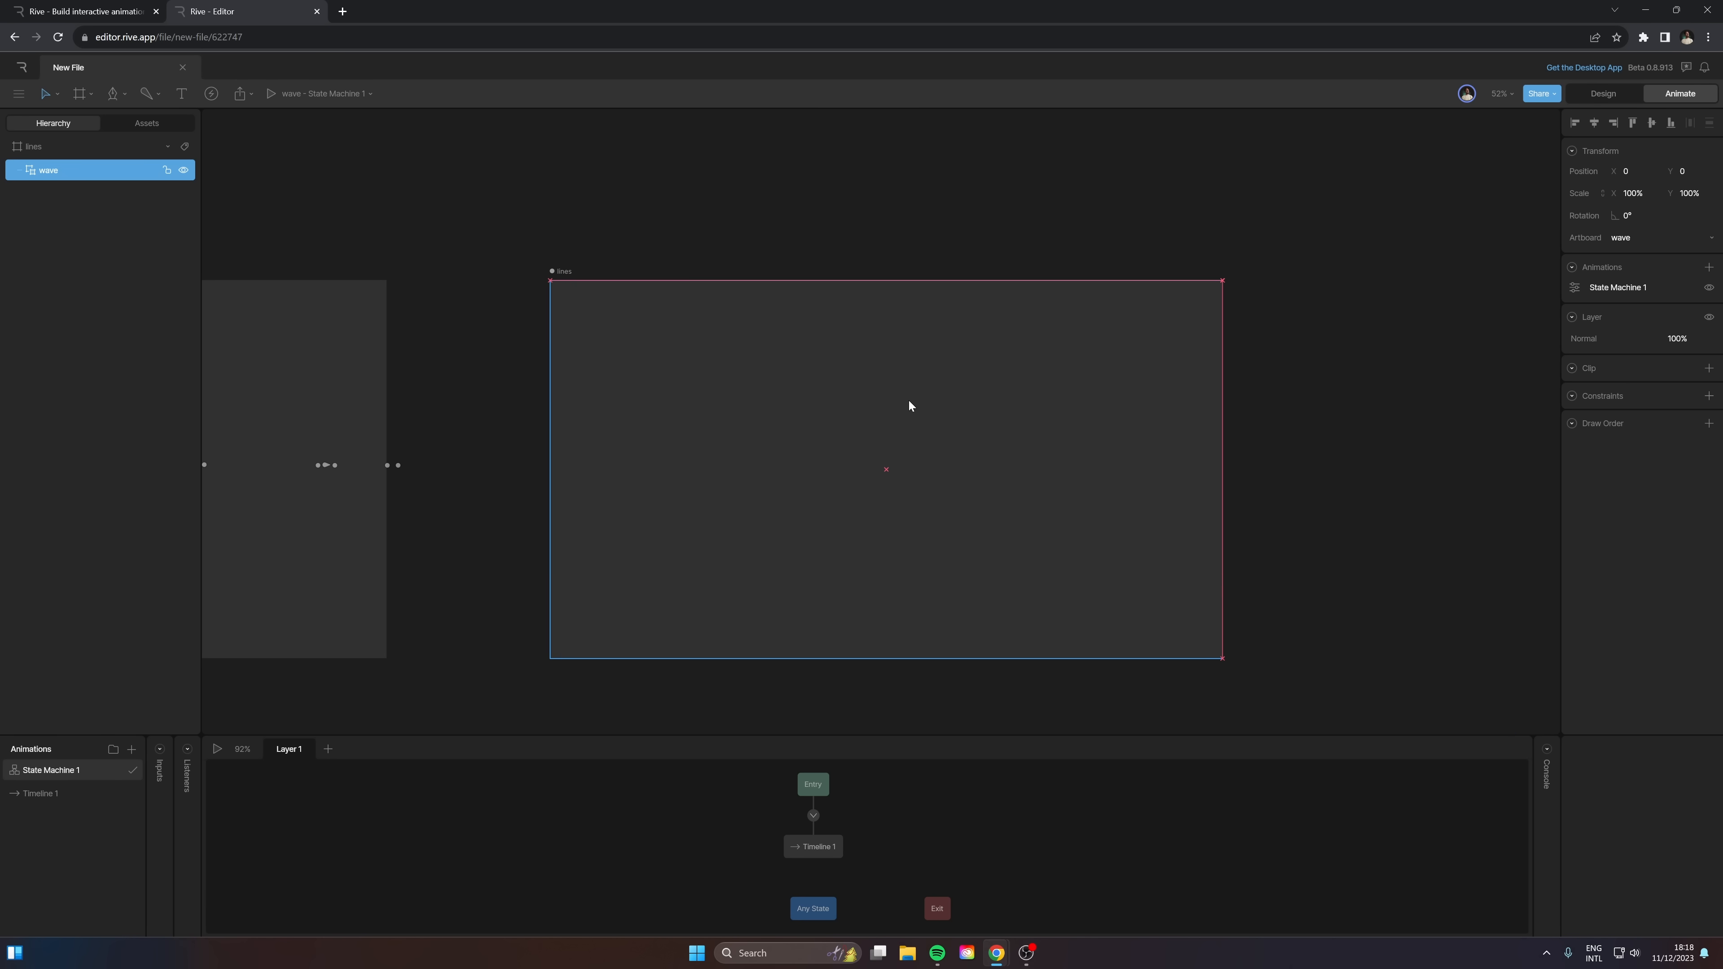
double_click(40, 793)
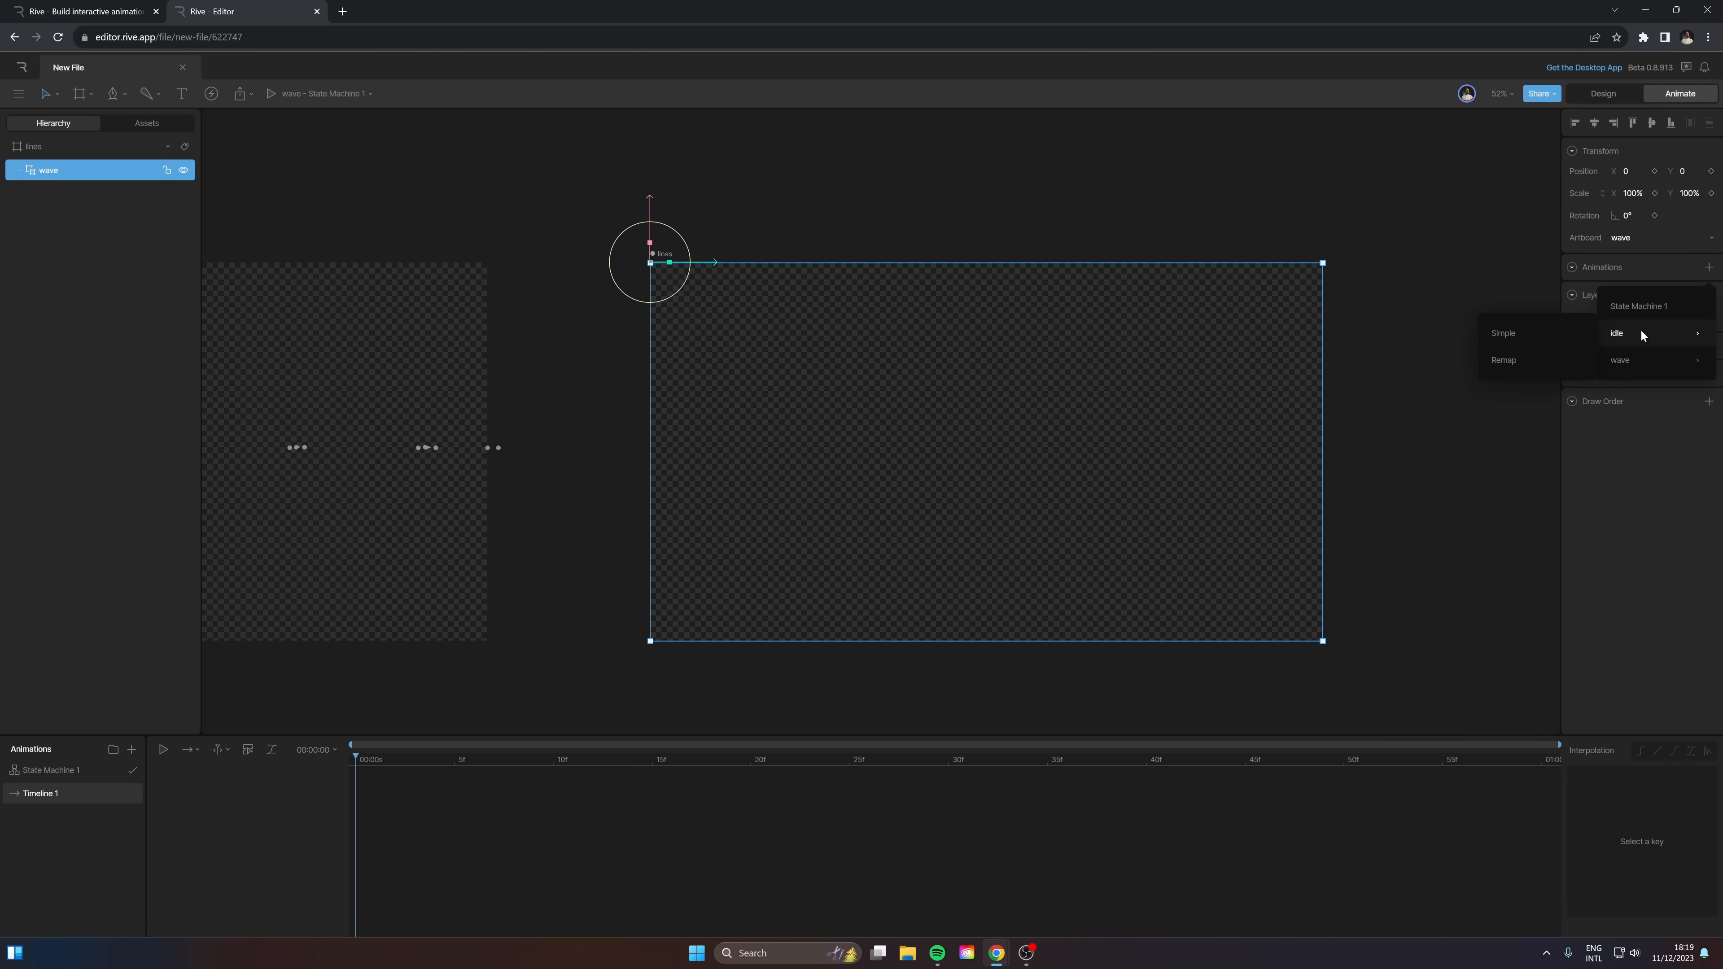
Step: Assign the idle animation to the nested wave and key its Time value
left_click(1617, 333)
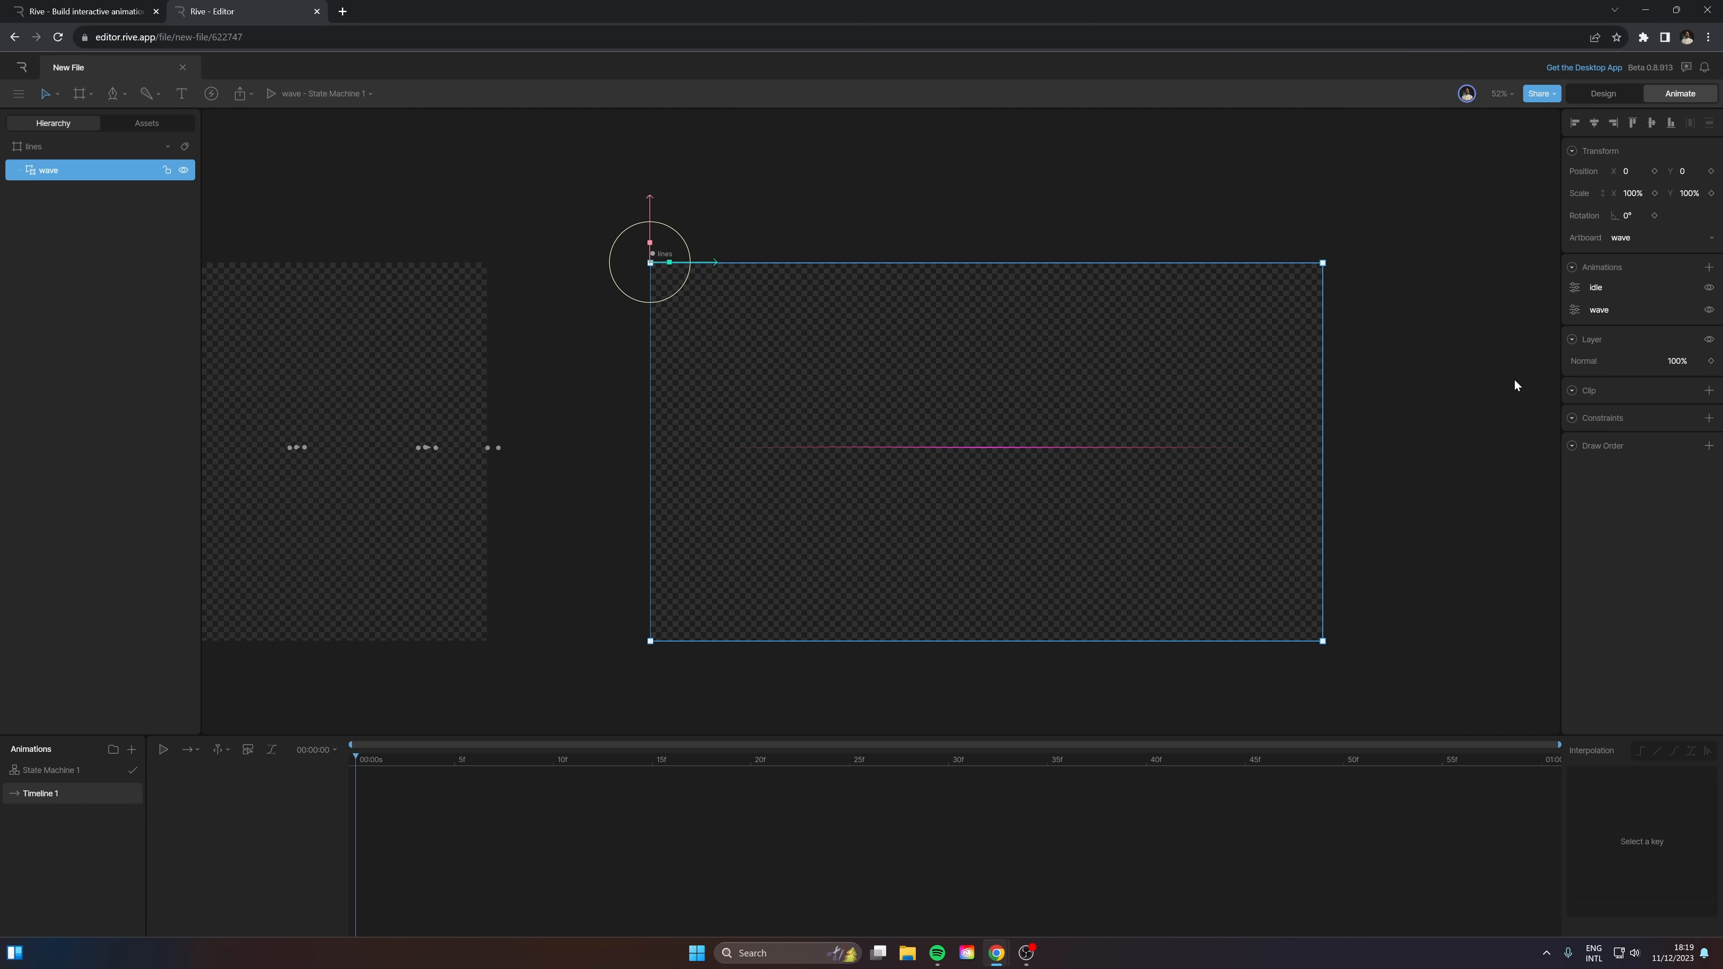
mouse_move(523, 770)
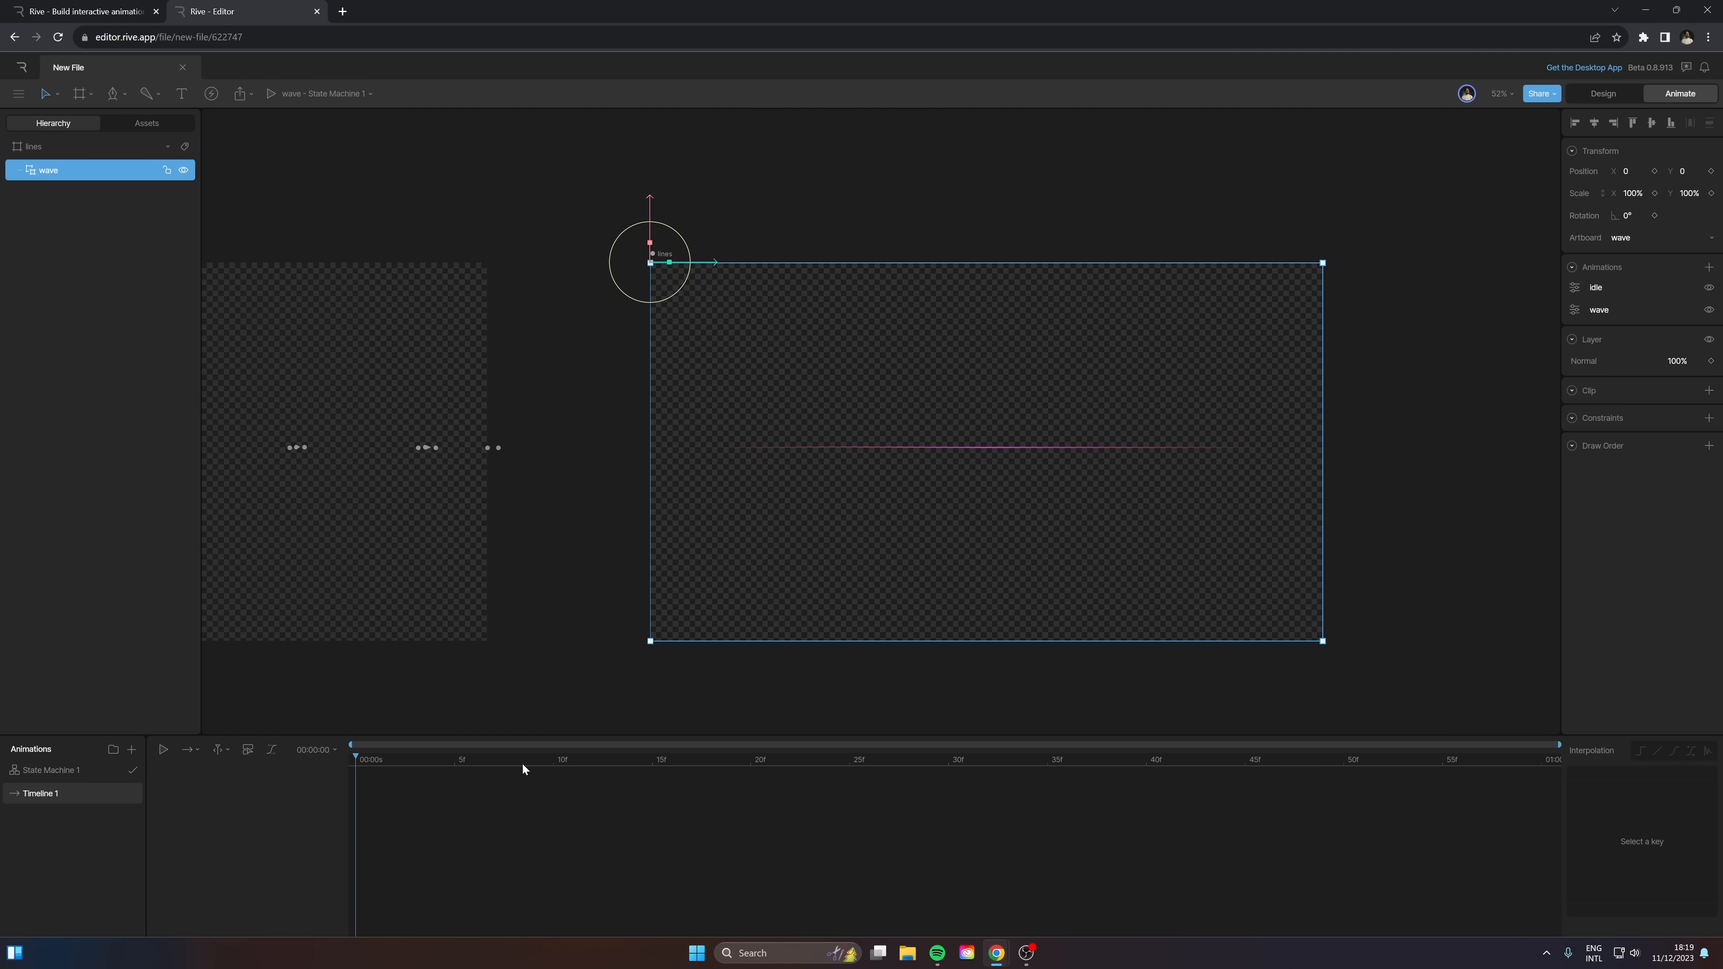
mouse_move(566, 542)
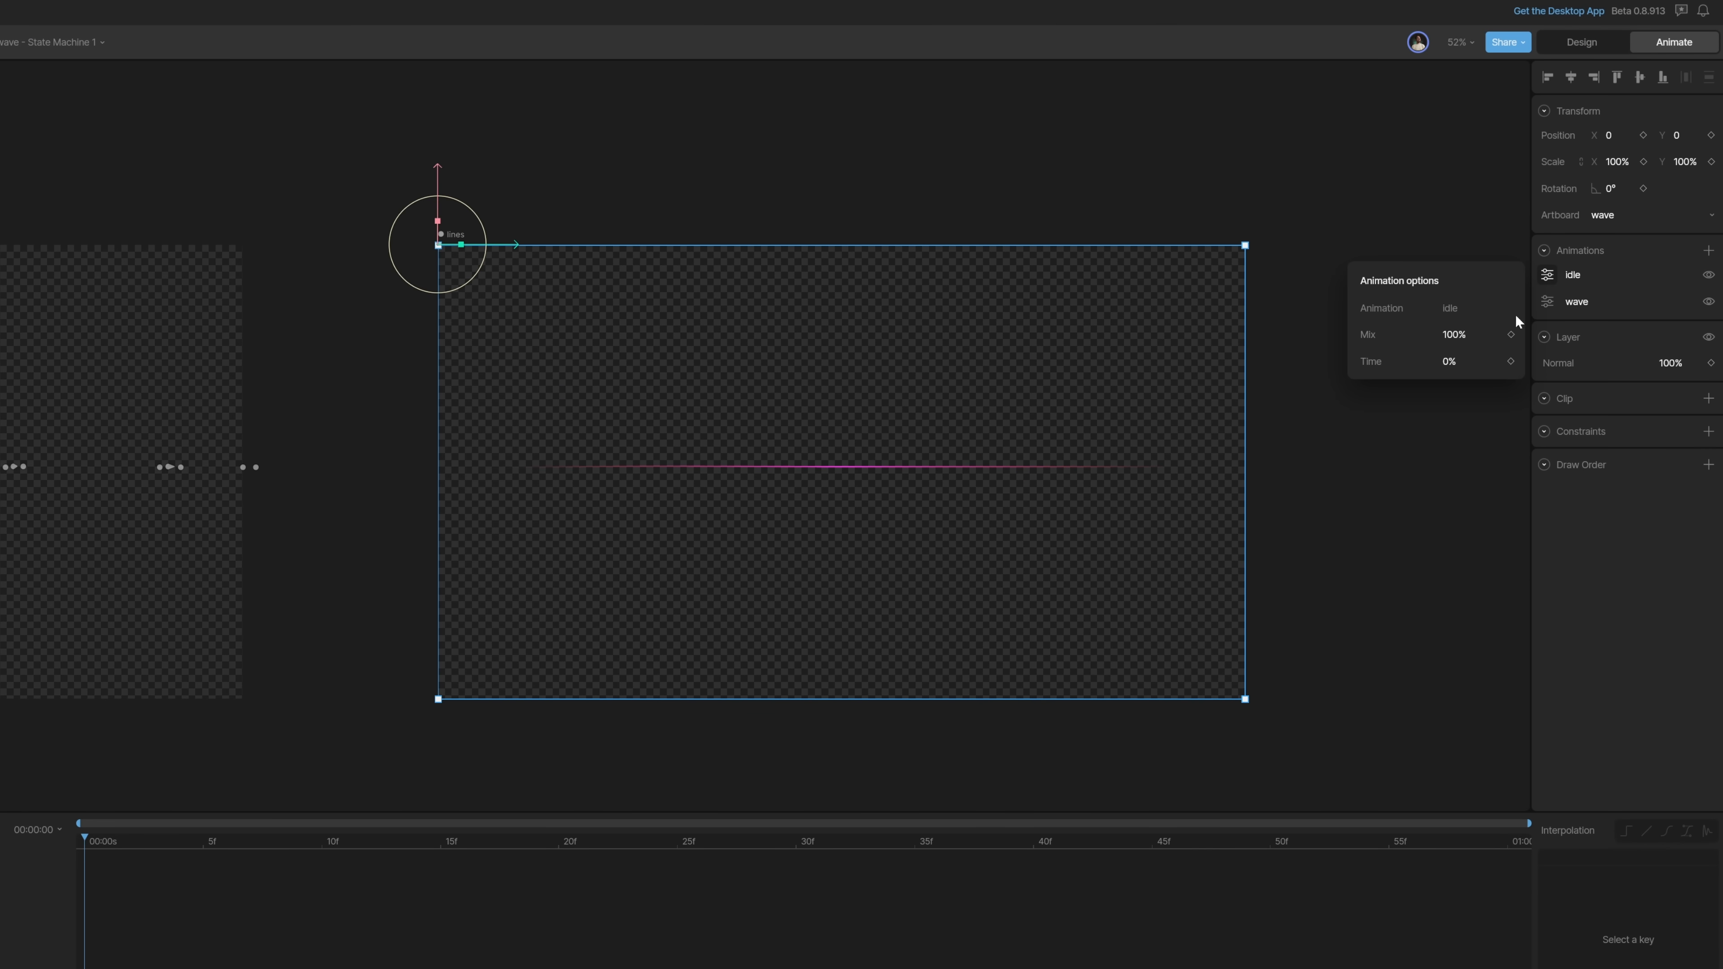
left_click(1473, 361)
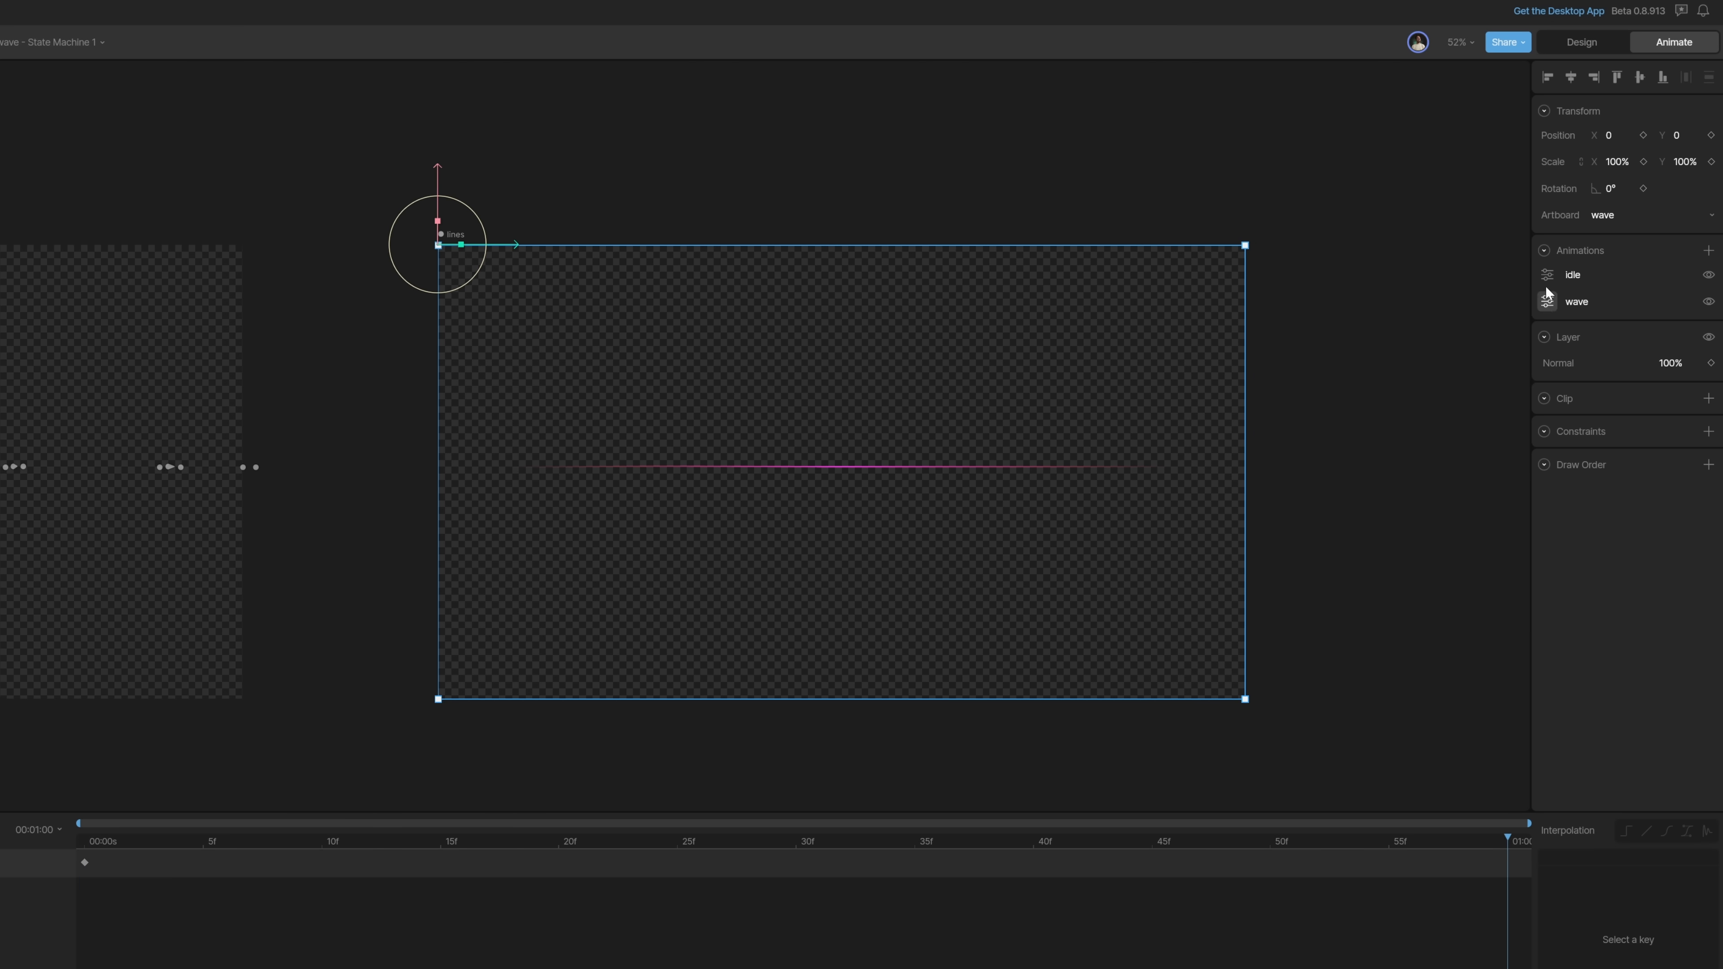
left_click(1547, 275)
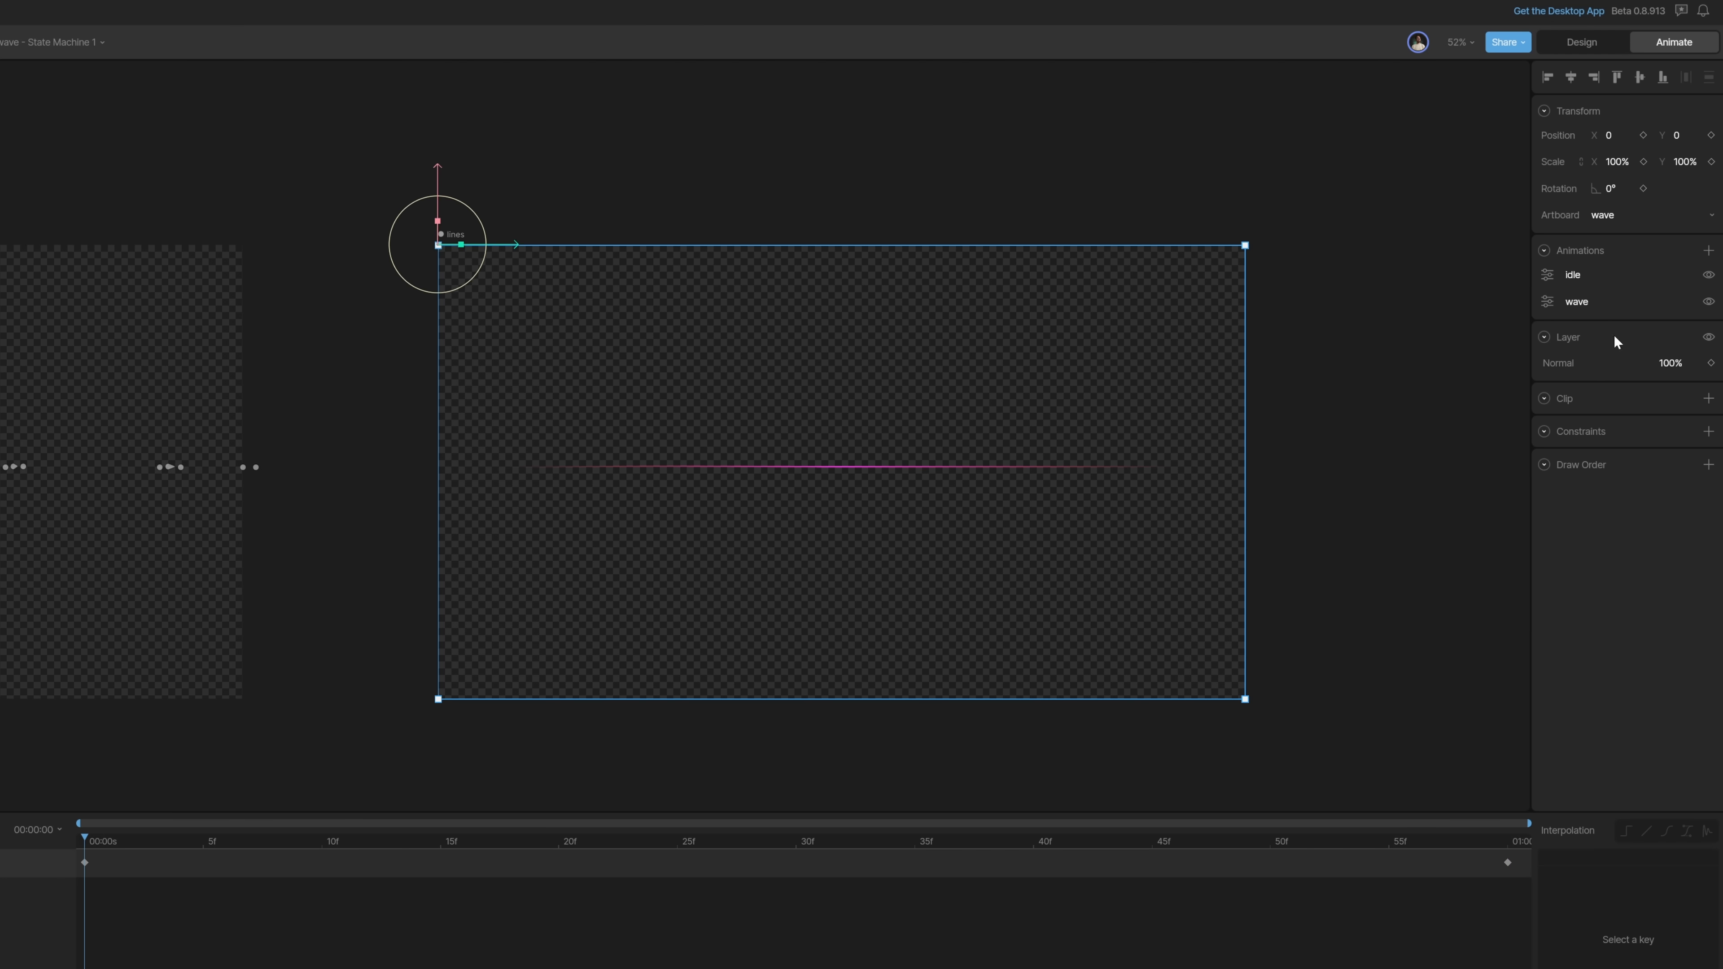
mouse_move(1386, 370)
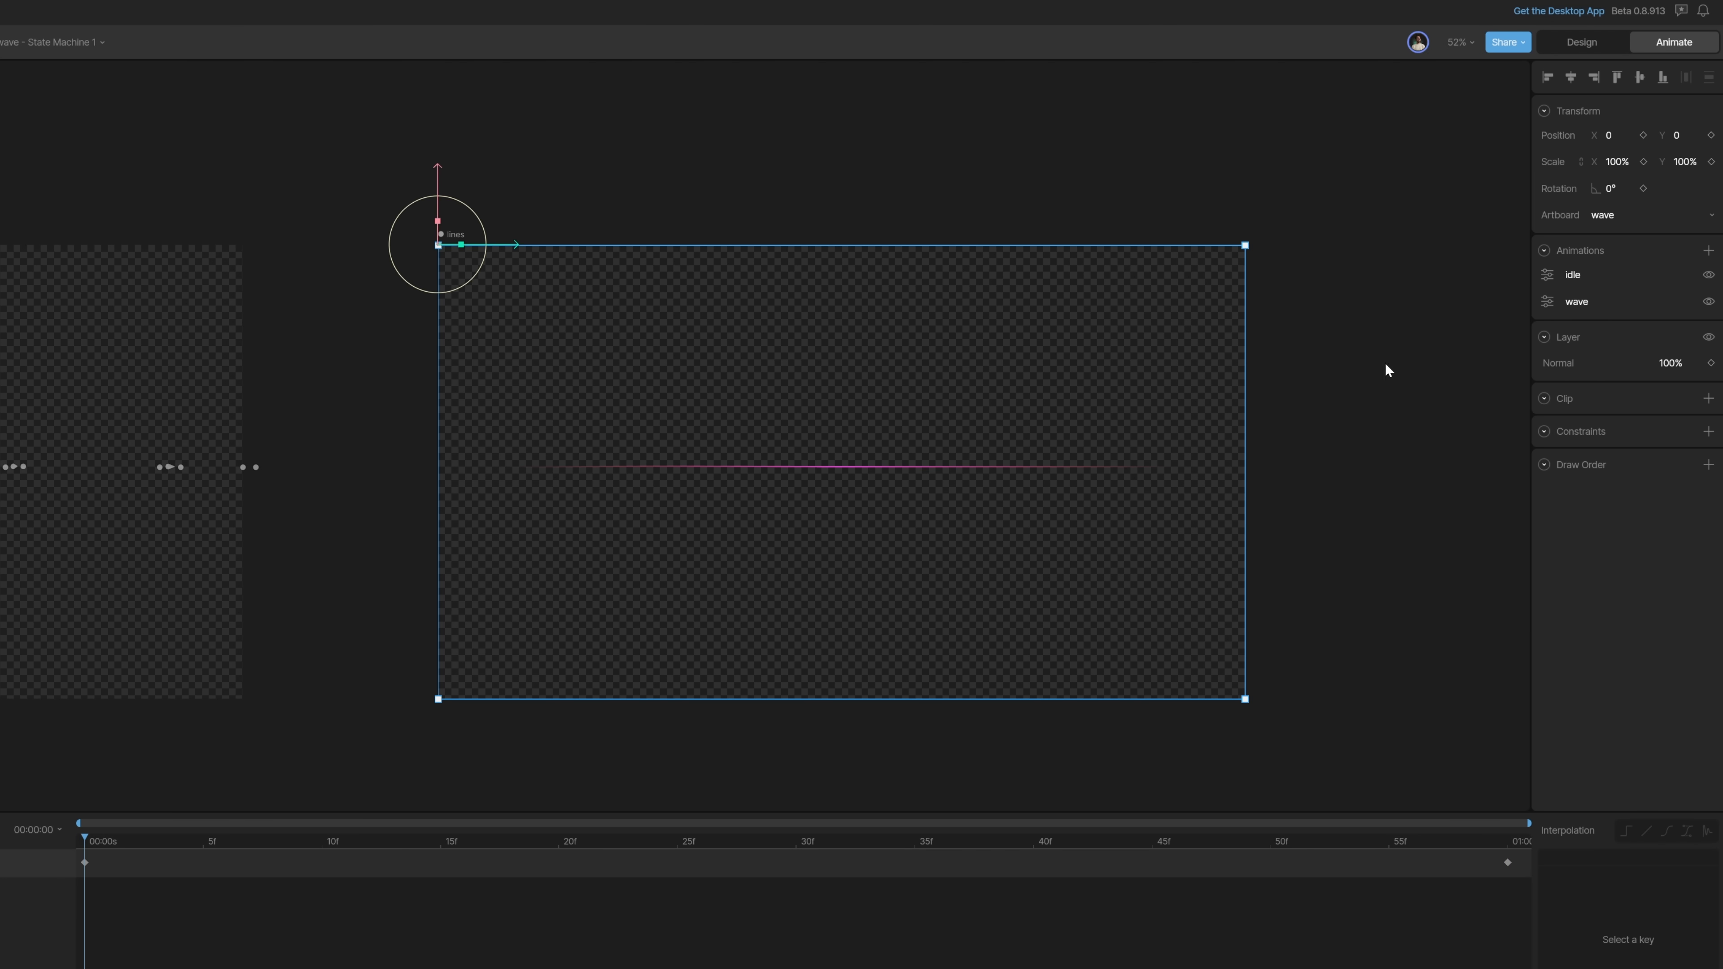
Step: Add the wave animation entry to the nested artboard alongside idle
left_click(1547, 301)
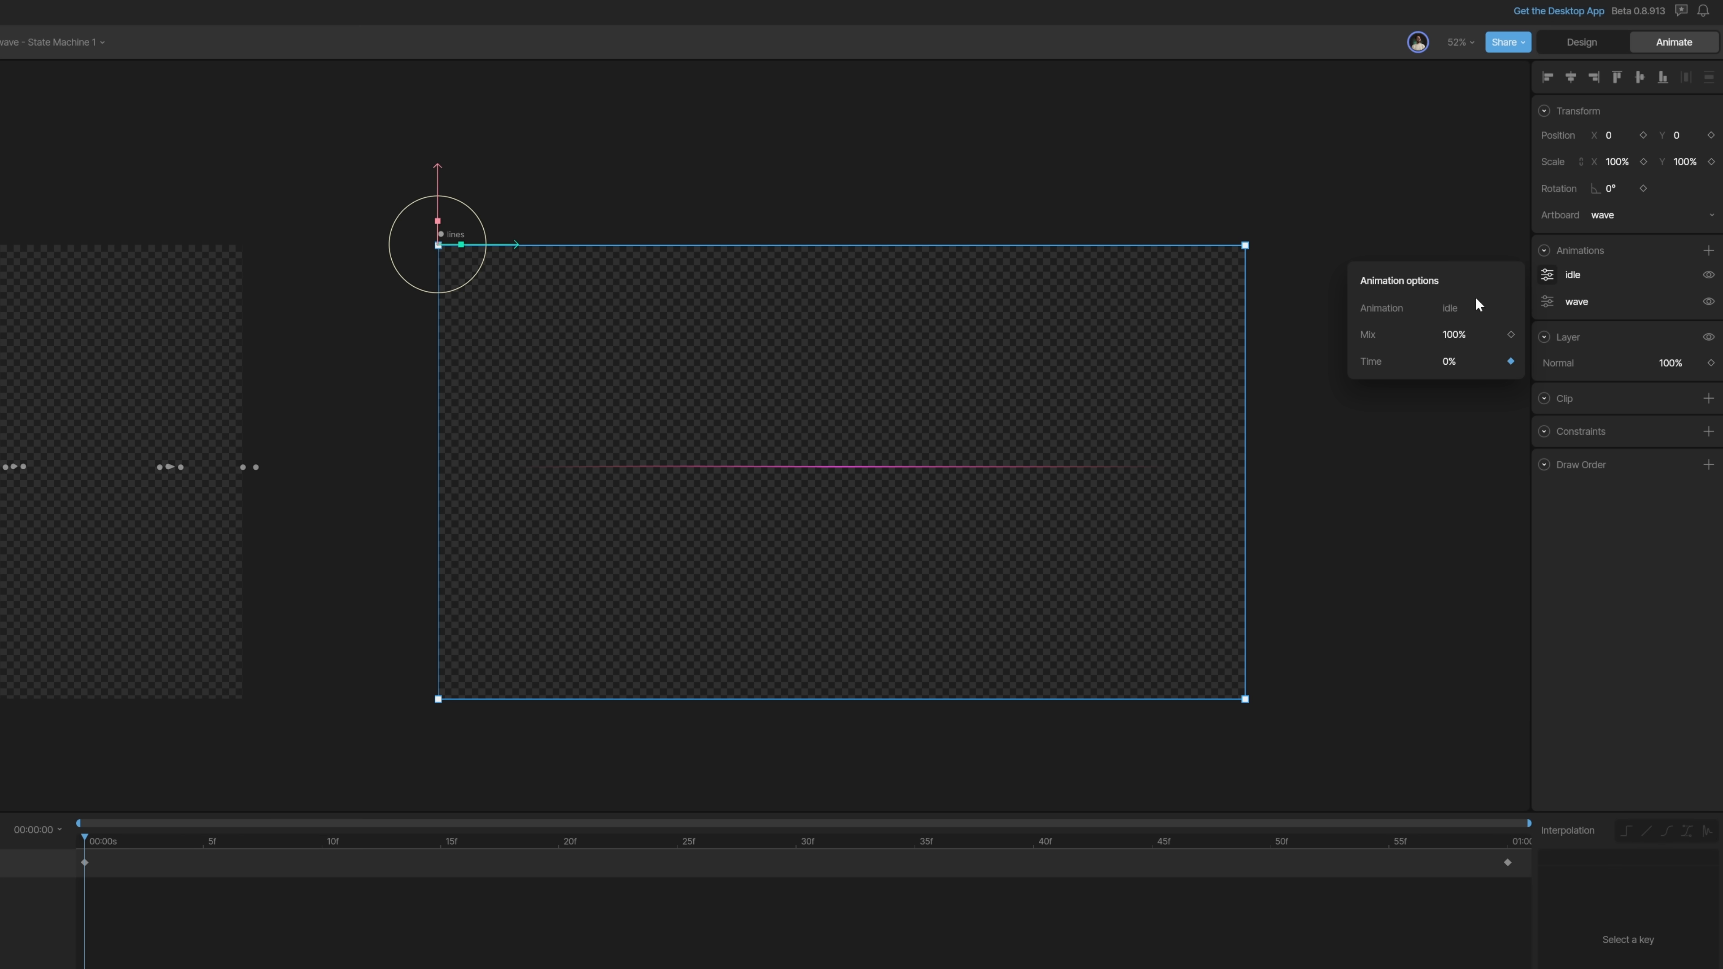
double_click(1573, 274)
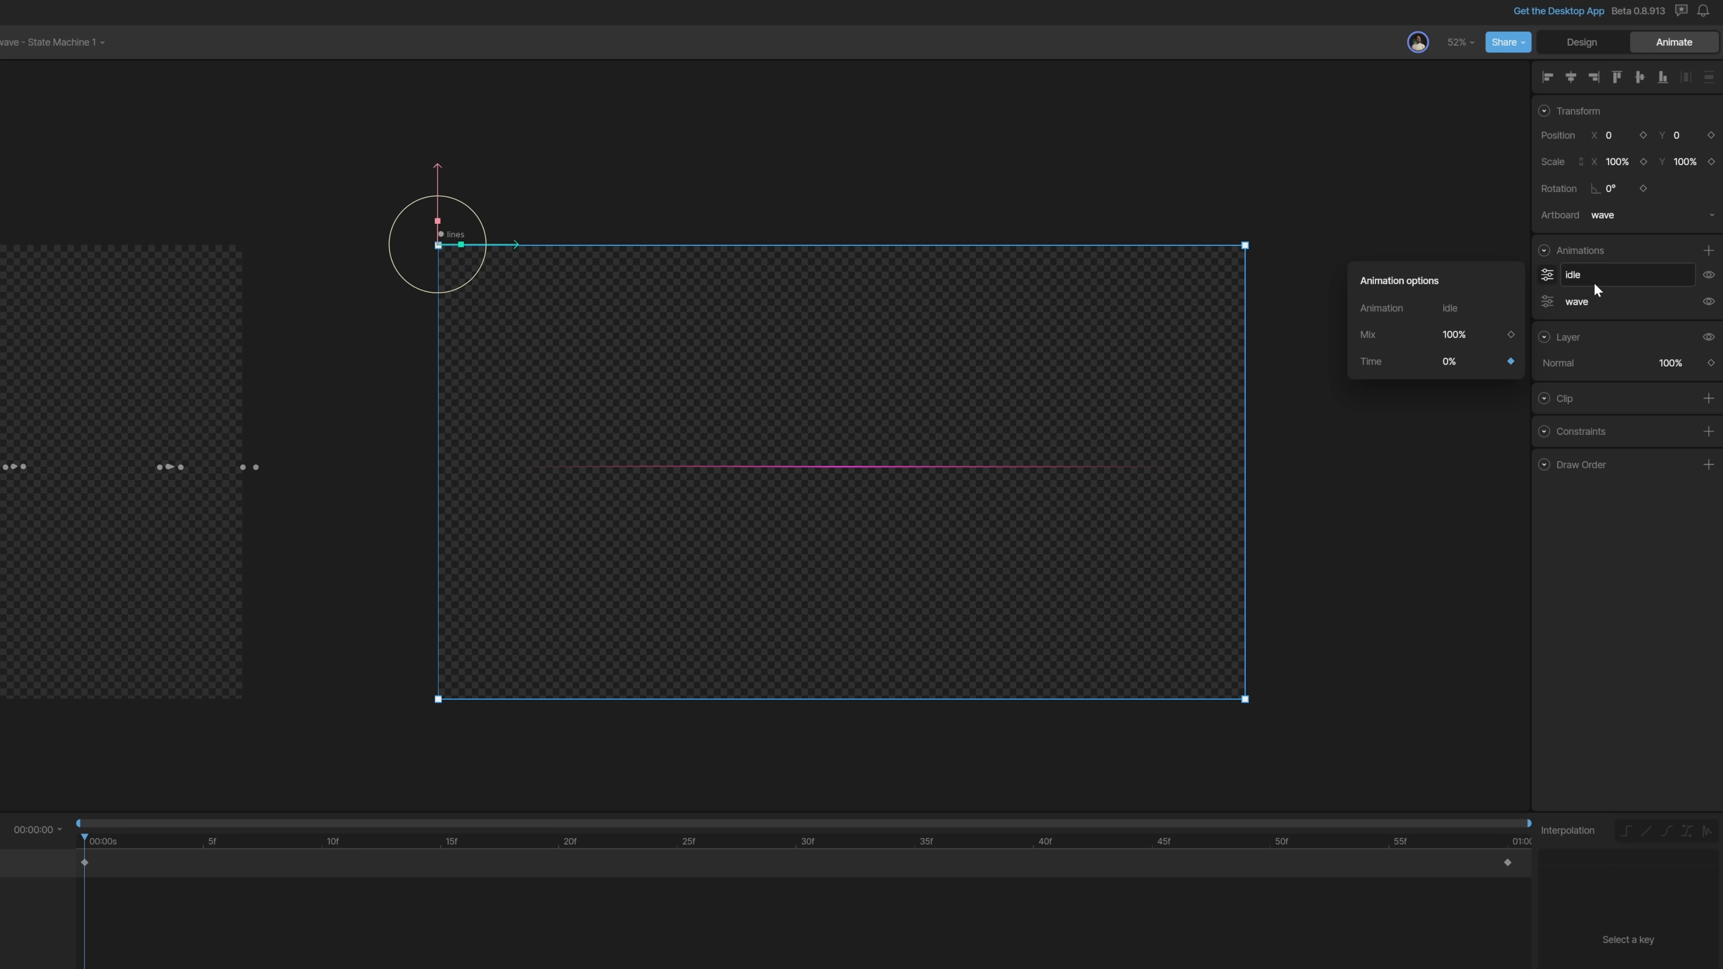
left_click(1577, 301)
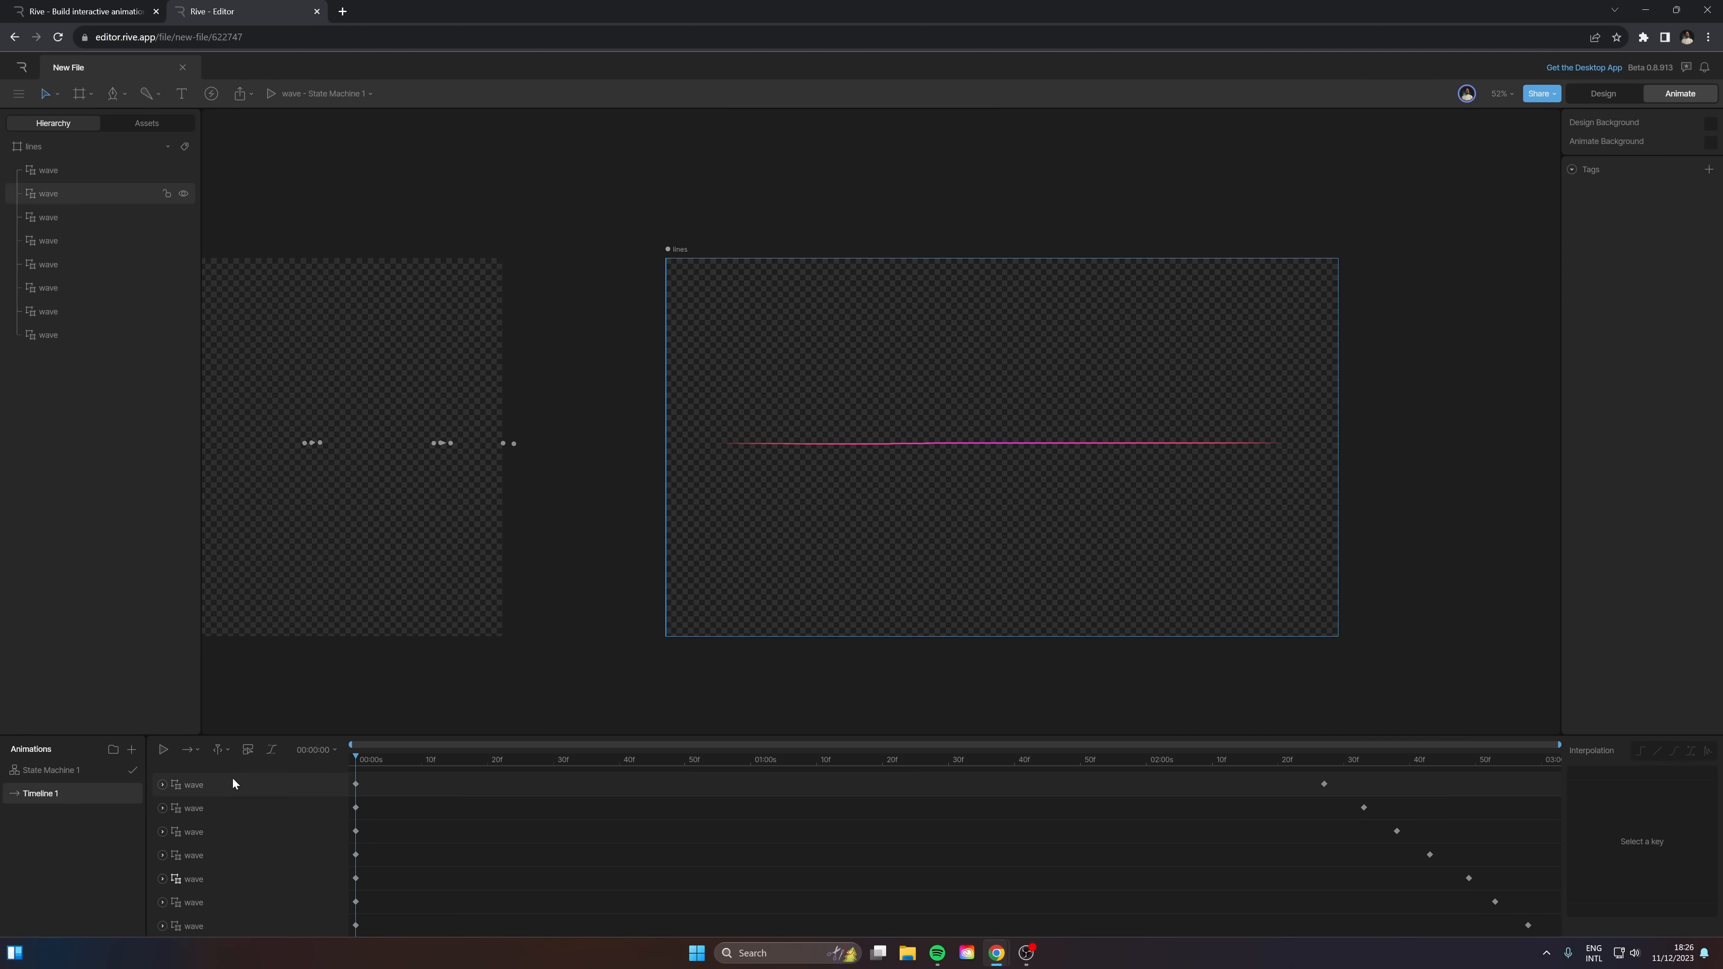
Step: Select the nested wave rows and spread their keys evenly along the idle timeline
left_click(162, 750)
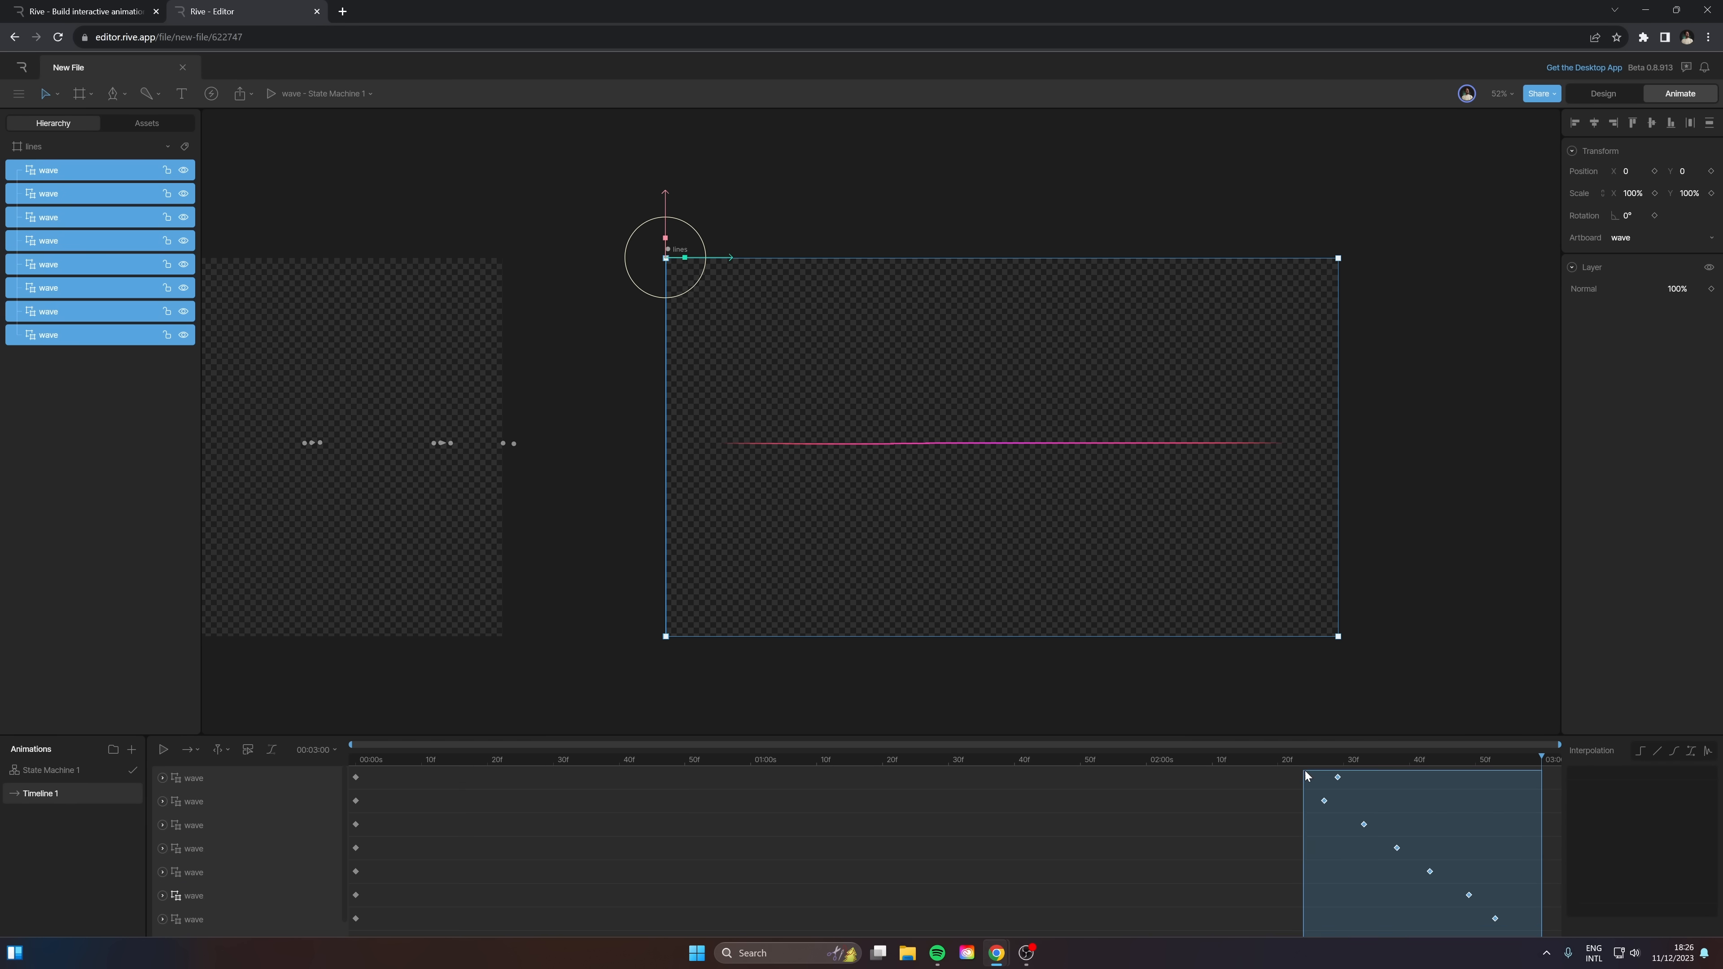
left_click(49, 170)
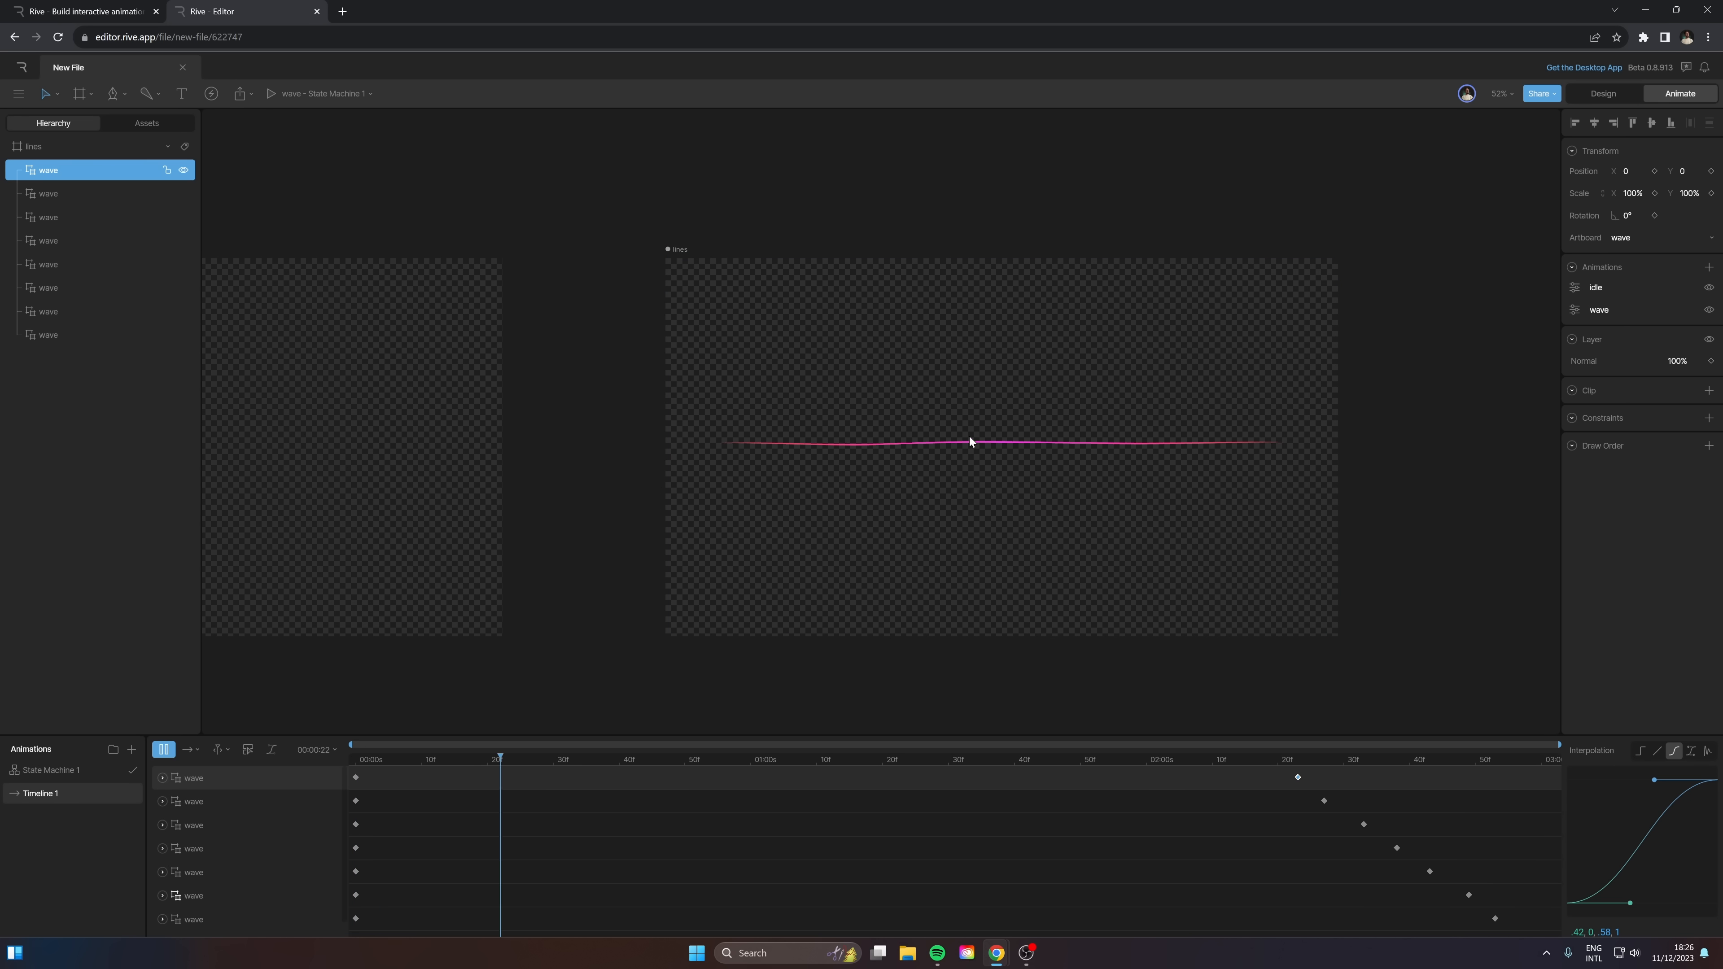
left_click_drag(496, 760, 1292, 759)
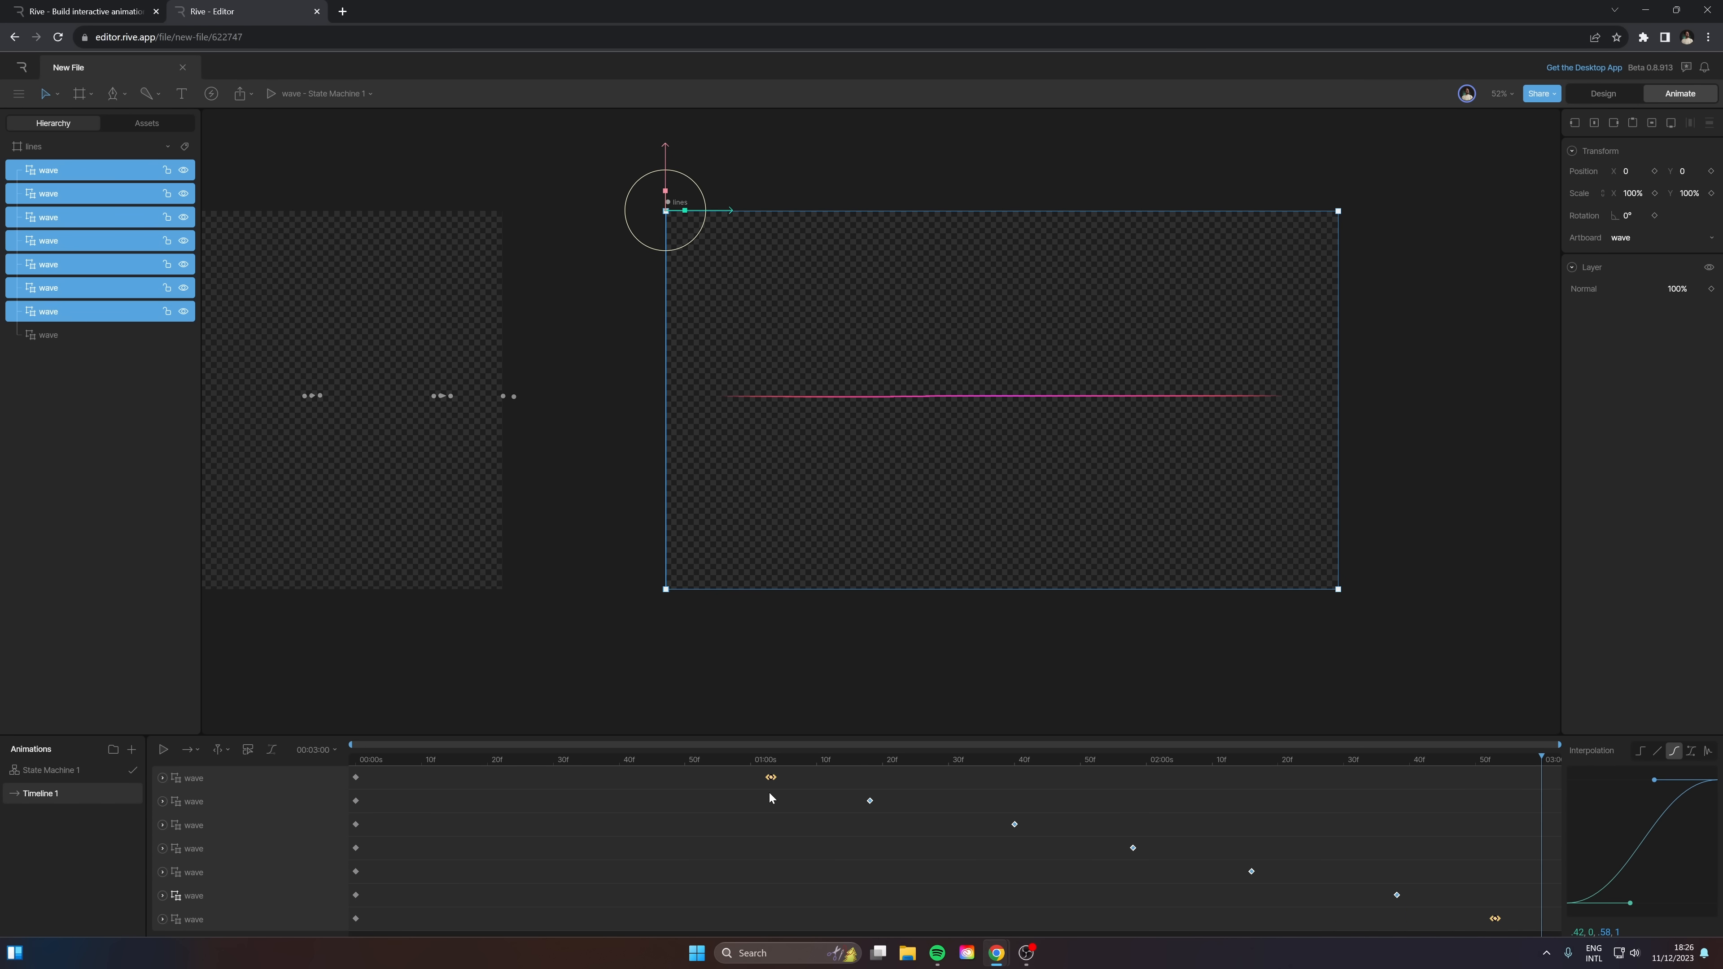
left_click(163, 749)
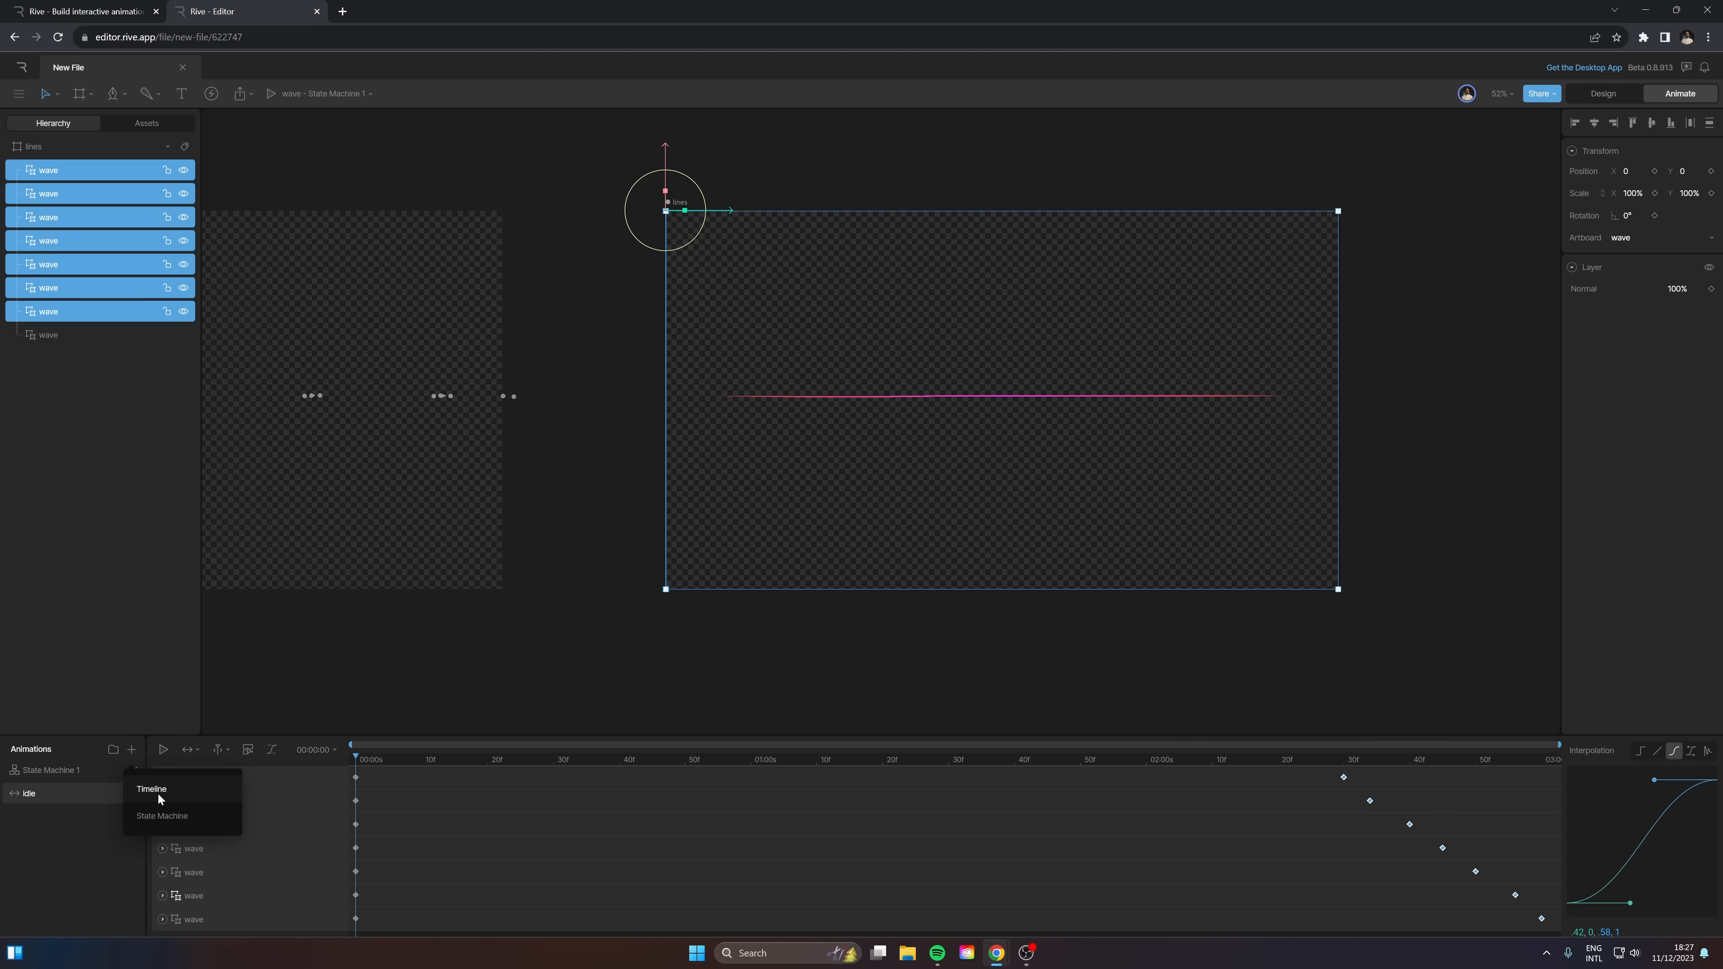
Step: Add a new timeline named wave and bring up the nested wave's animation options
left_click(150, 788)
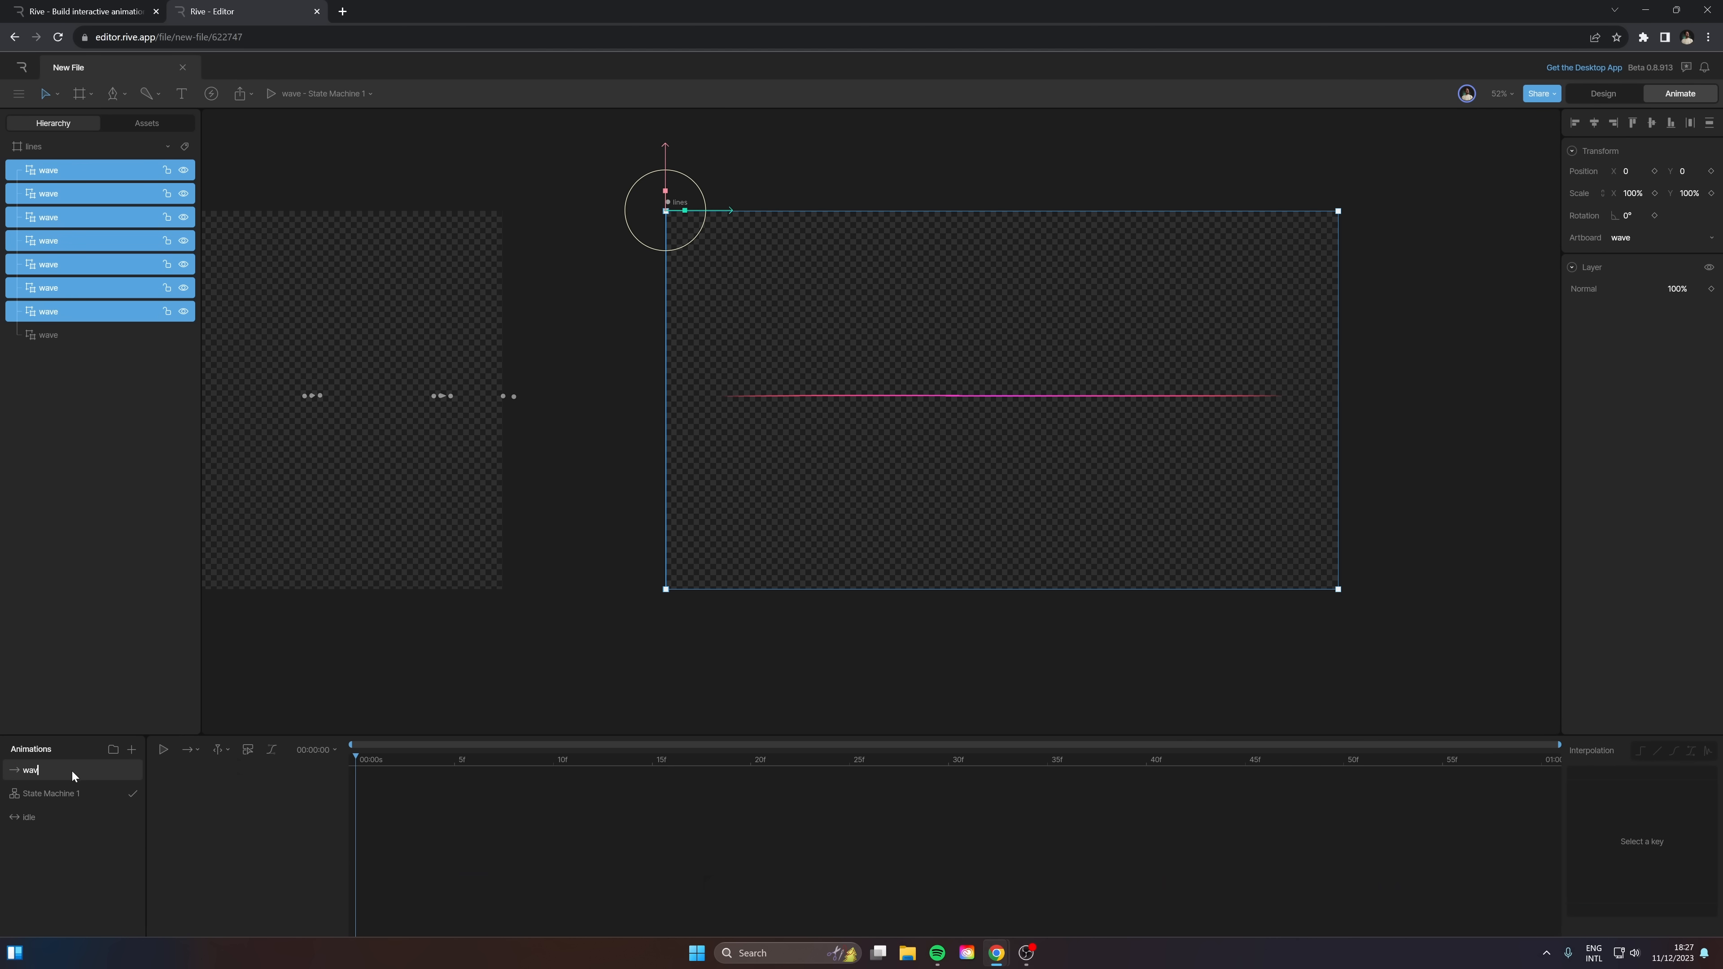
left_click(318, 759)
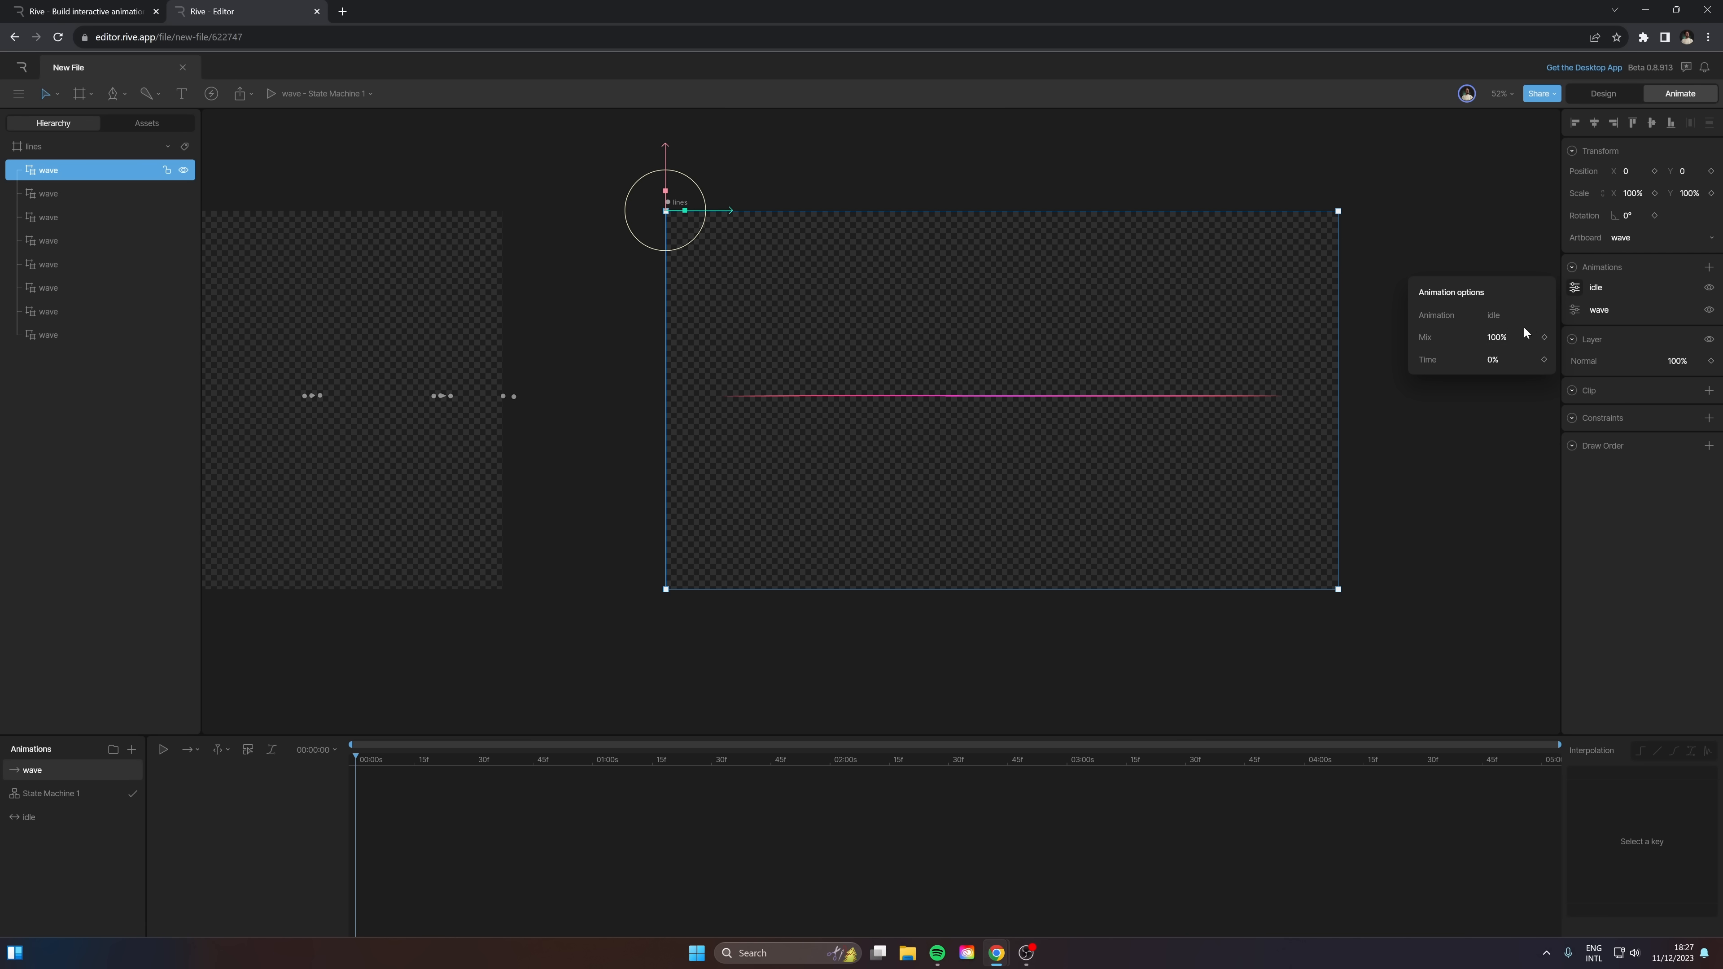
left_click(1600, 309)
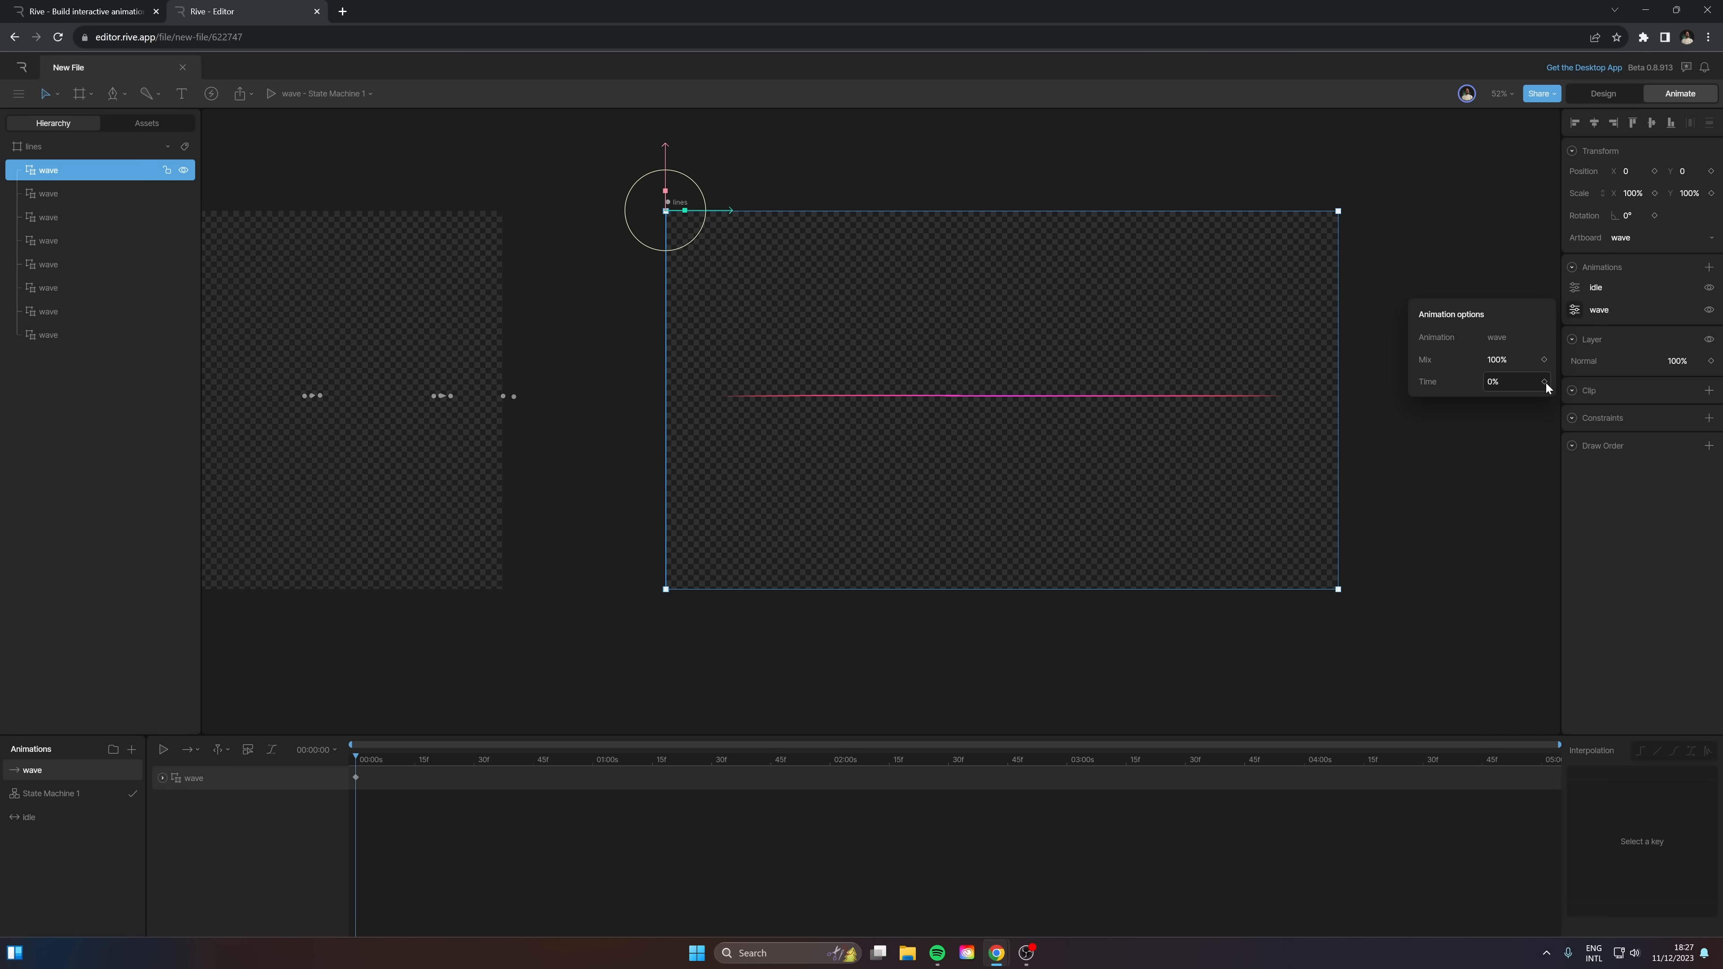
Step: Key the nested wave Time at 0s and again at the 4 second mark
left_click(755, 760)
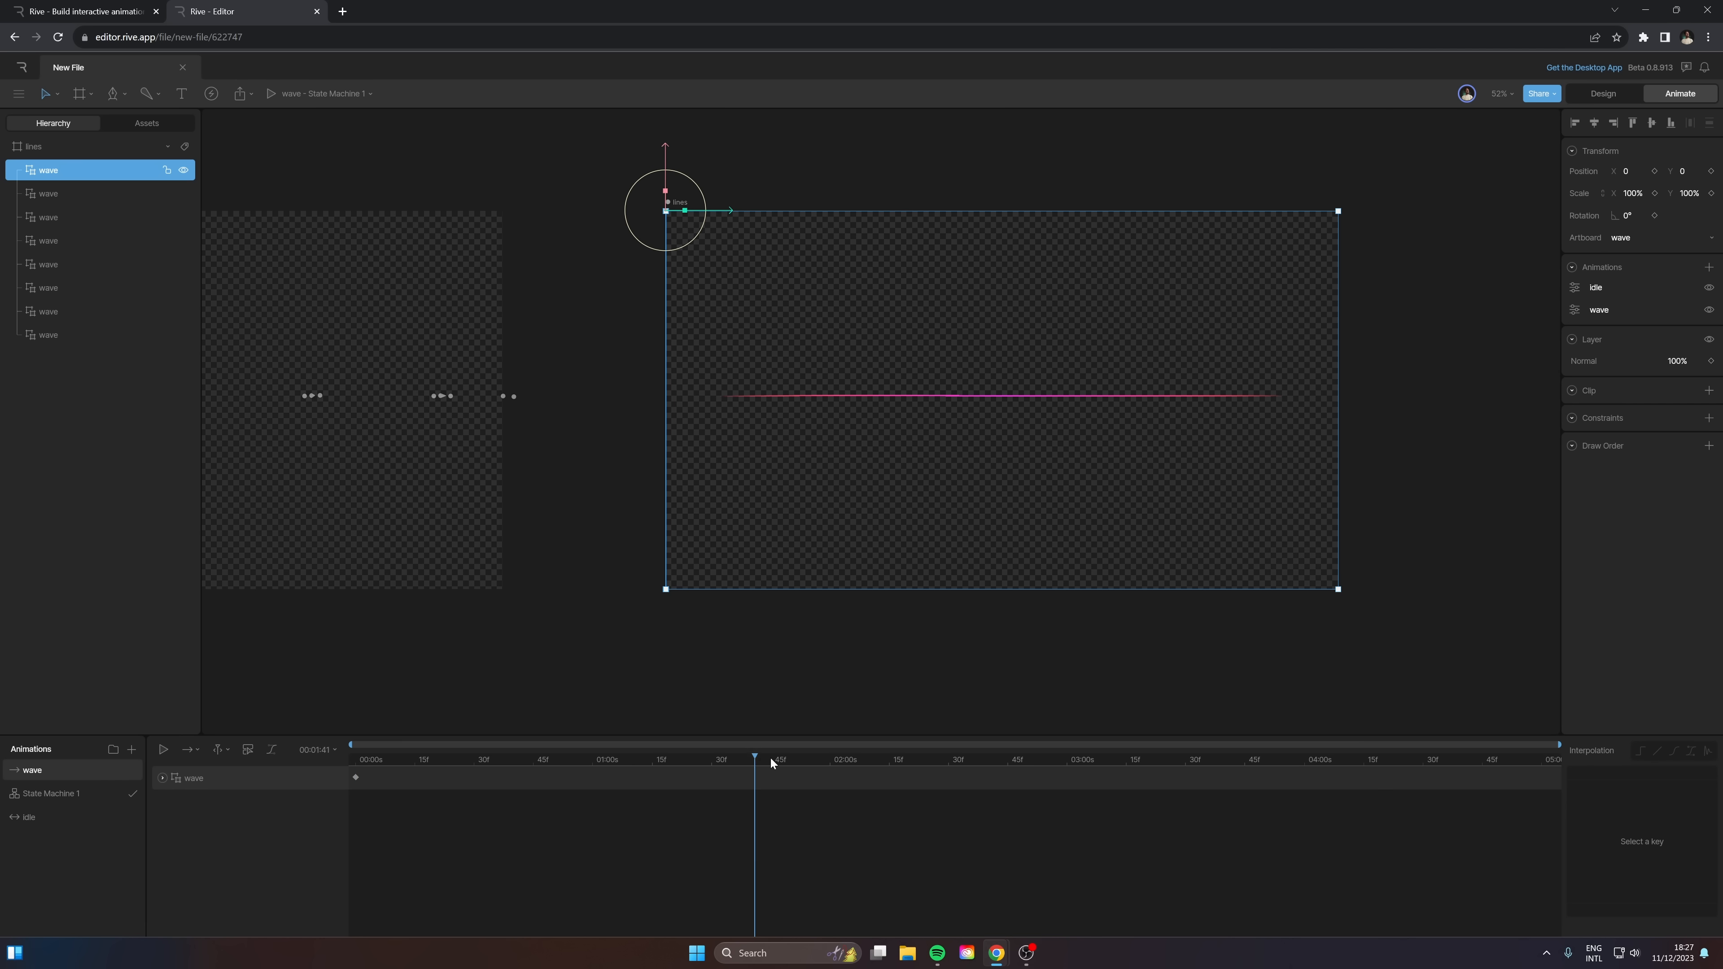
left_click_drag(755, 759, 1304, 760)
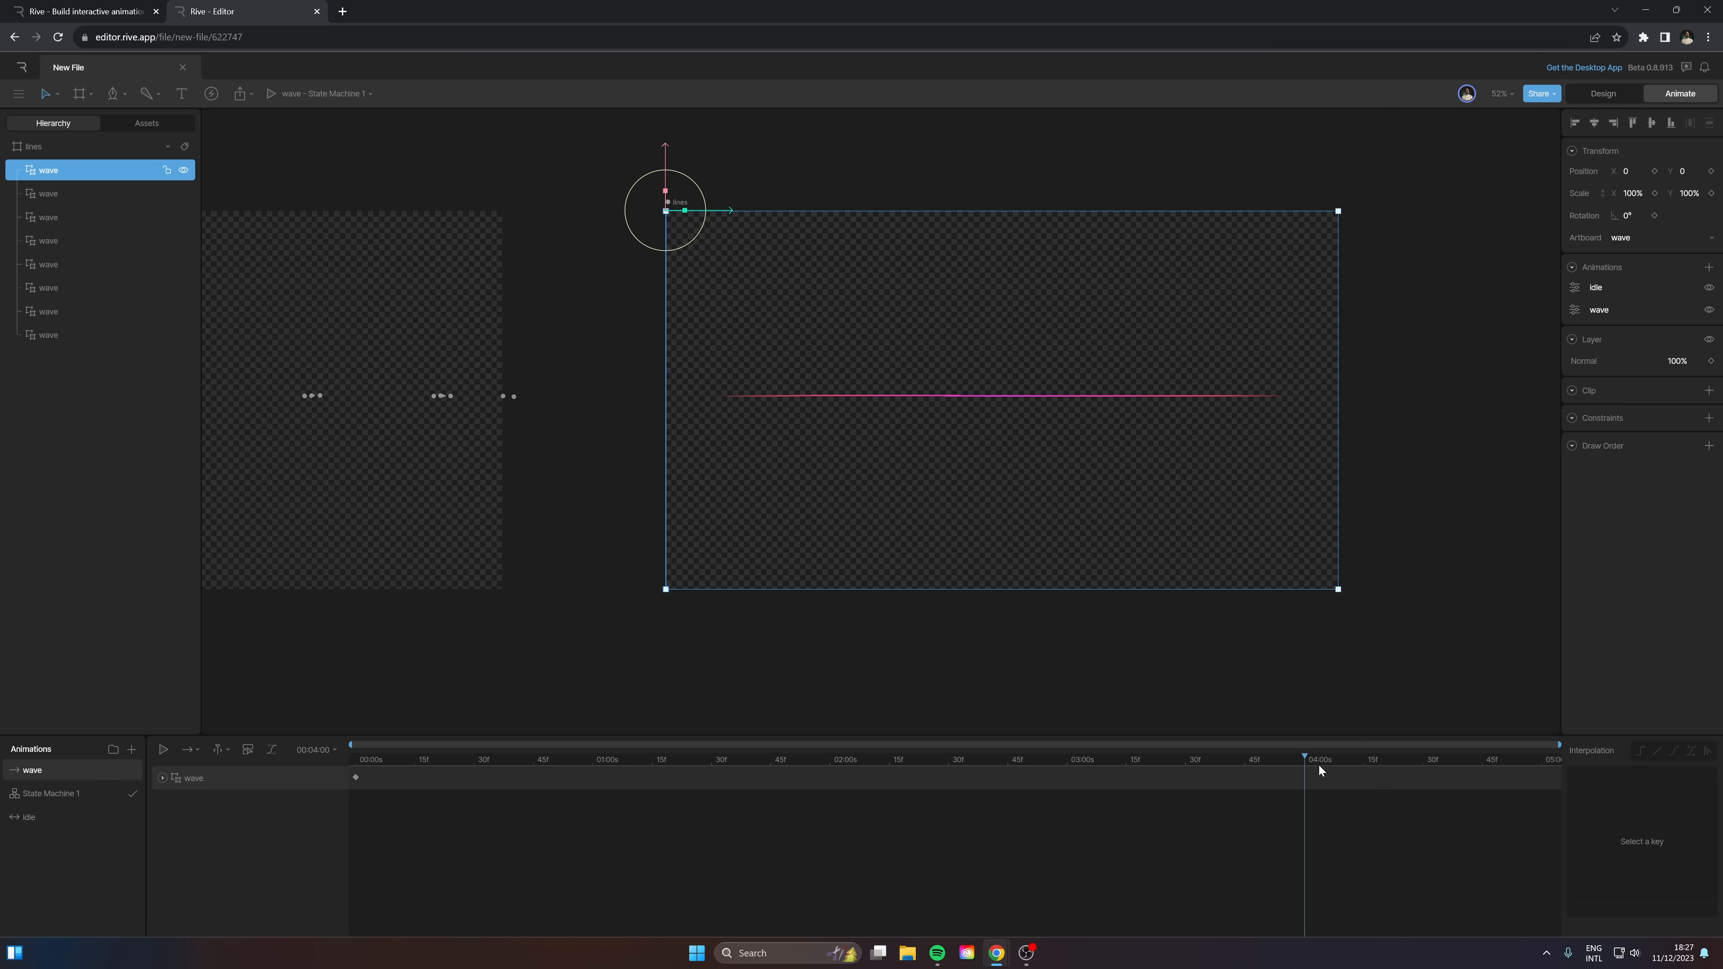
left_click(1581, 309)
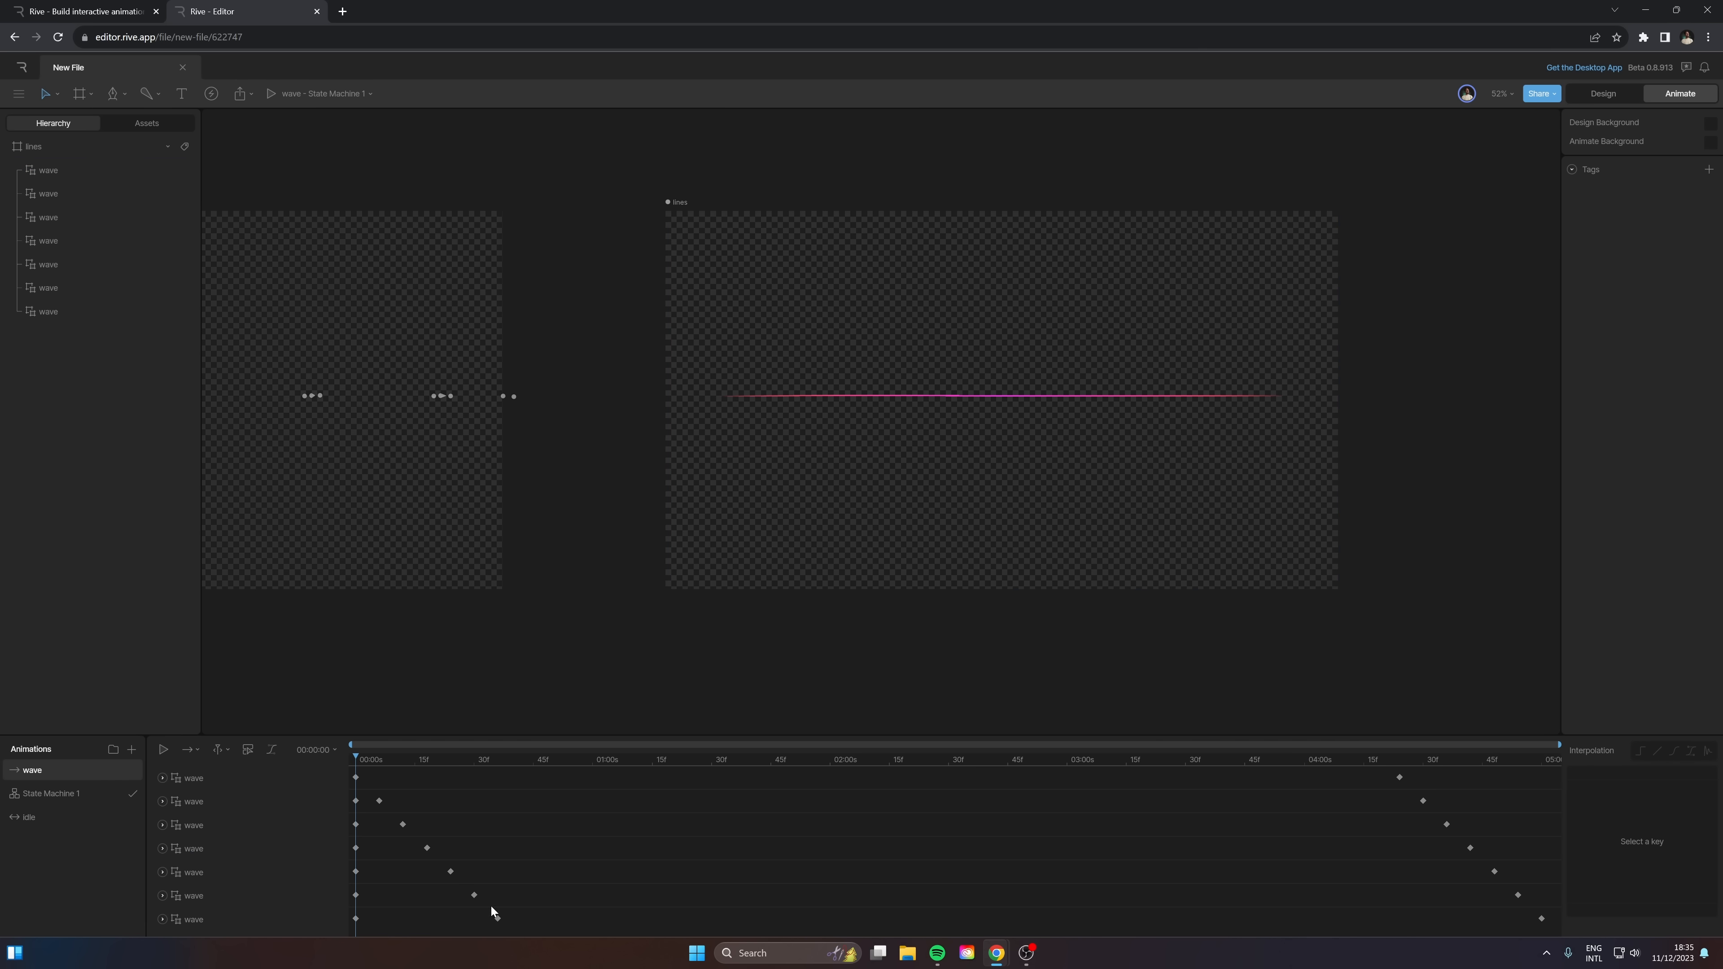
left_click(163, 750)
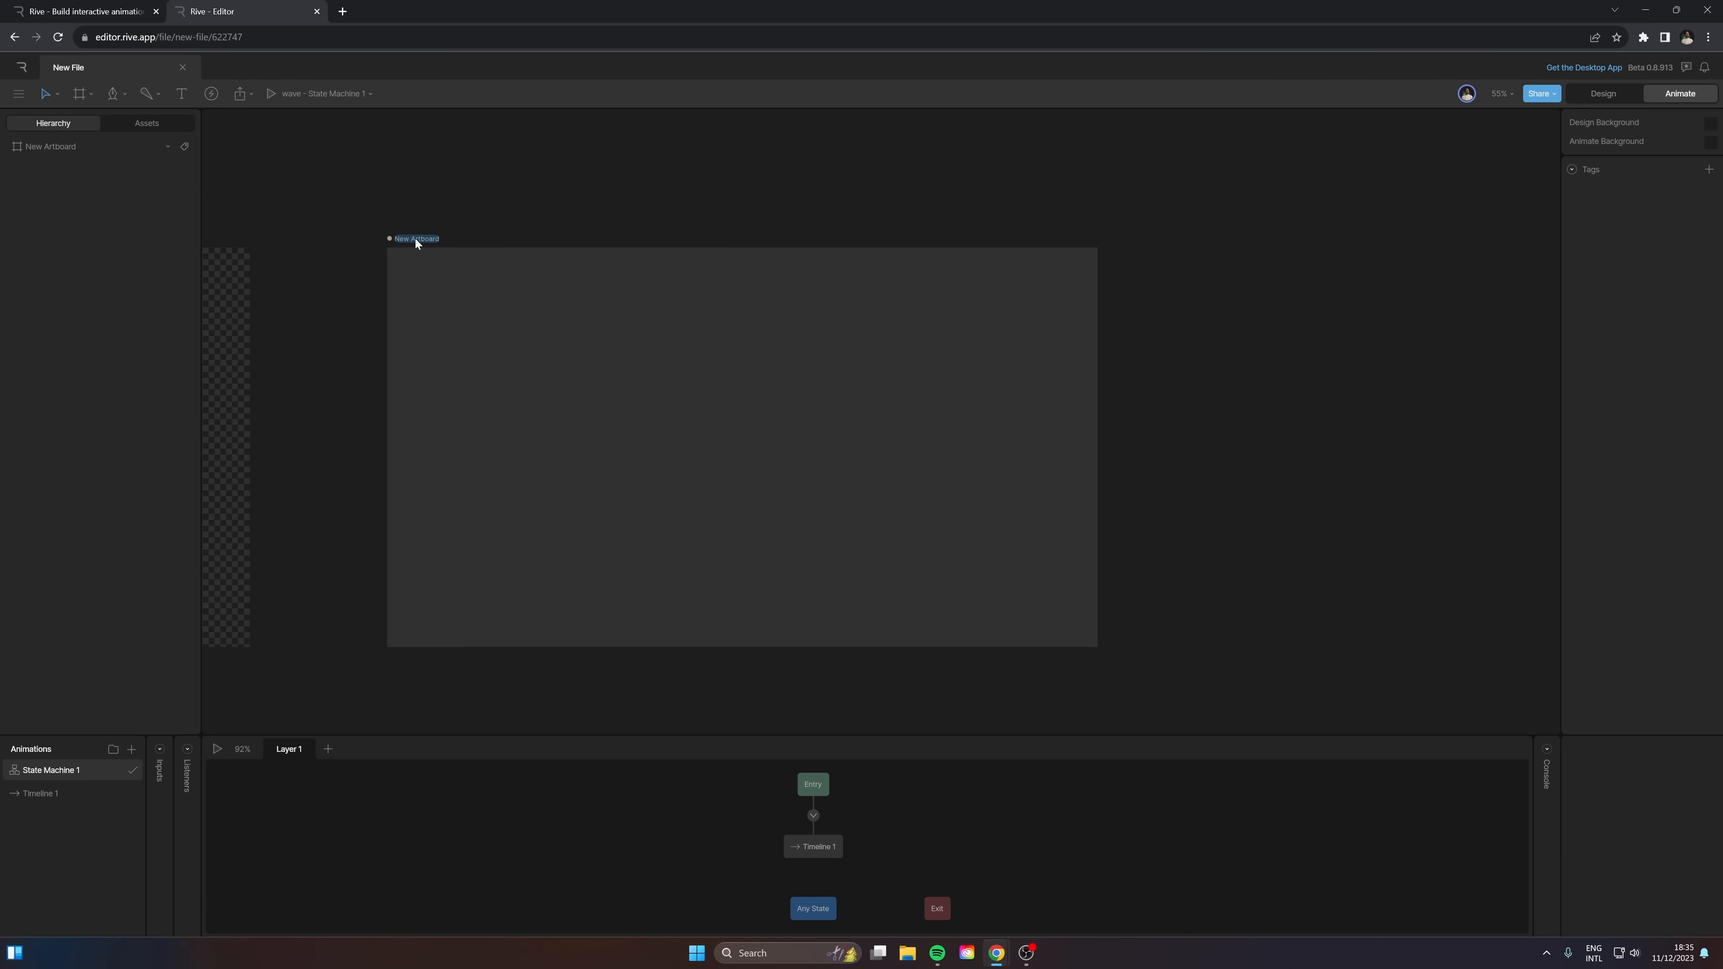
Step: Name the new artboard 'final' and select it
type("final")
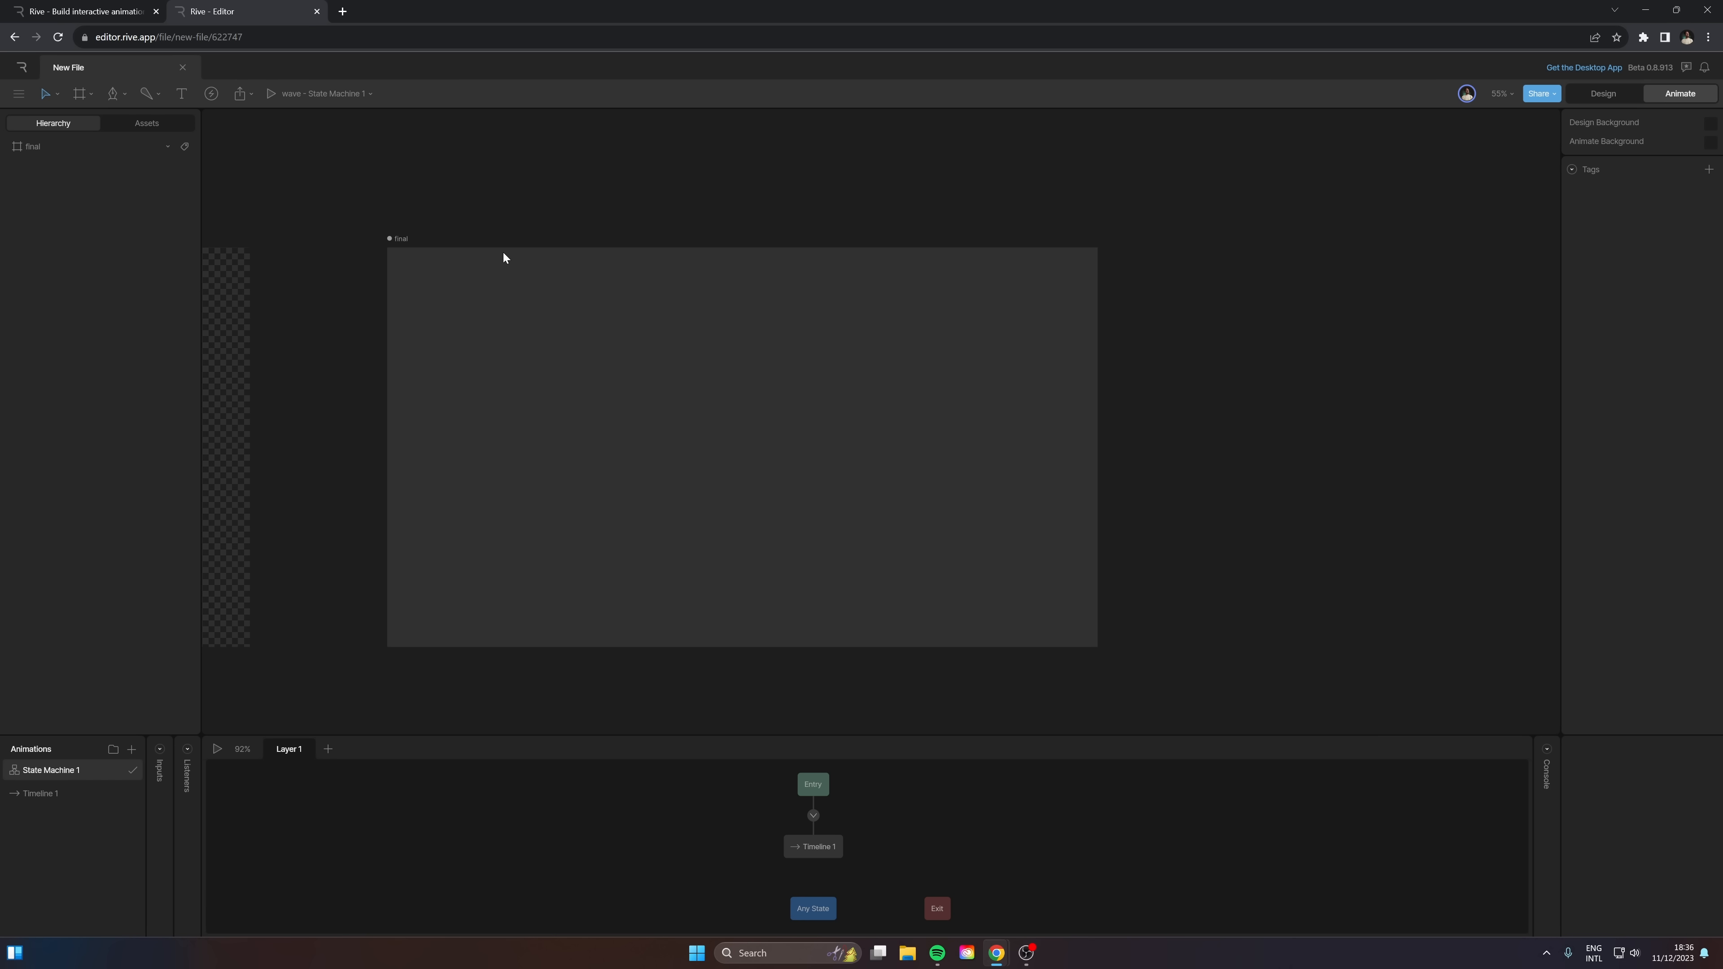
mouse_move(73, 53)
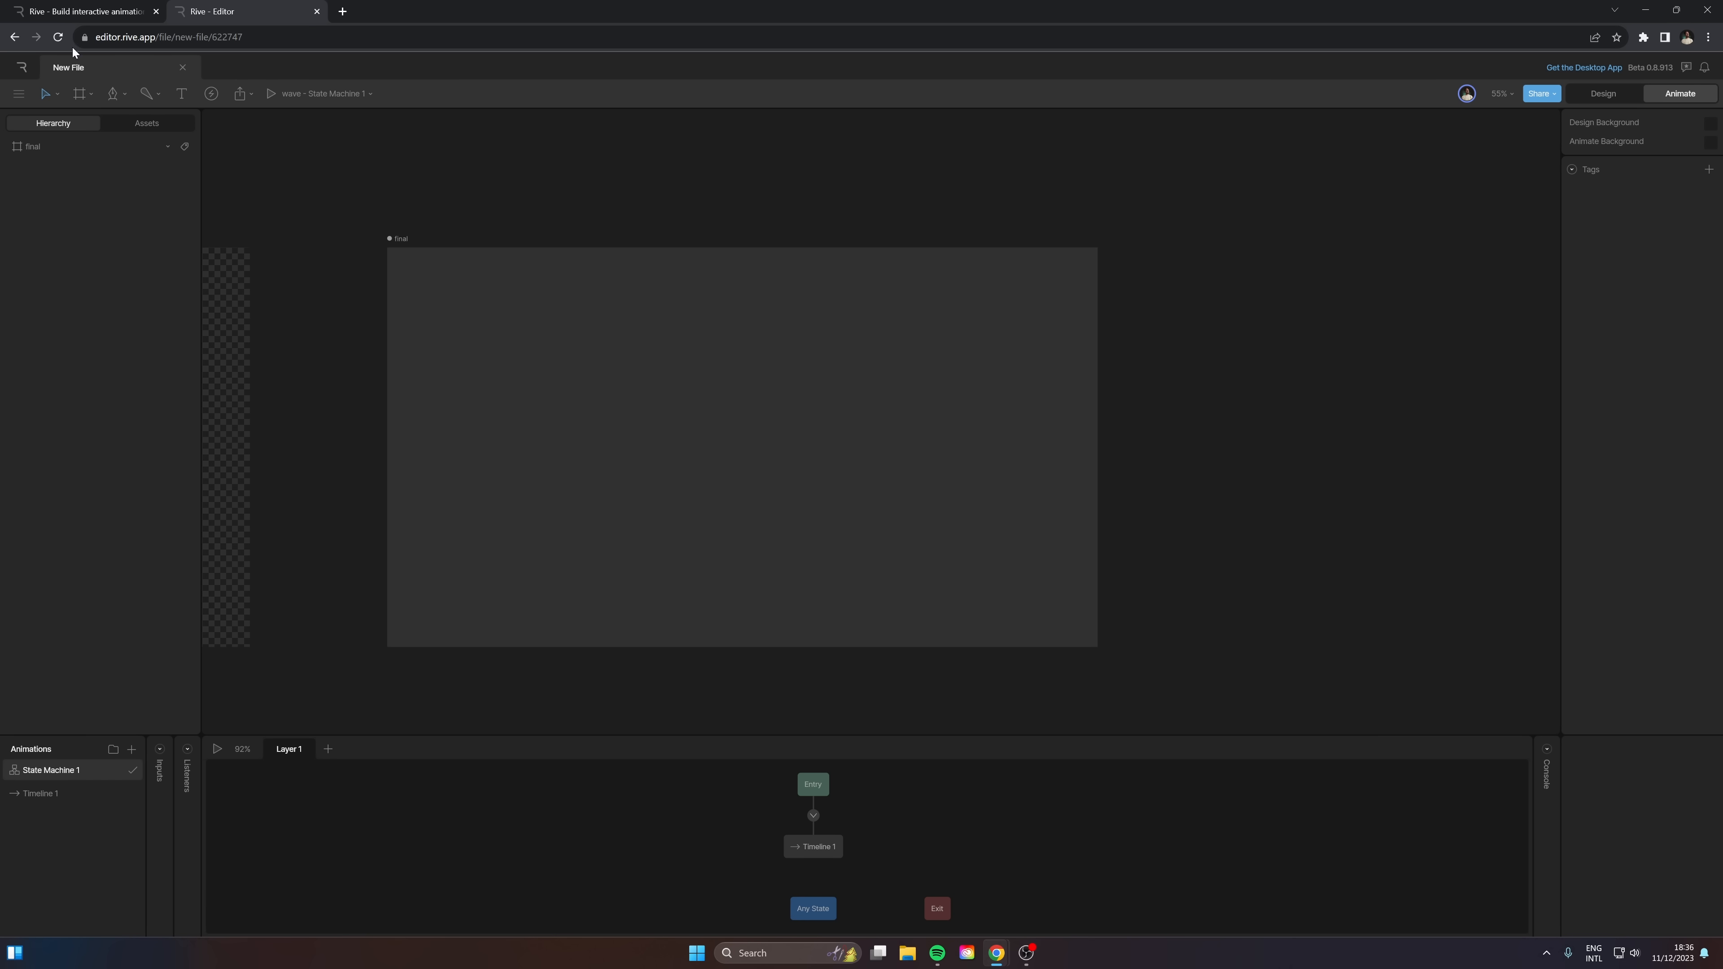
left_click(33, 146)
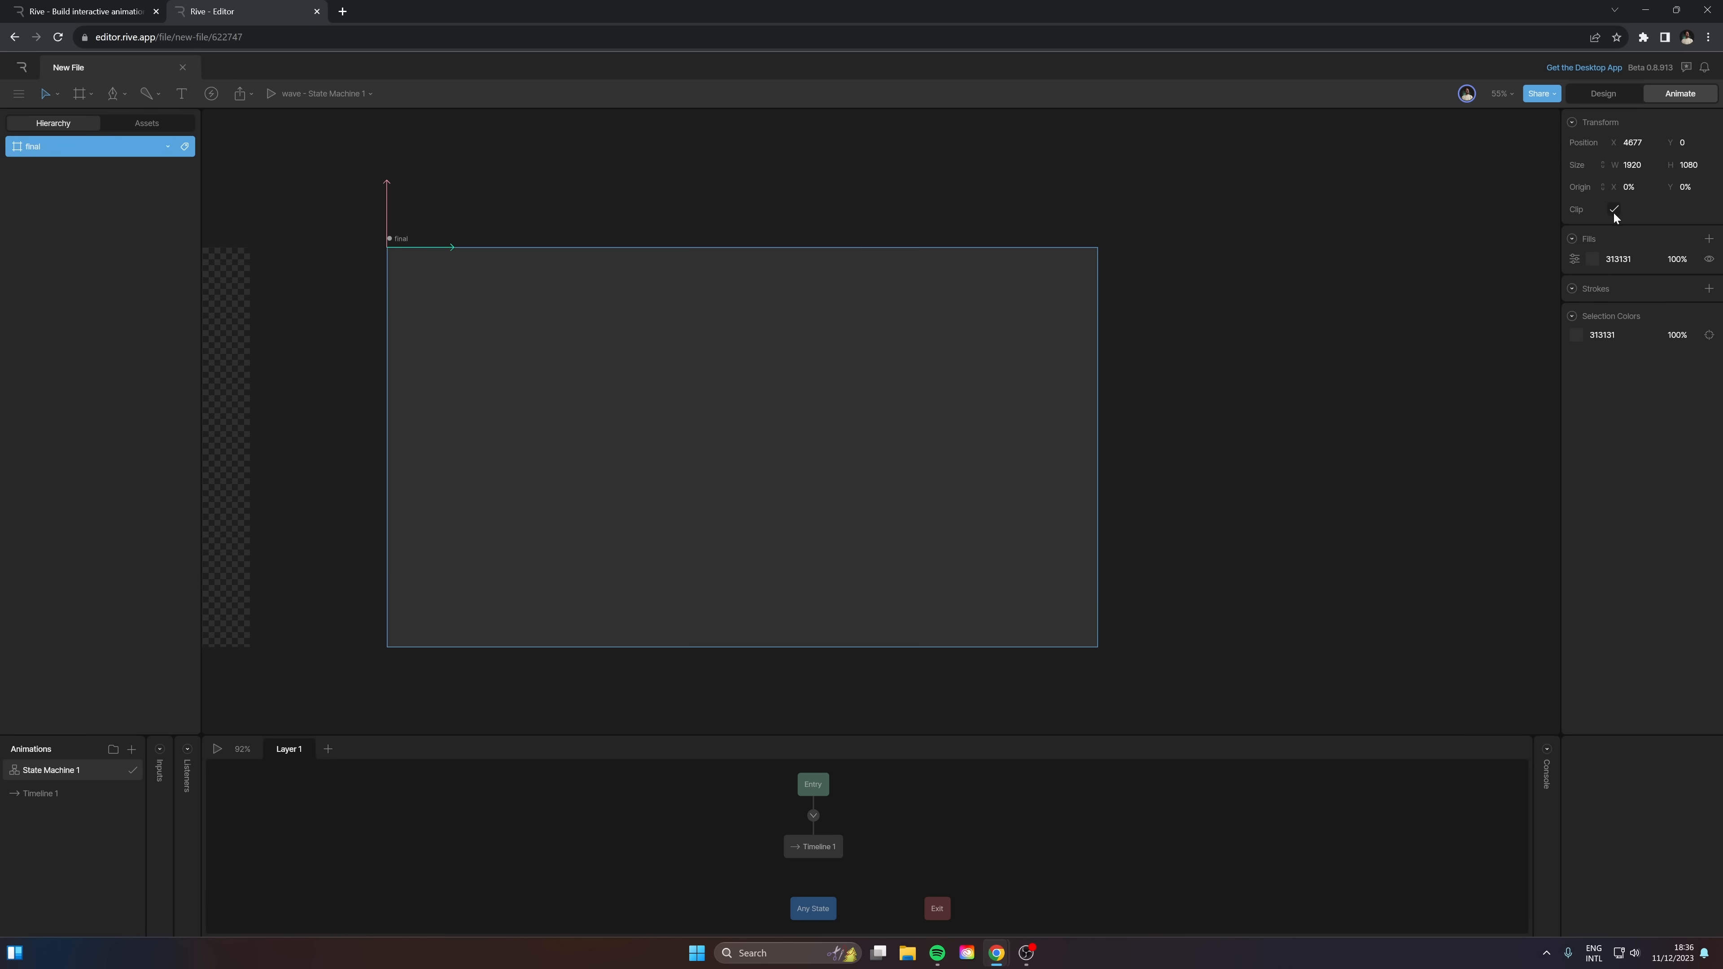
mouse_move(1621, 221)
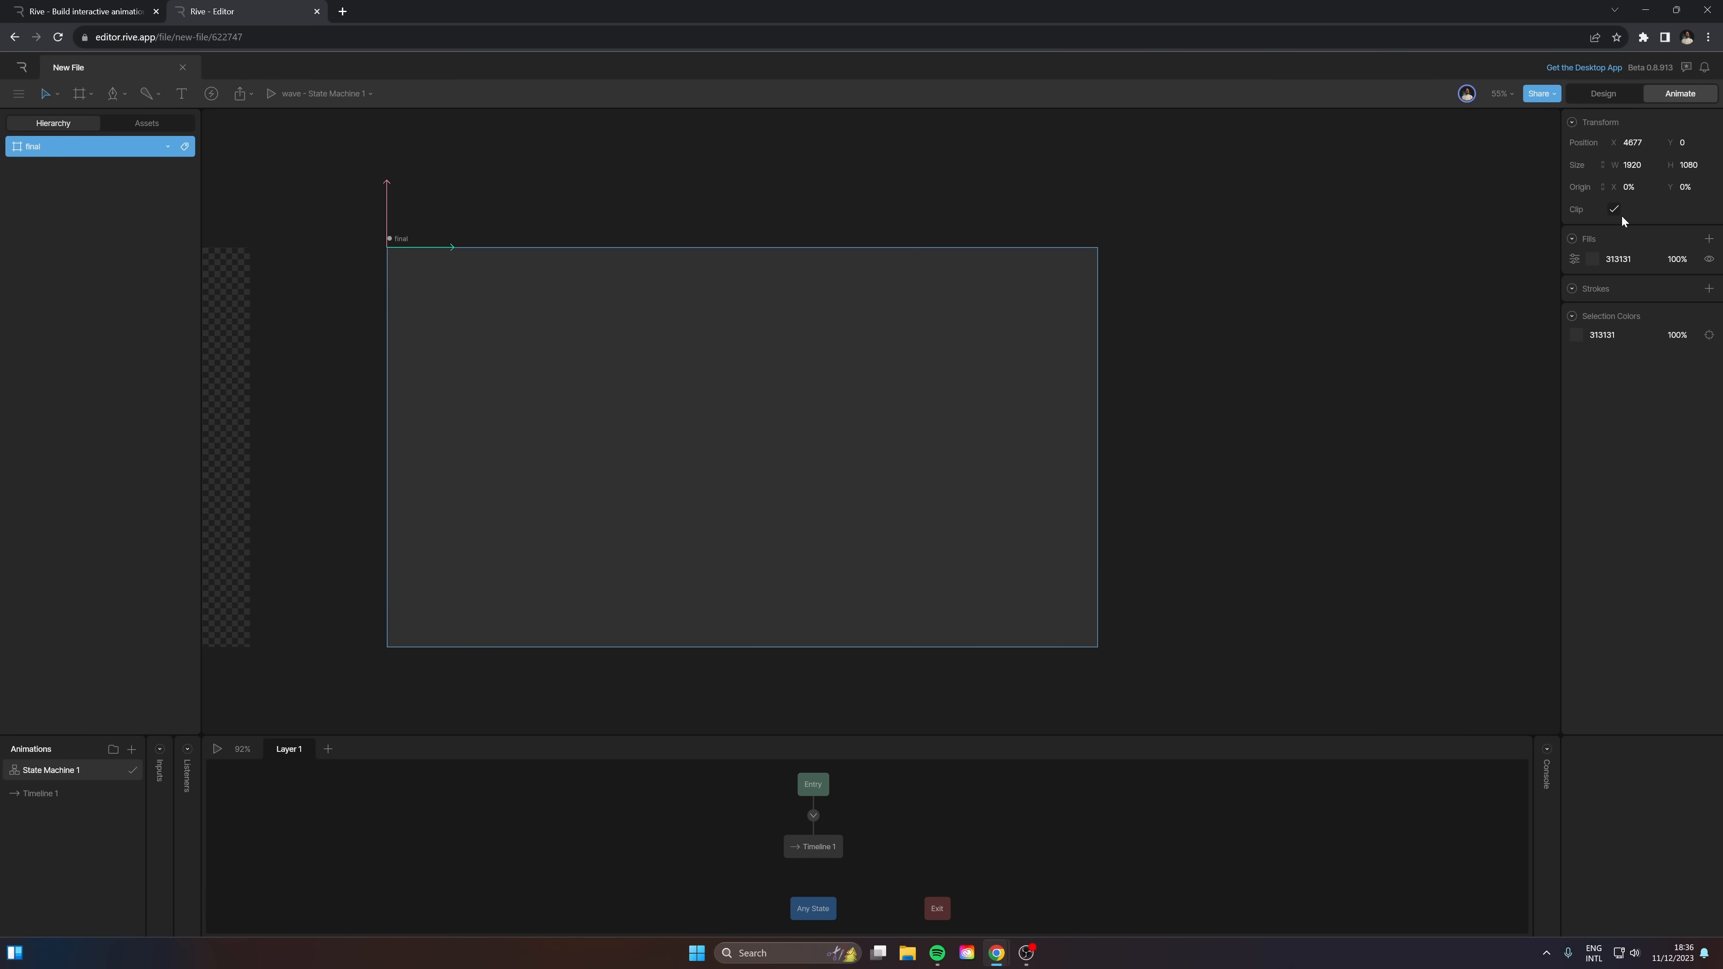
mouse_move(1386, 416)
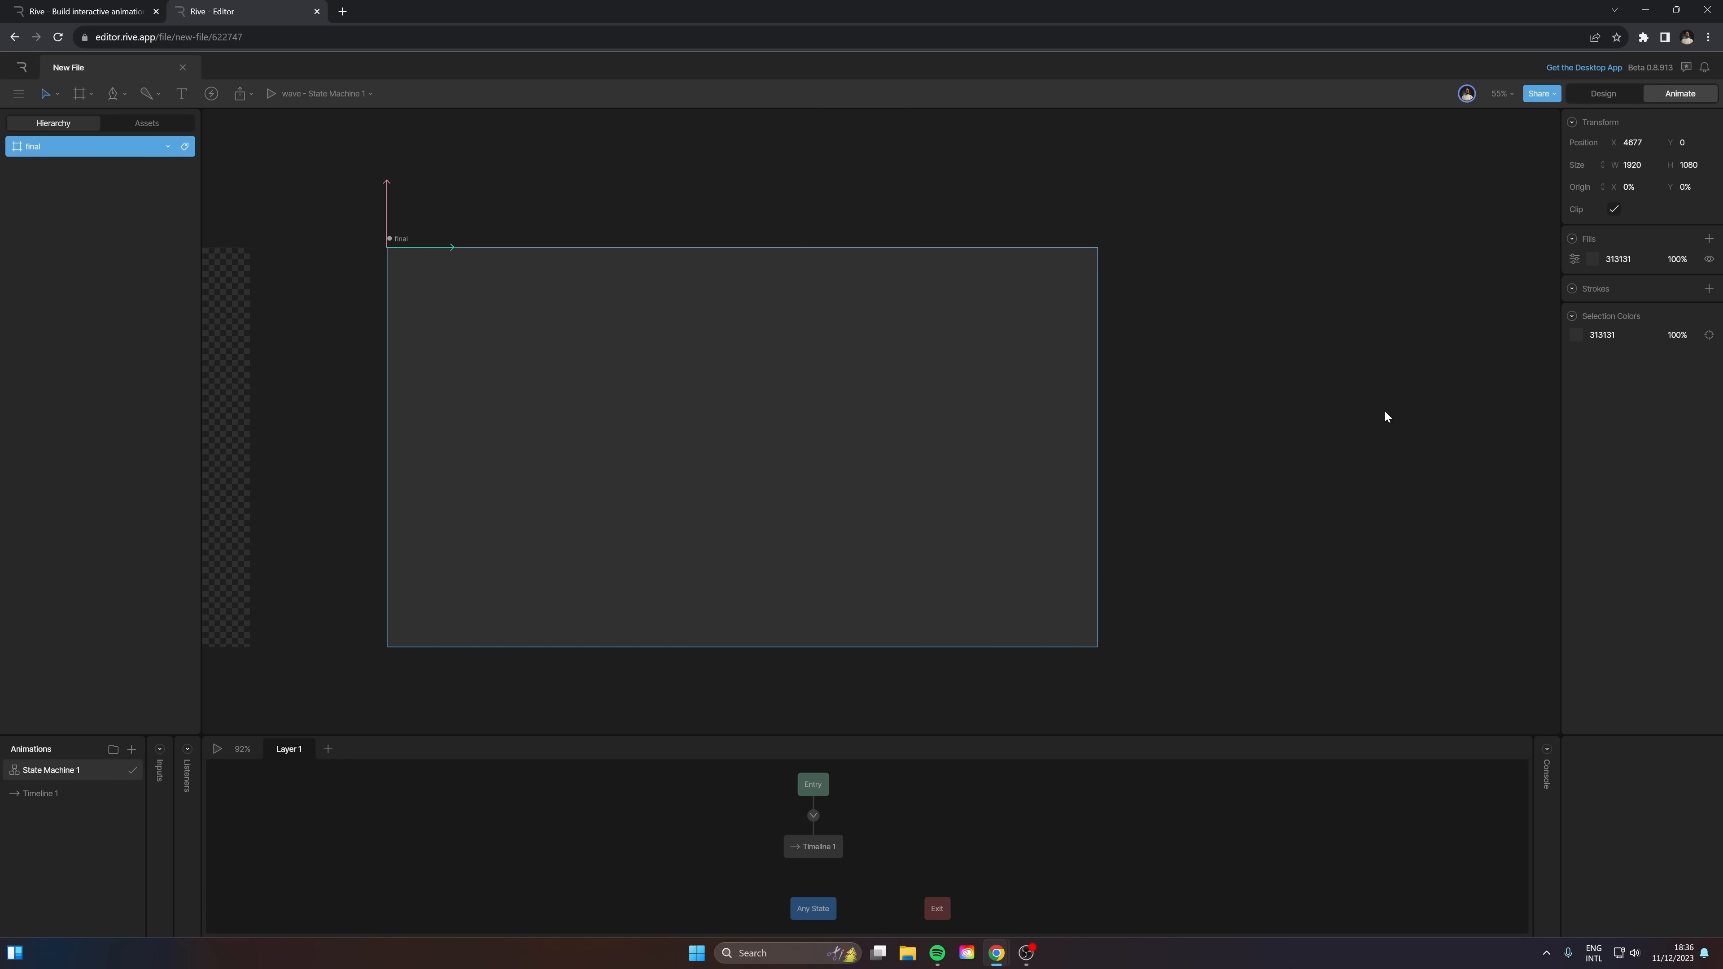
mouse_move(1269, 469)
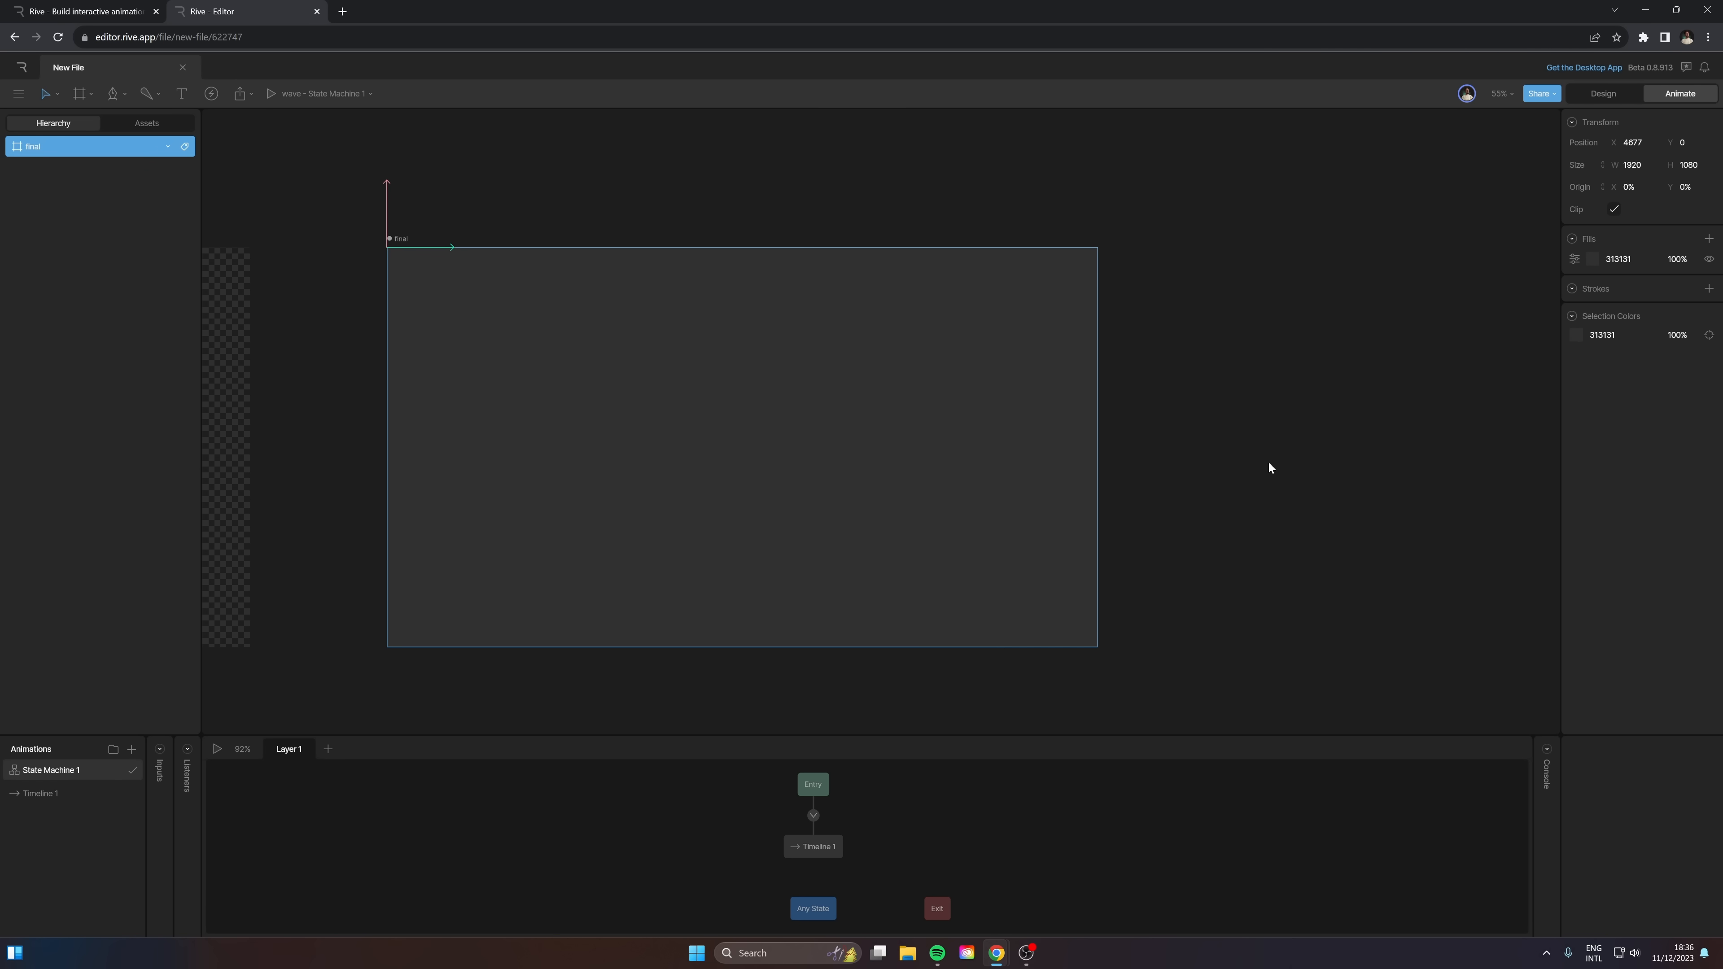
Step: Darken the final artboard's fill to black, then remove it so the background is transparent
left_click(1575, 258)
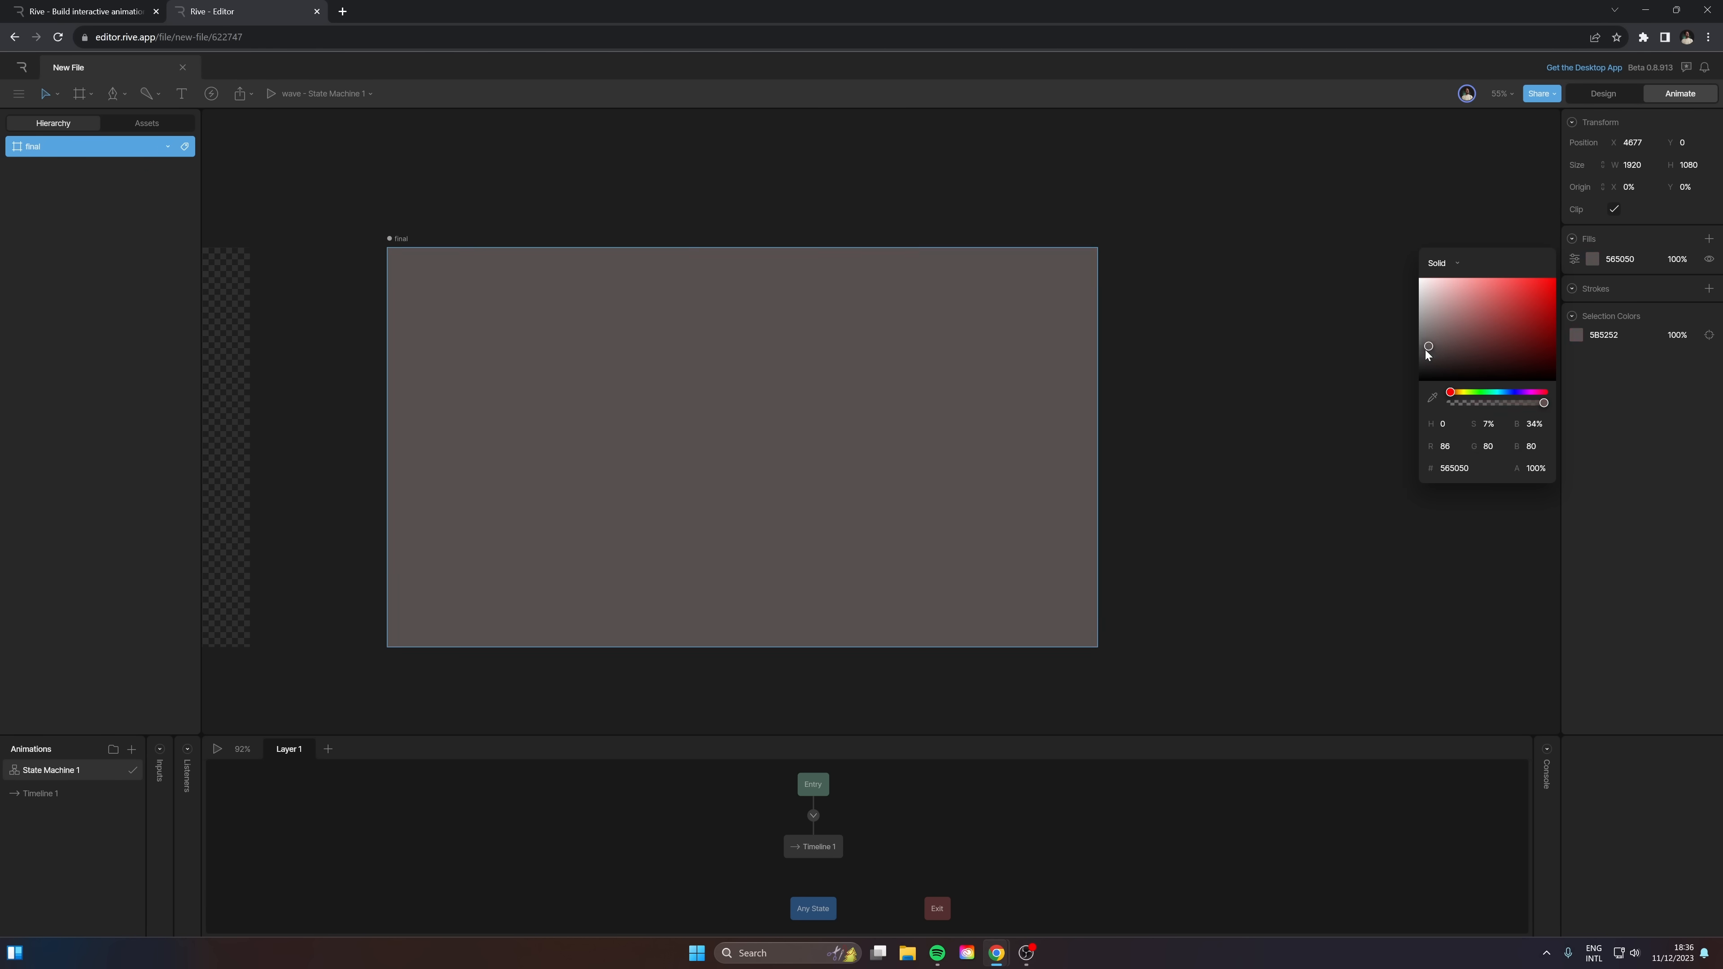
left_click_drag(1426, 347, 1418, 381)
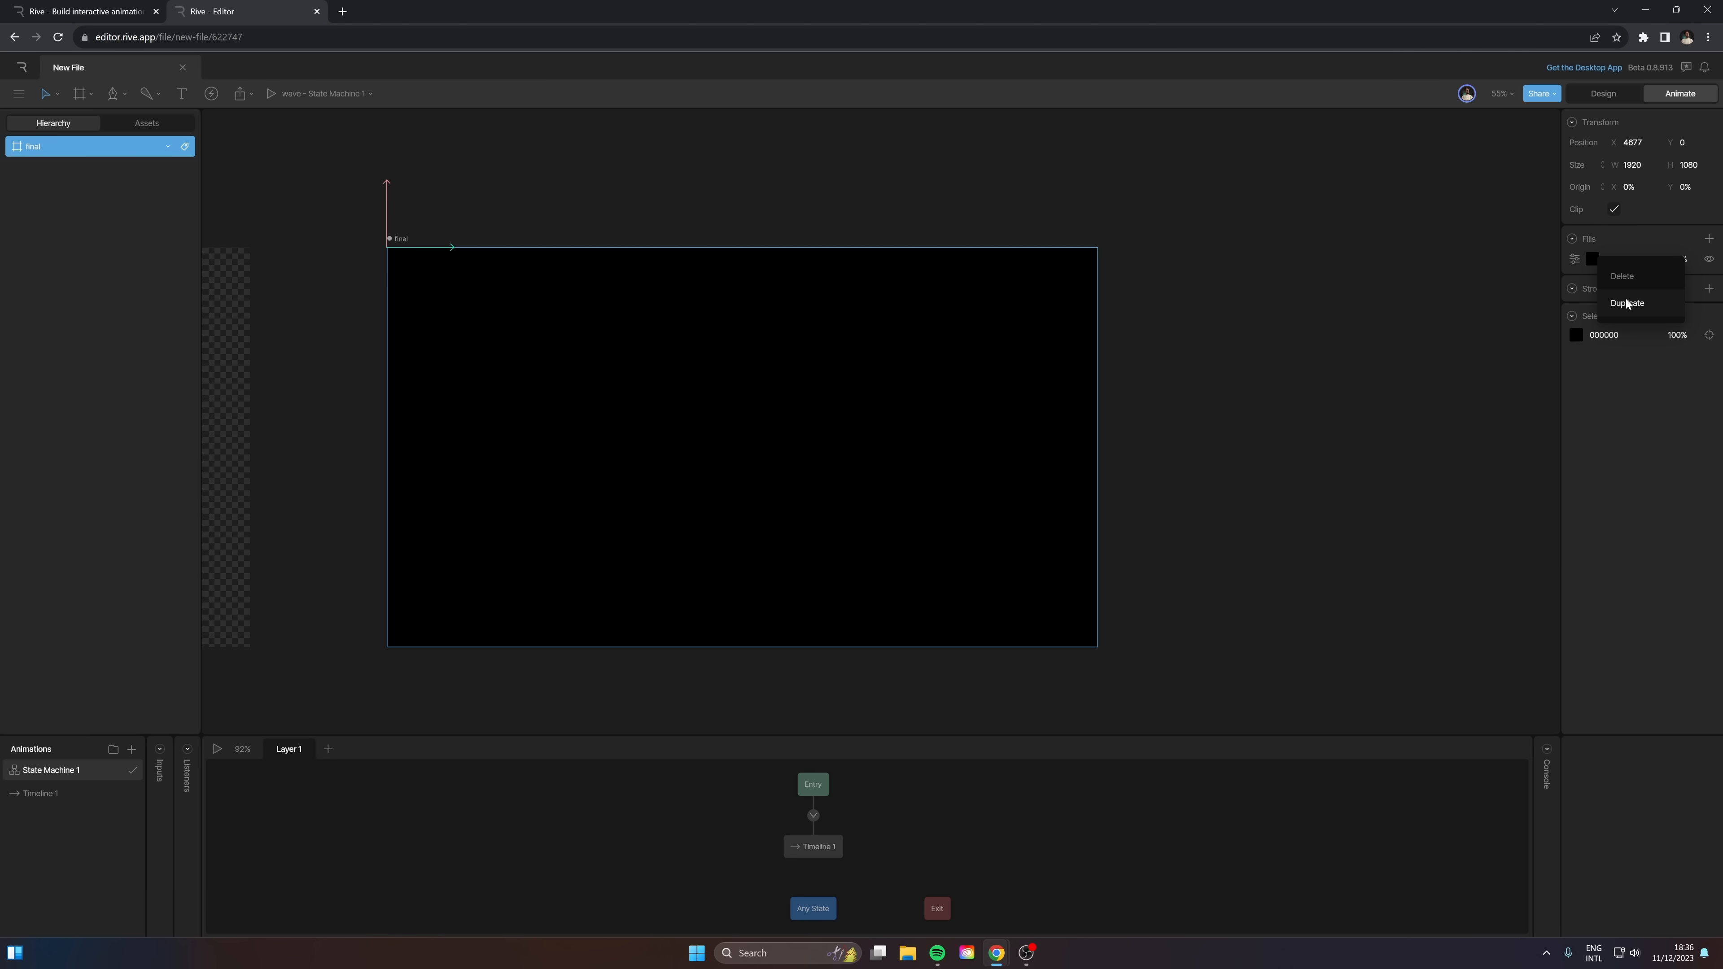
left_click(1621, 275)
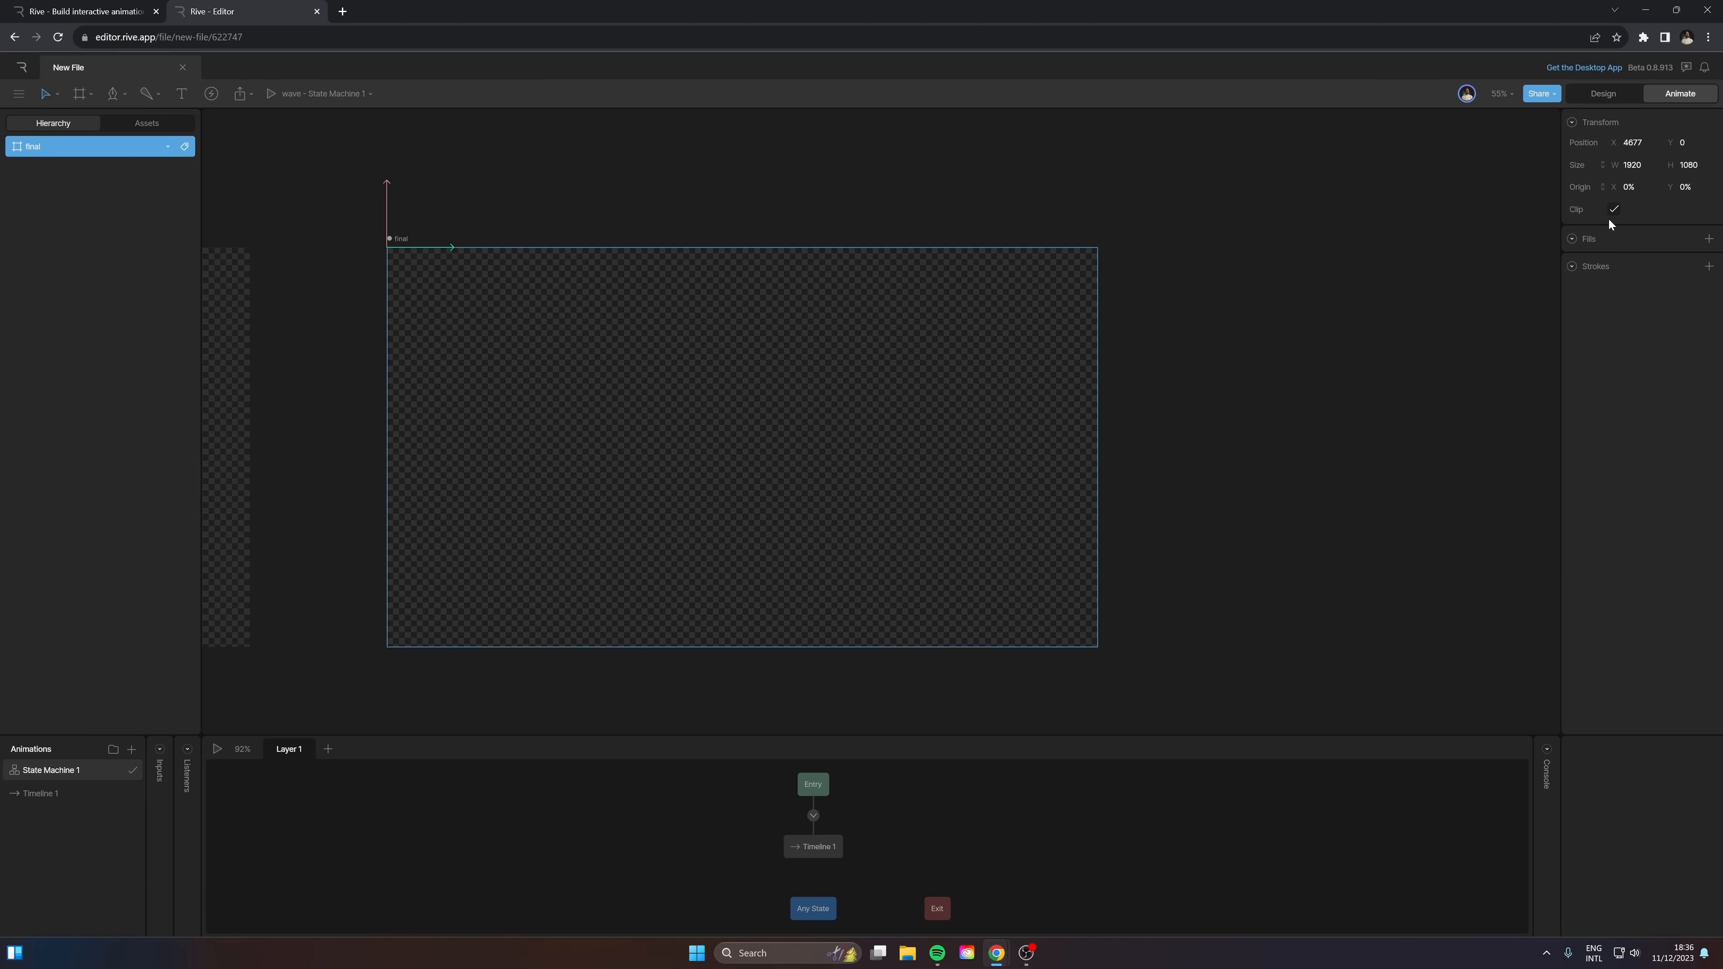
mouse_move(513, 548)
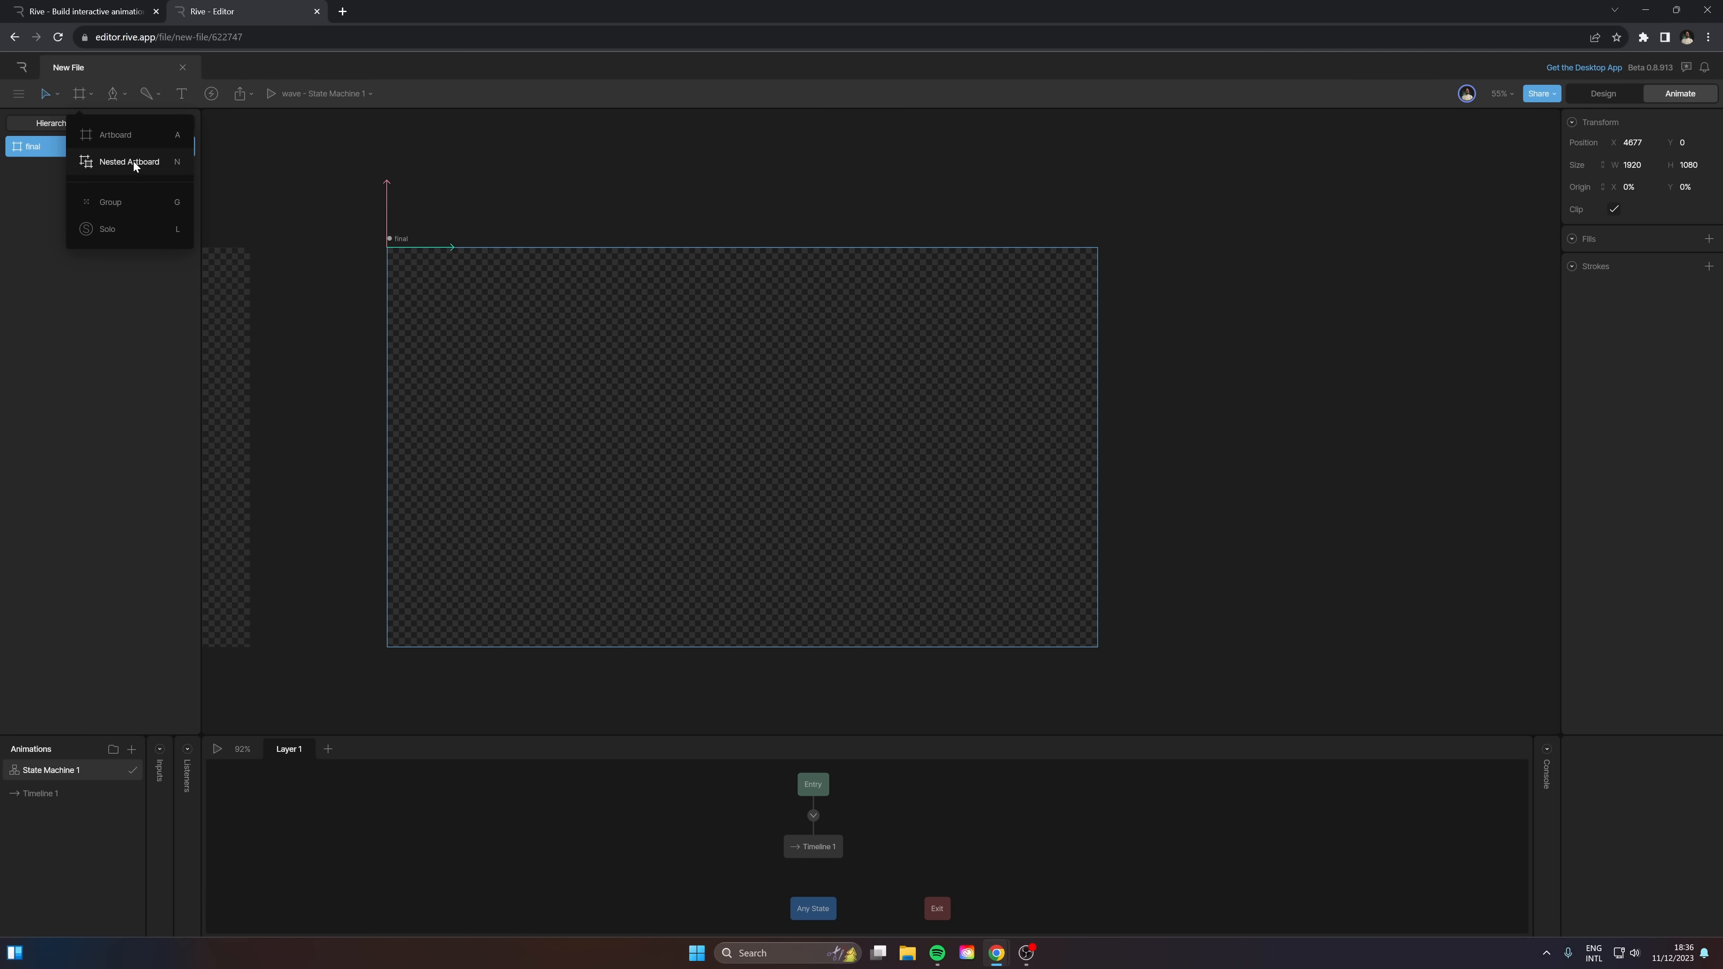
Step: Add a nested artboard inside final and set its Artboard field to lines
left_click(128, 161)
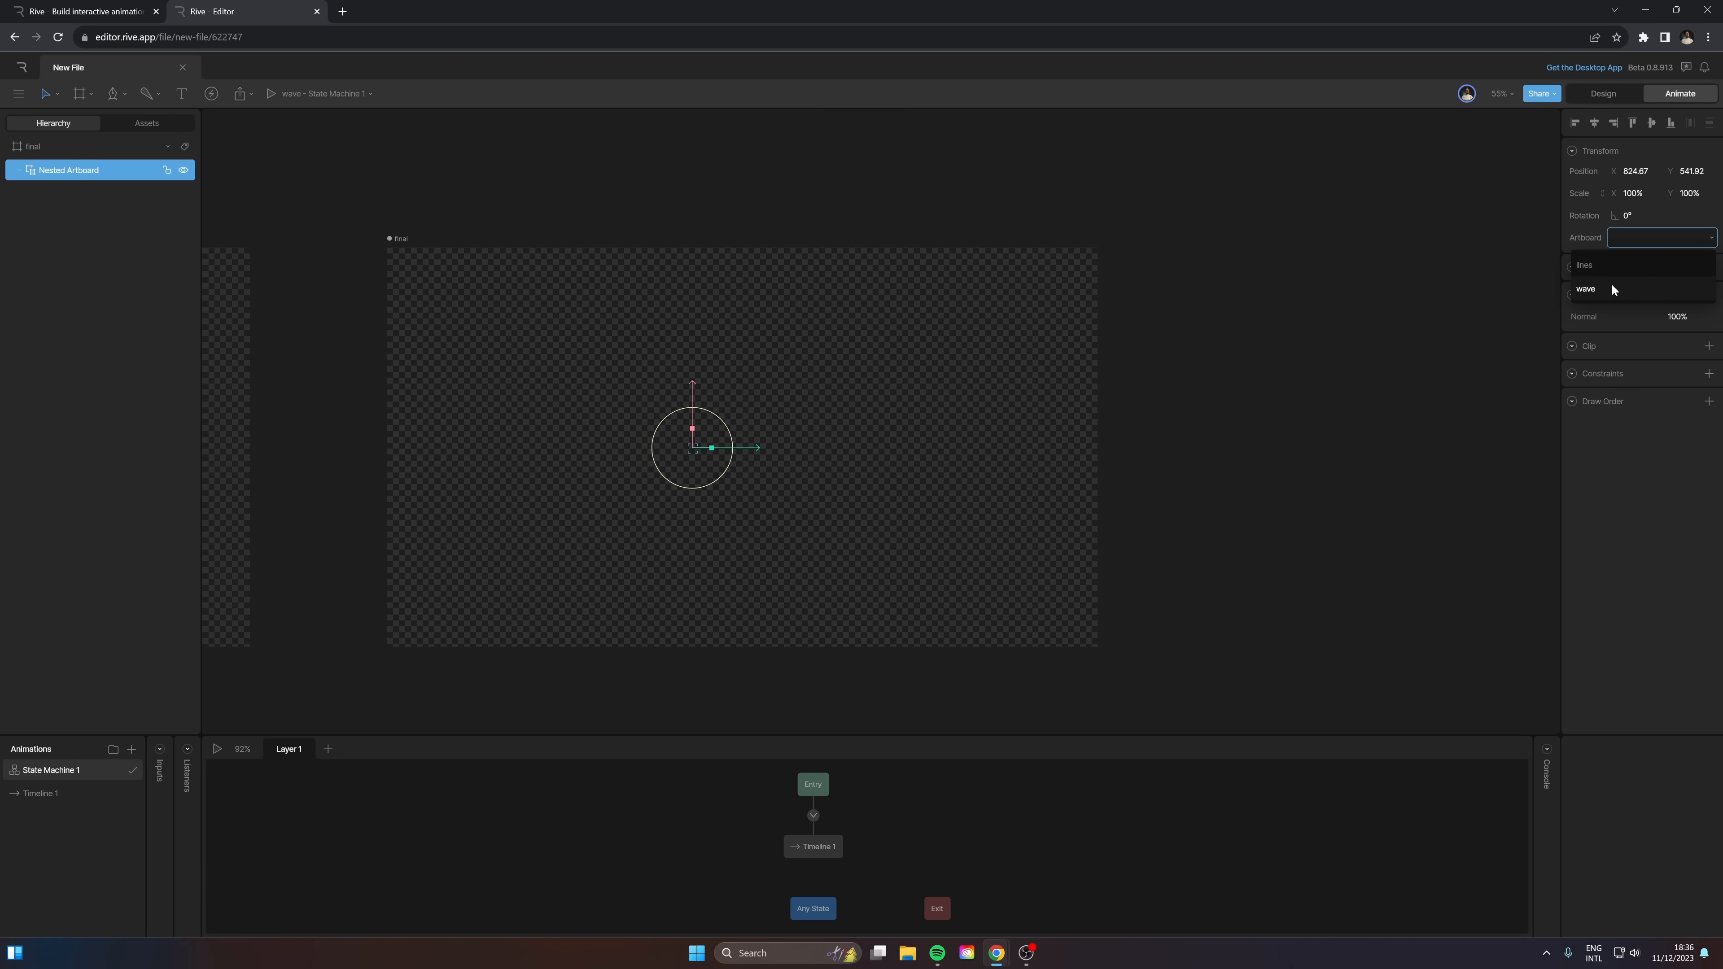
left_click(1583, 265)
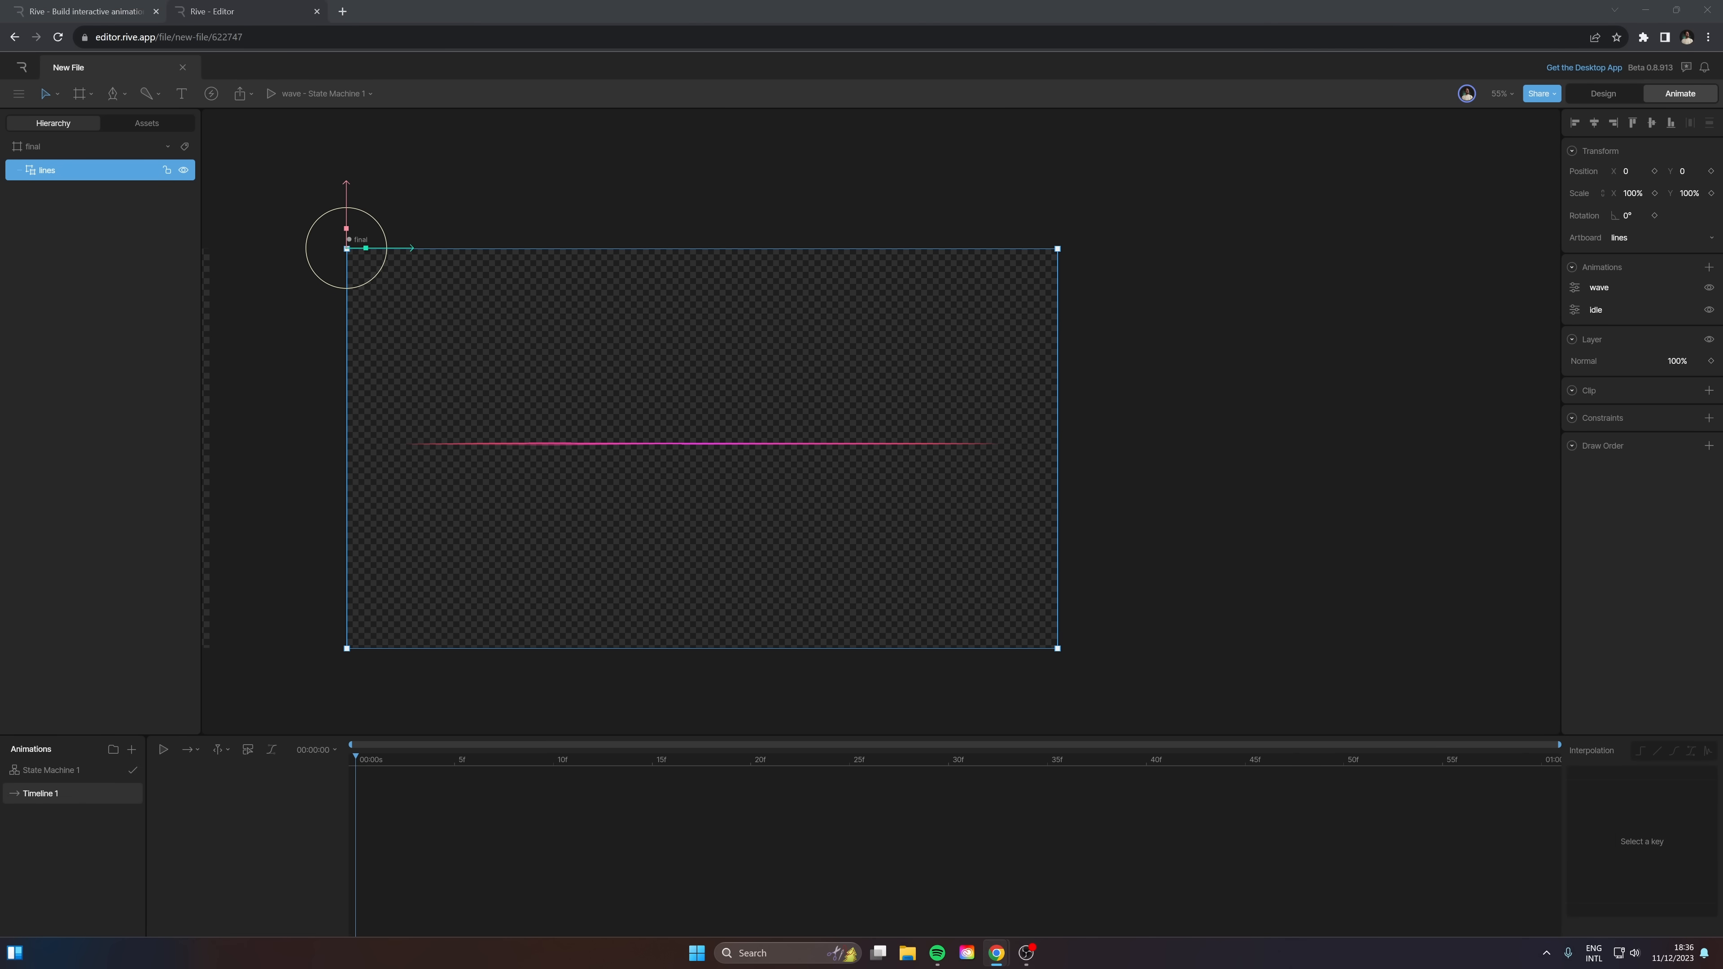
Step: View State Machine 1 of the final artboard
left_click(50, 769)
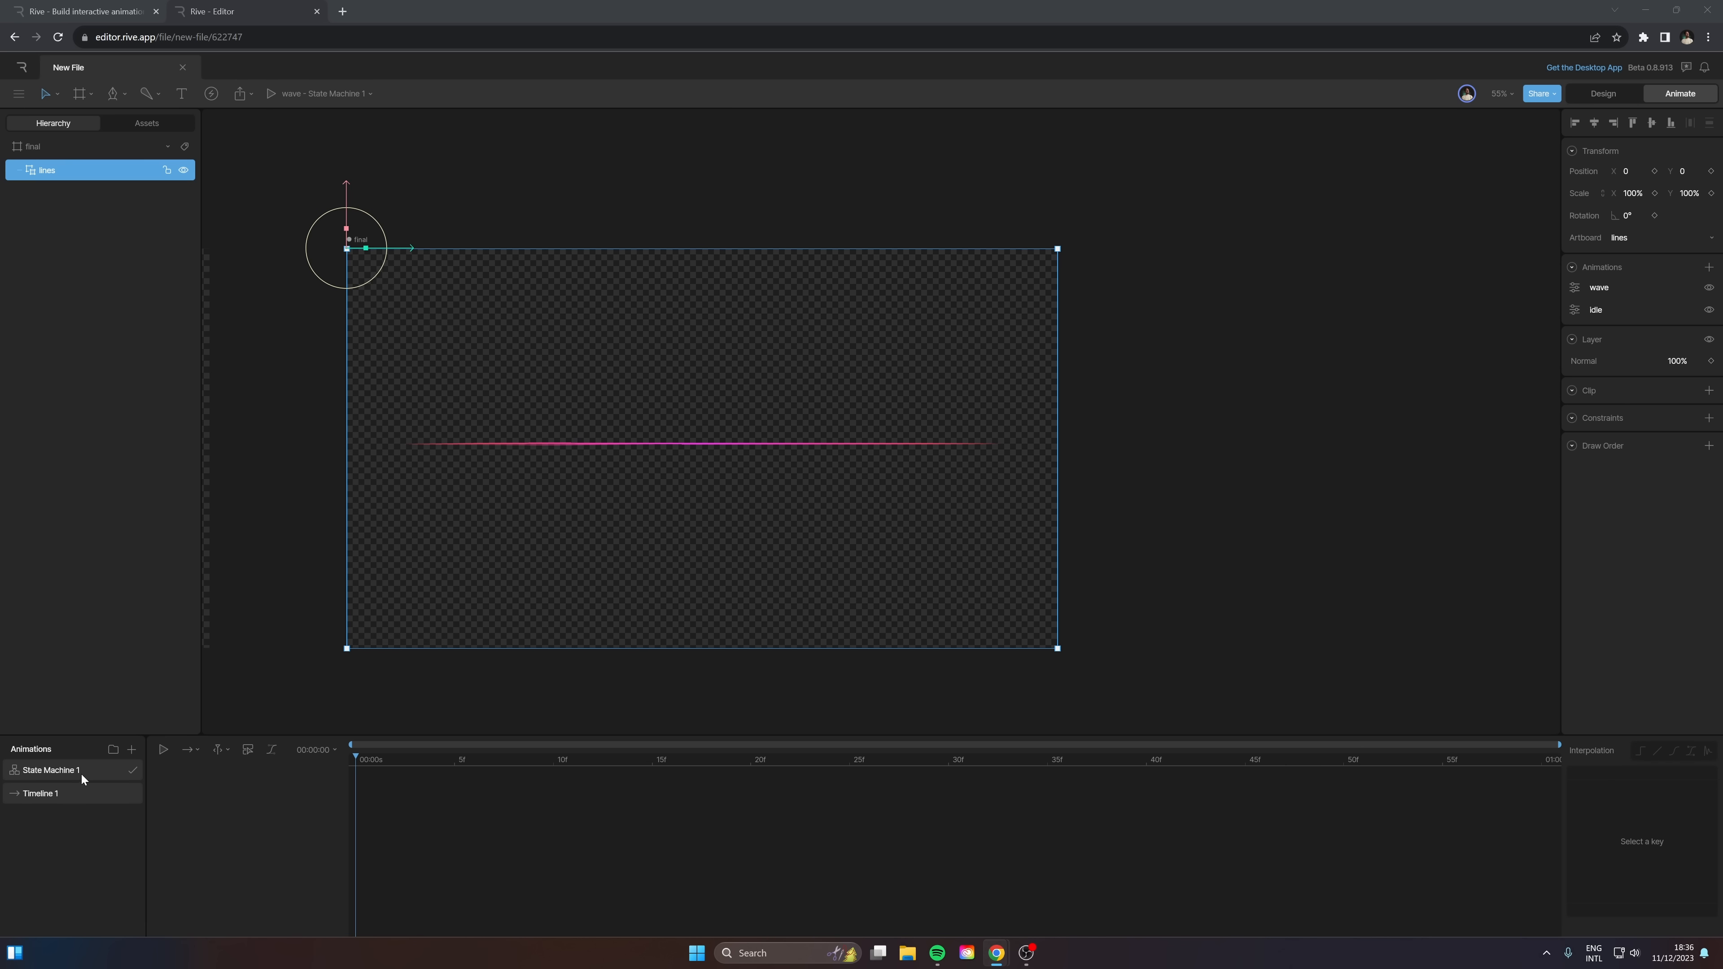
left_click(49, 770)
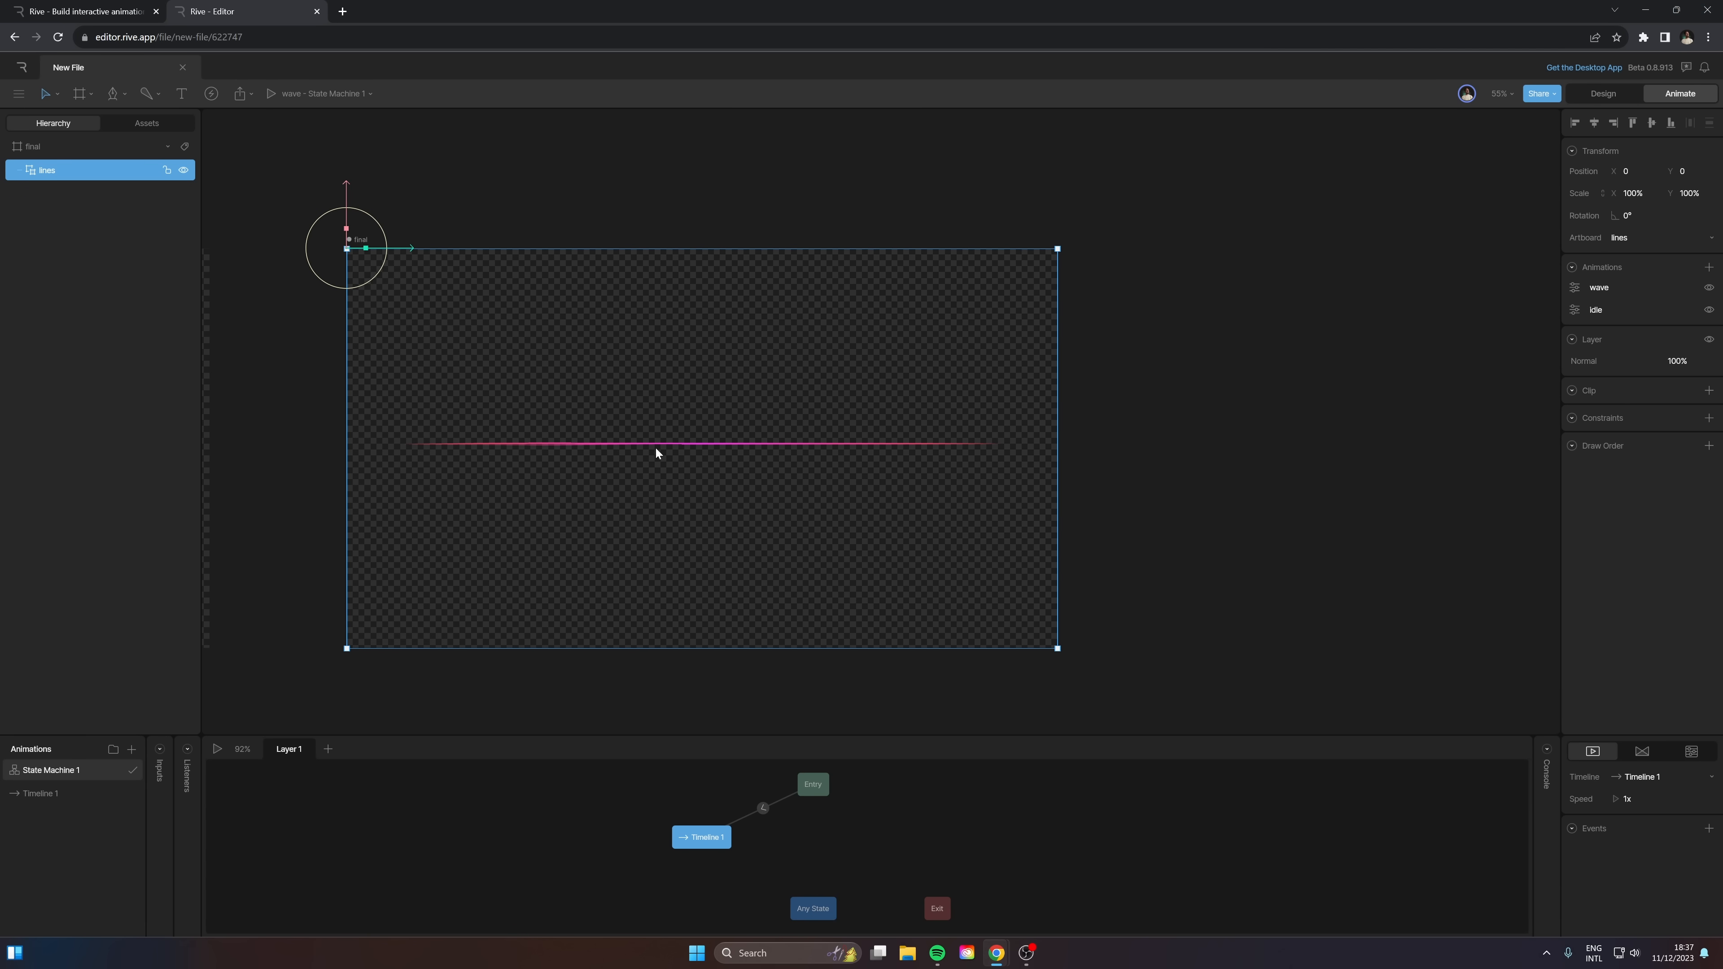
mouse_move(646, 422)
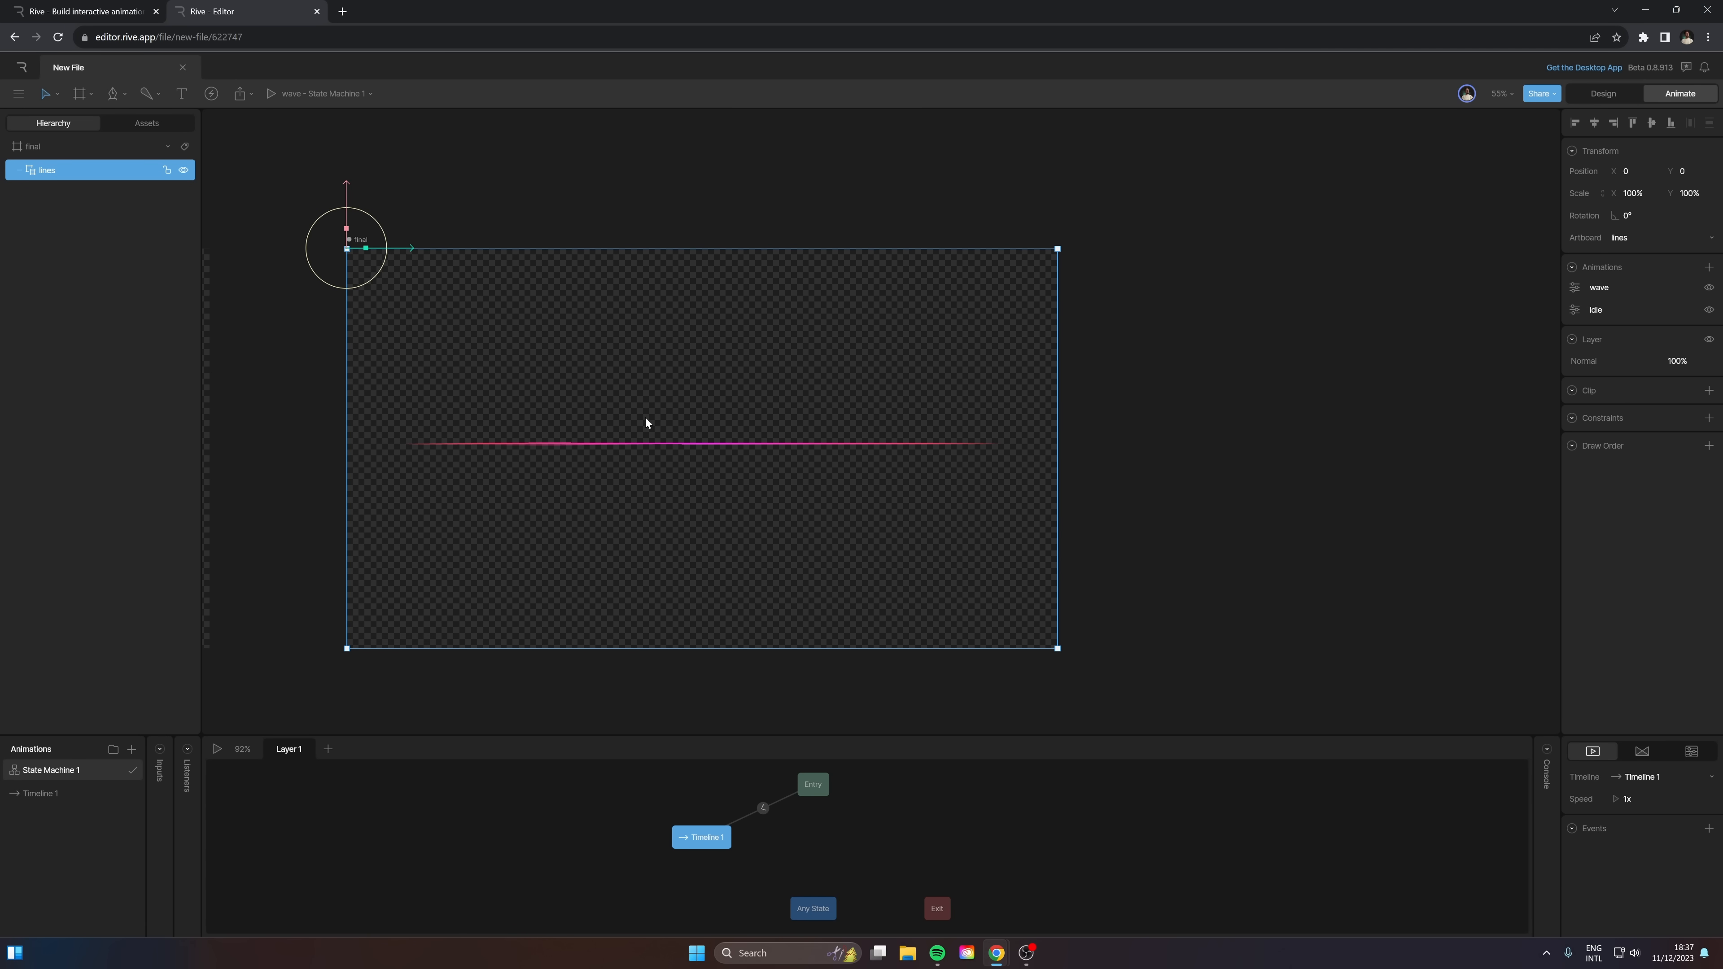
mouse_move(1020, 681)
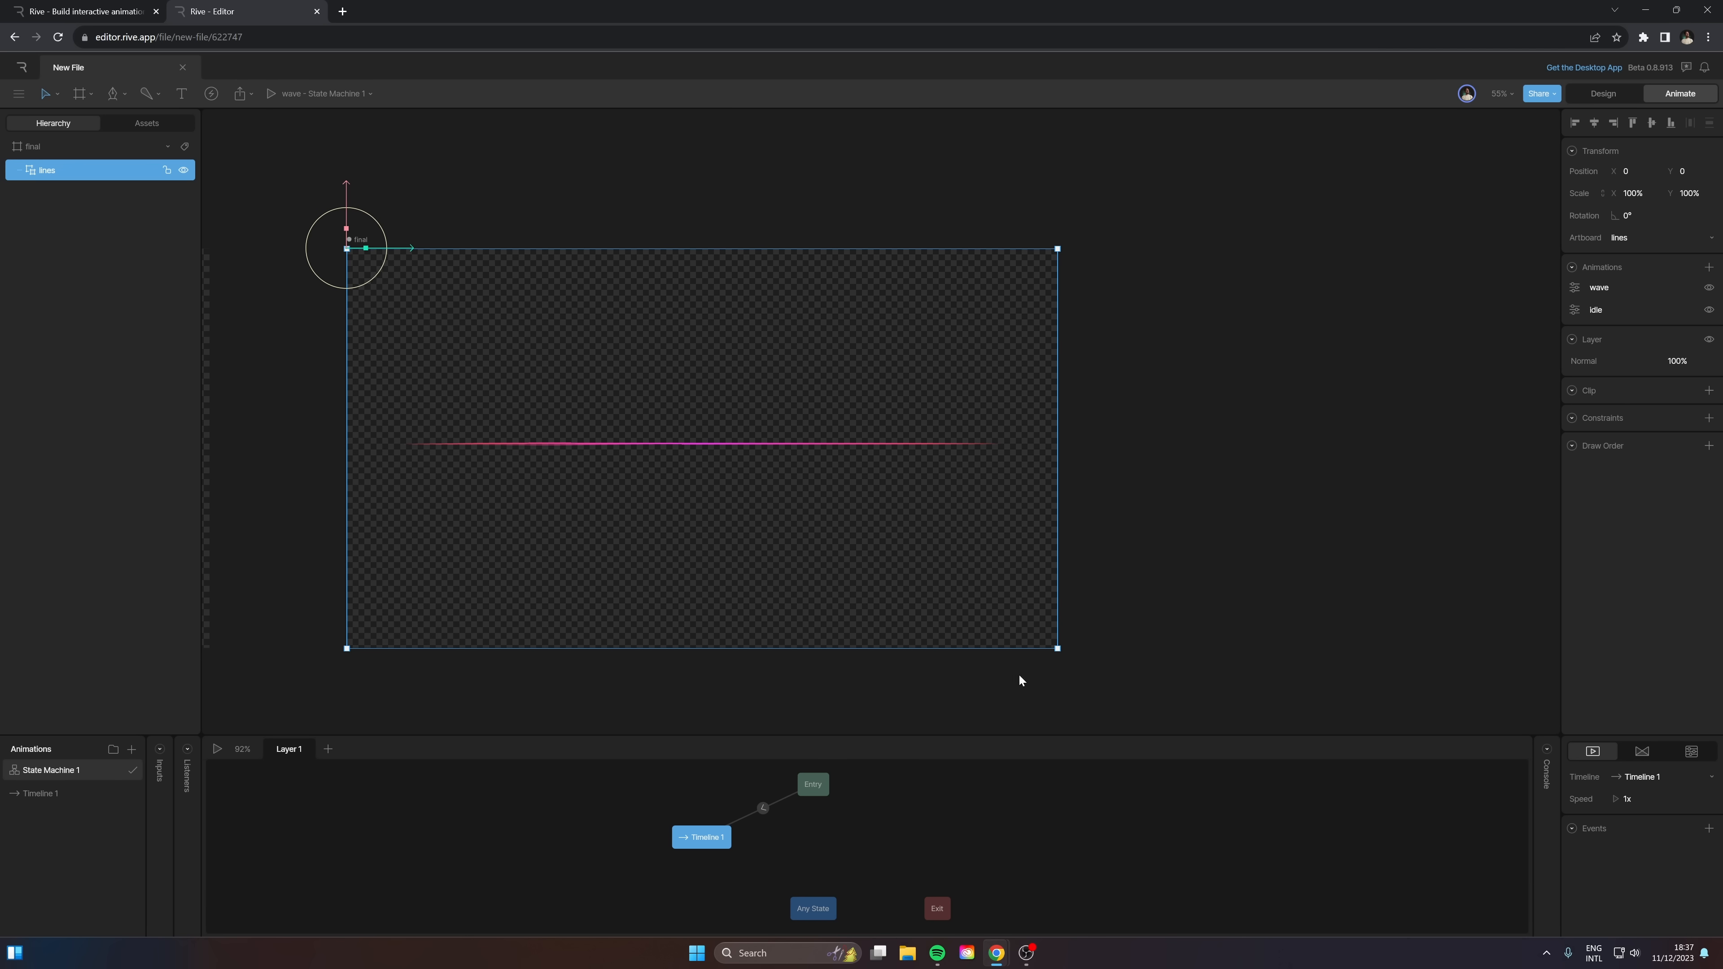
left_click(40, 793)
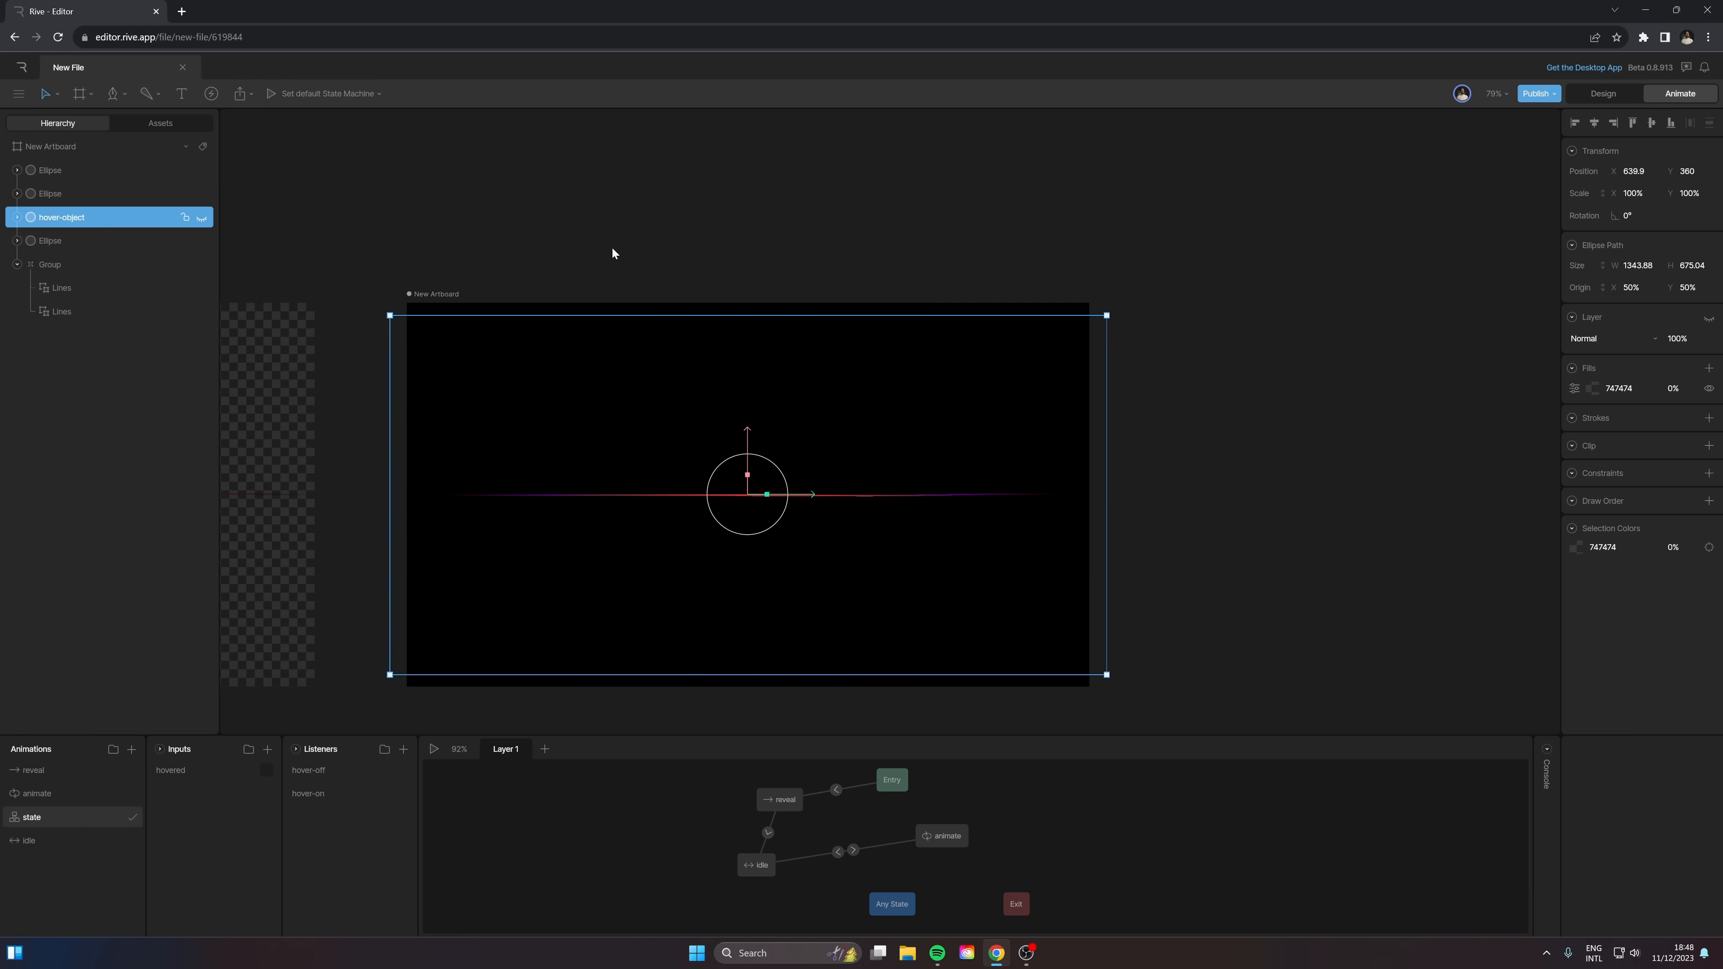
Step: Add a listener whose Pointer Enter event sets the hovered input to true
left_click(268, 749)
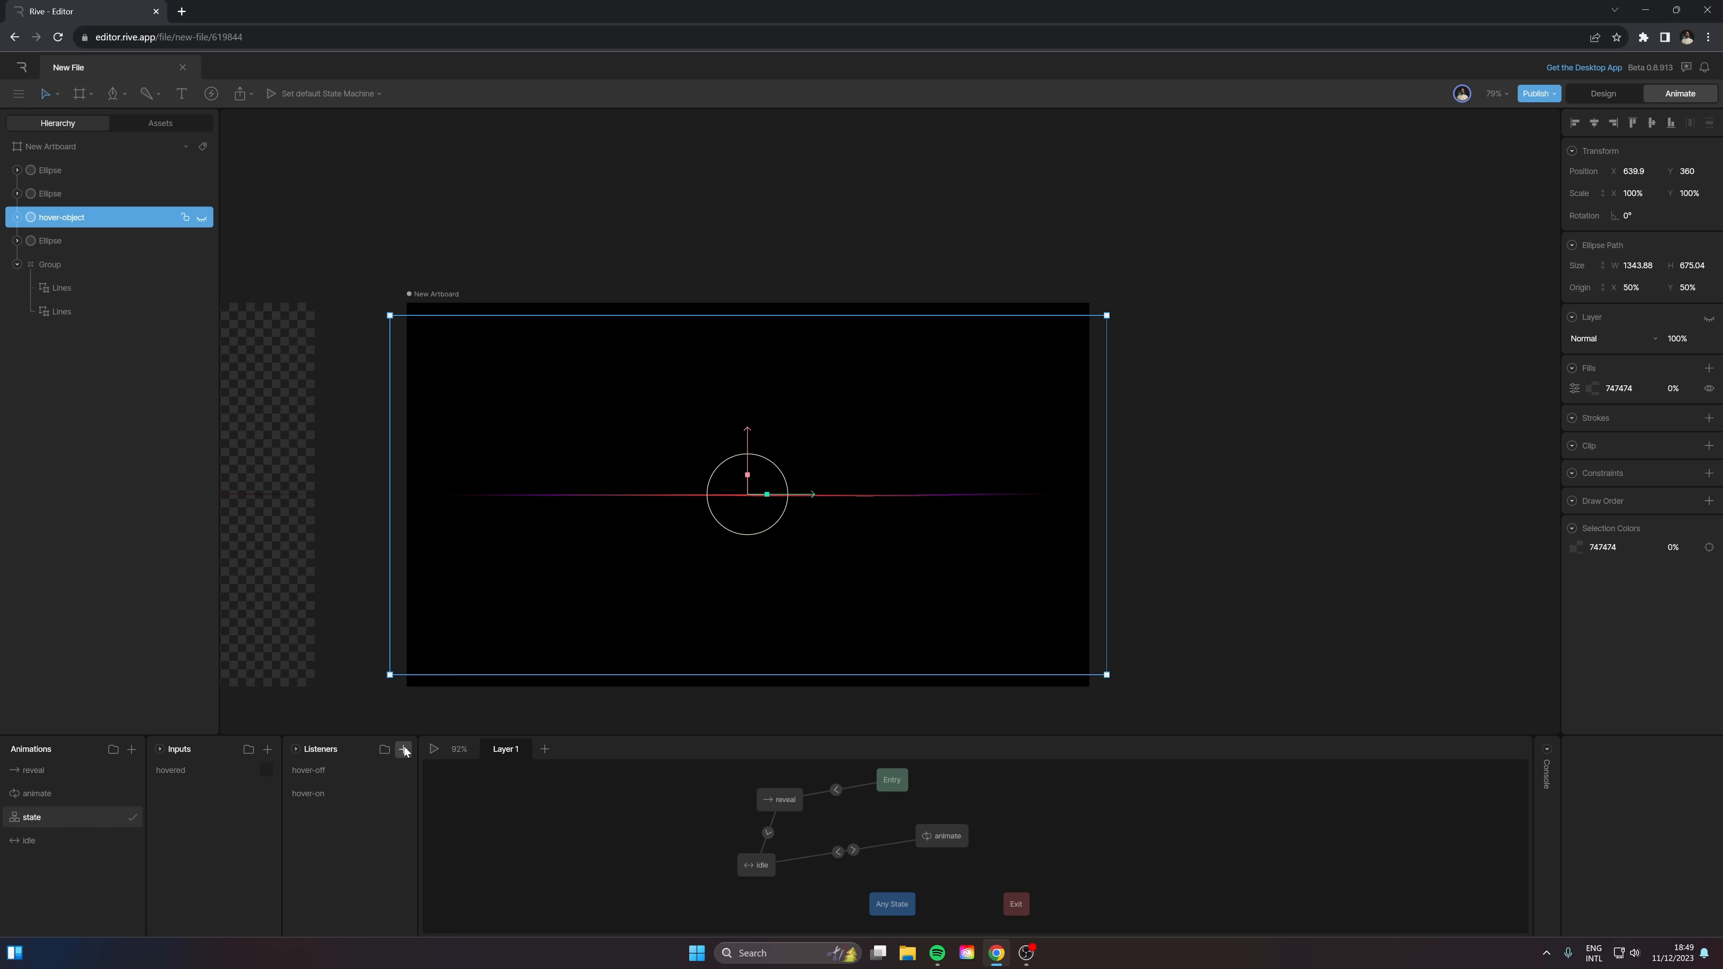
left_click(402, 749)
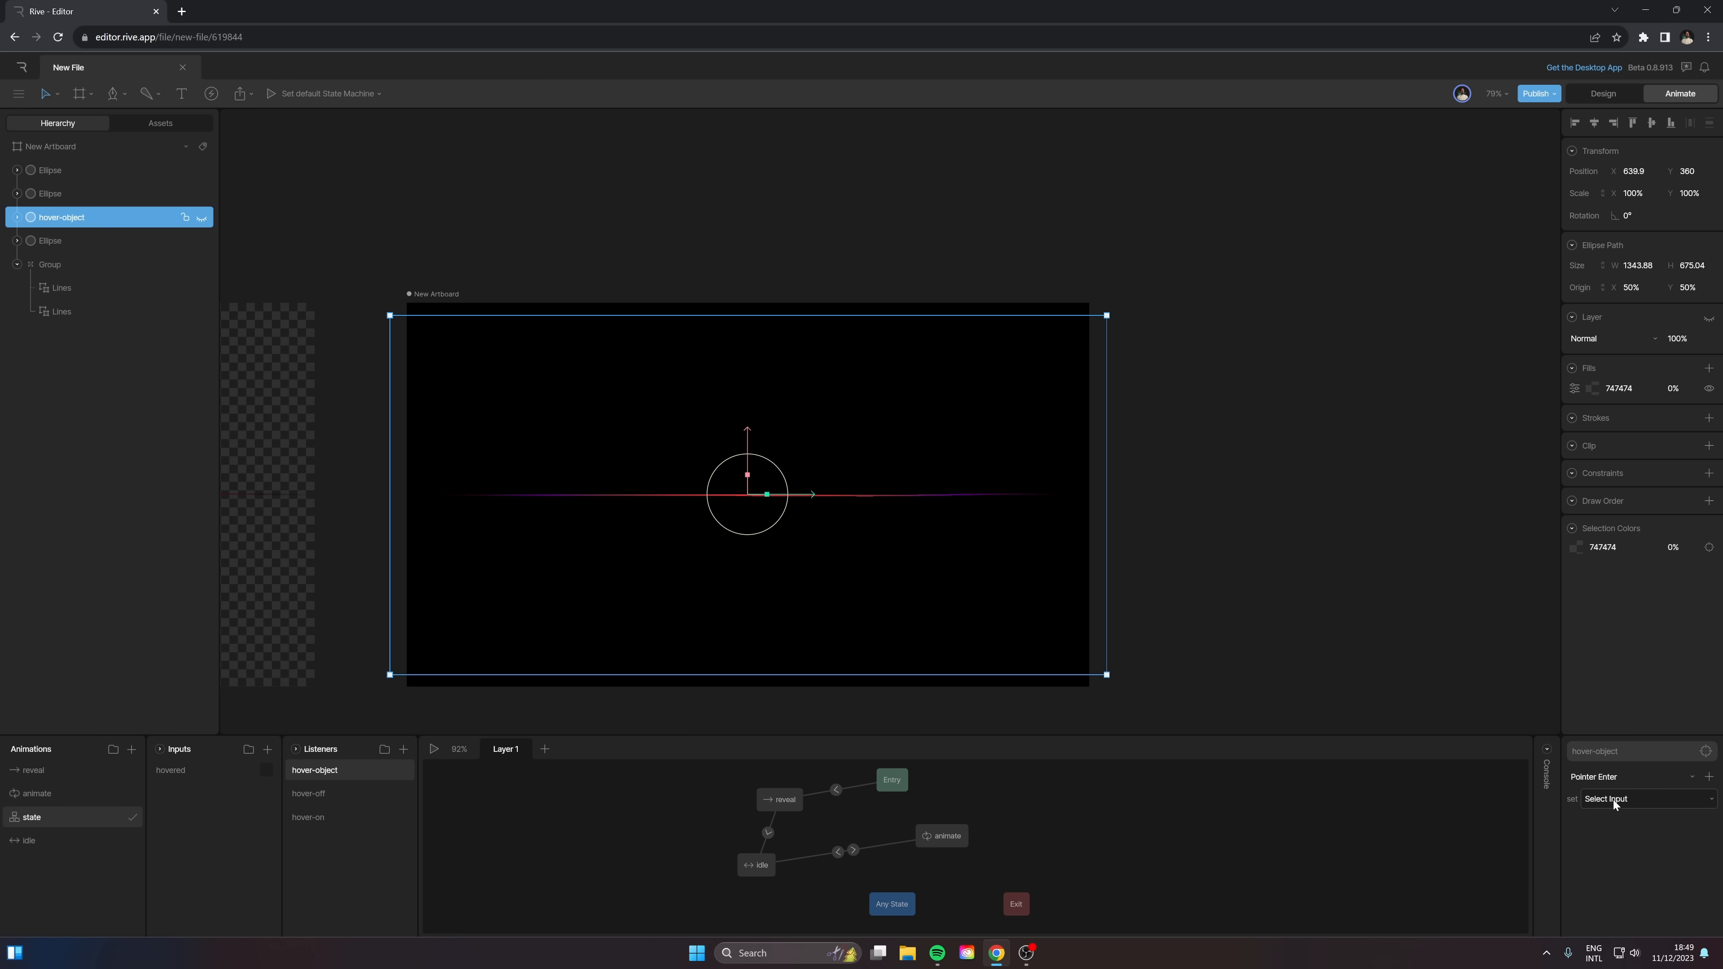
left_click(1632, 777)
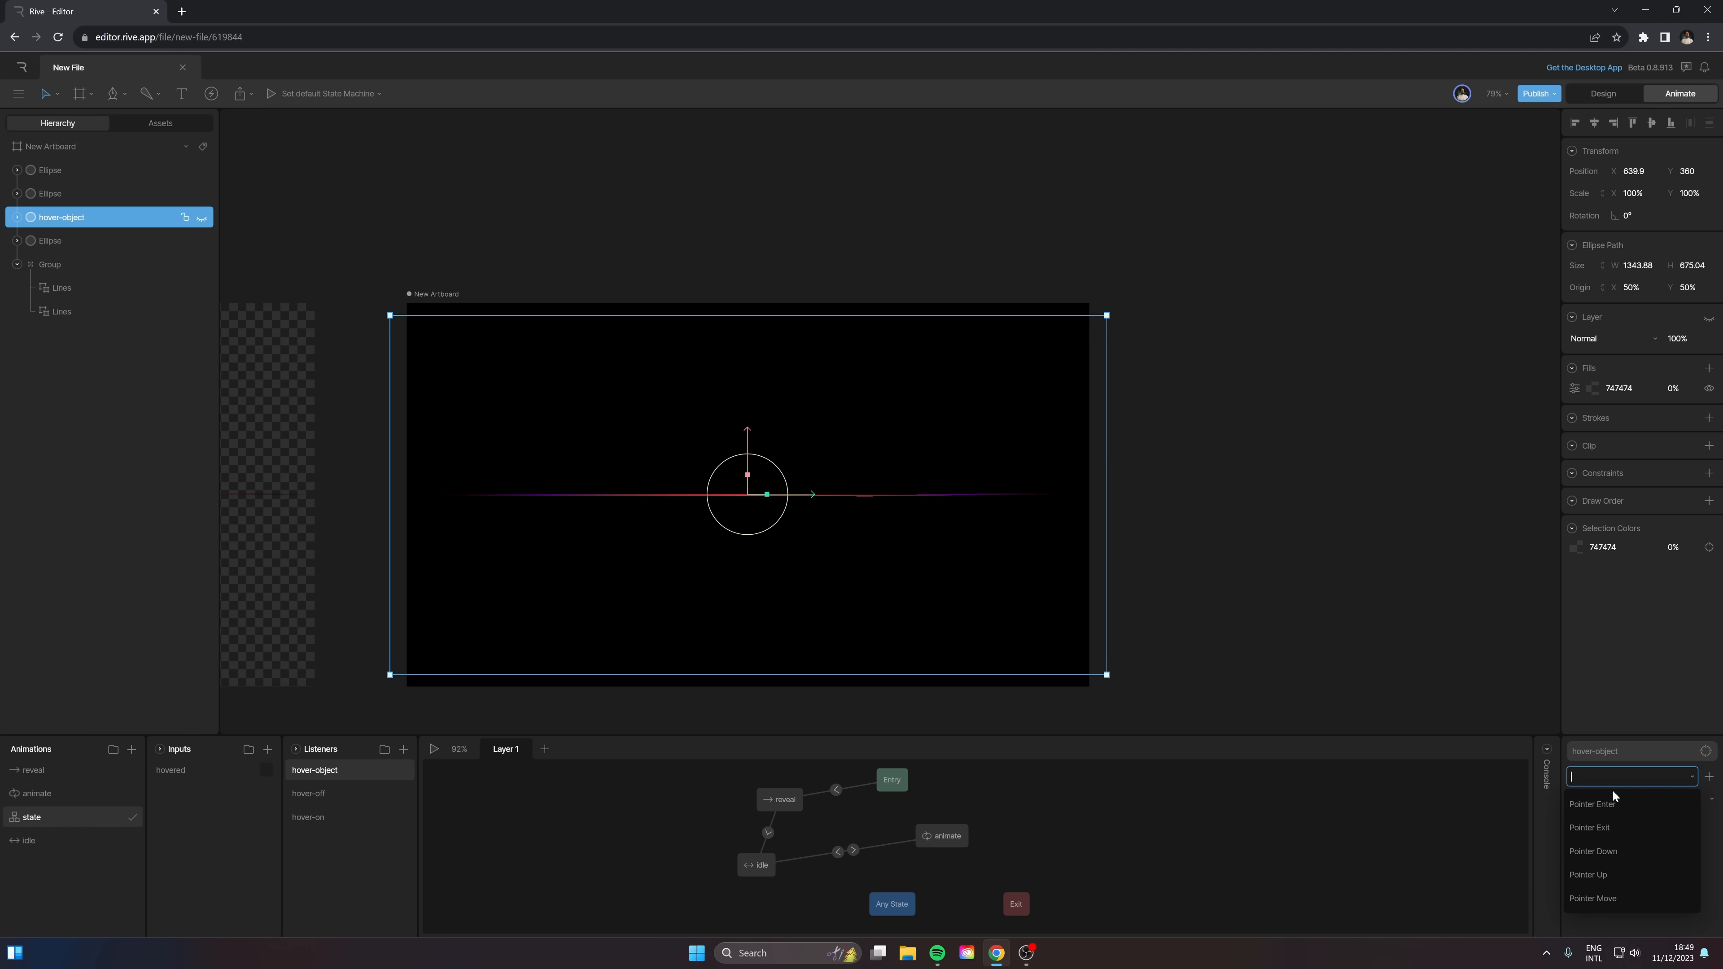
left_click(1590, 804)
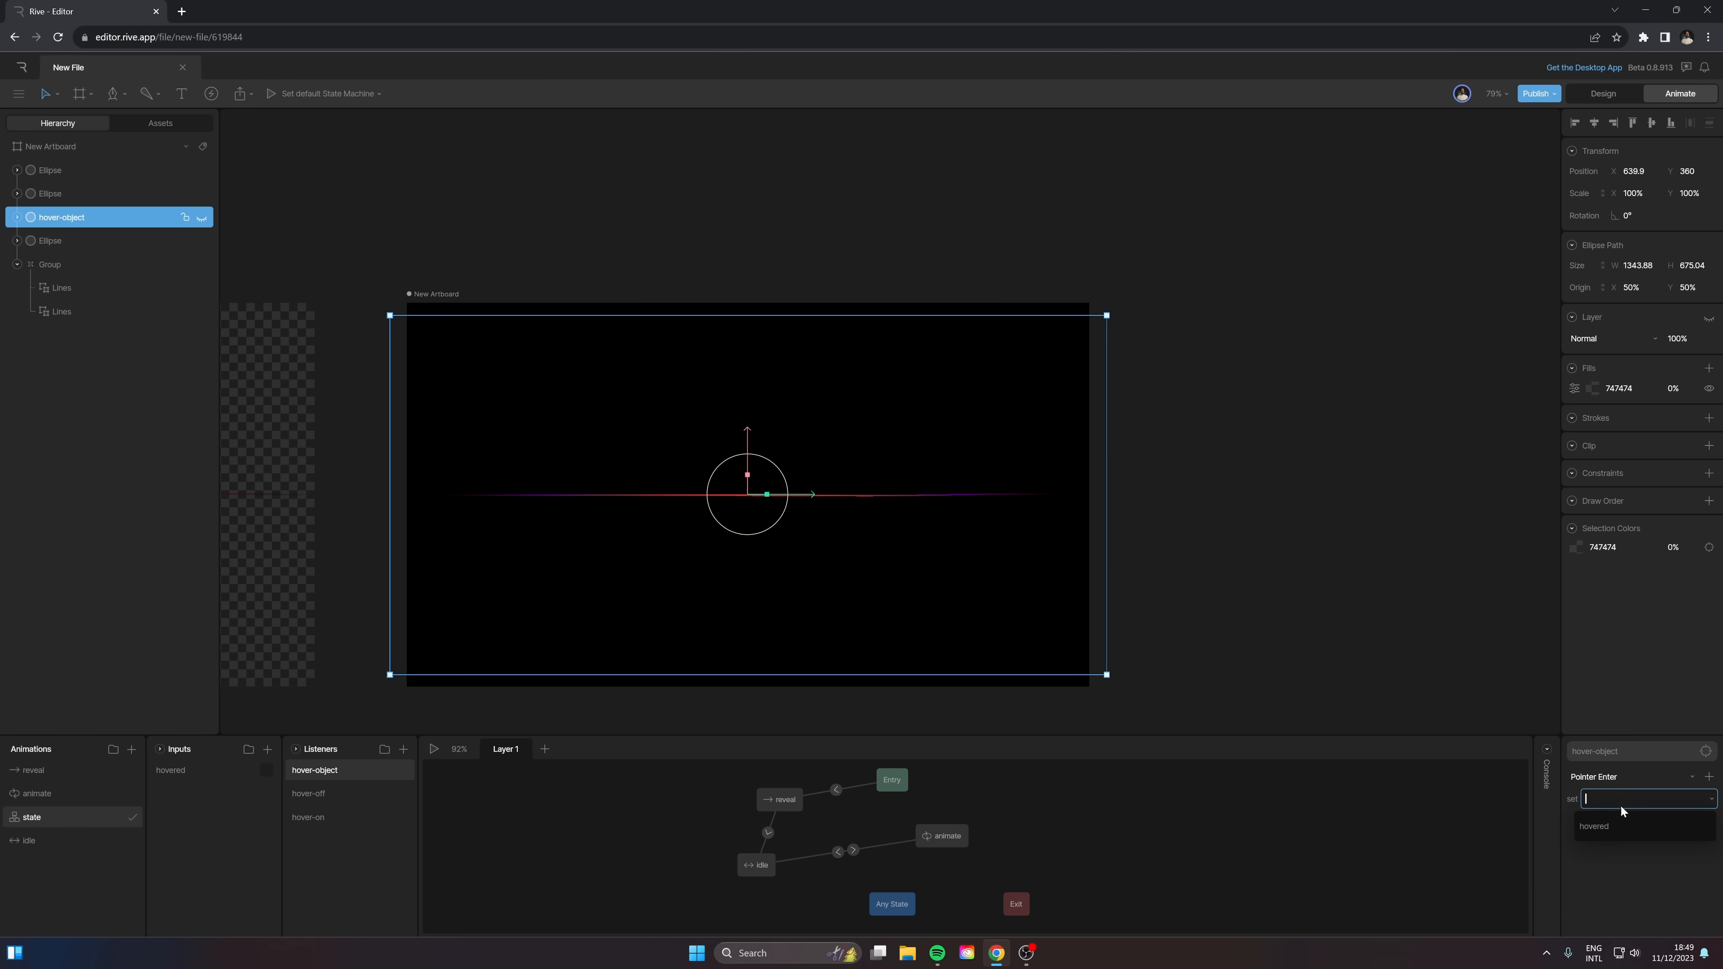
left_click(1595, 827)
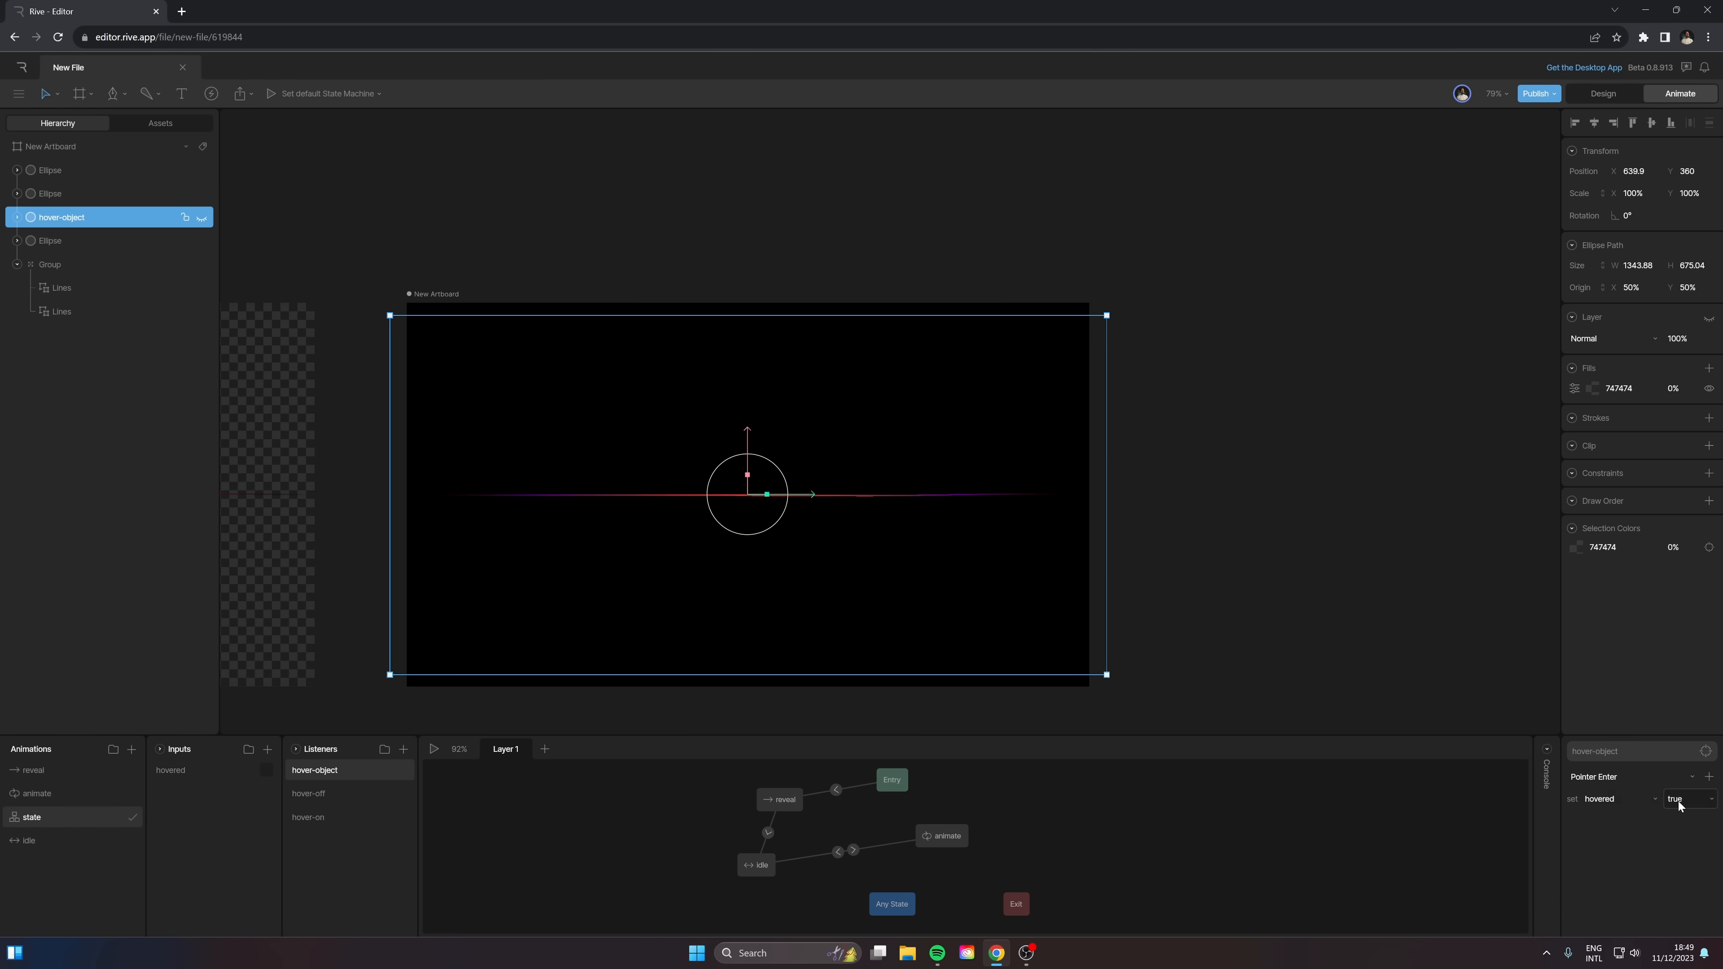
left_click(1684, 799)
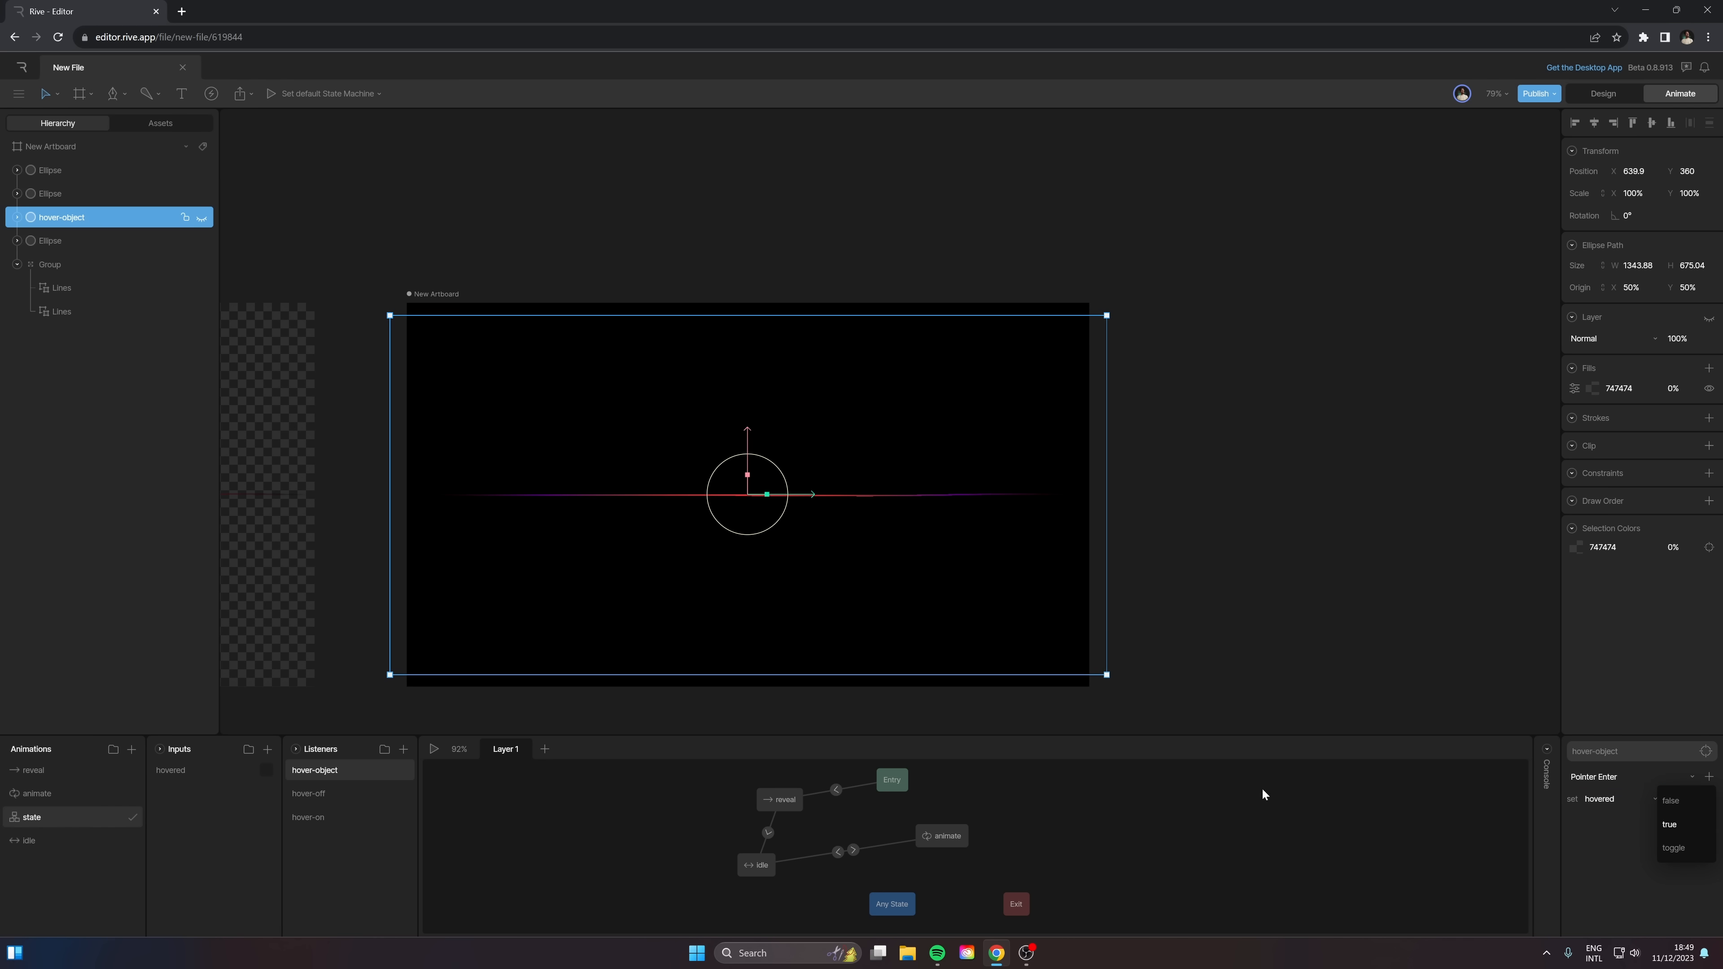
Step: Review the conditions on the animate-to-idle and idle-to-animate transitions
left_click(837, 852)
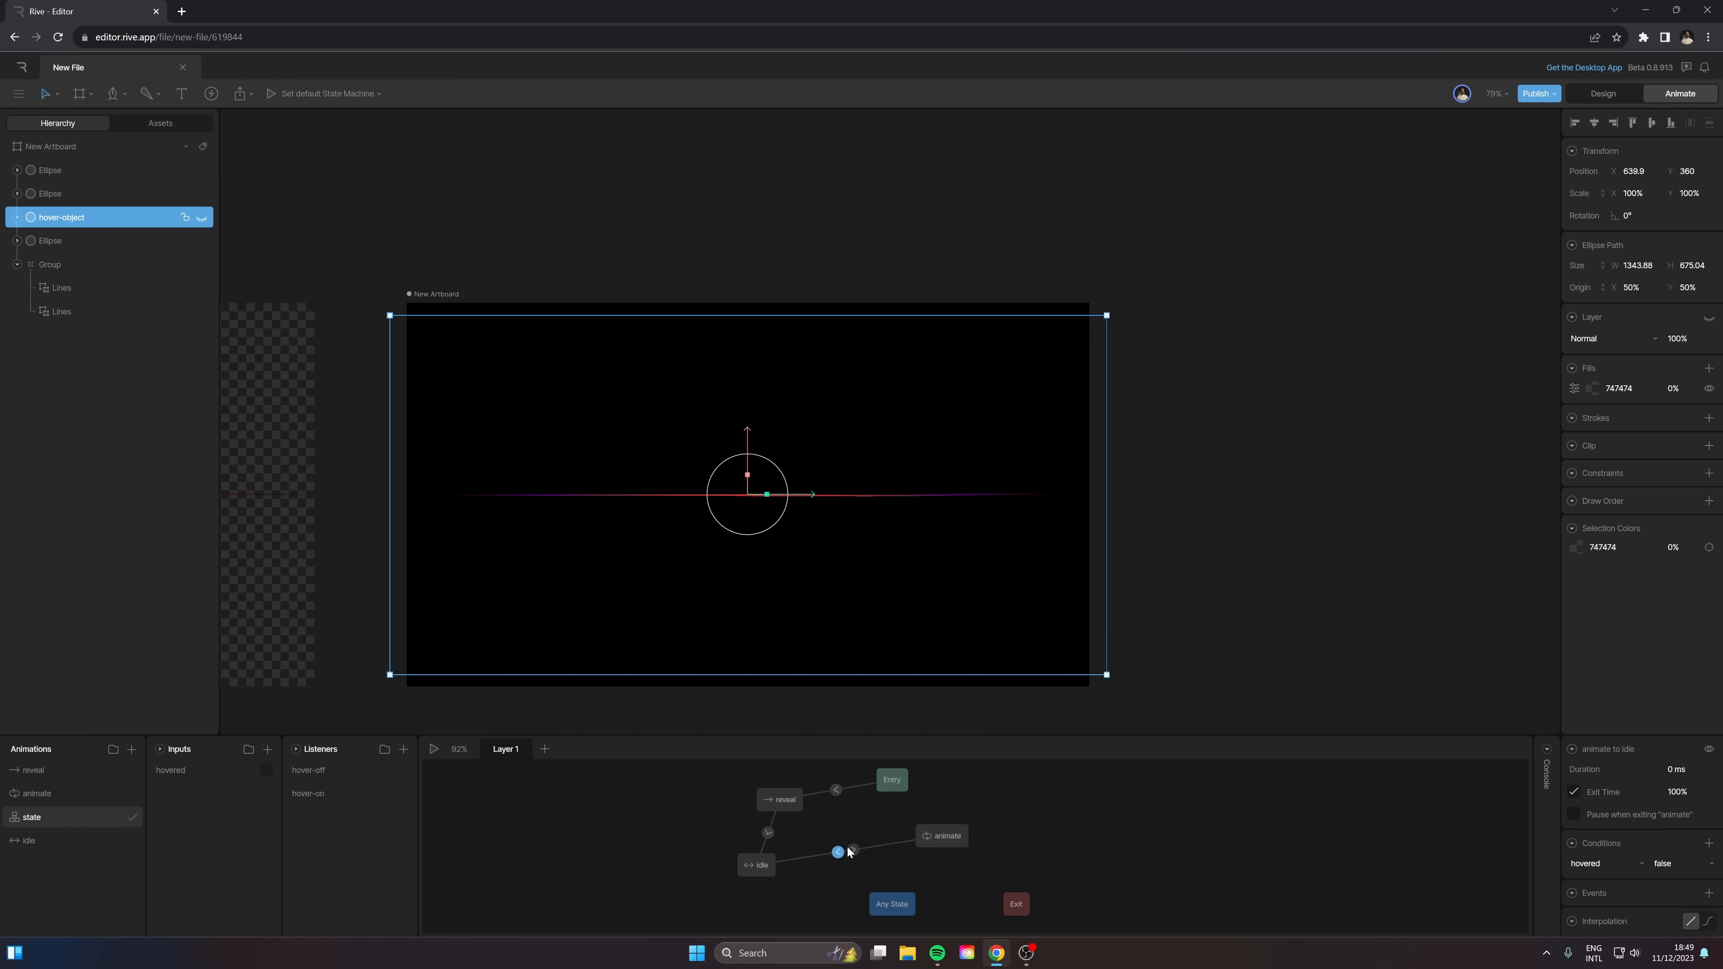
left_click(851, 851)
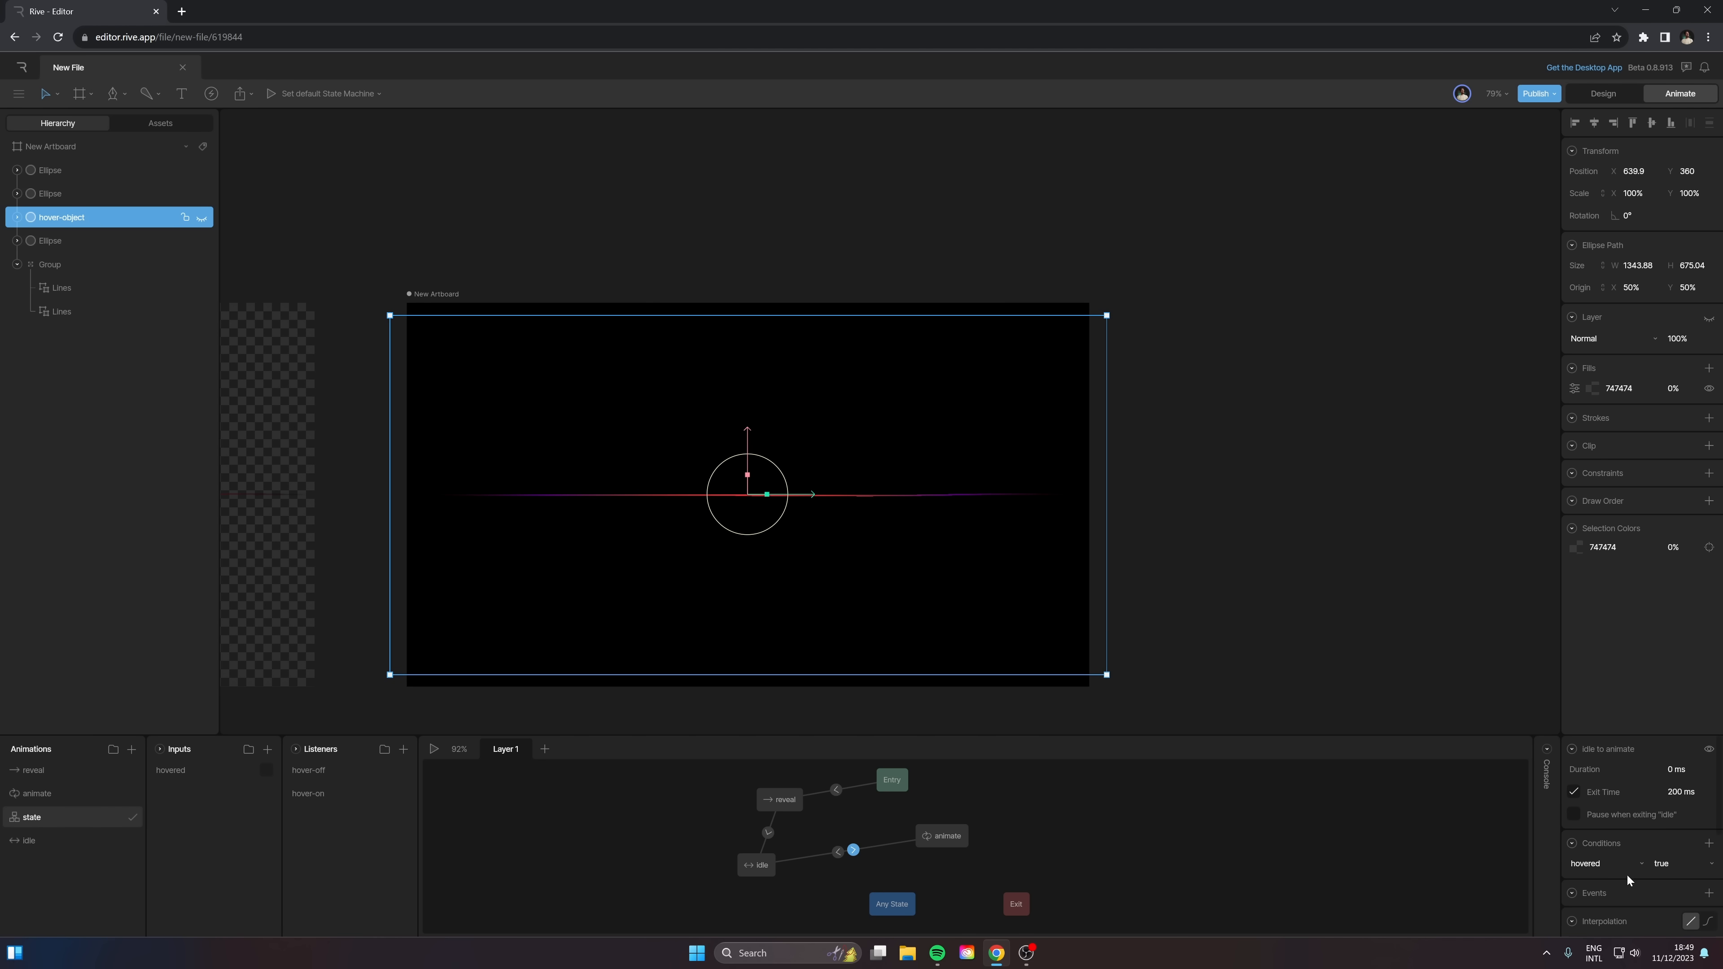
mouse_move(895, 806)
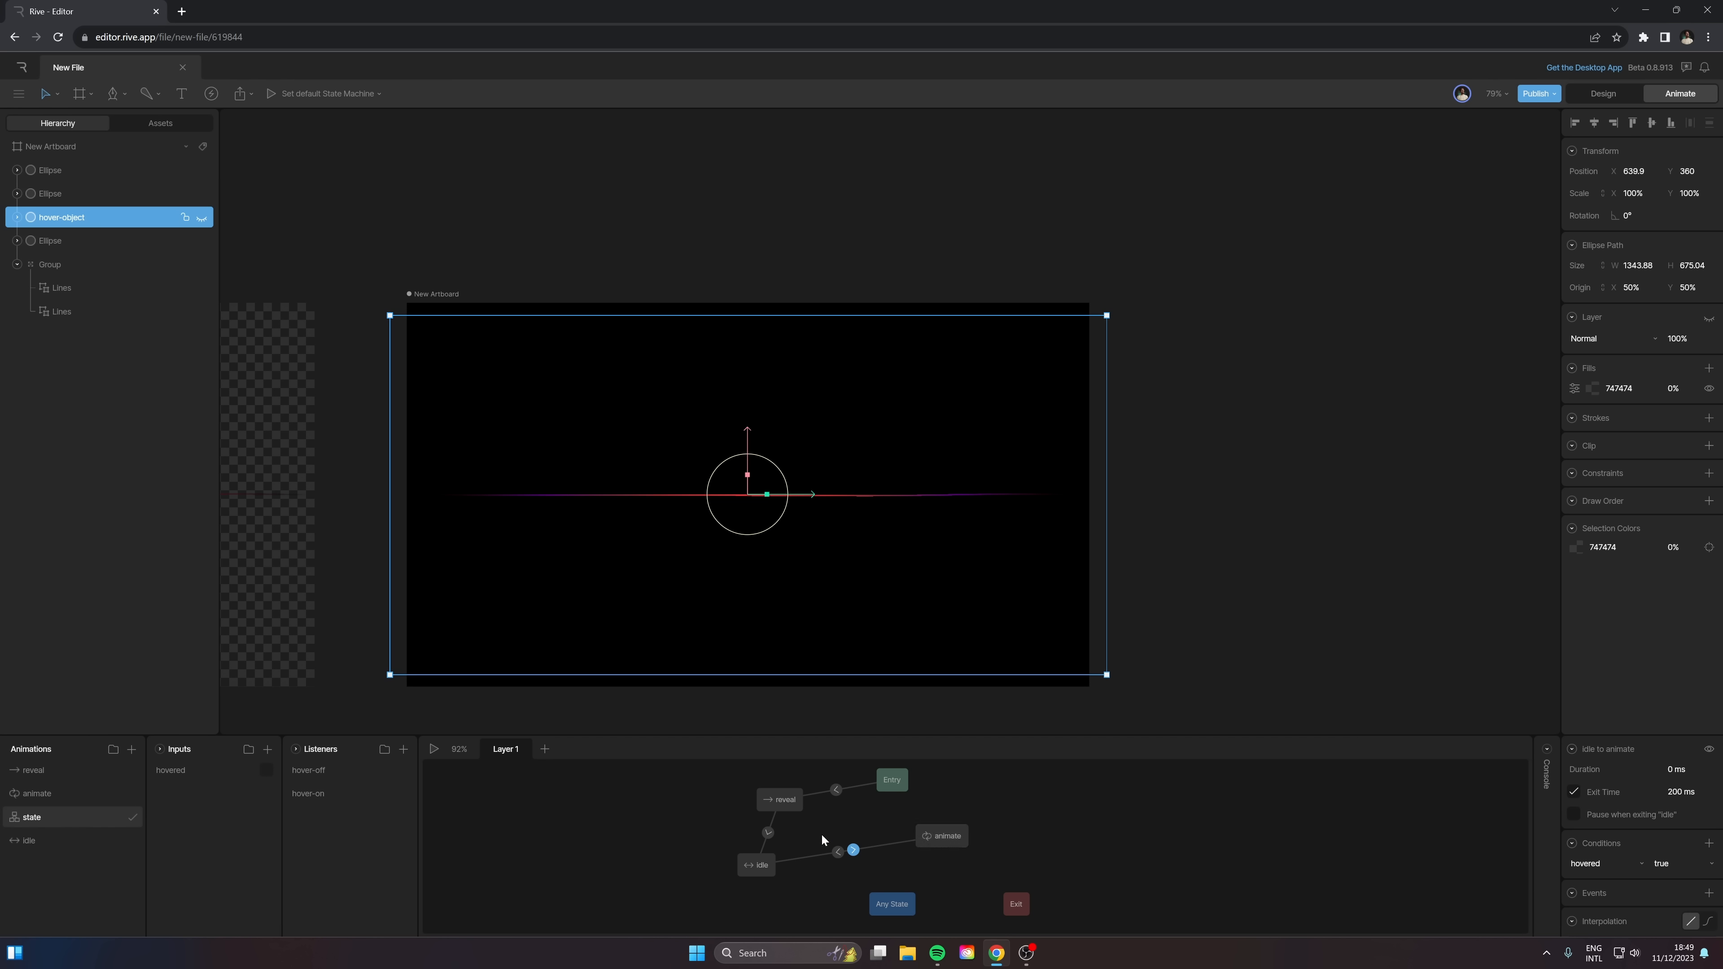
left_click(838, 852)
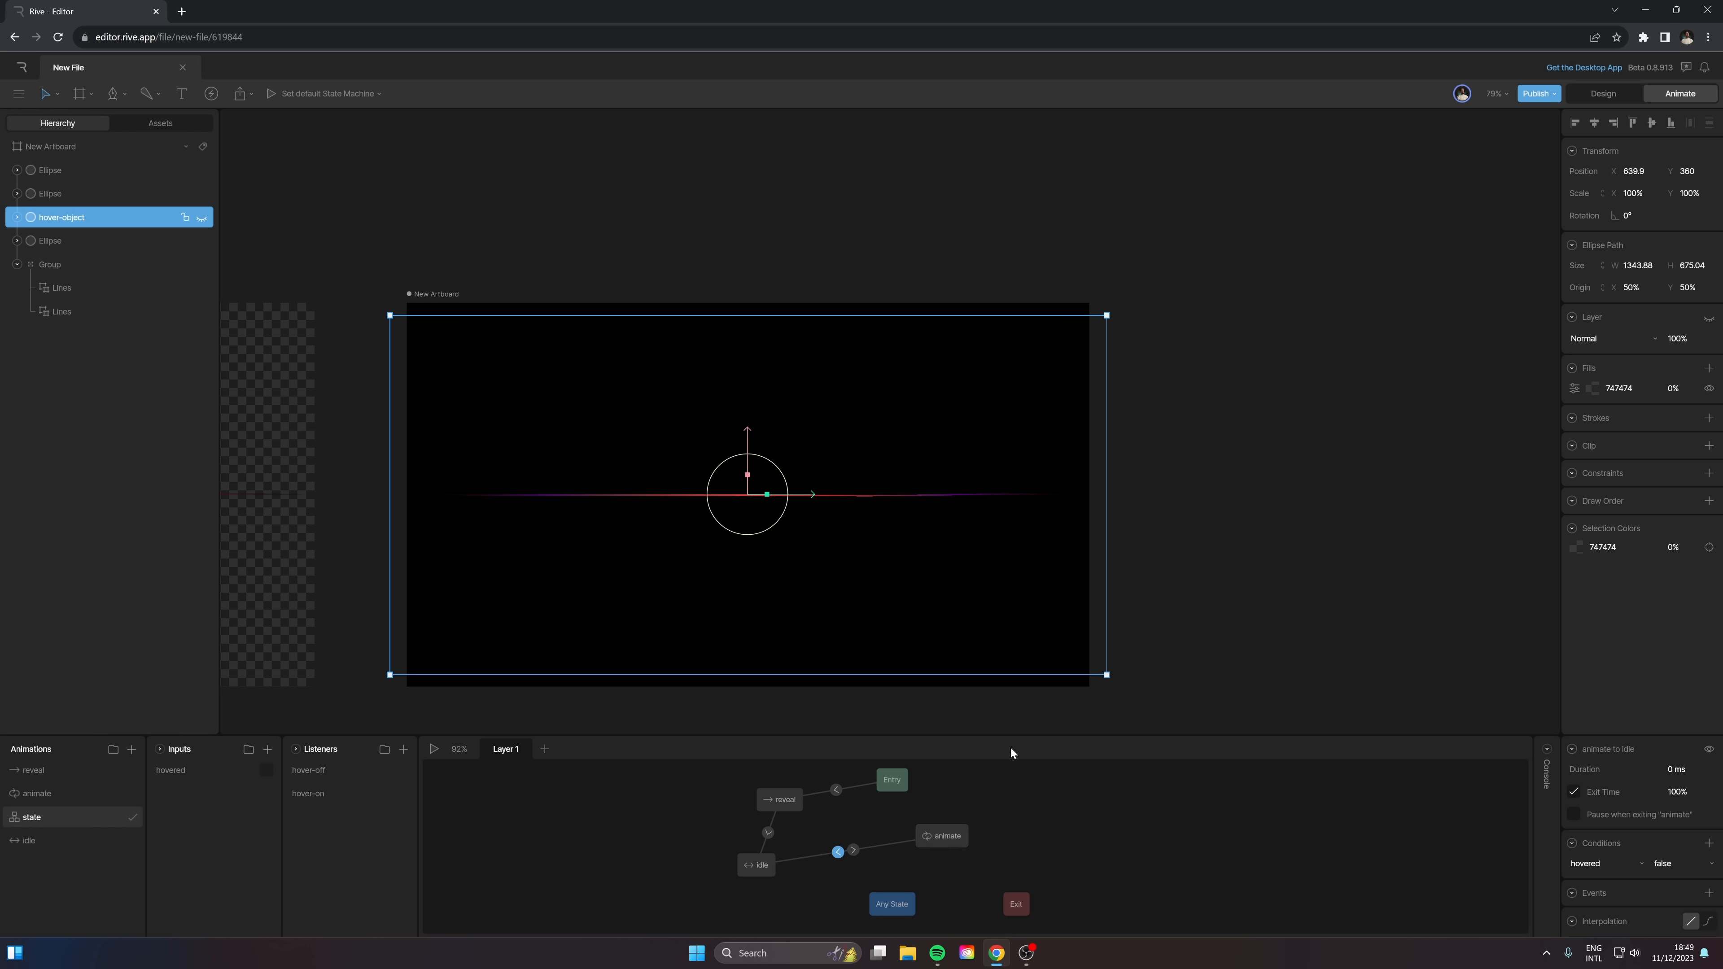
left_click(435, 749)
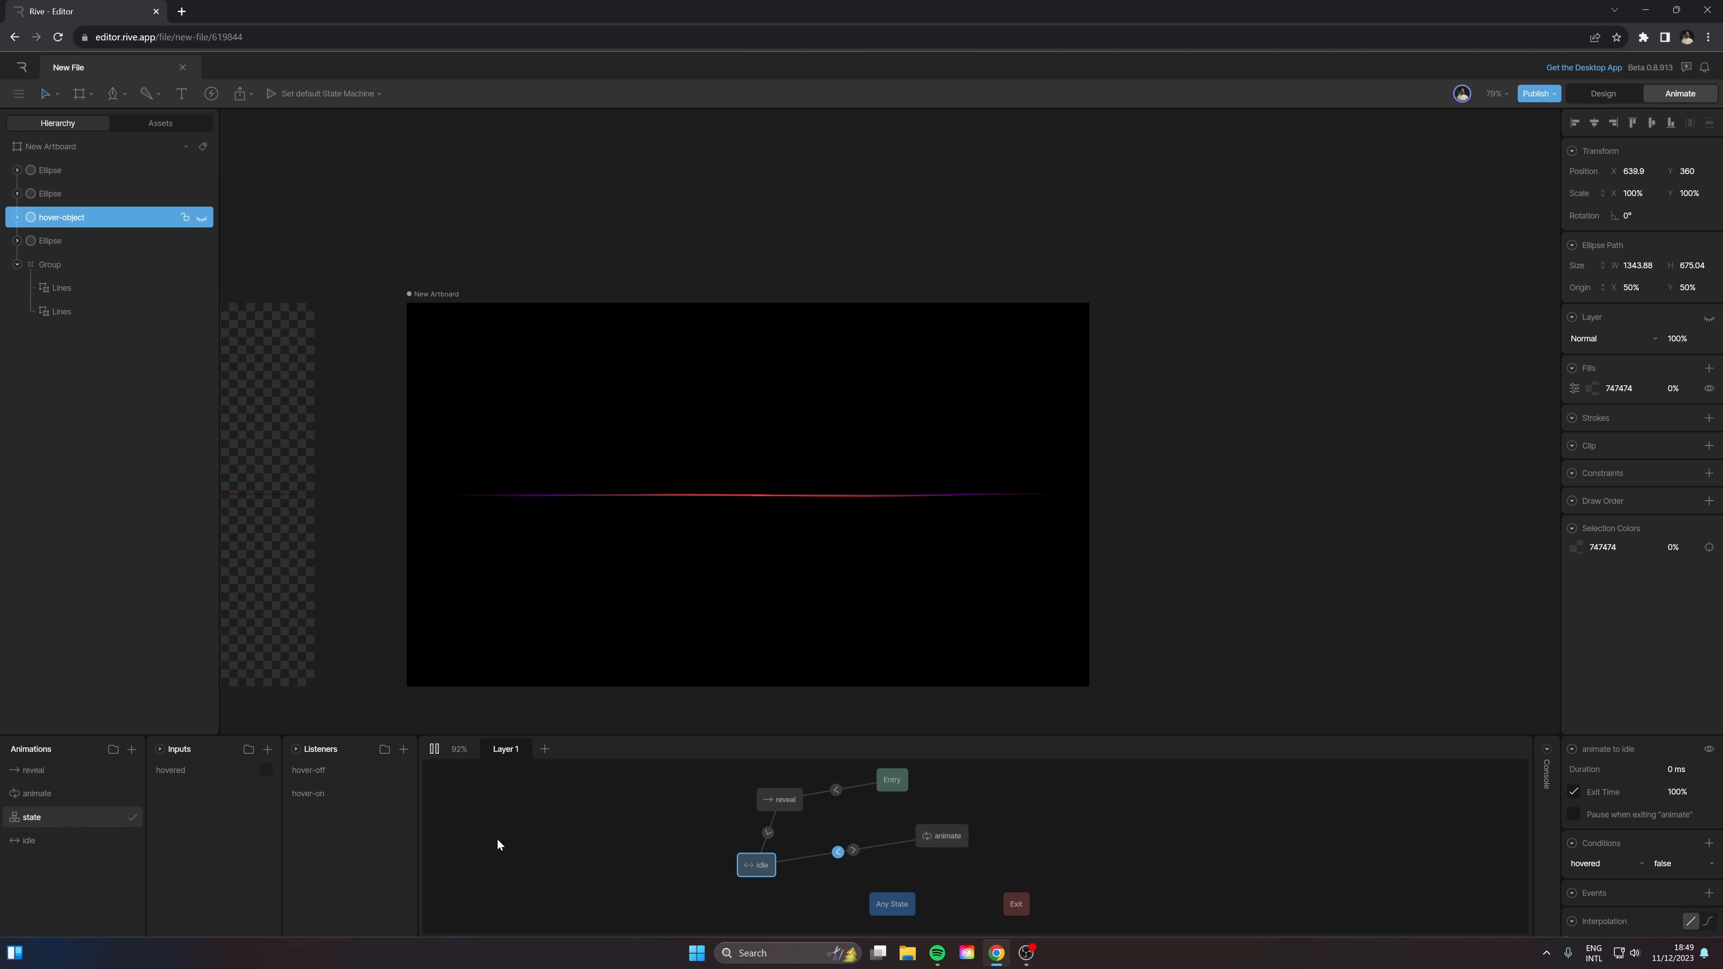
left_click(266, 769)
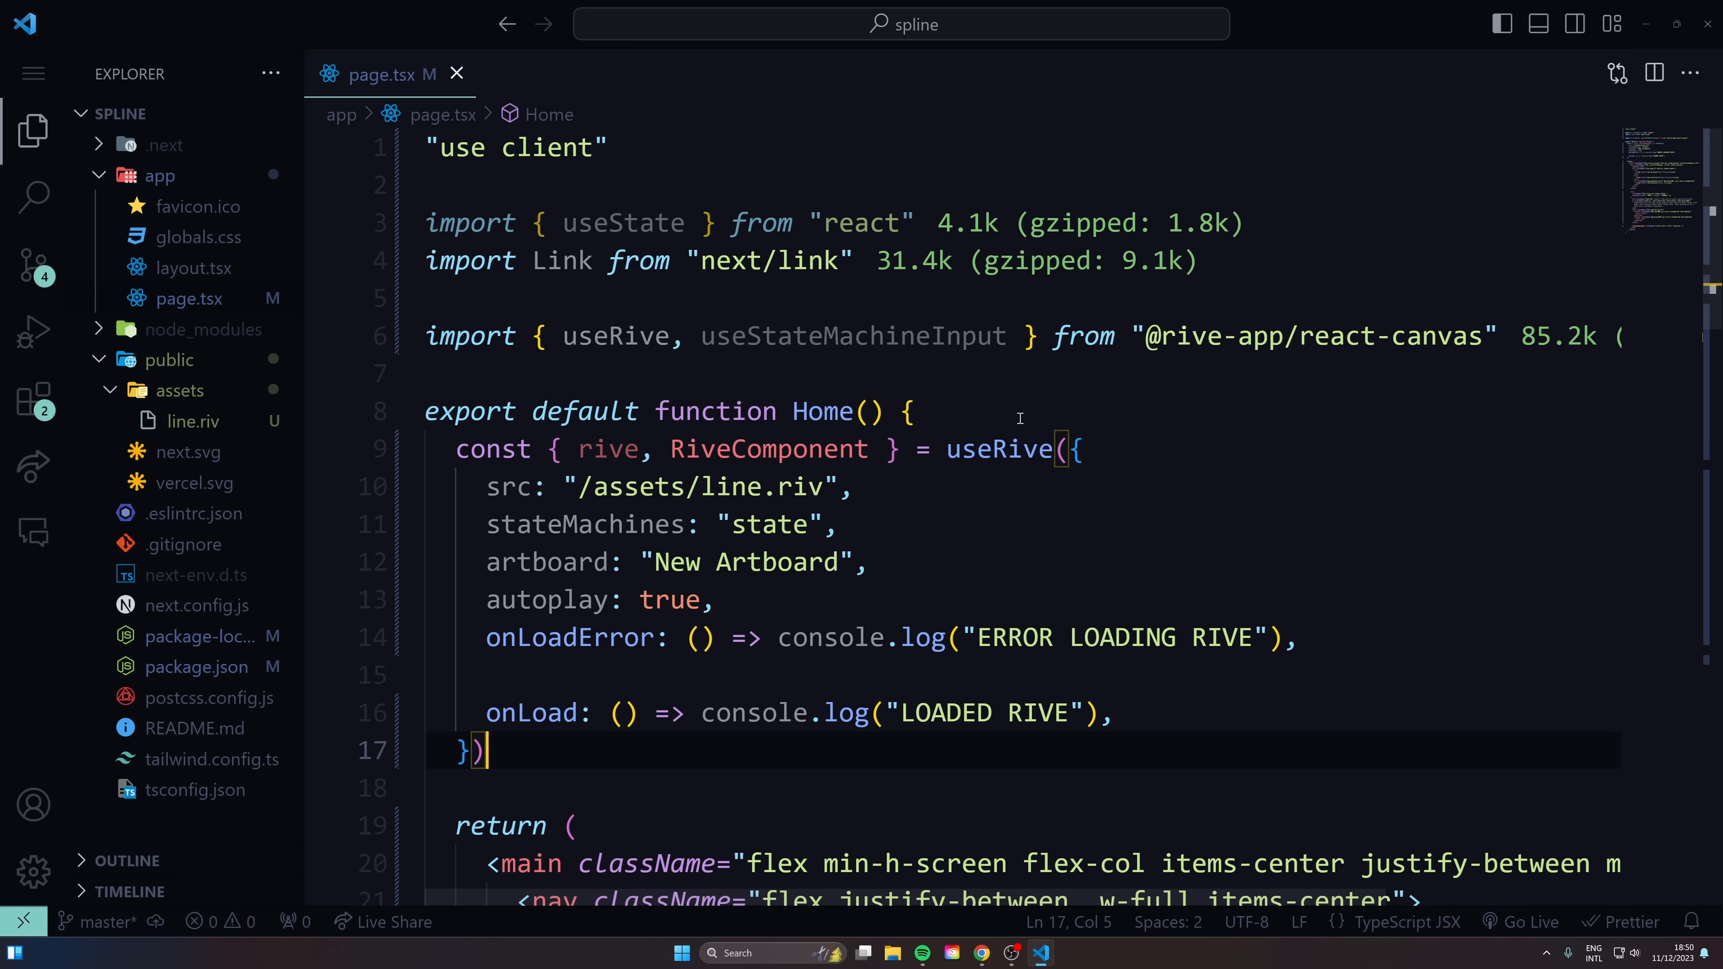
mouse_move(853, 337)
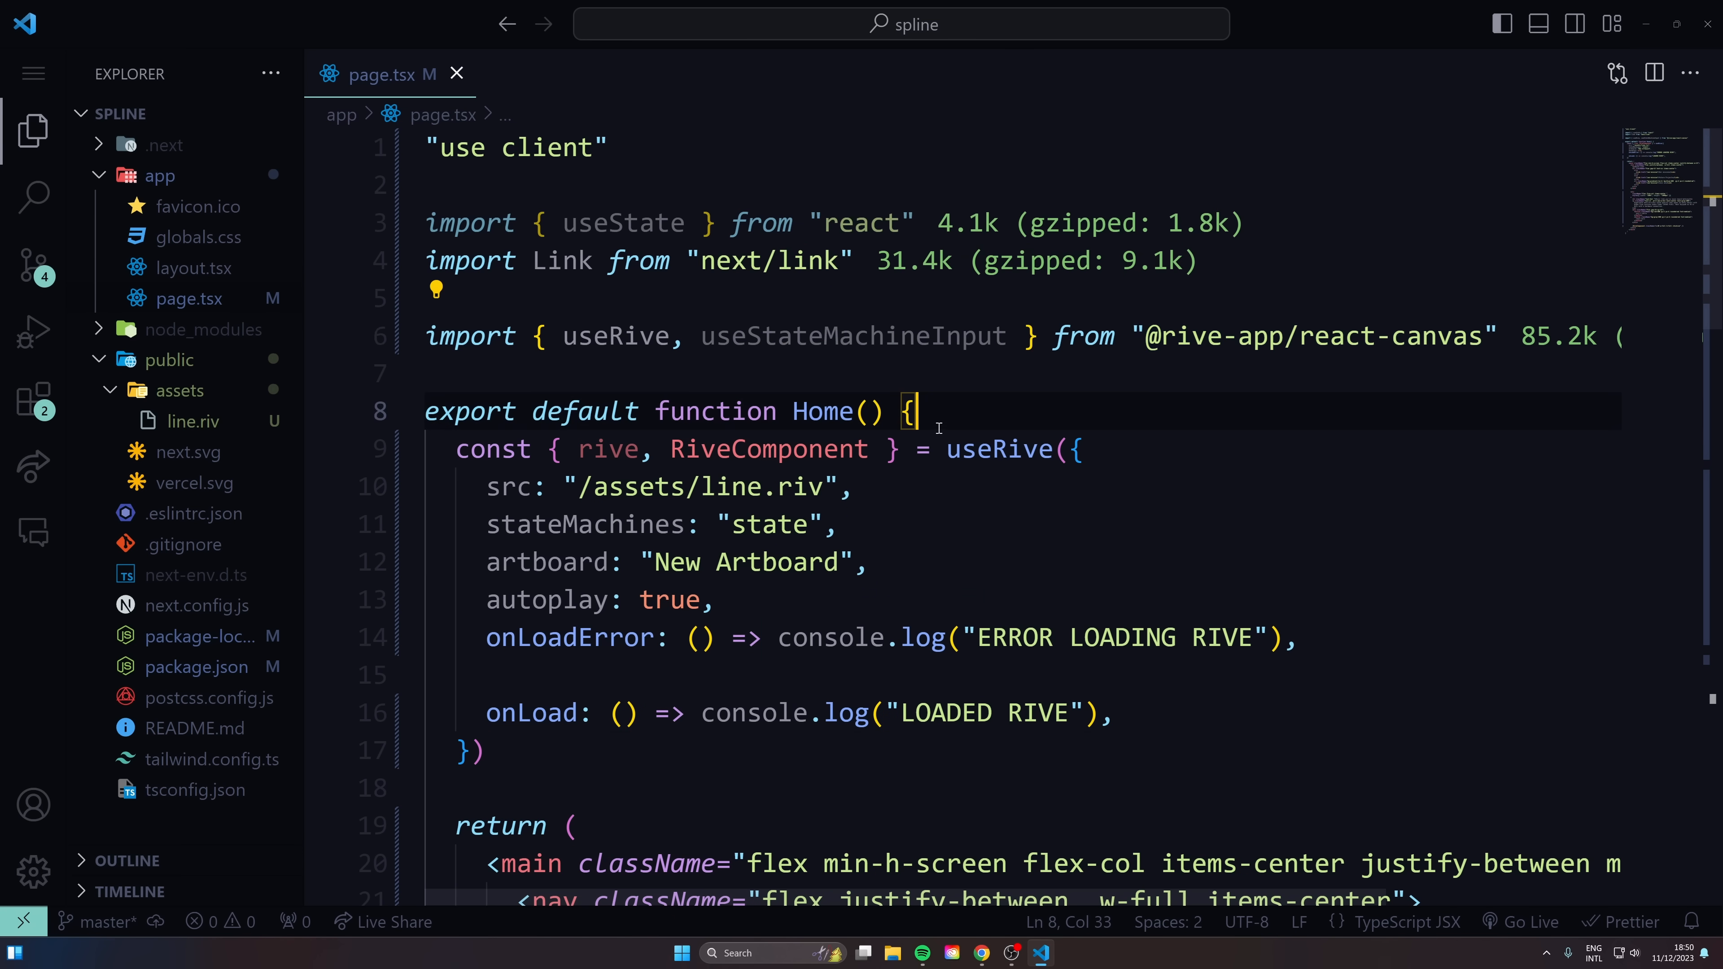
Step: Highlight useRive in the react-canvas import of page.tsx
double_click(615, 337)
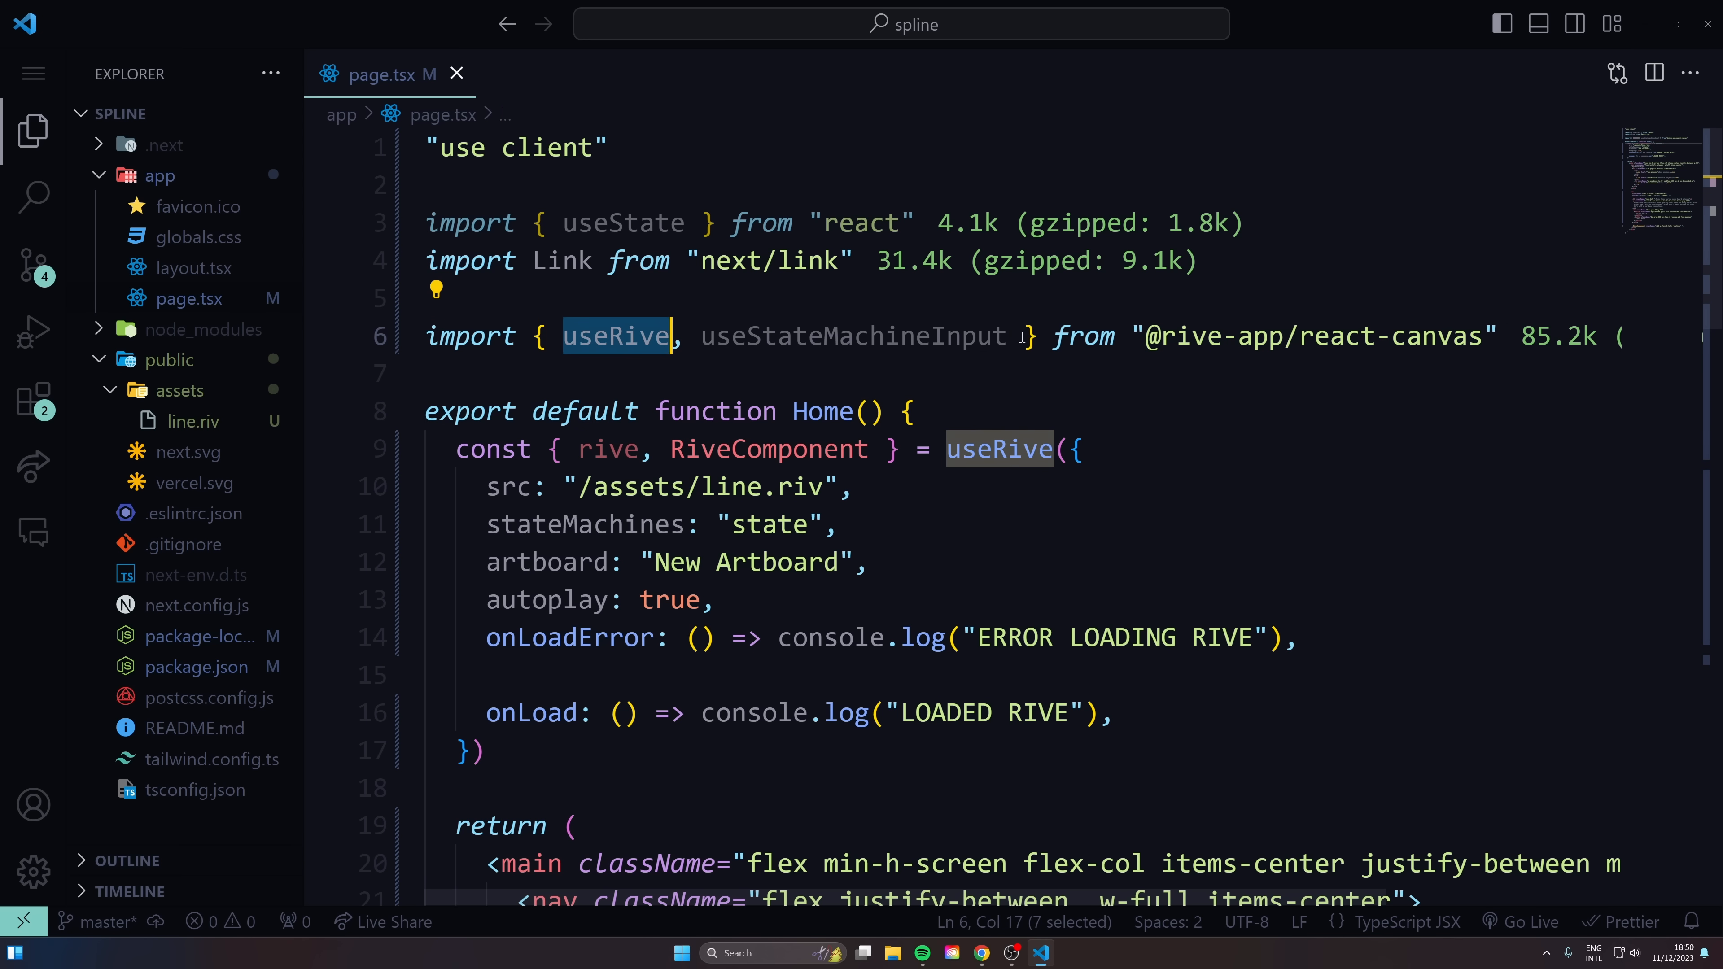